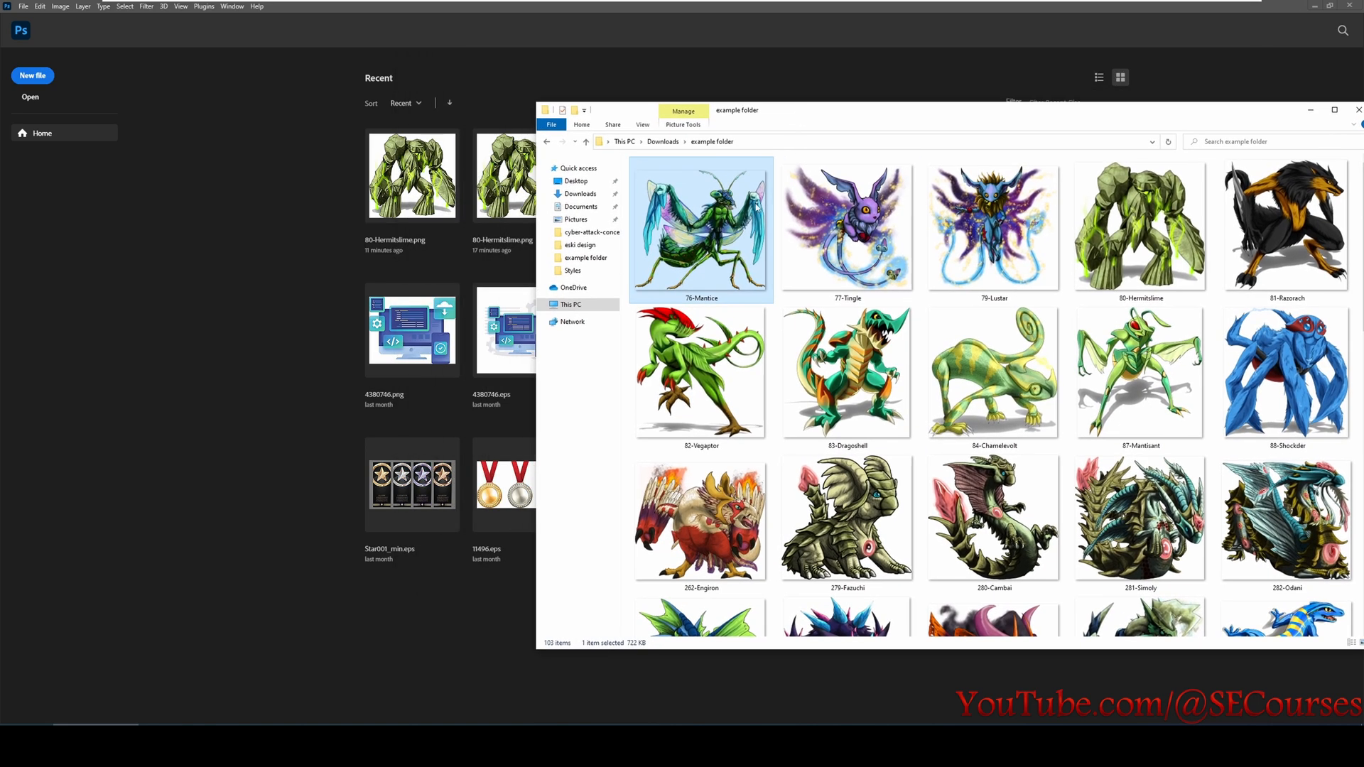
pyautogui.moveTo(705, 243)
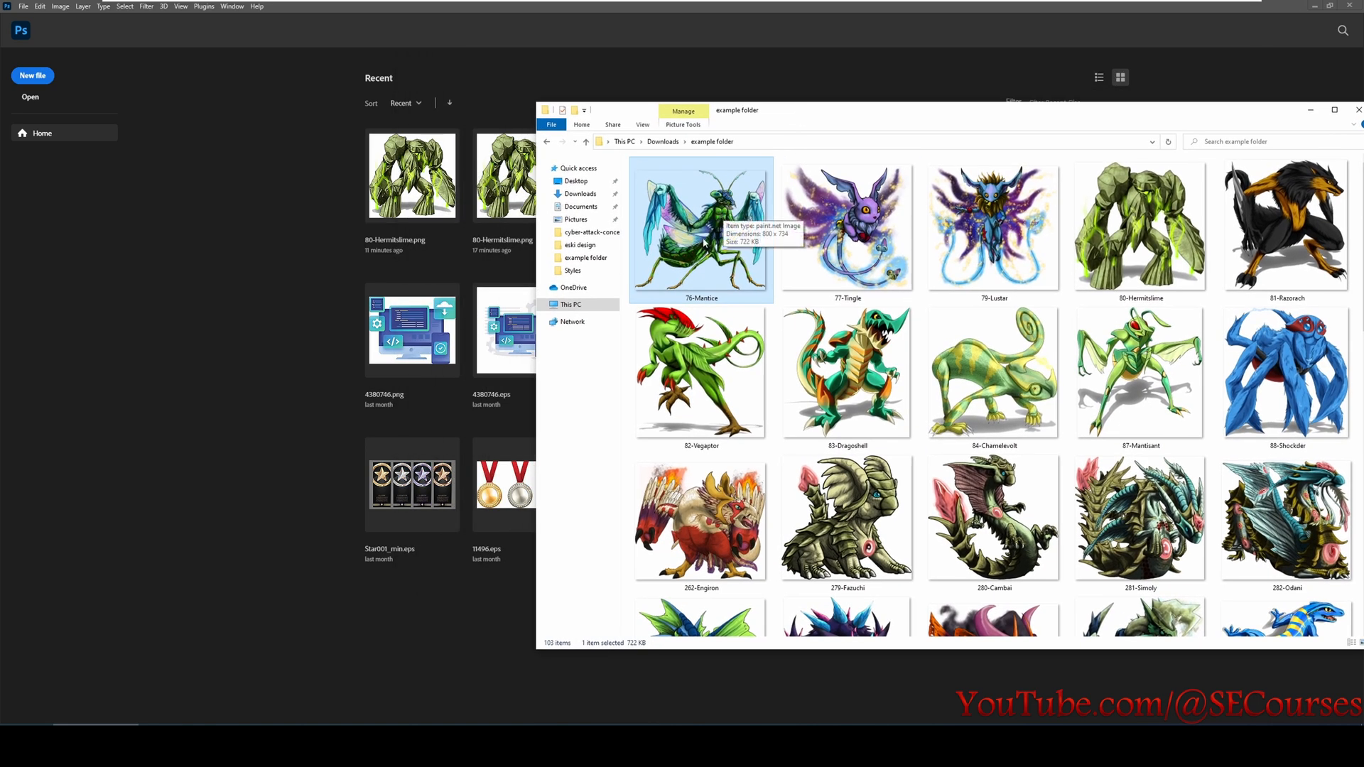
# Open 76-Mantice.png from the example folder as a Photoshop document.
pyautogui.doubleClick(700, 225)
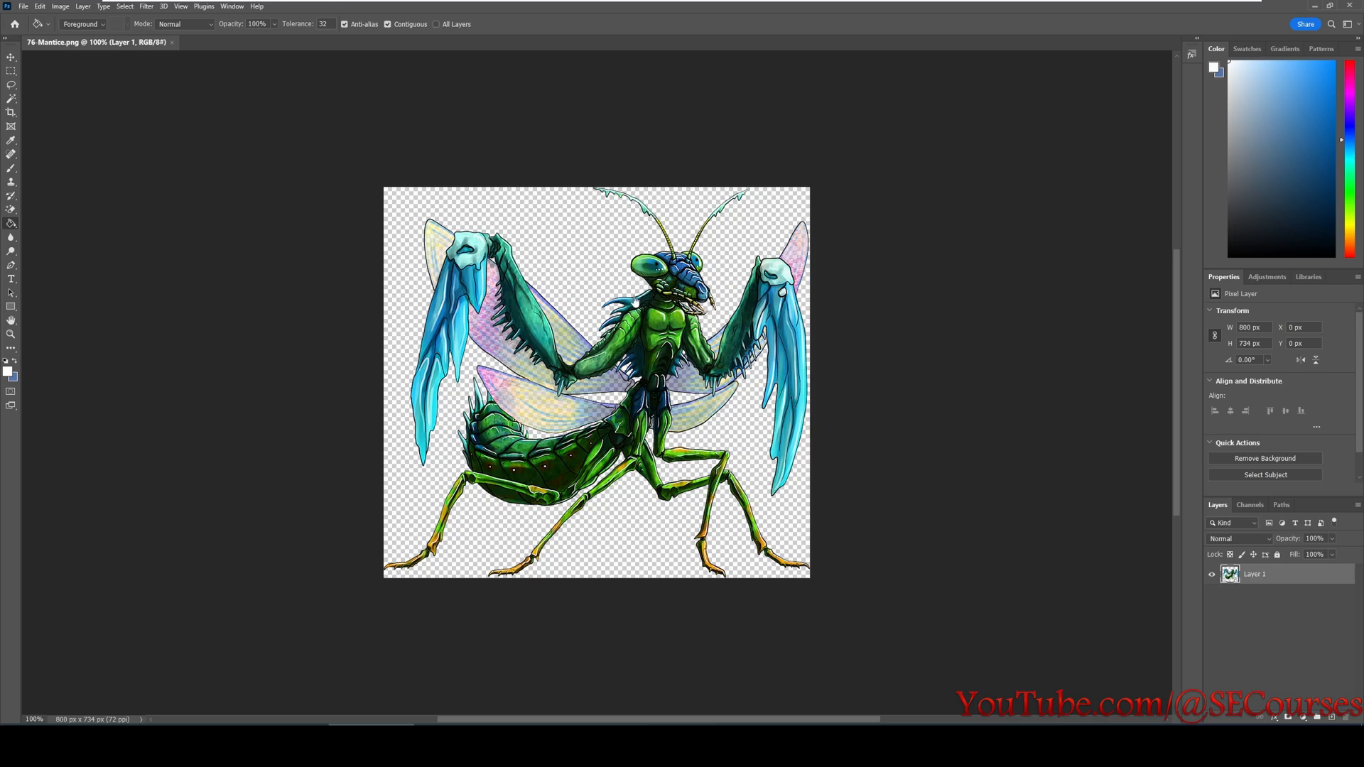
pyautogui.moveTo(513, 243)
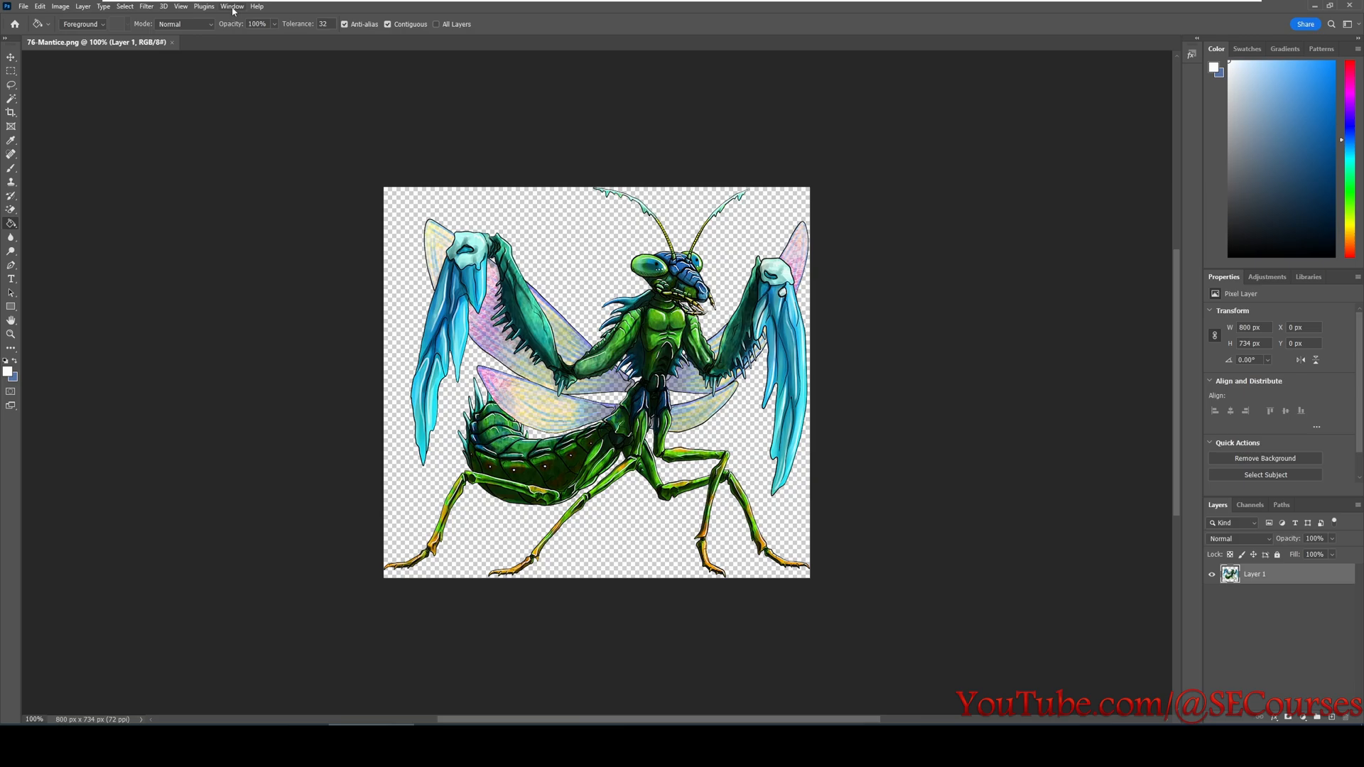
# Show the Actions panel listing the Default Actions set via the Window menu.
pyautogui.click(231, 6)
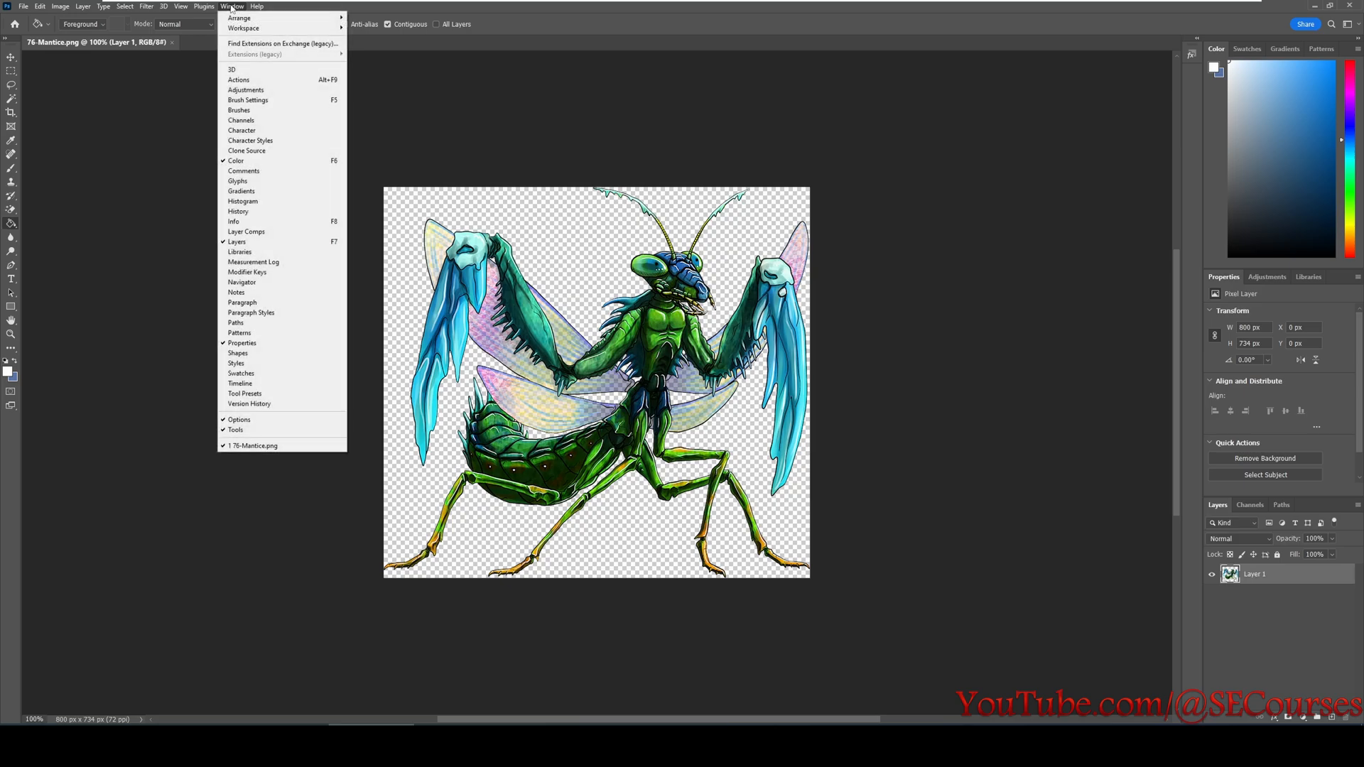
pyautogui.moveTo(245, 90)
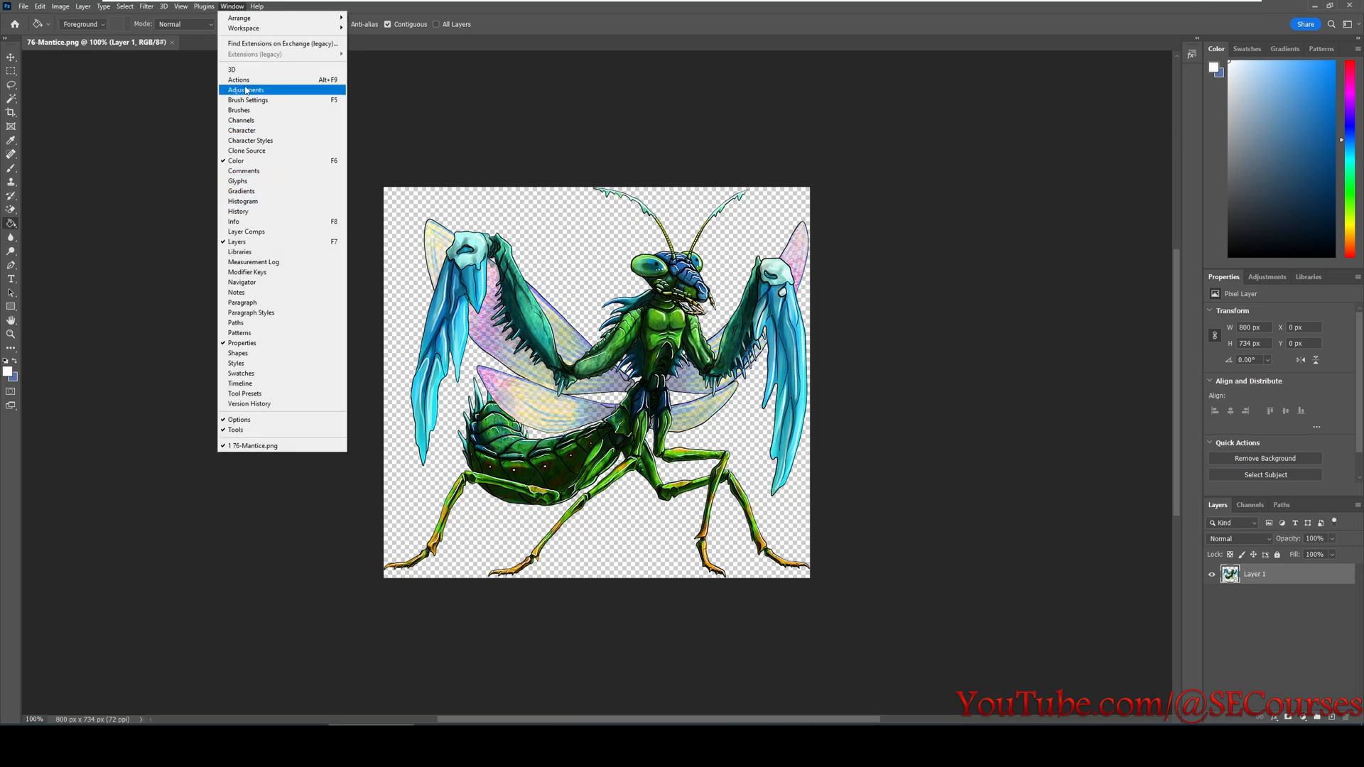
pyautogui.moveTo(239, 79)
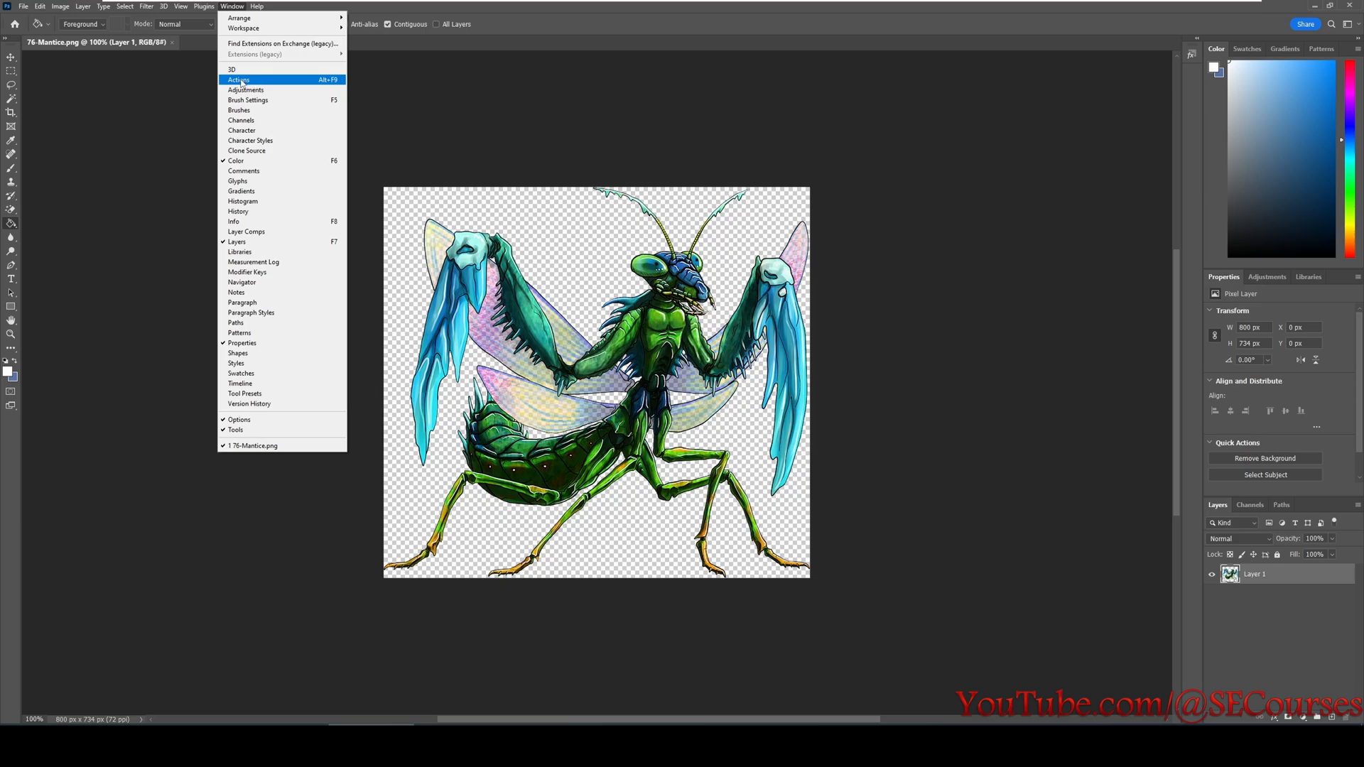
pyautogui.click(237, 80)
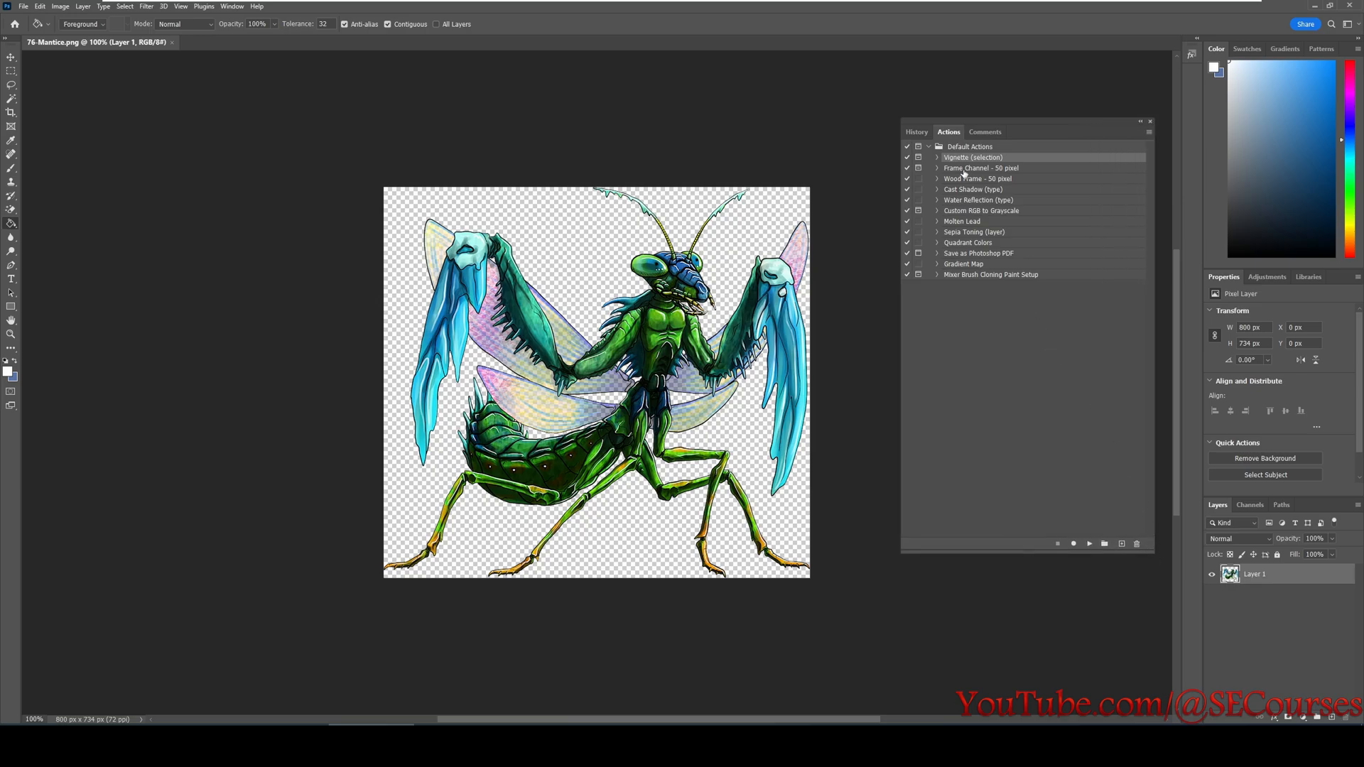
pyautogui.moveTo(1098, 342)
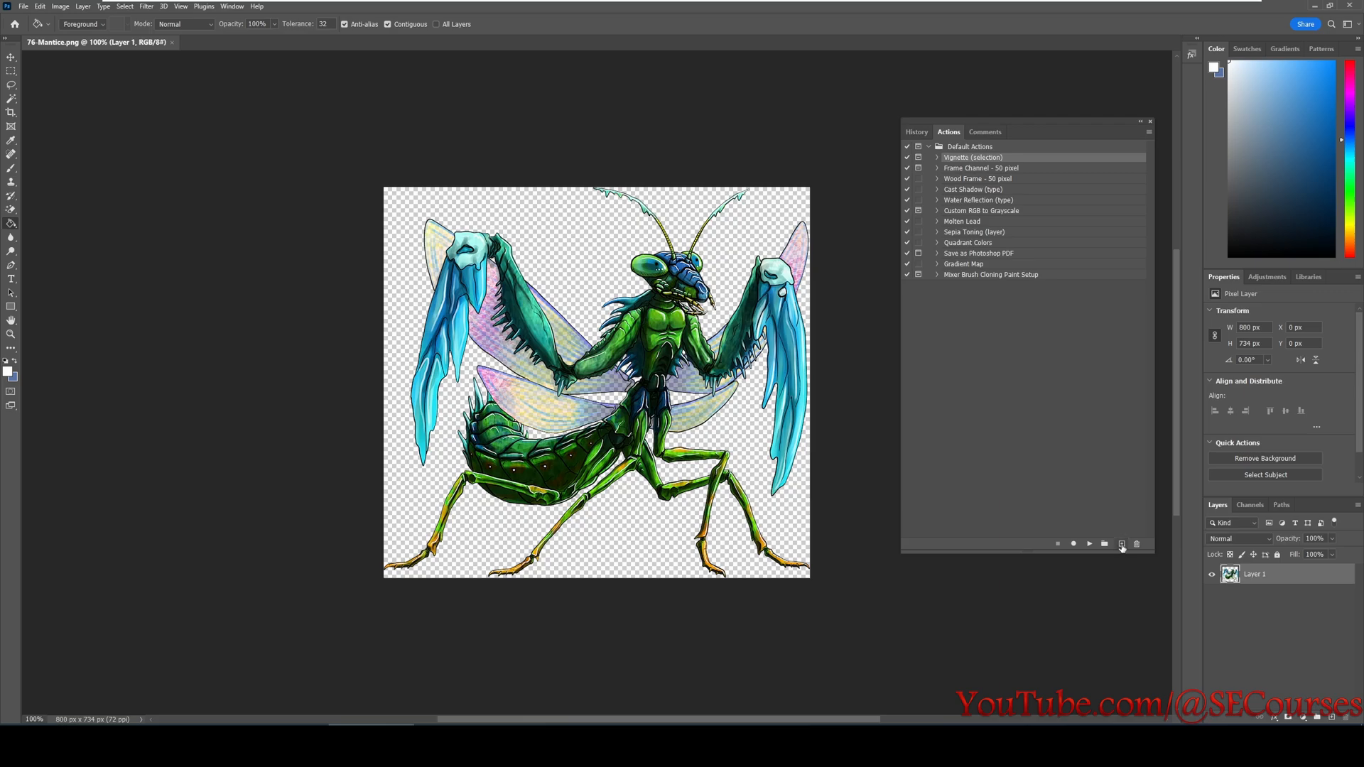
# Create a new action named 'white background color' tagged Gray and begin recording it.
pyautogui.click(1121, 546)
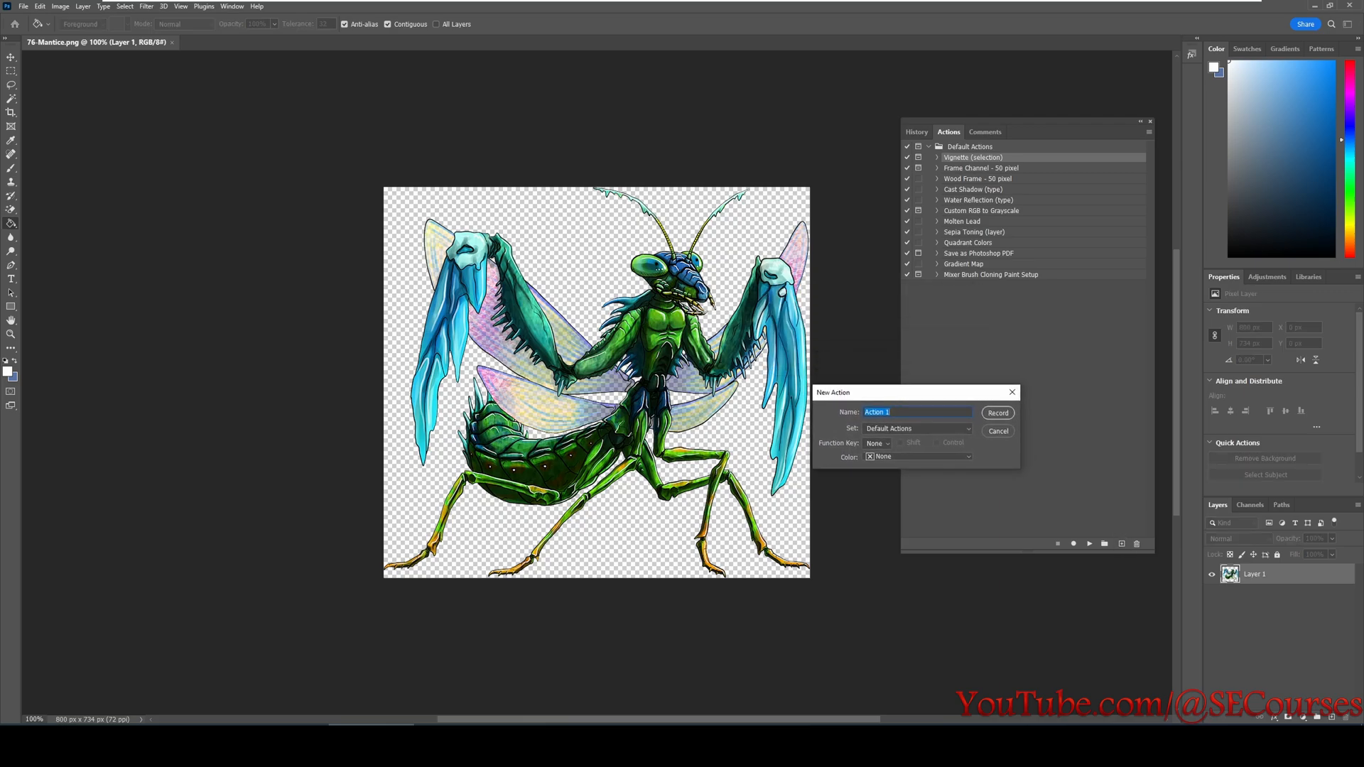
pyautogui.write('w')
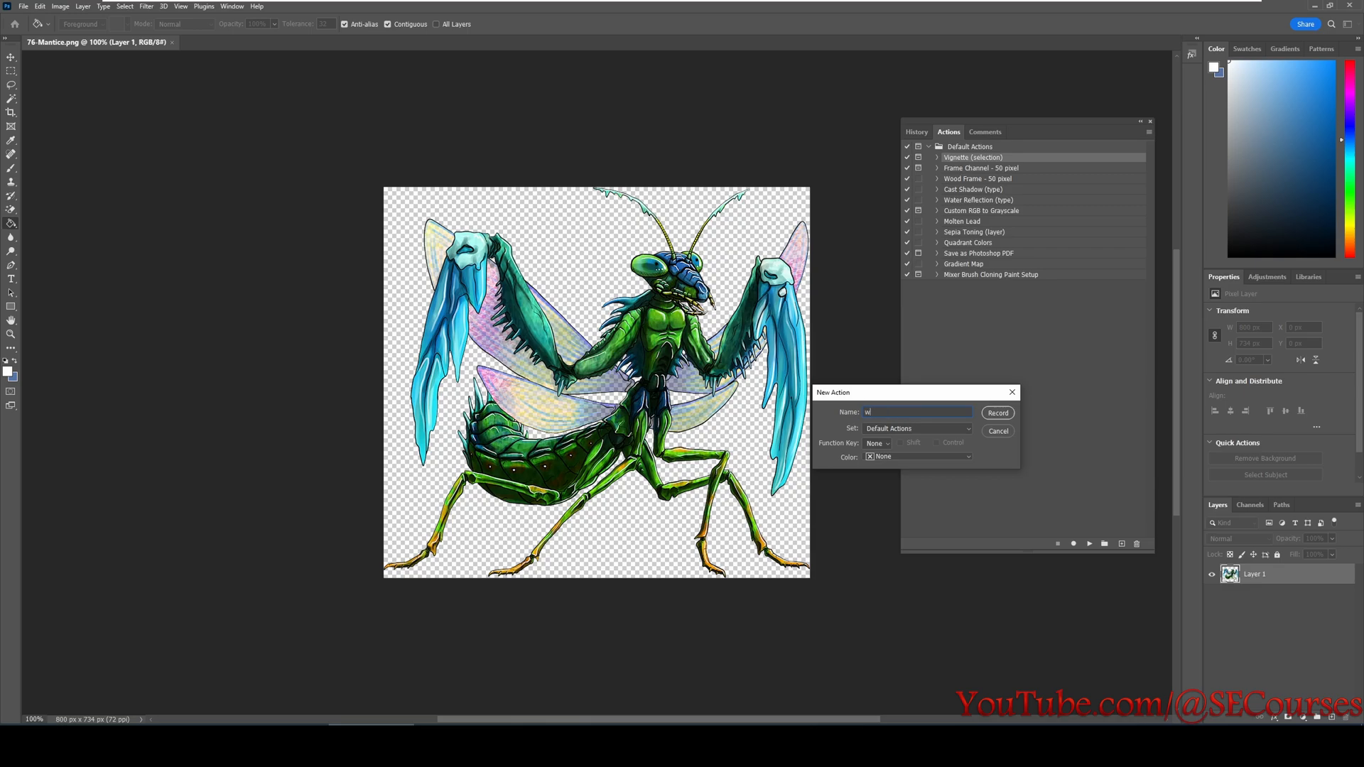
pyautogui.write('hite backg')
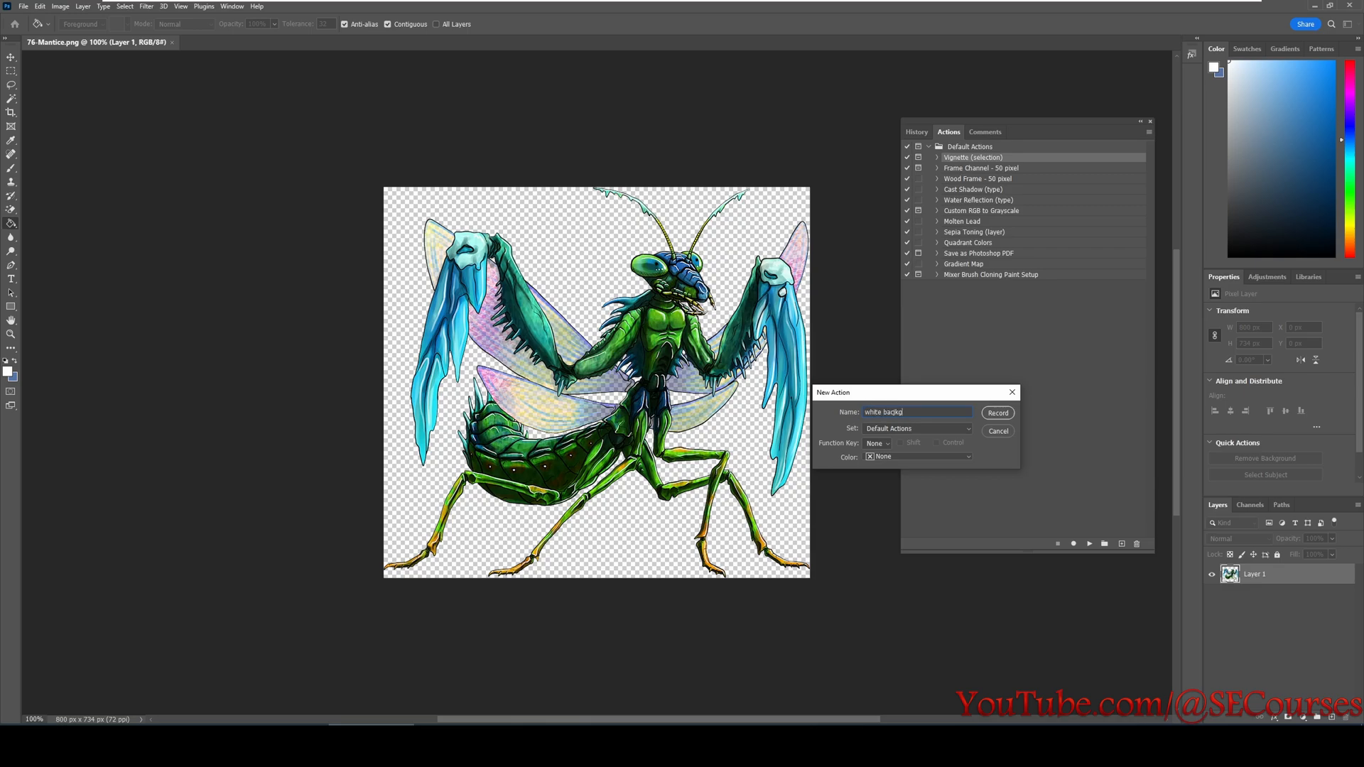
pyautogui.write('round')
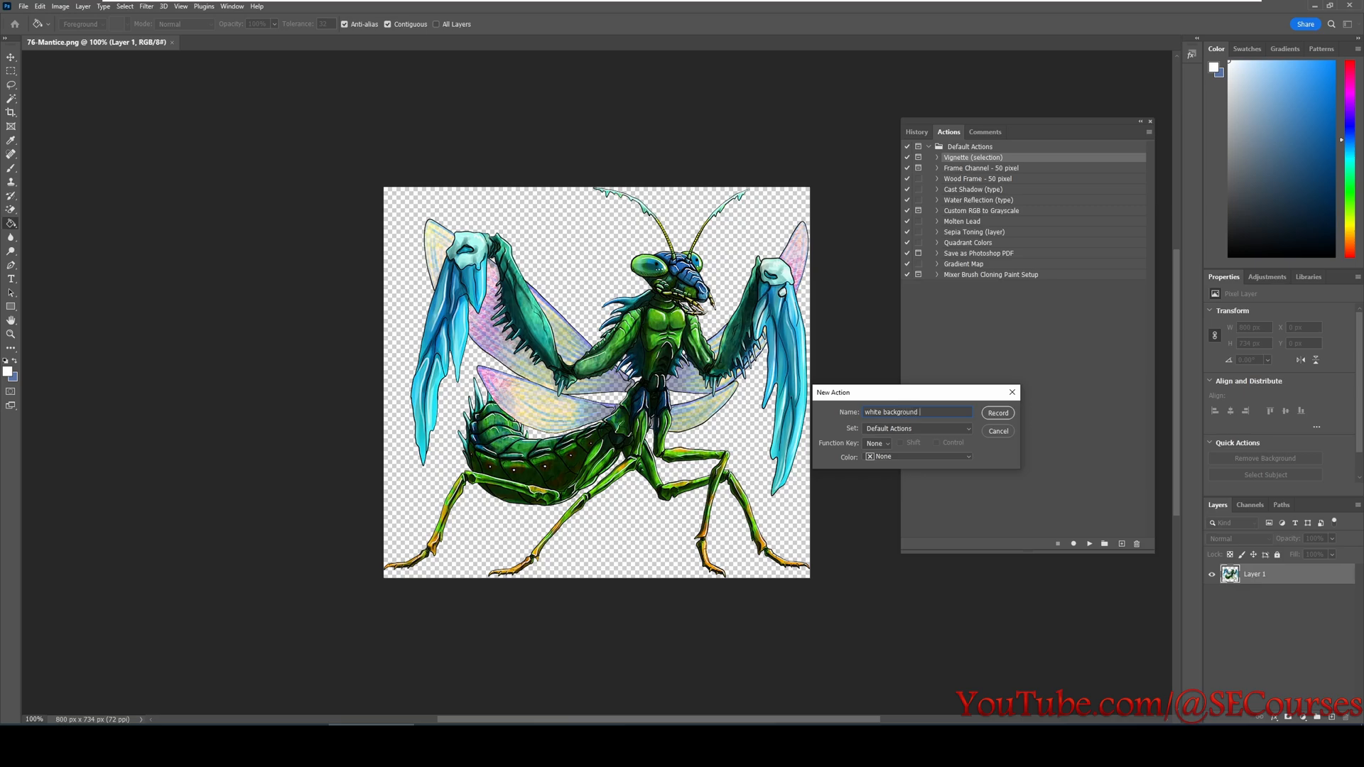
pyautogui.write('color')
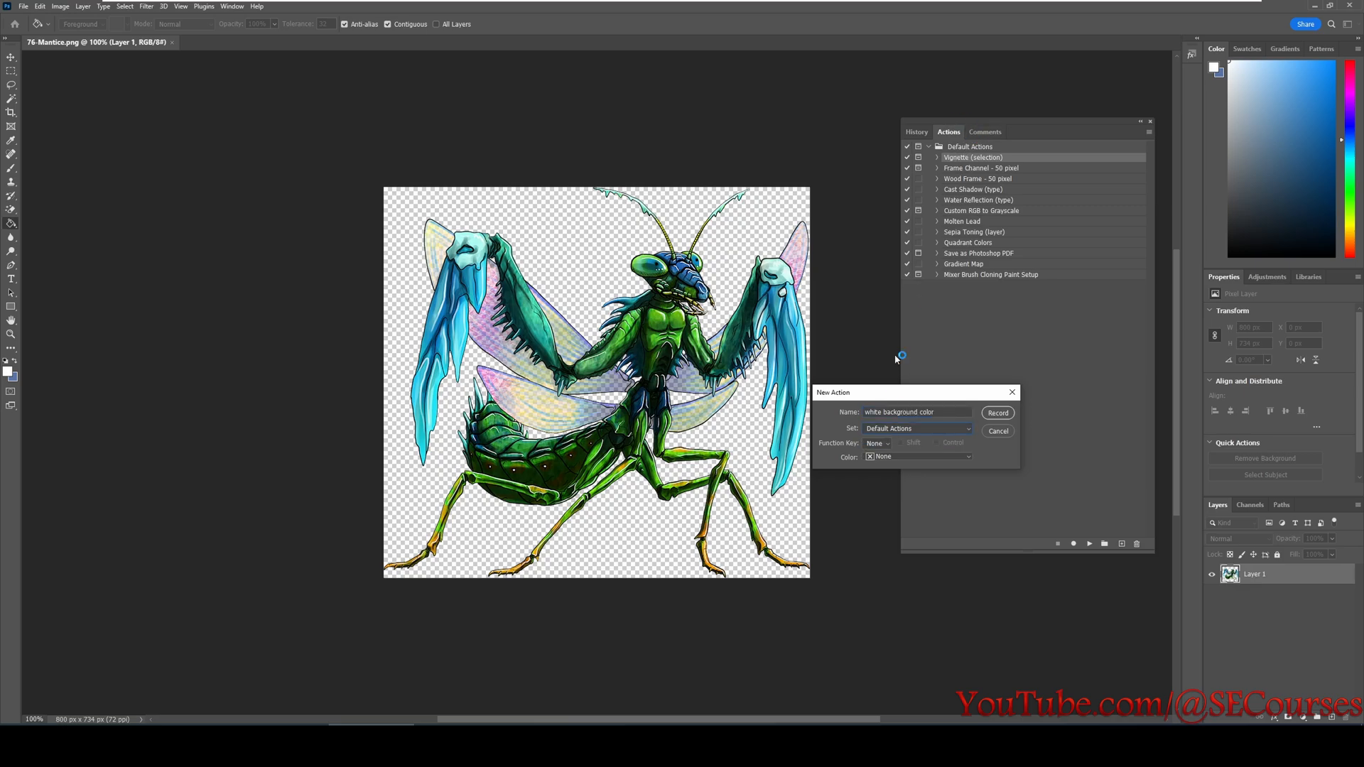
pyautogui.click(878, 444)
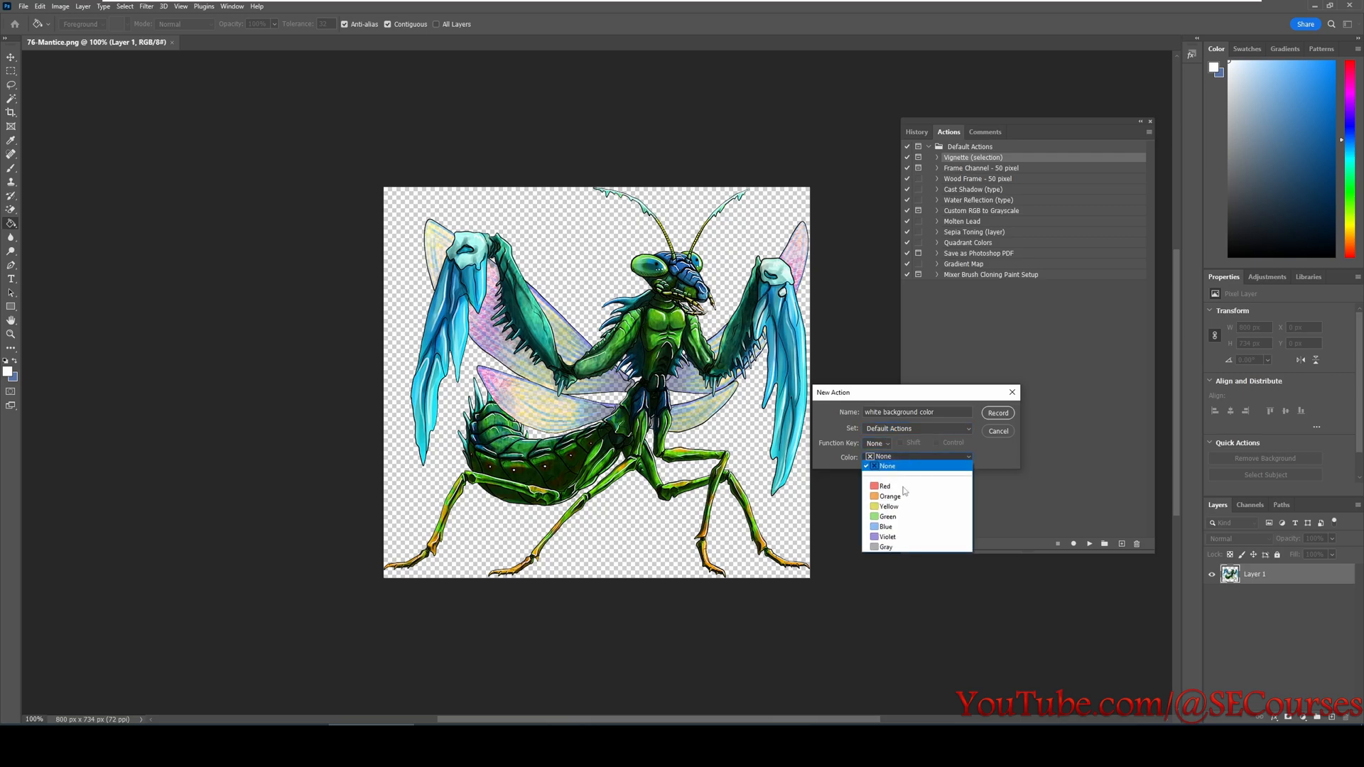
pyautogui.click(884, 546)
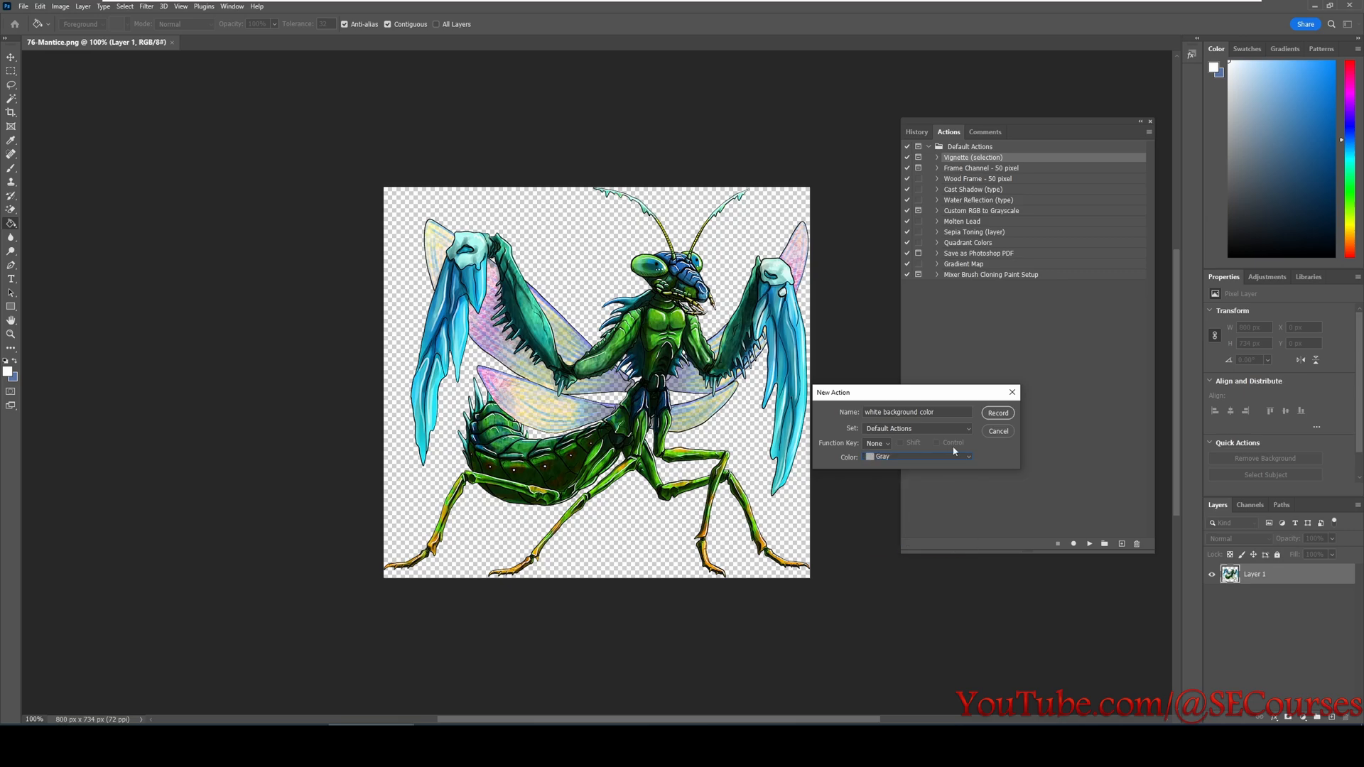
pyautogui.click(997, 412)
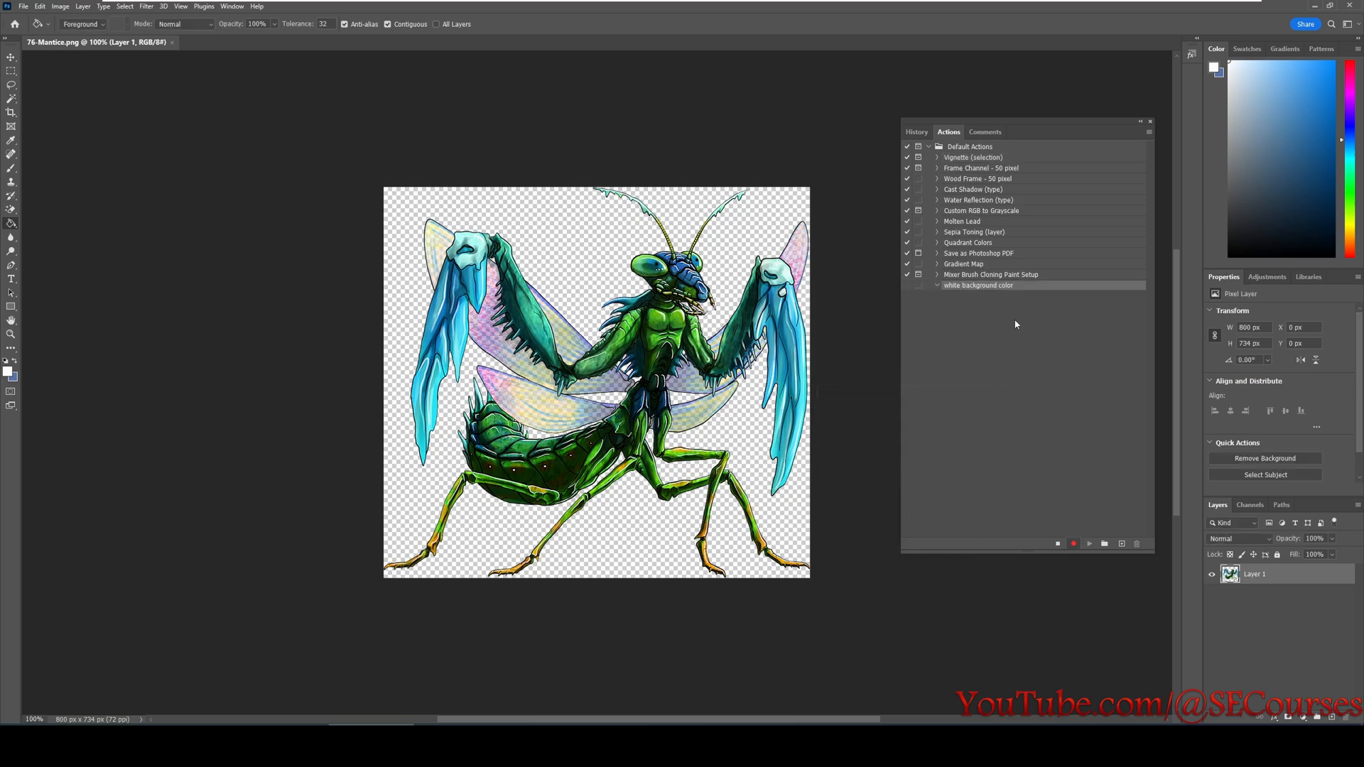
pyautogui.moveTo(1069, 436)
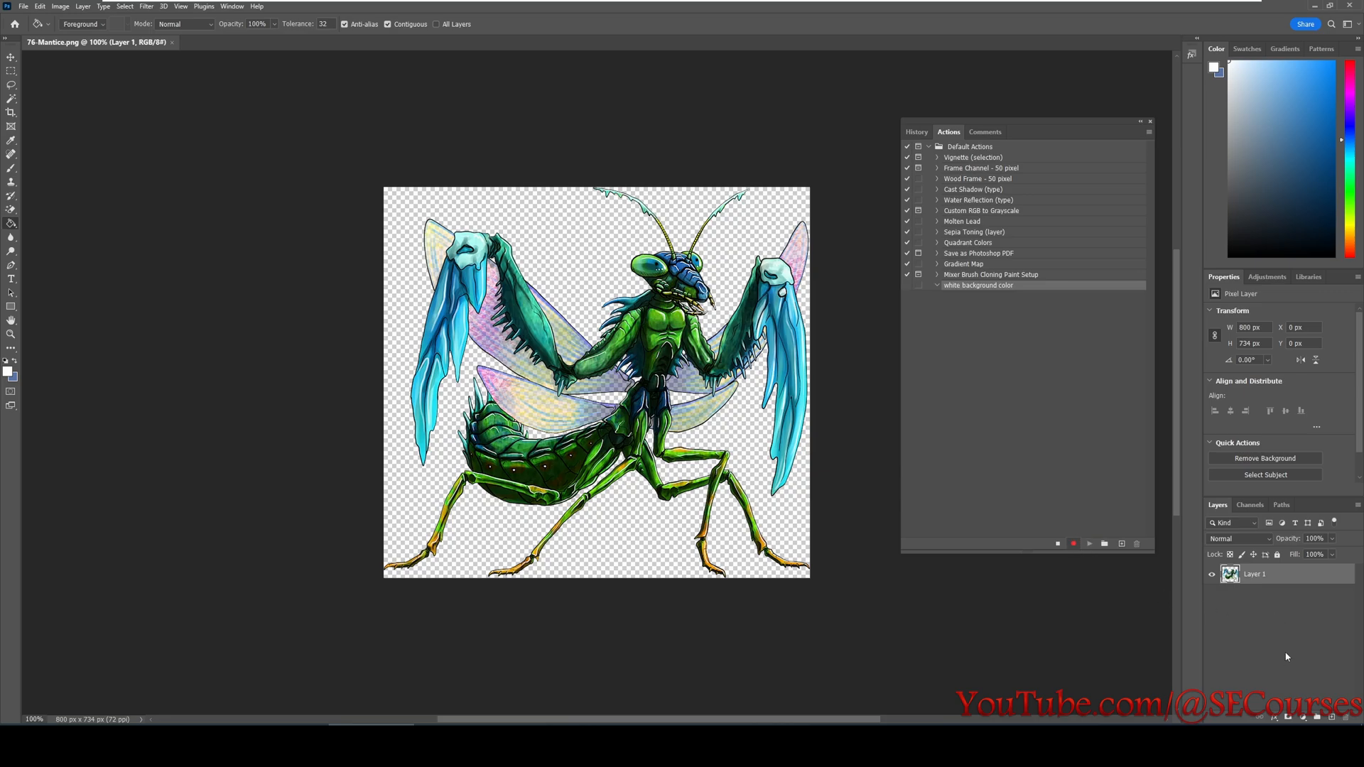
pyautogui.moveTo(1331, 713)
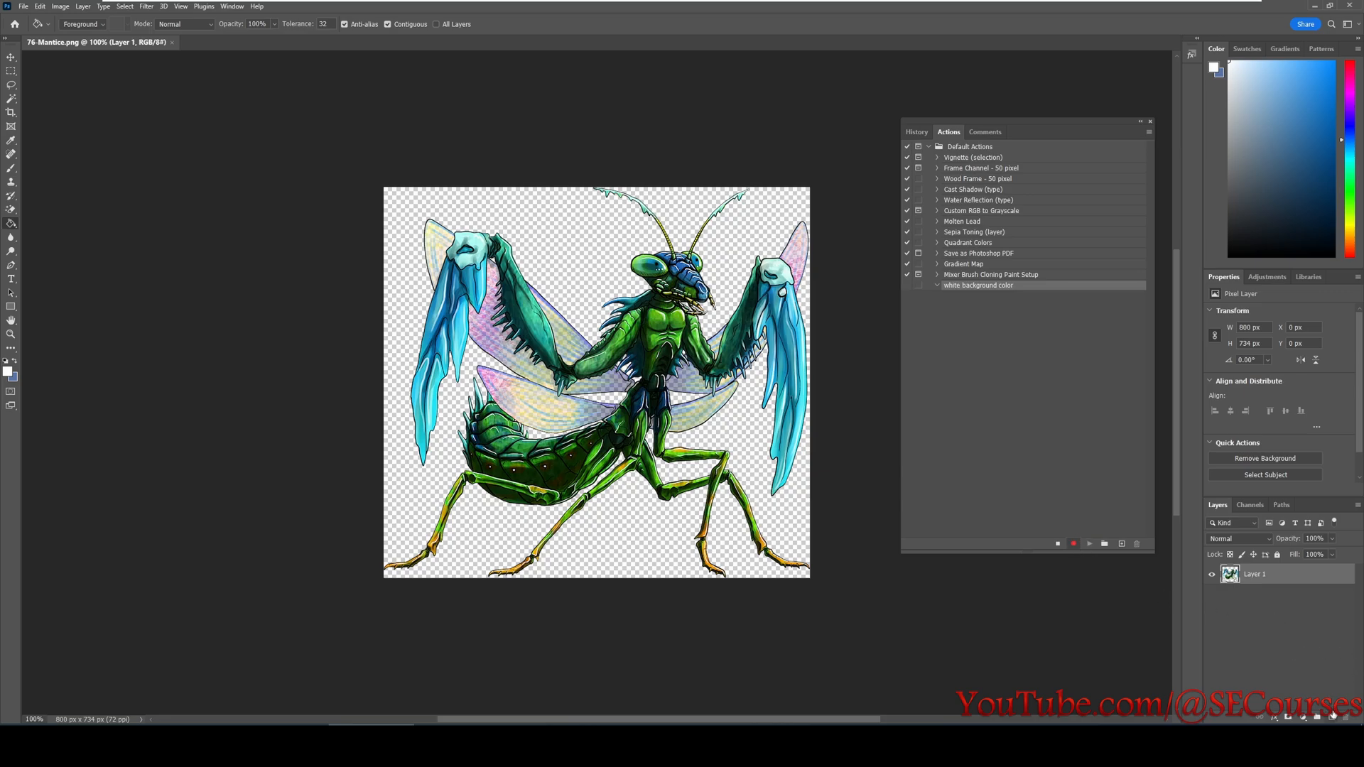
pyautogui.moveTo(1330, 688)
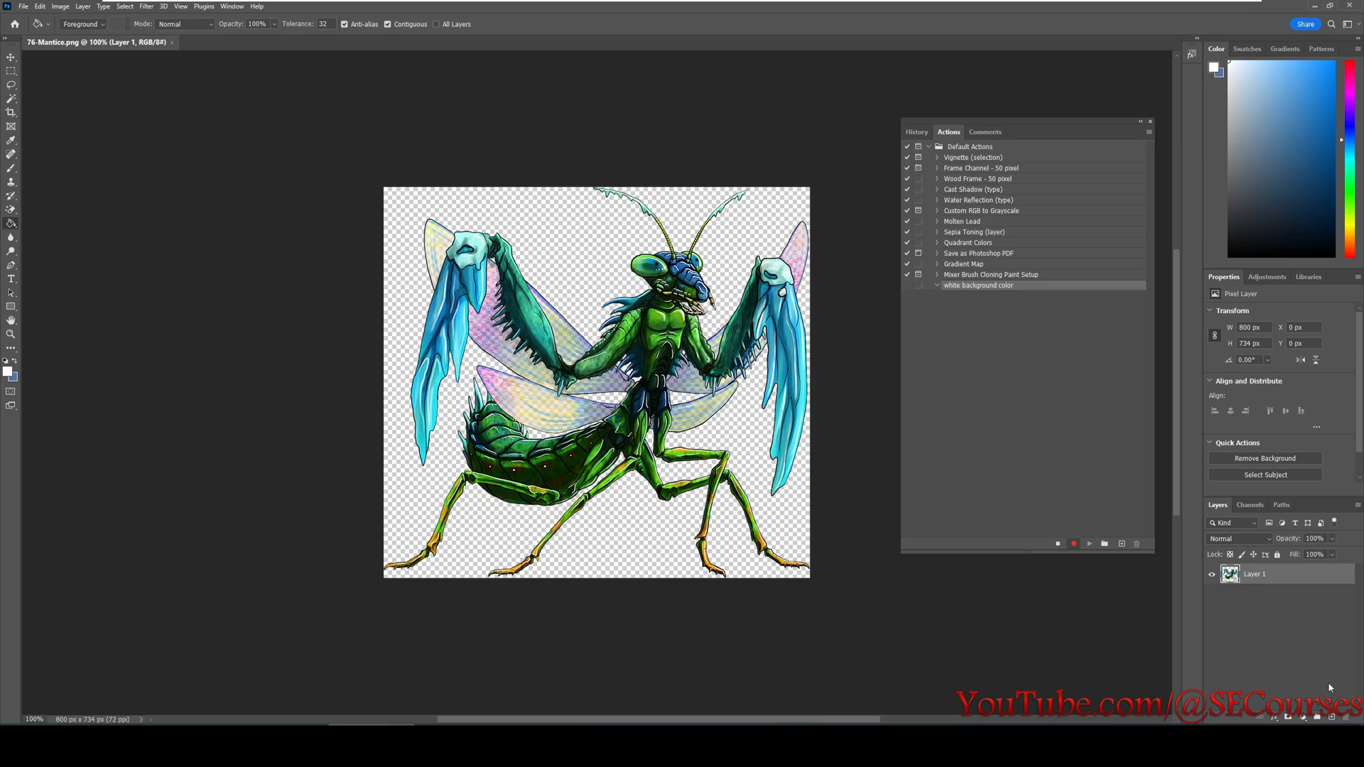
pyautogui.moveTo(1331, 720)
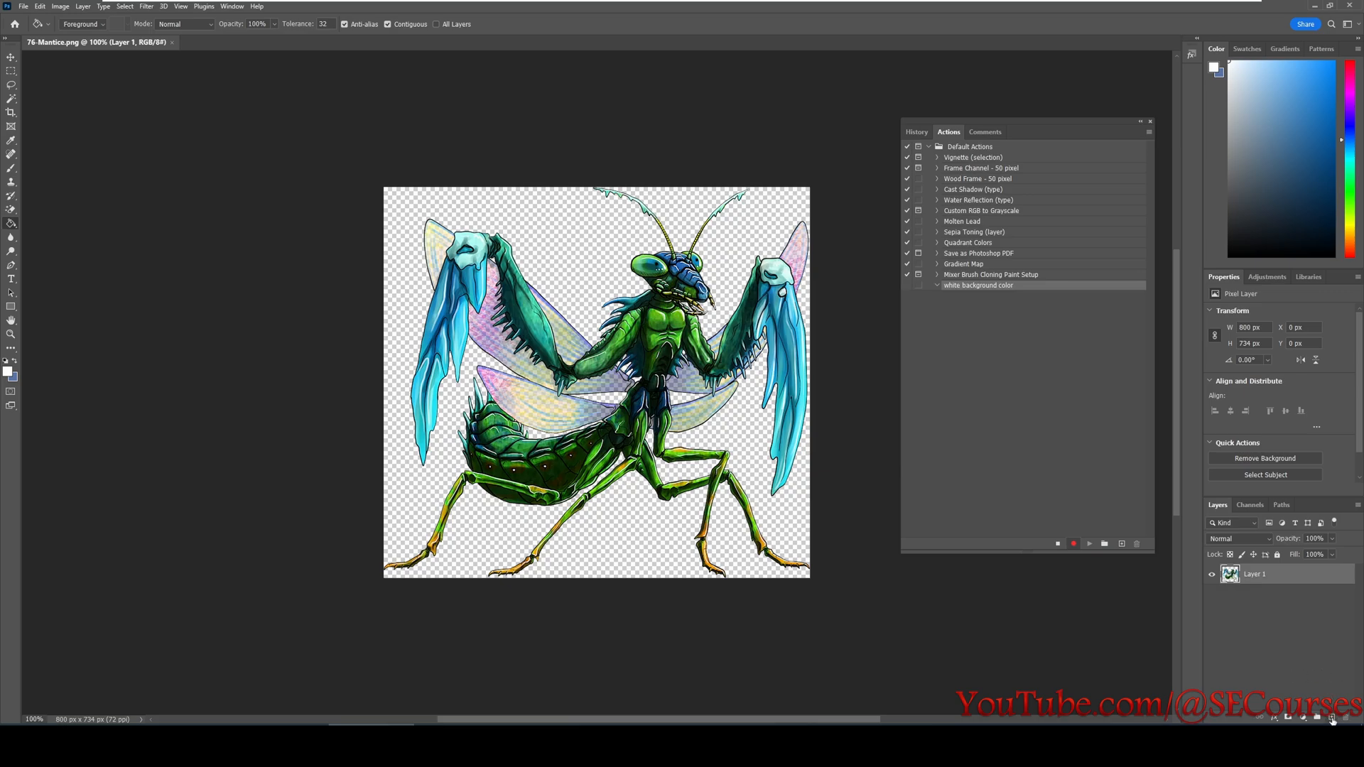
pyautogui.moveTo(1331, 719)
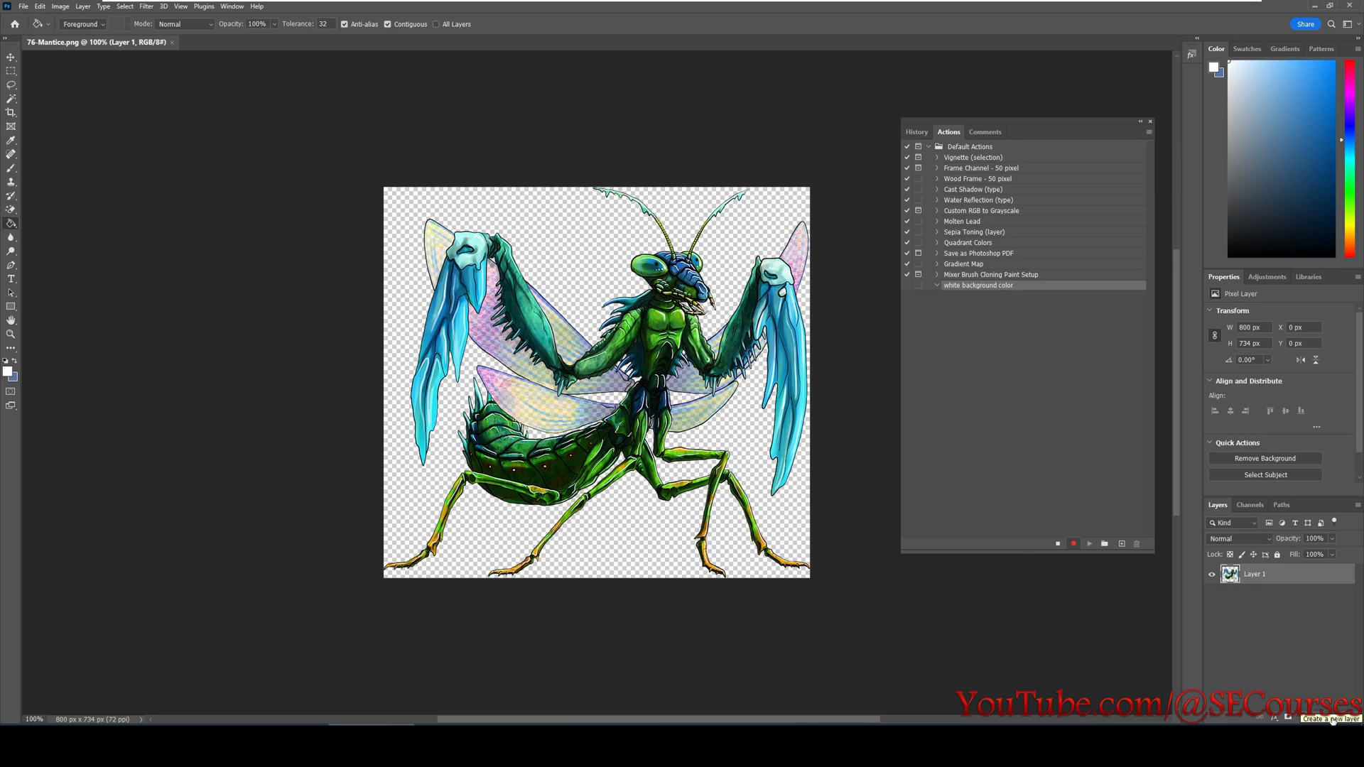
# Add an empty Layer 2 and hide then re-show the mantis Layer 1 while recording.
pyautogui.click(1322, 719)
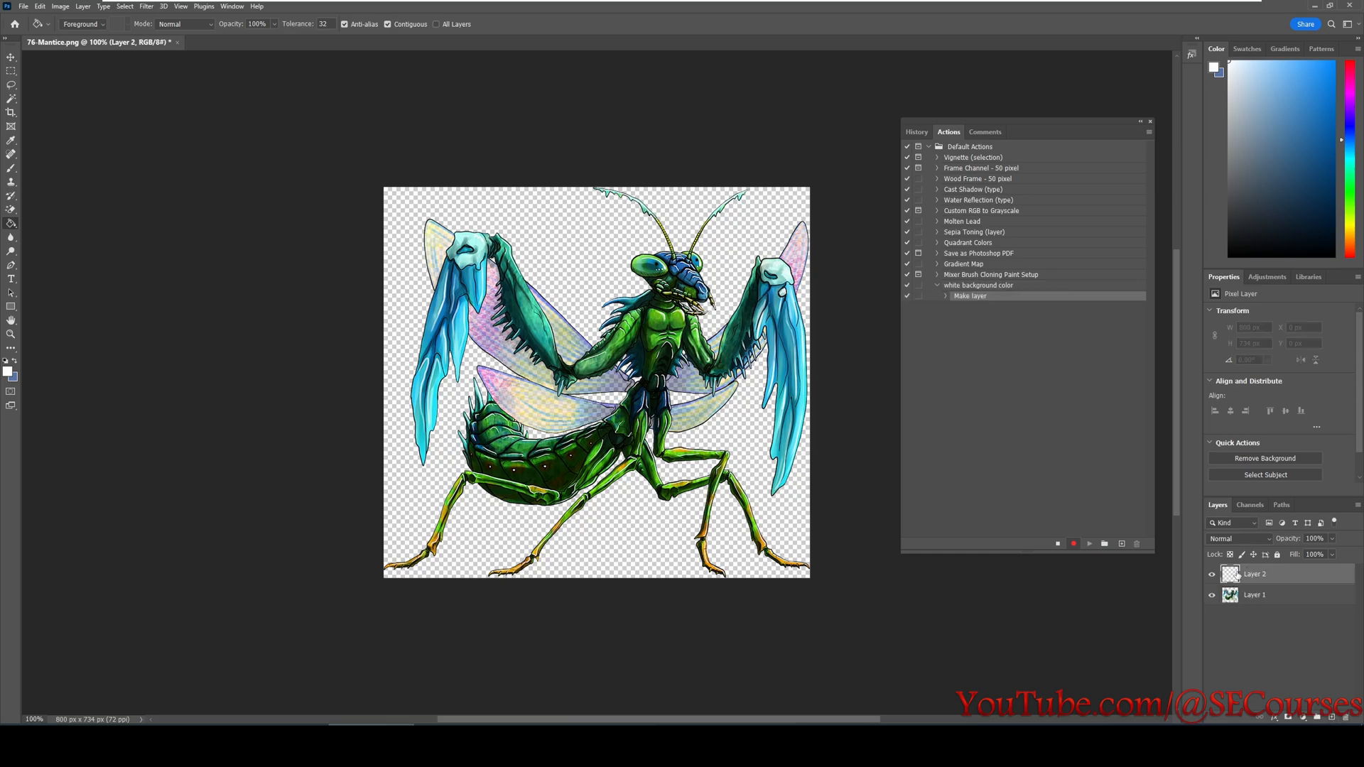
pyautogui.click(1211, 595)
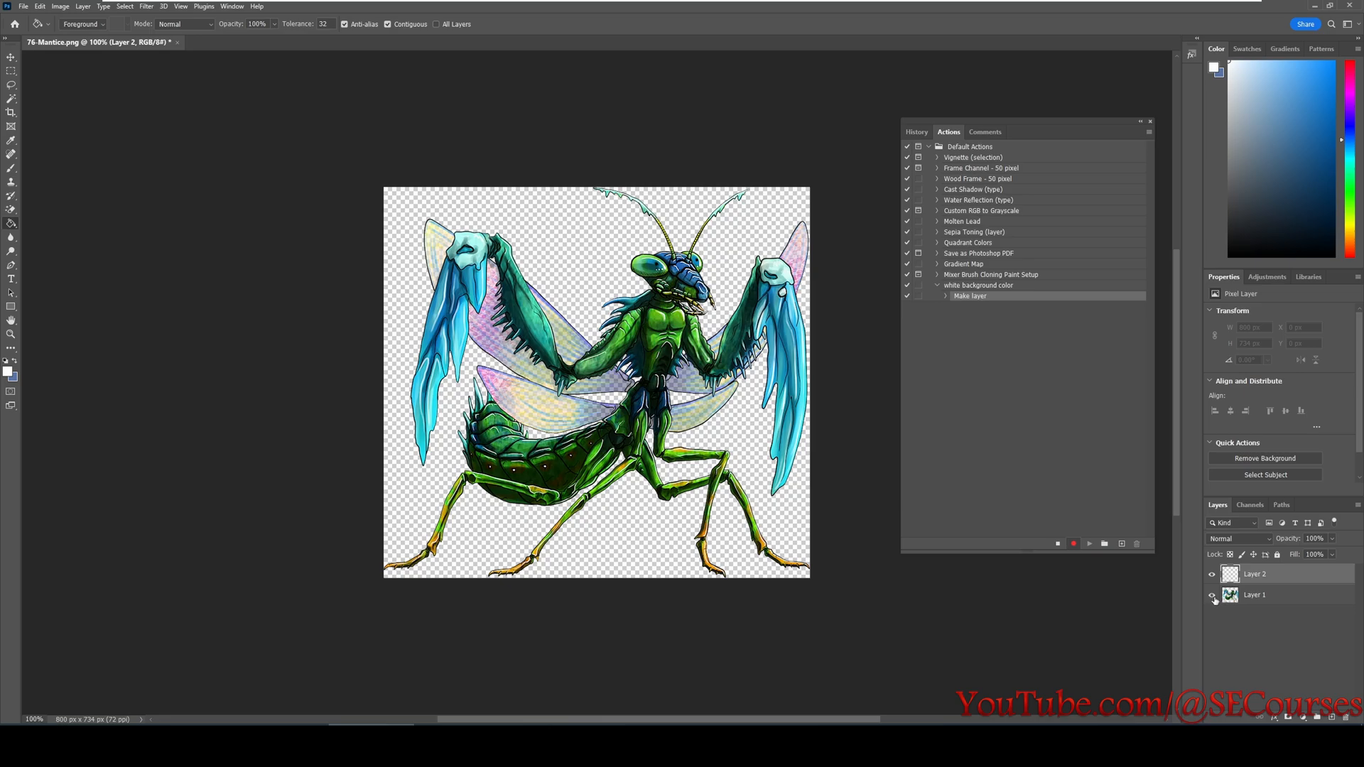
pyautogui.click(1210, 595)
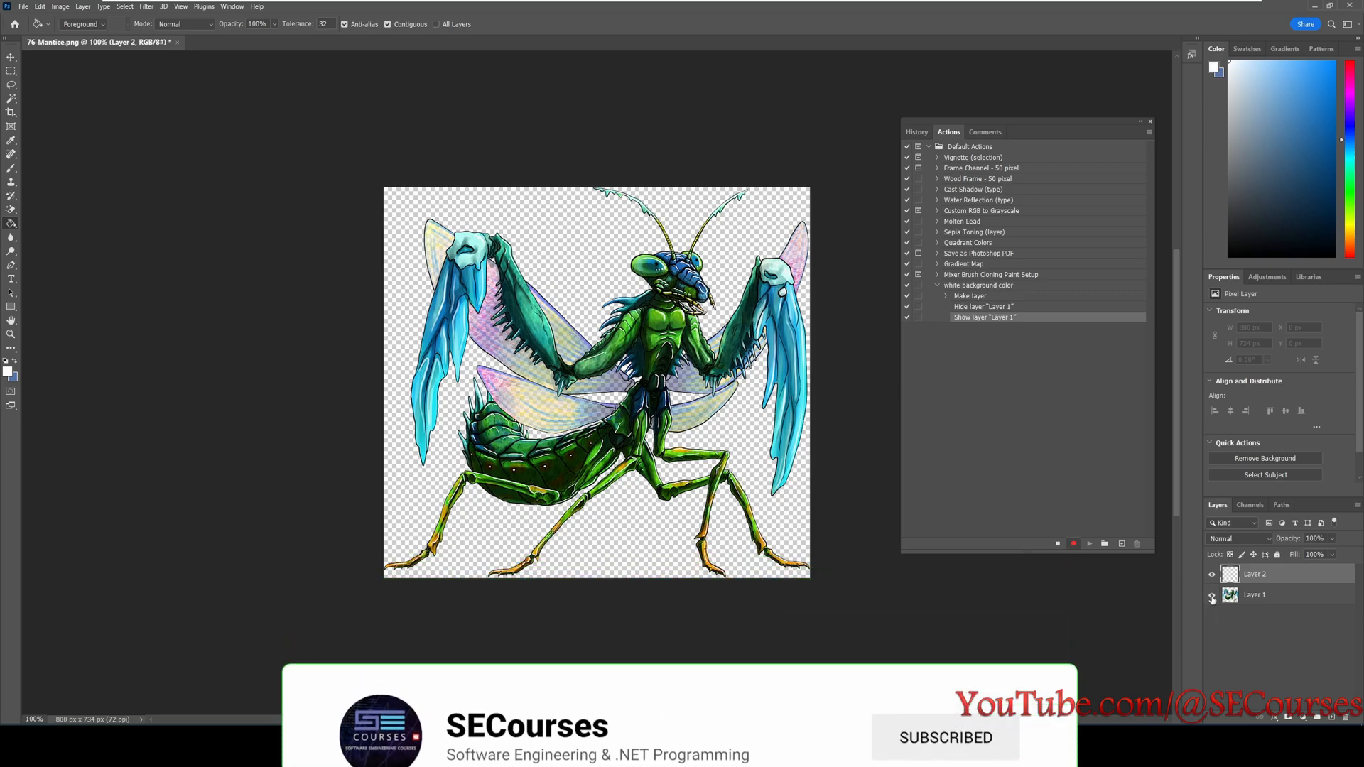
# Hide Layer 1, switch to the Paint Bucket tool and set white #ffffff as the foreground color.
pyautogui.click(1211, 595)
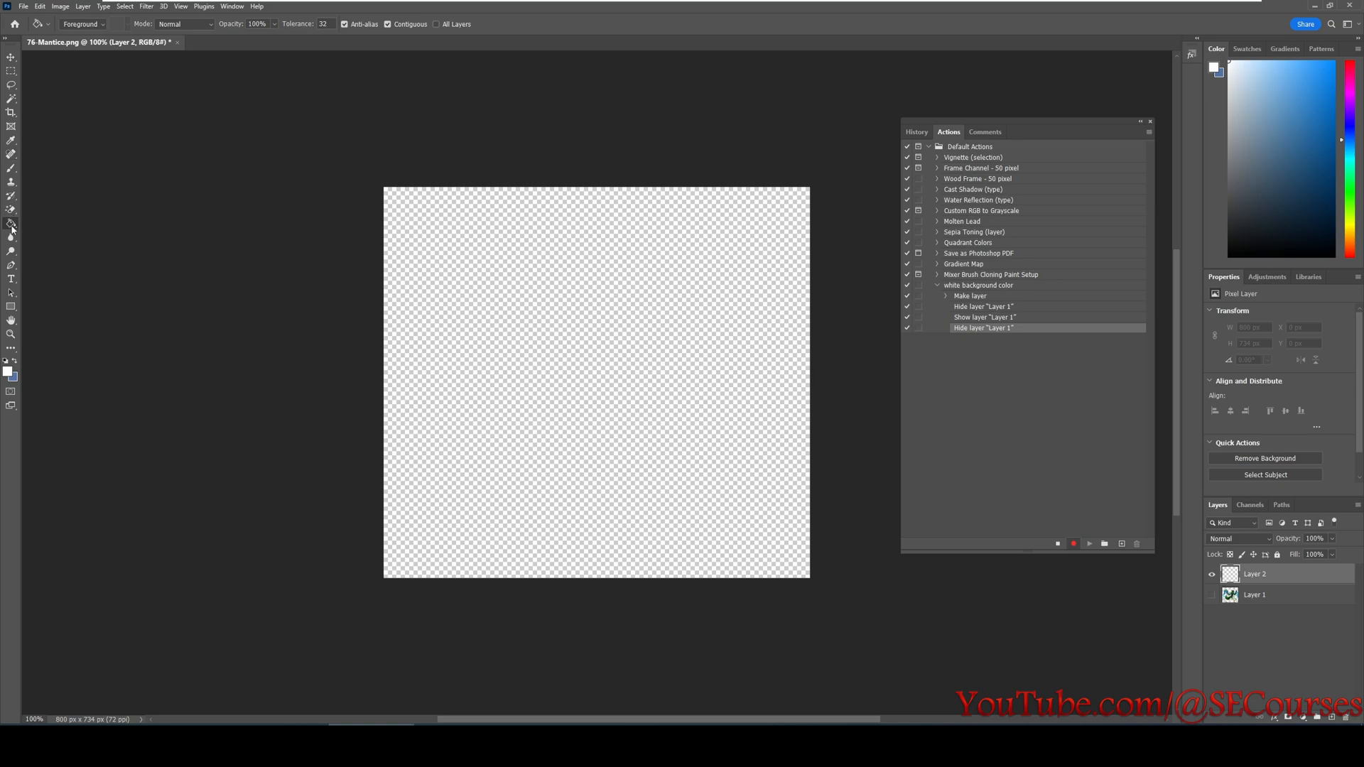
pyautogui.moveTo(19, 195)
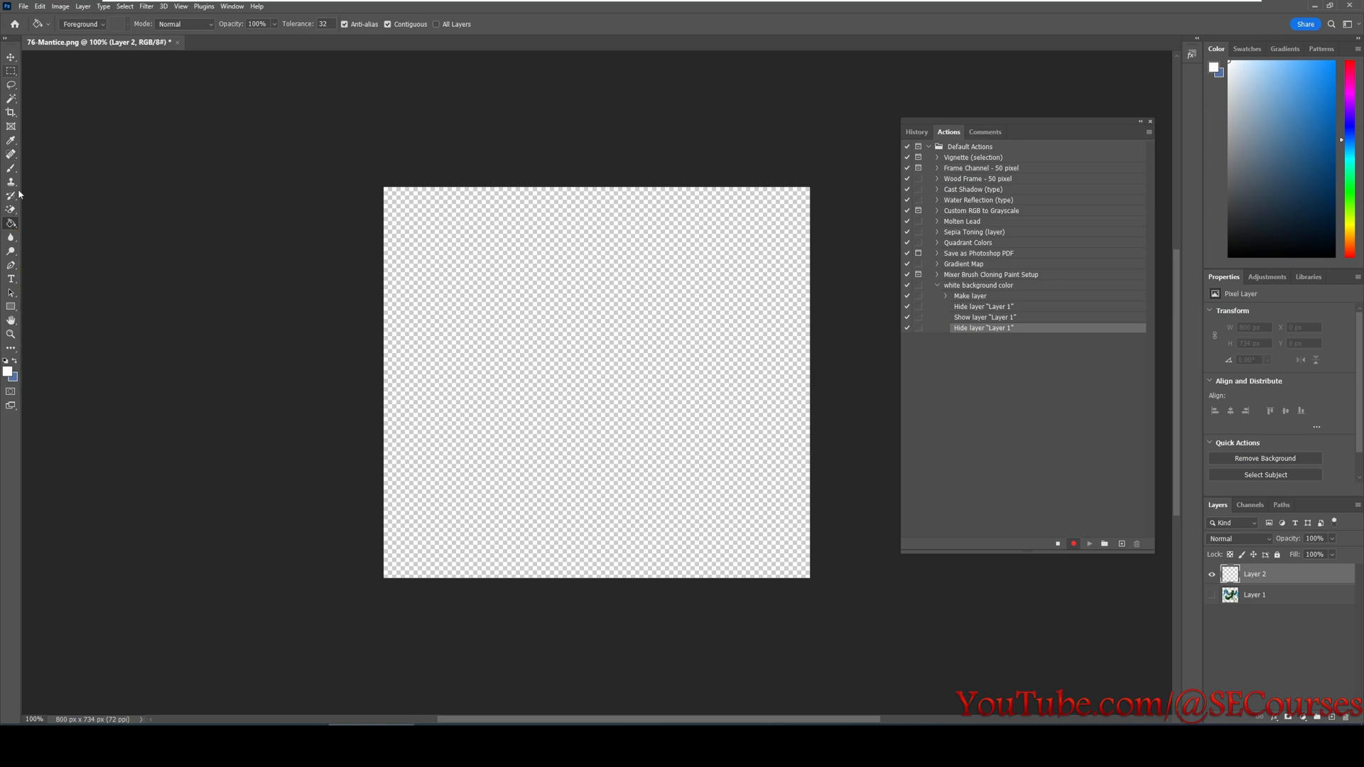
pyautogui.moveTo(11, 209)
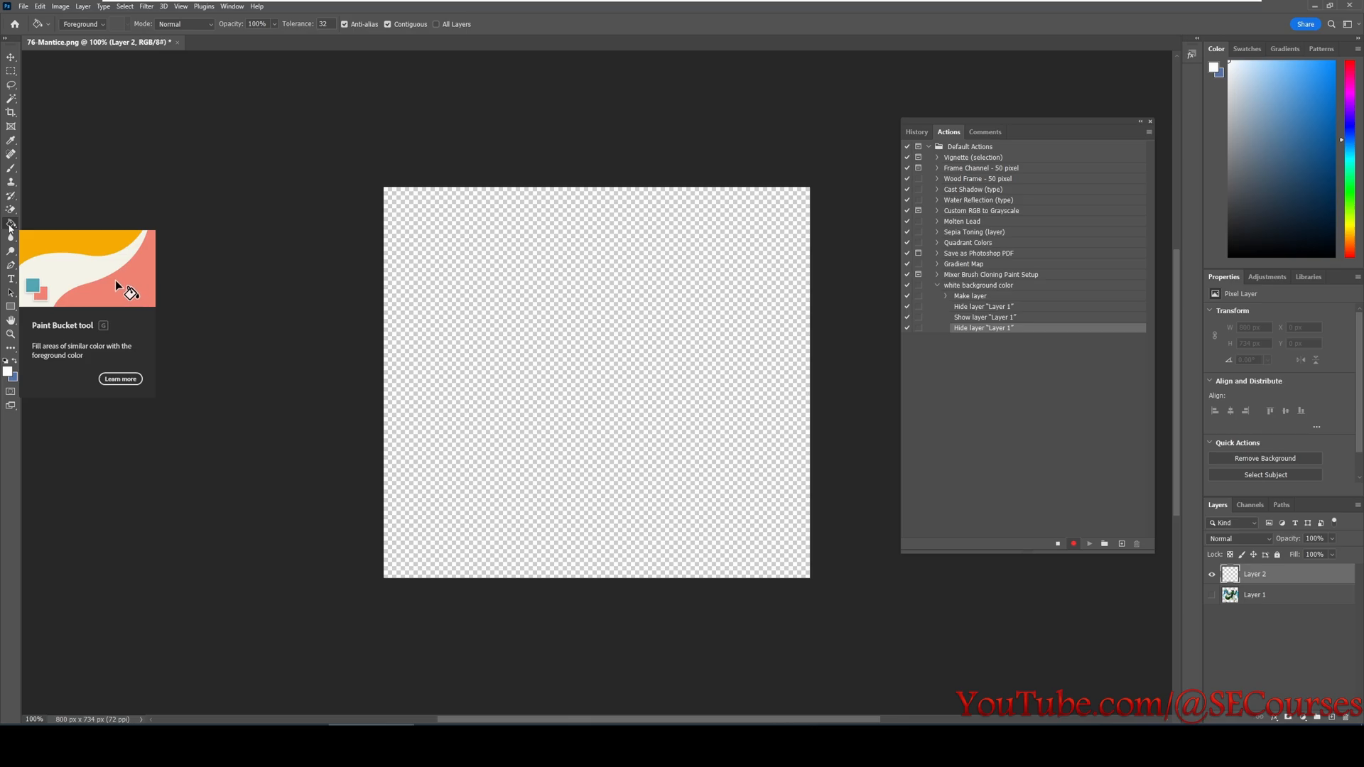
pyautogui.rightClick(12, 223)
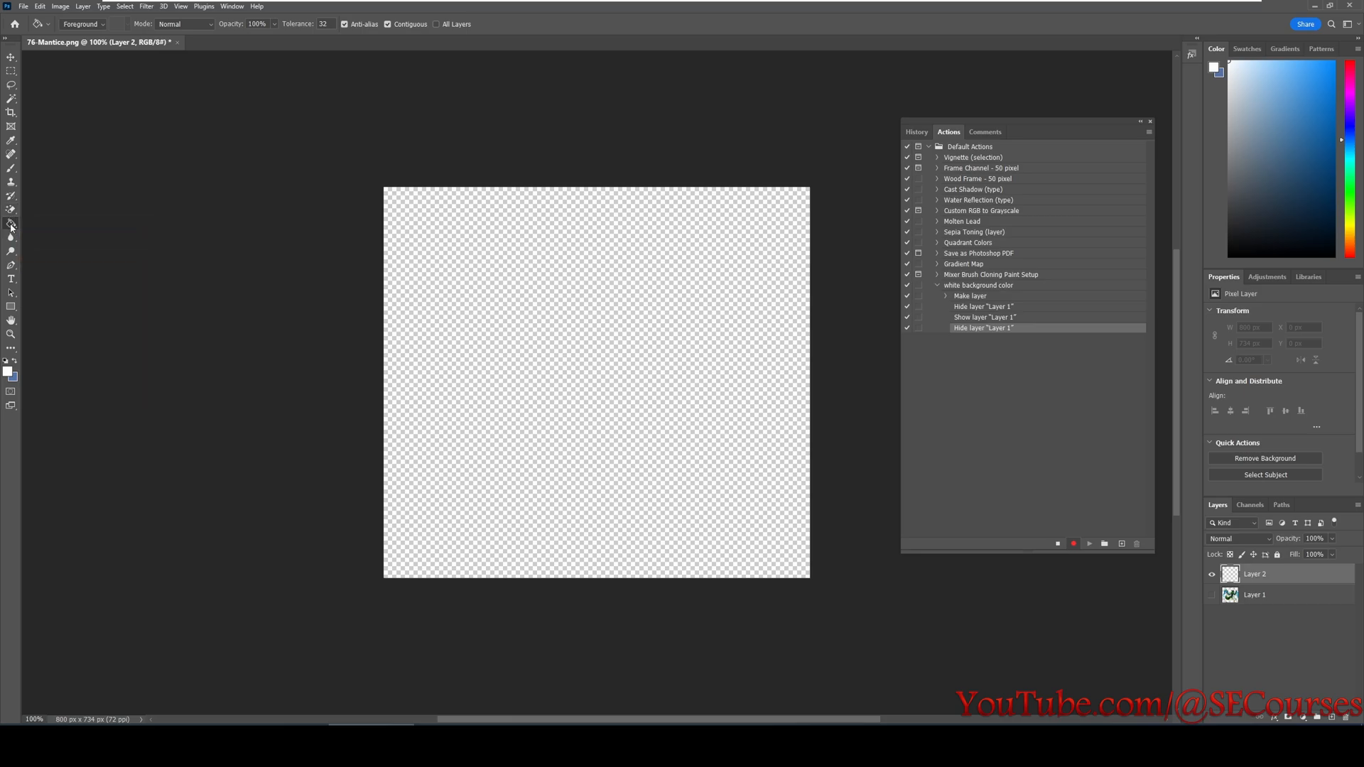
pyautogui.click(12, 223)
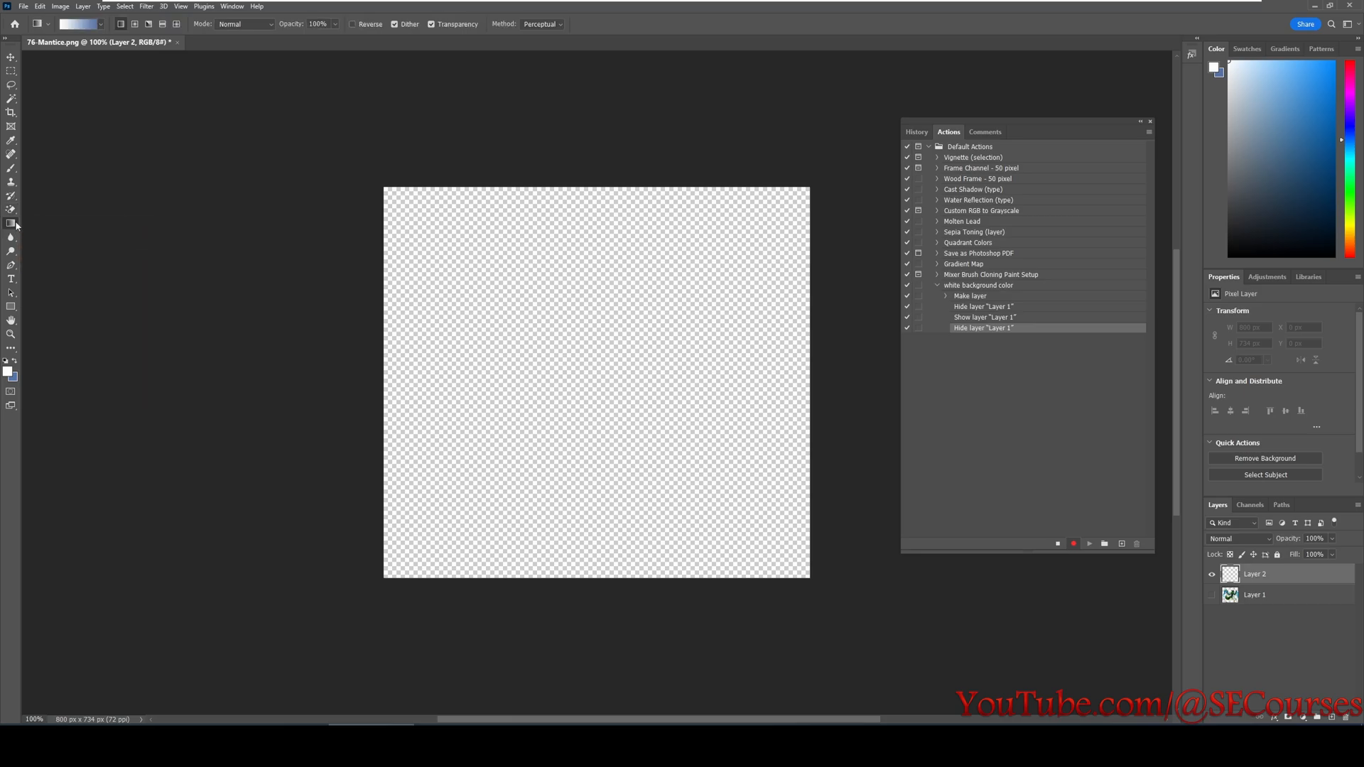
pyautogui.moveTo(10, 225)
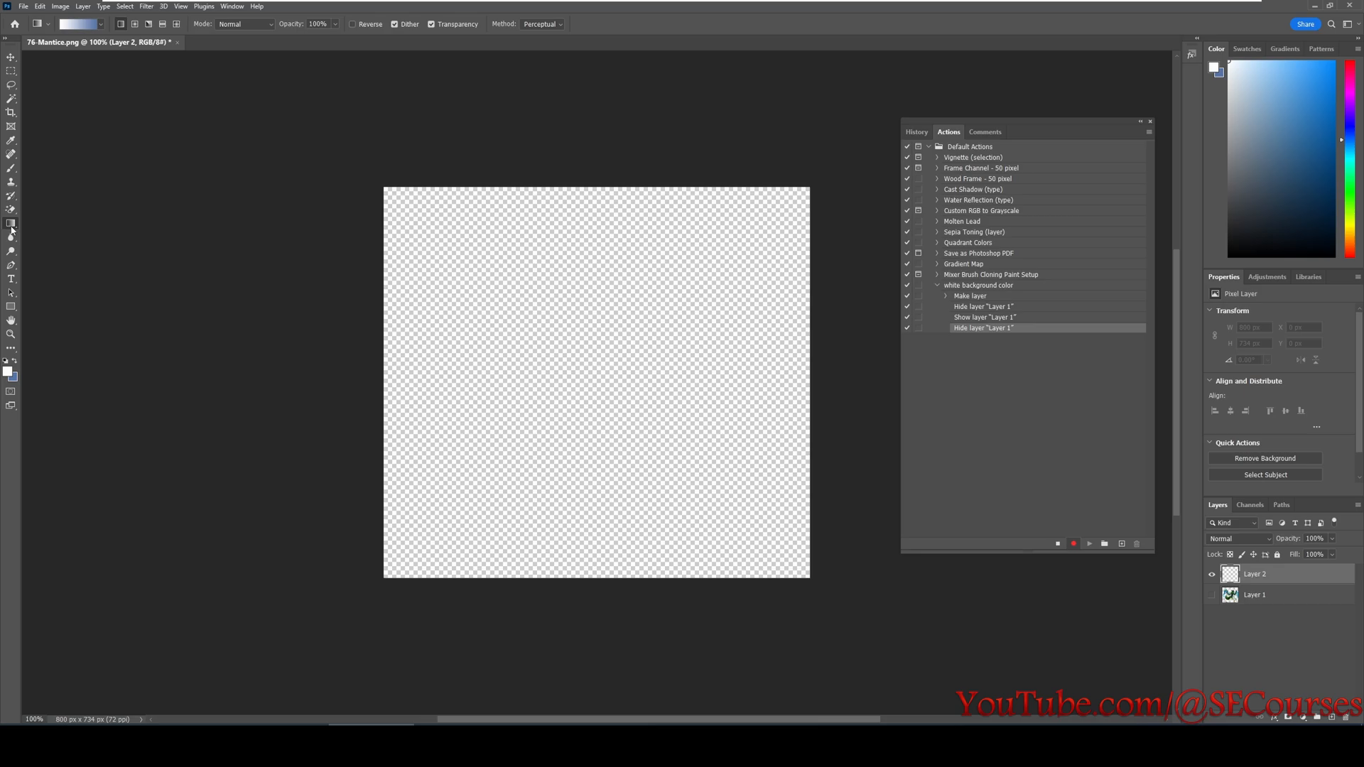
pyautogui.click(11, 222)
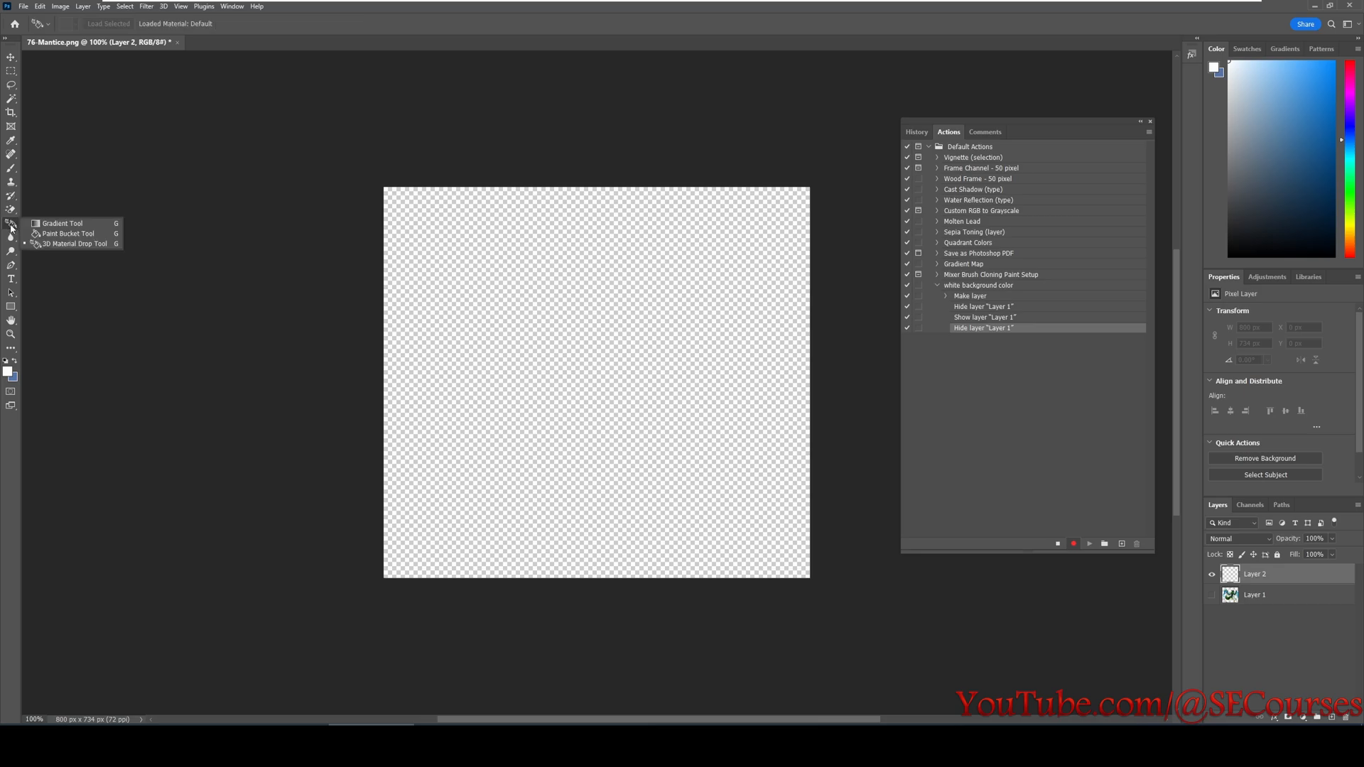
pyautogui.moveTo(66, 233)
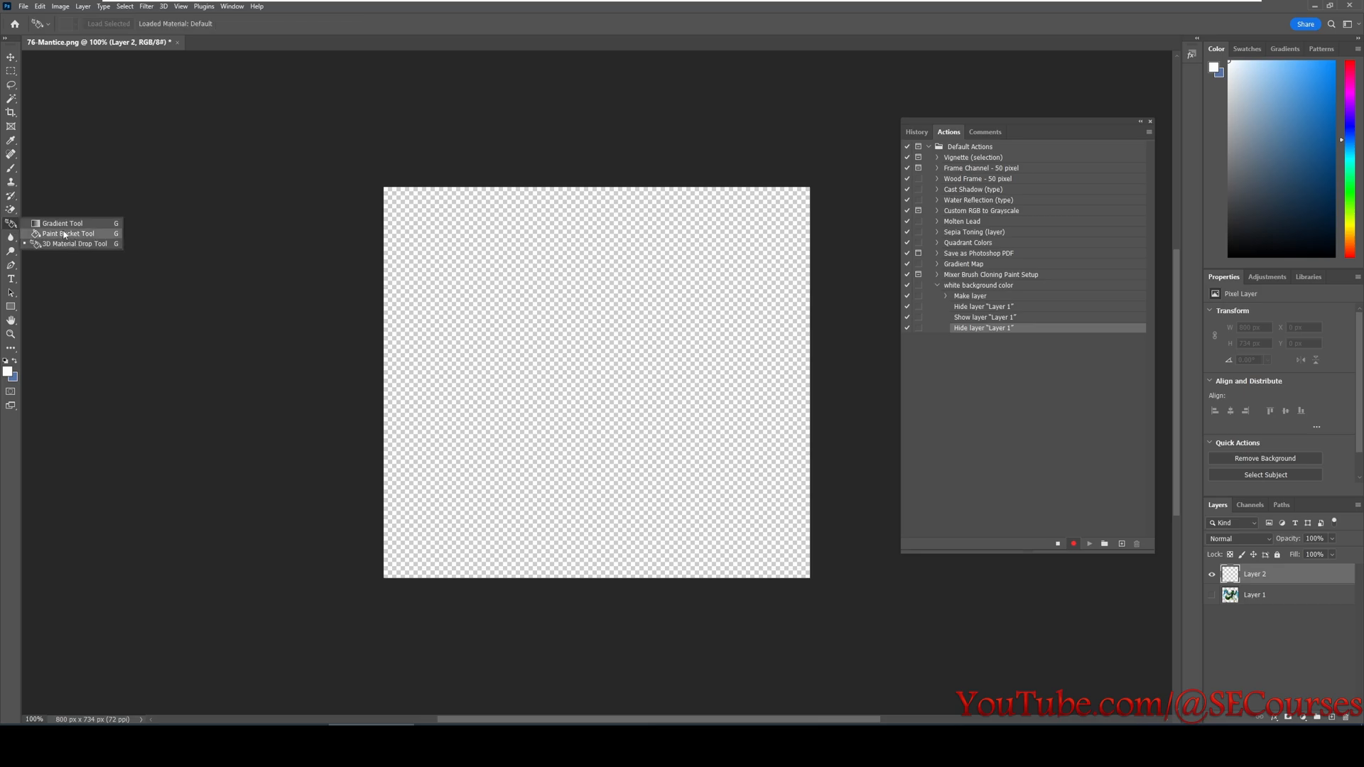
pyautogui.click(66, 233)
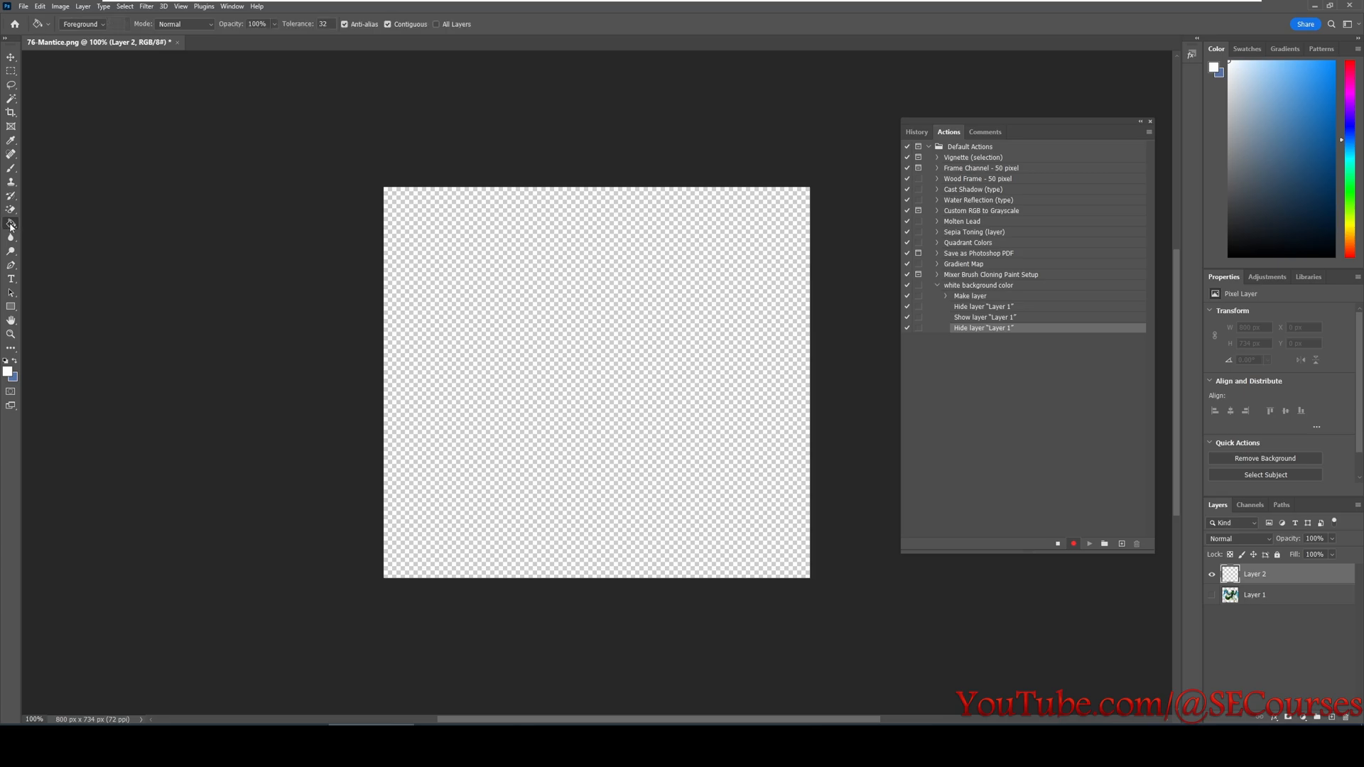
pyautogui.rightClick(10, 223)
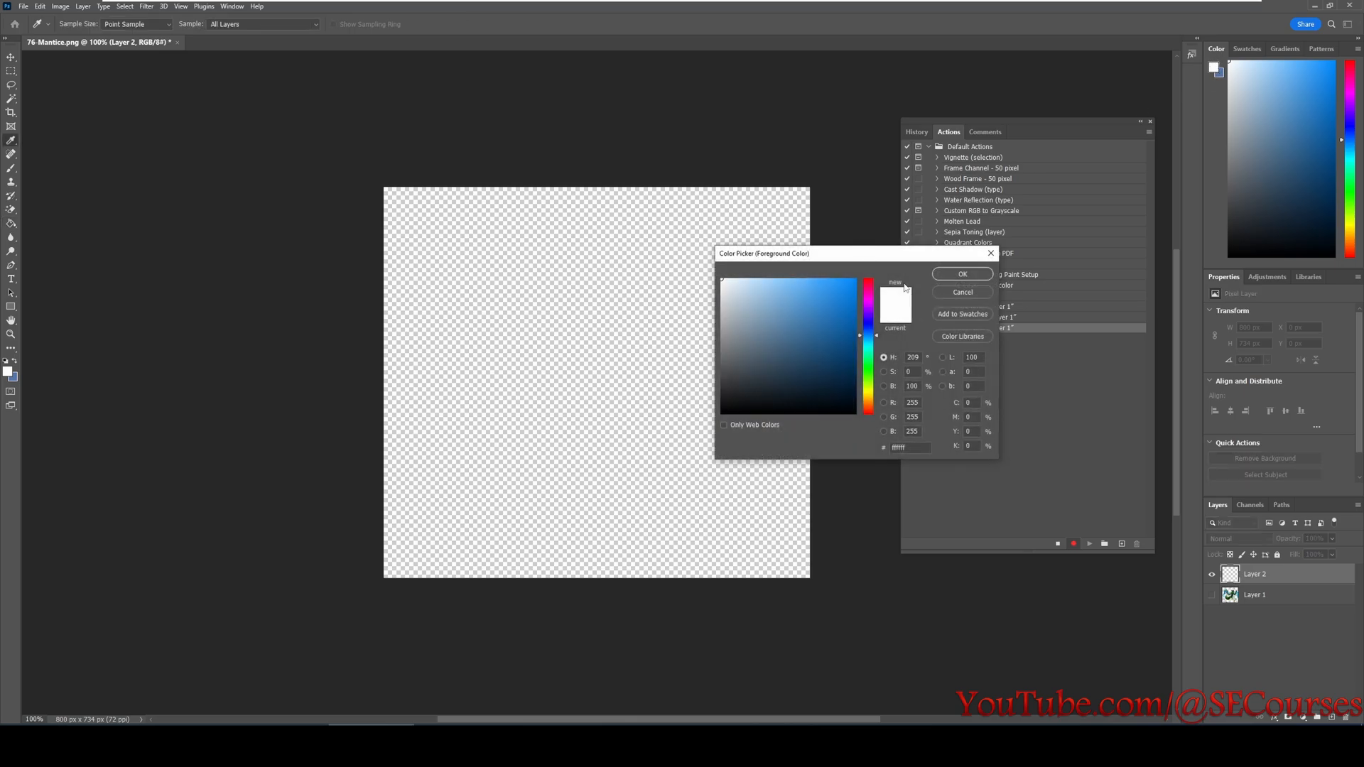
pyautogui.click(962, 274)
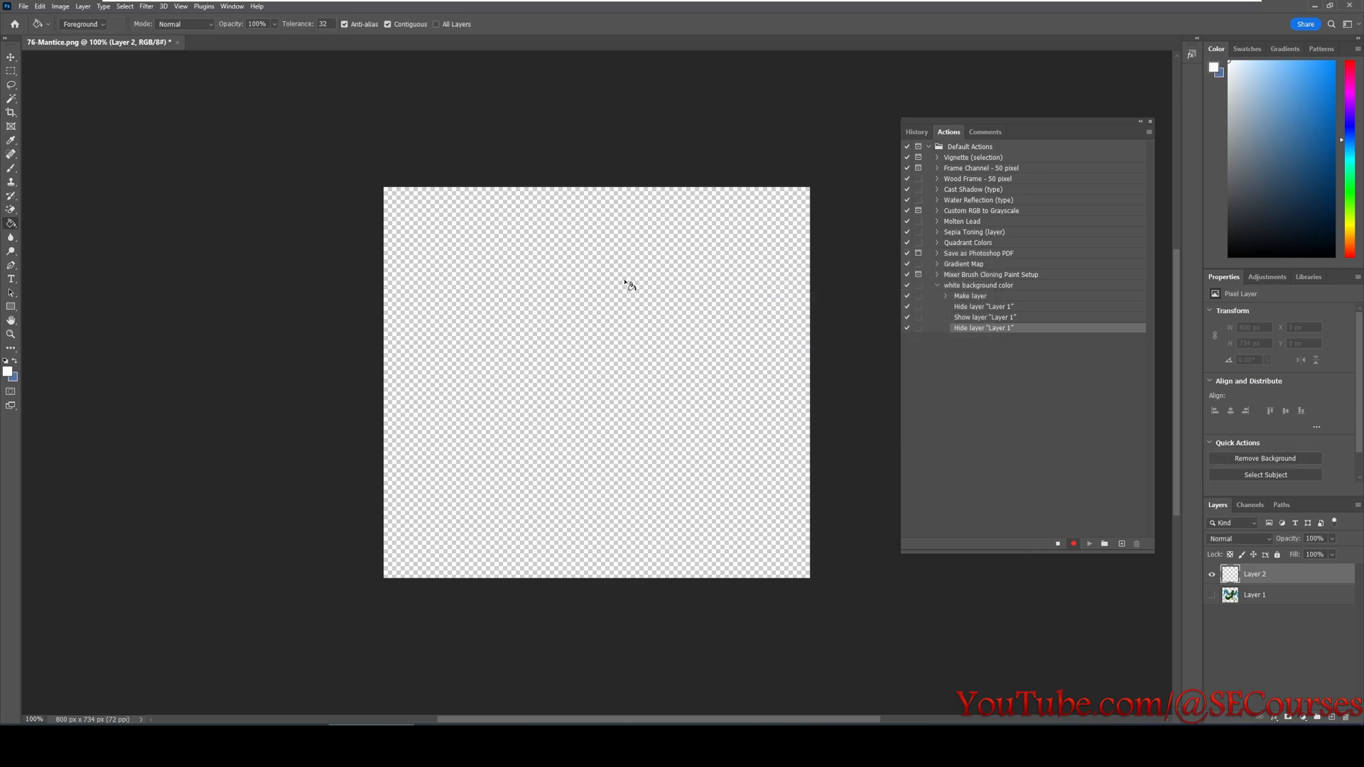
# Fill the empty layer with white and select the mantis layer for reordering and merging.
pyautogui.click(1085, 543)
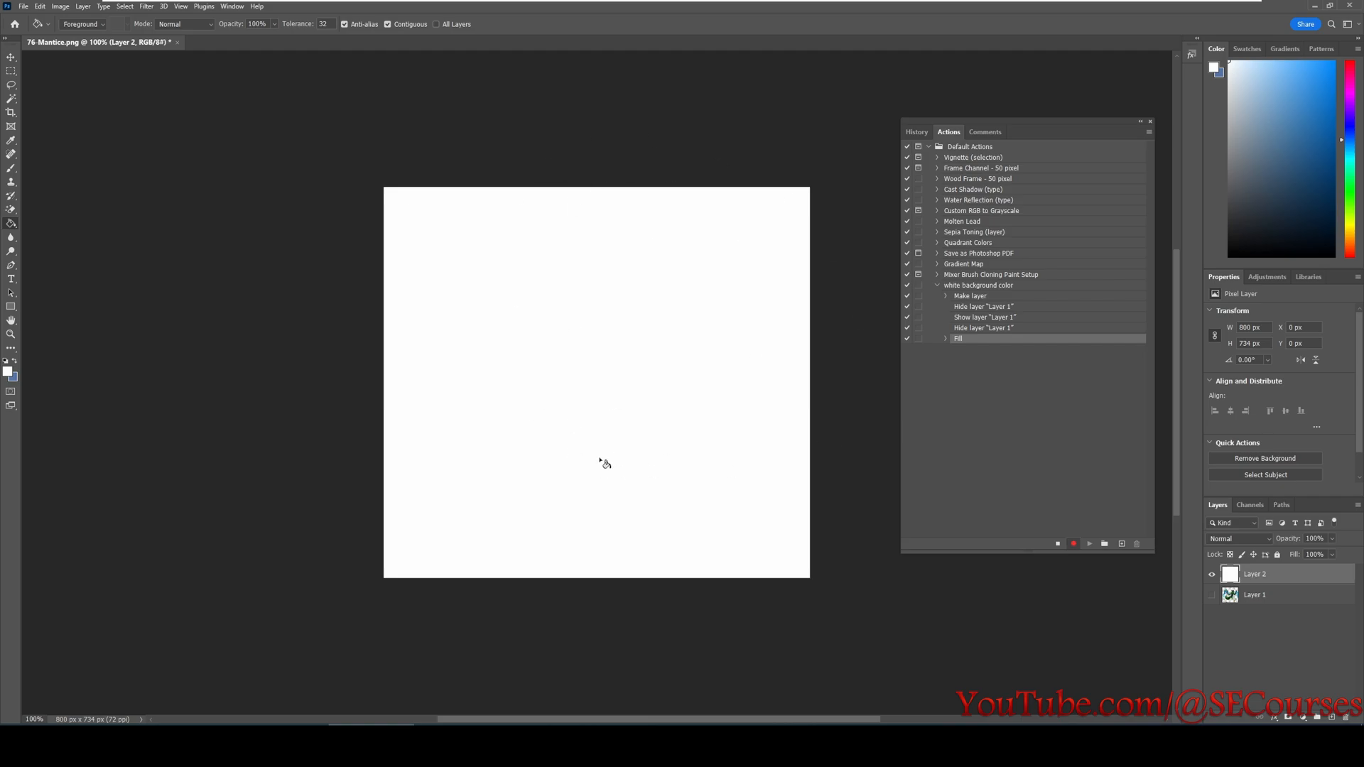
pyautogui.moveTo(818, 520)
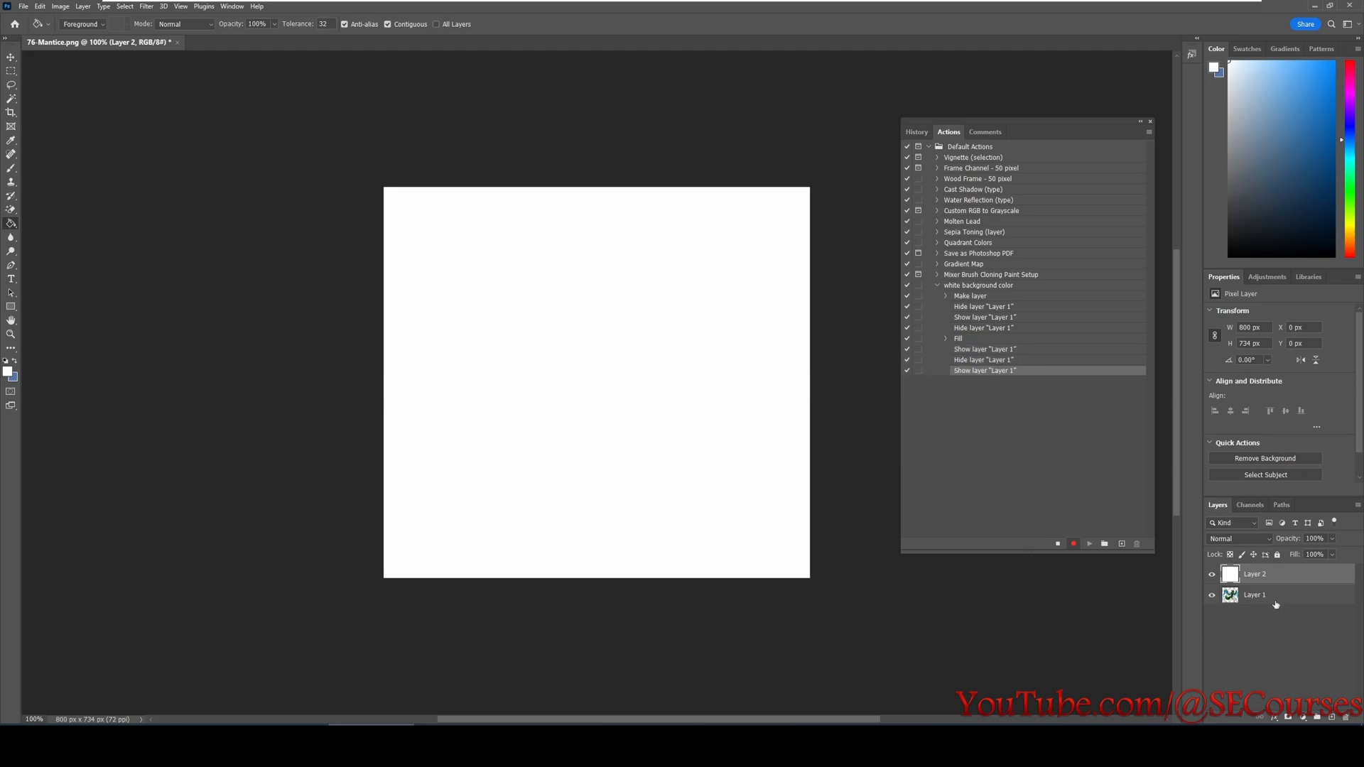
pyautogui.click(1254, 594)
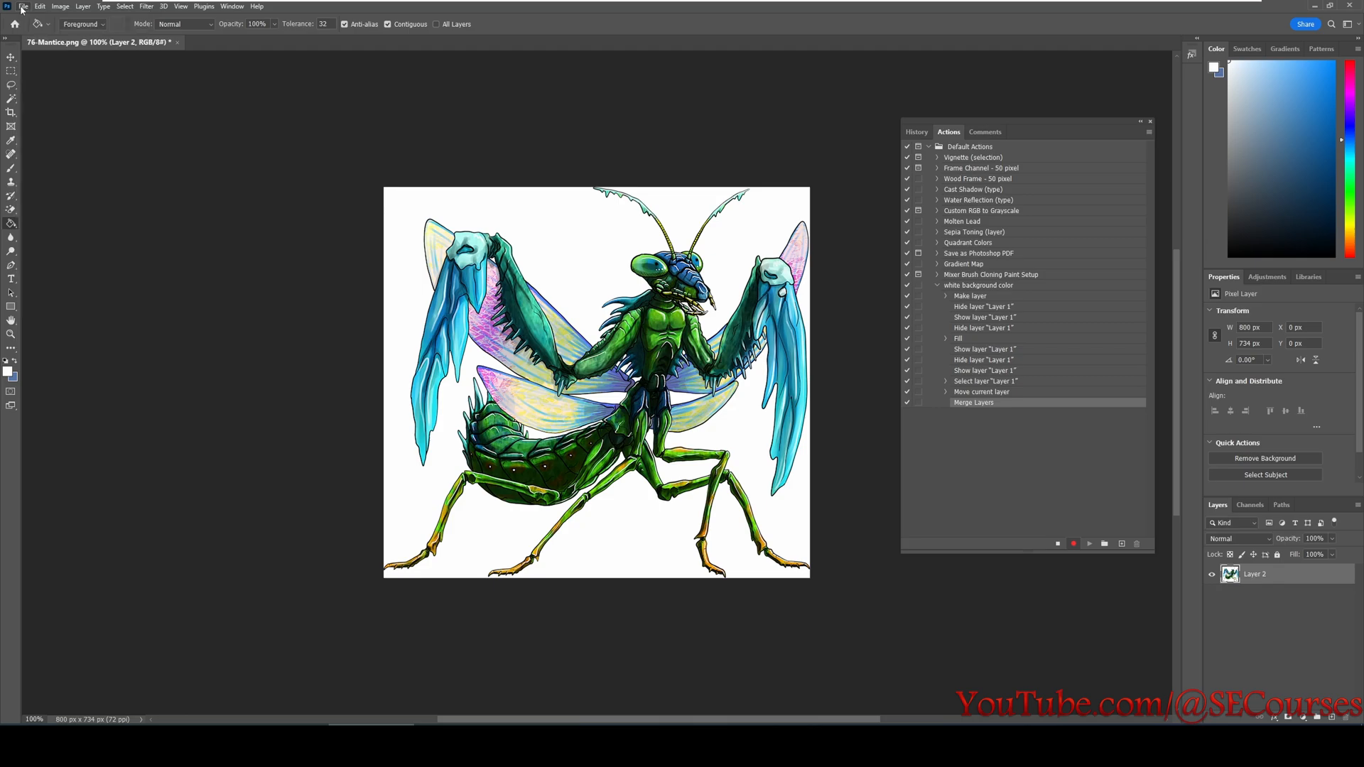
pyautogui.moveTo(304, 183)
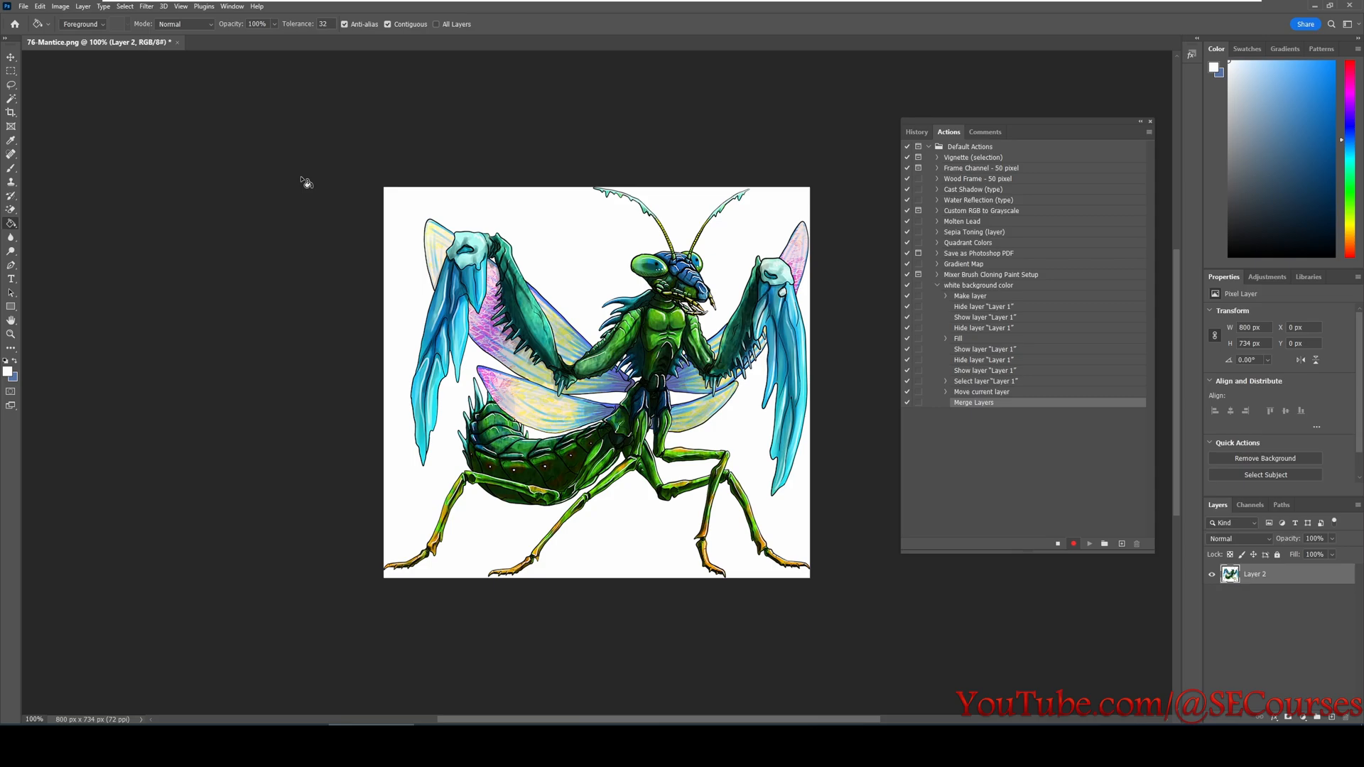
pyautogui.moveTo(187, 59)
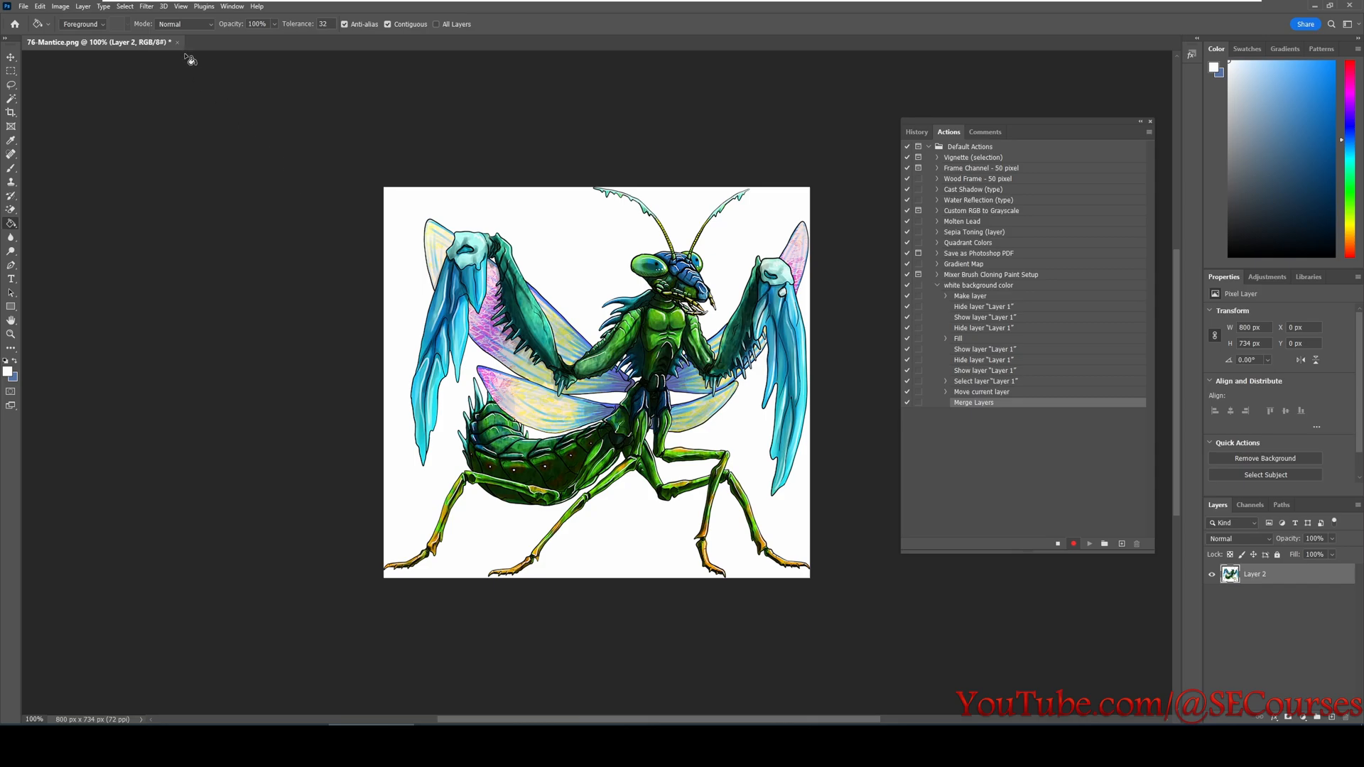
pyautogui.moveTo(998, 474)
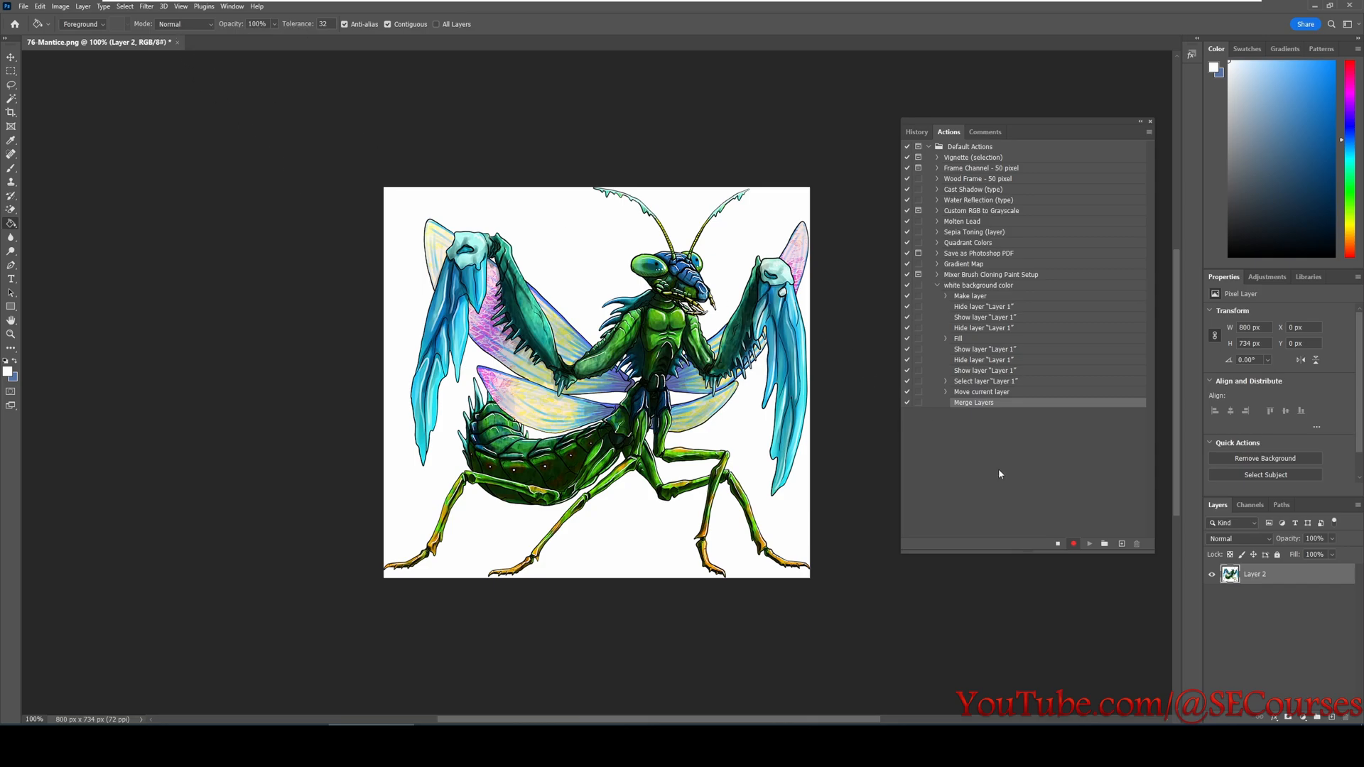
pyautogui.moveTo(956, 448)
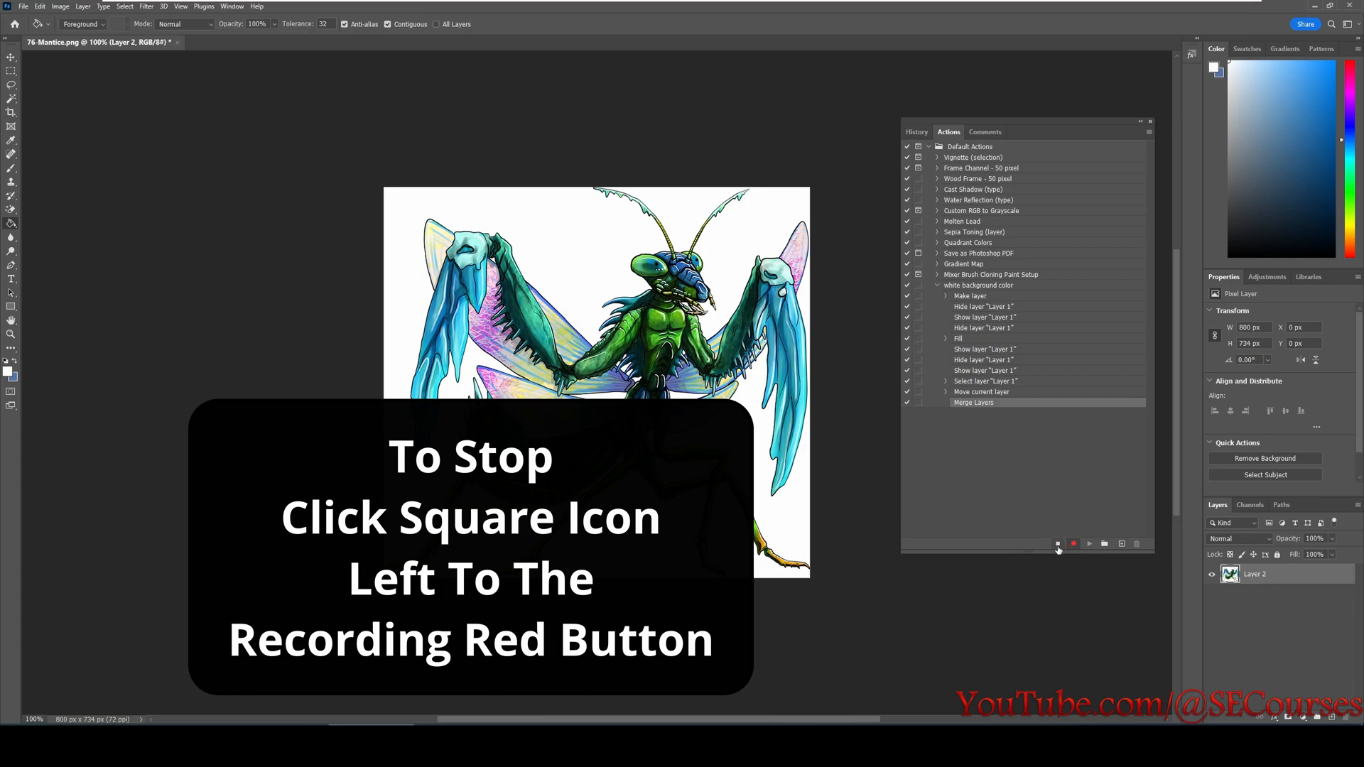
# Stop recording, completing the white background color action ending with Merge Layers.
pyautogui.click(1057, 544)
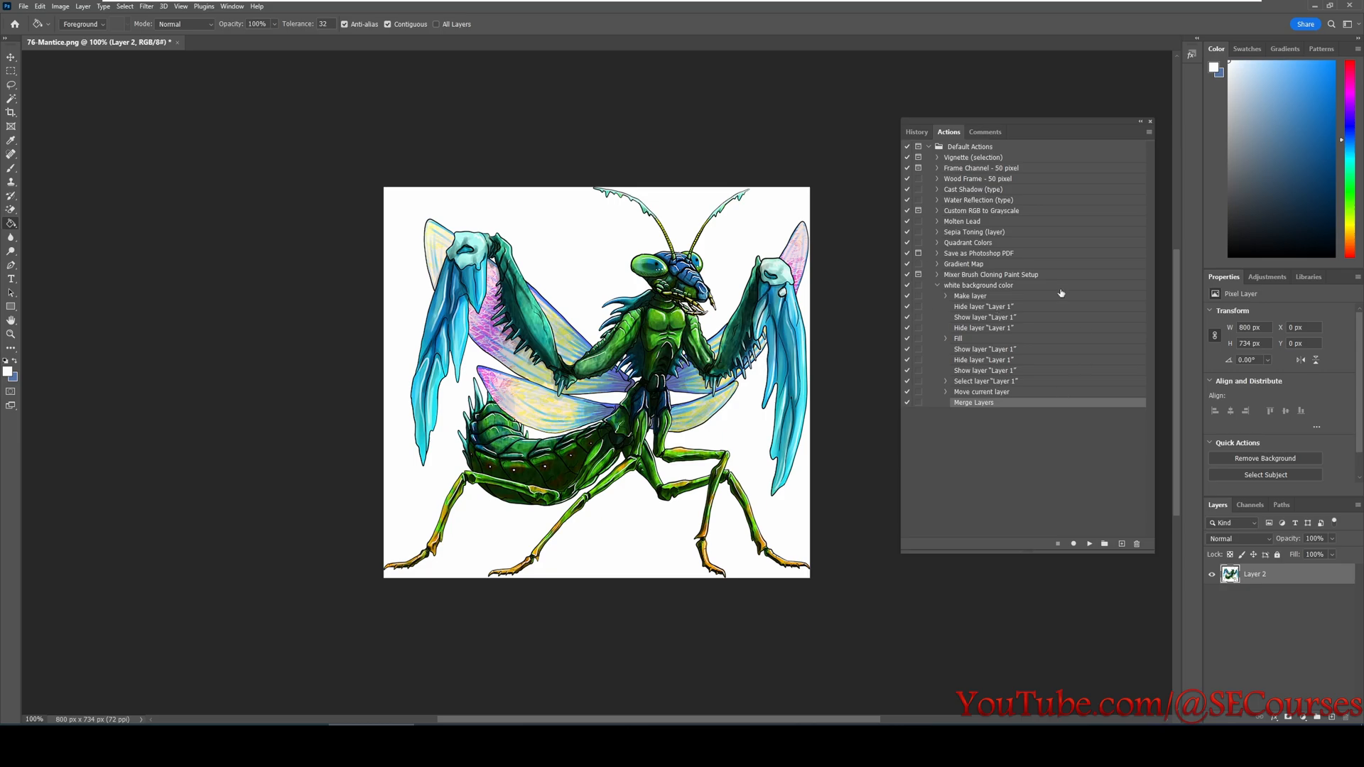
pyautogui.moveTo(982, 339)
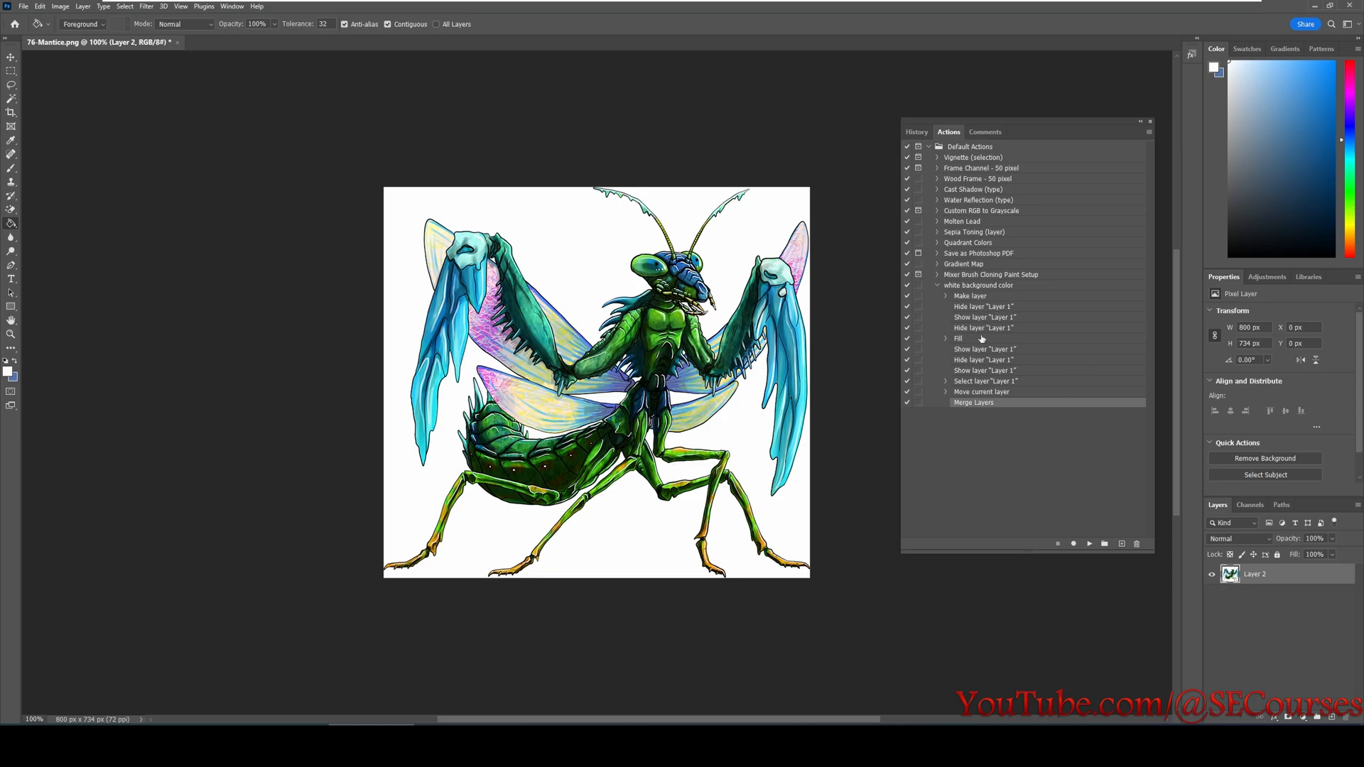
pyautogui.moveTo(179, 47)
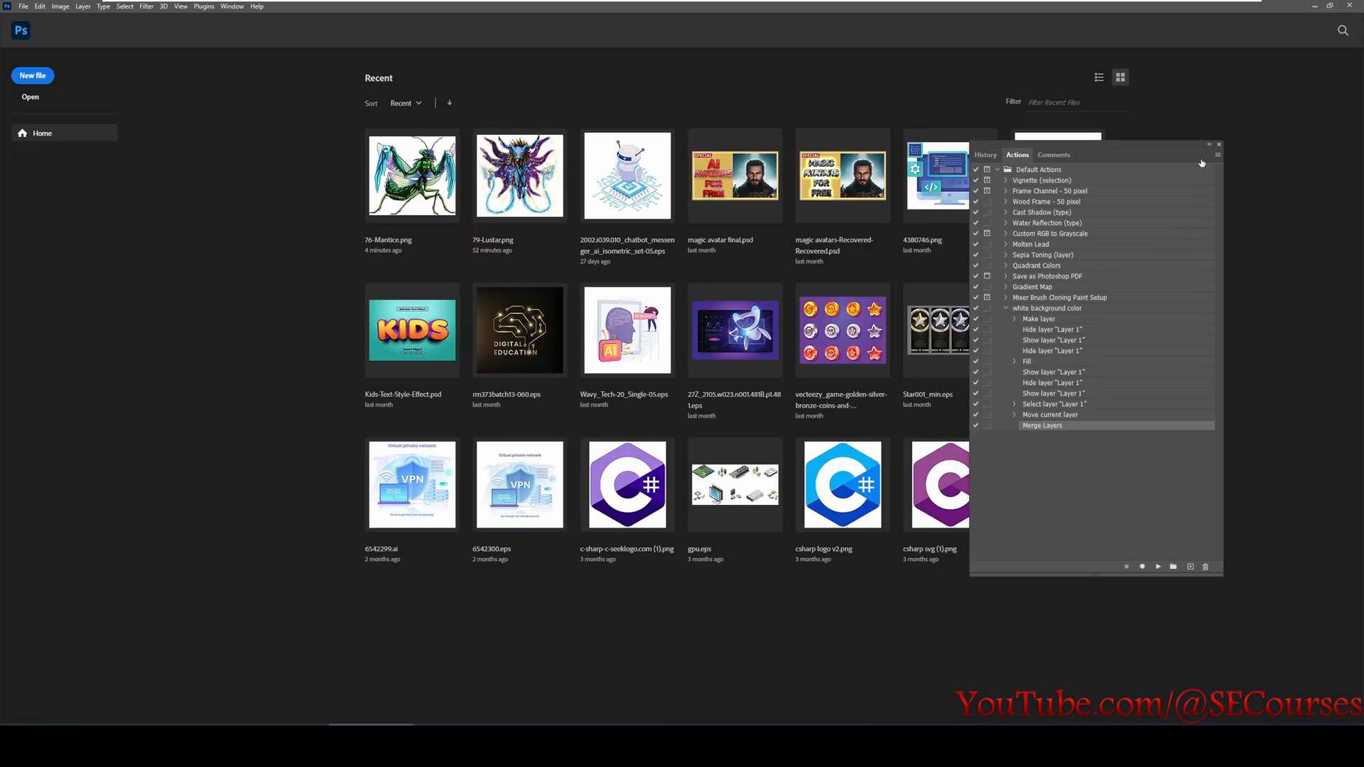
# Start a Batch run set to play white background color from Default Actions.
pyautogui.click(1208, 145)
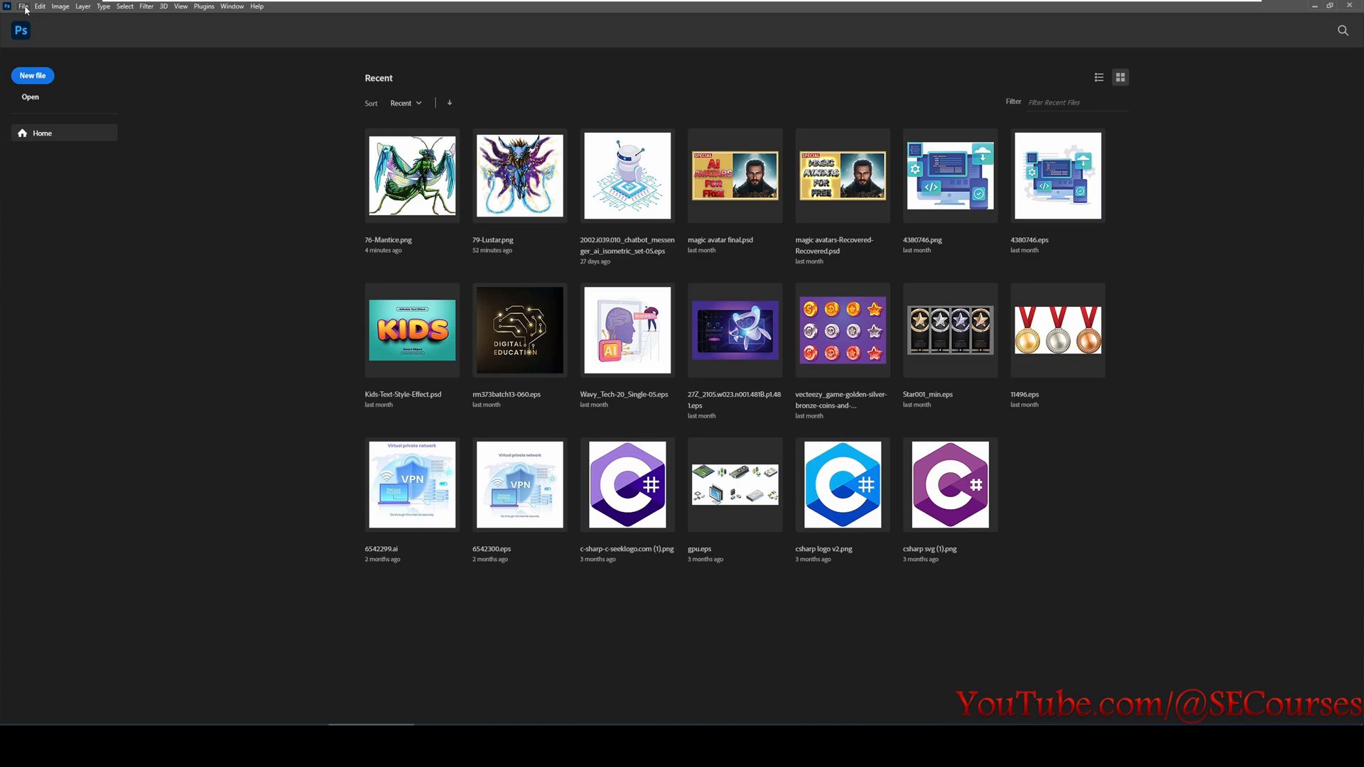
pyautogui.click(24, 5)
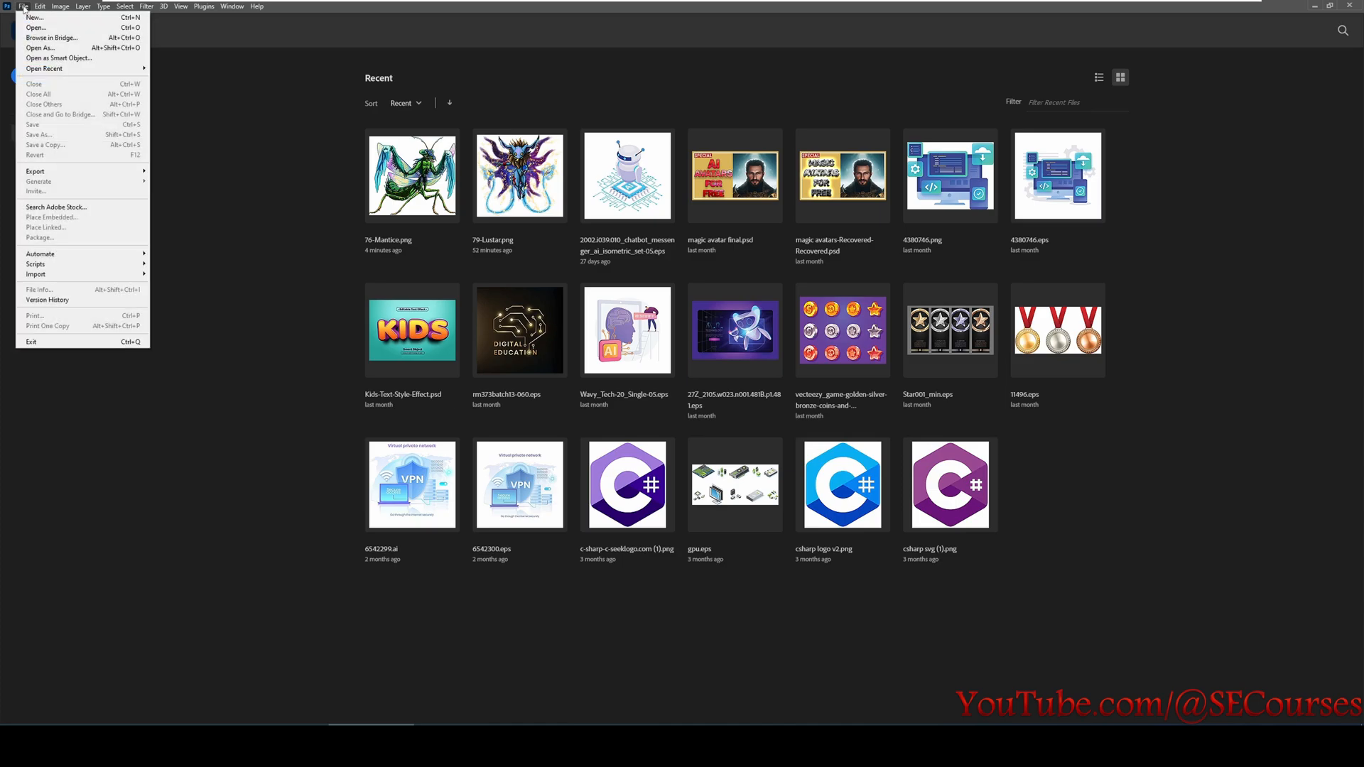
pyautogui.moveTo(40, 253)
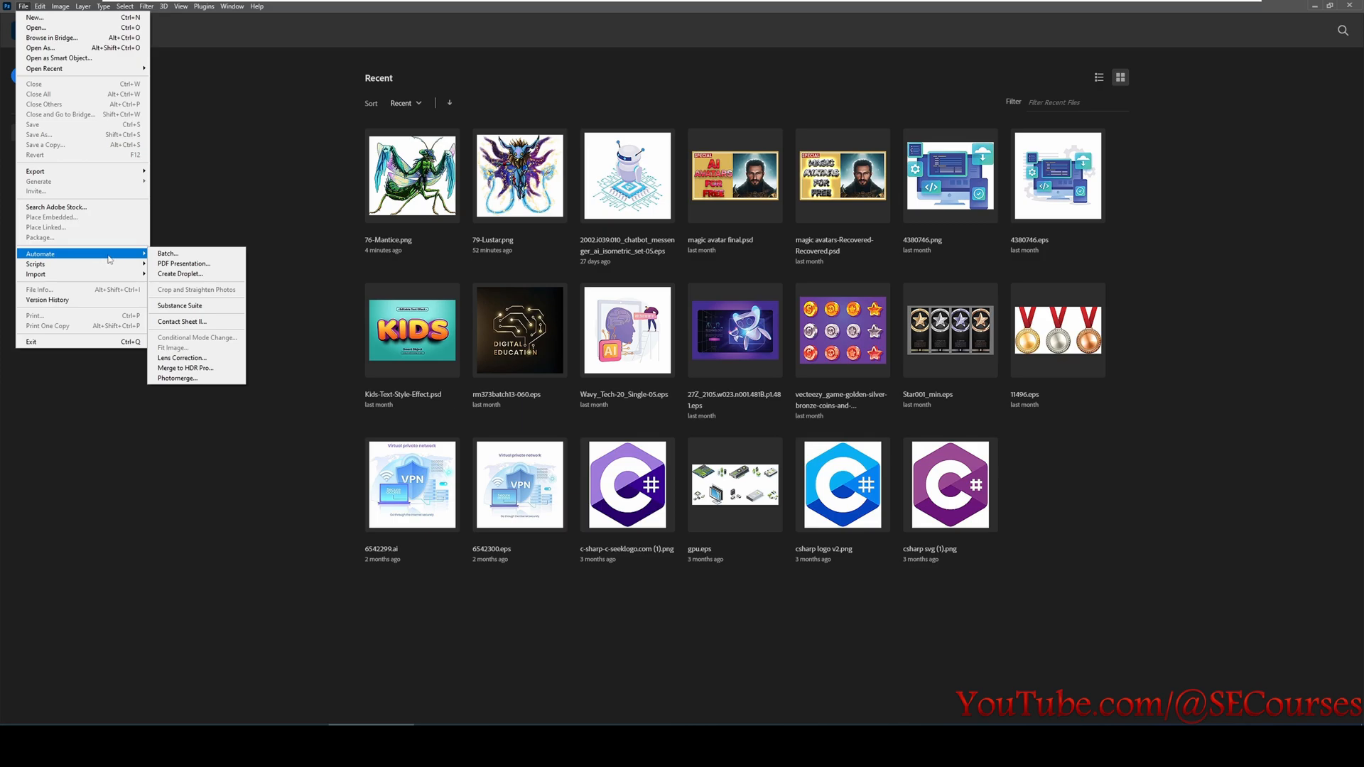
pyautogui.click(168, 253)
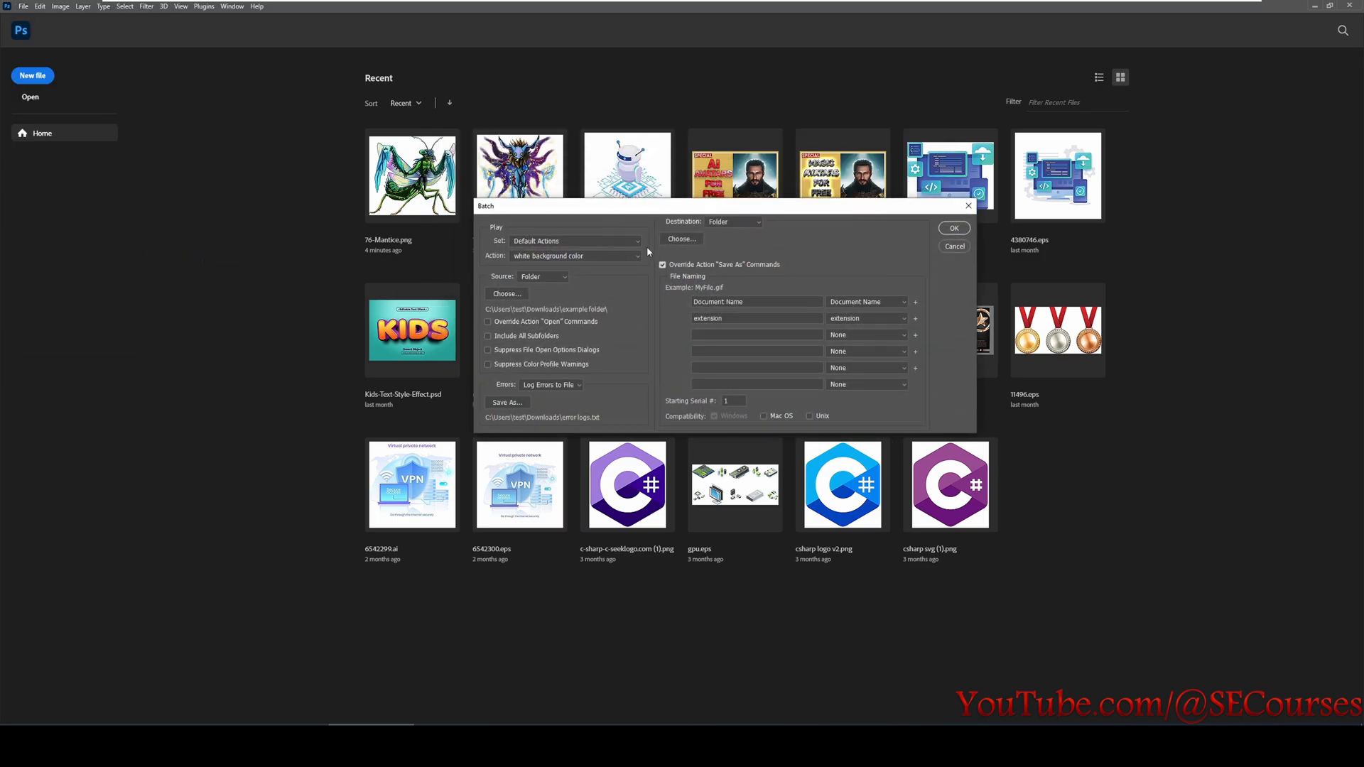
pyautogui.moveTo(597, 215)
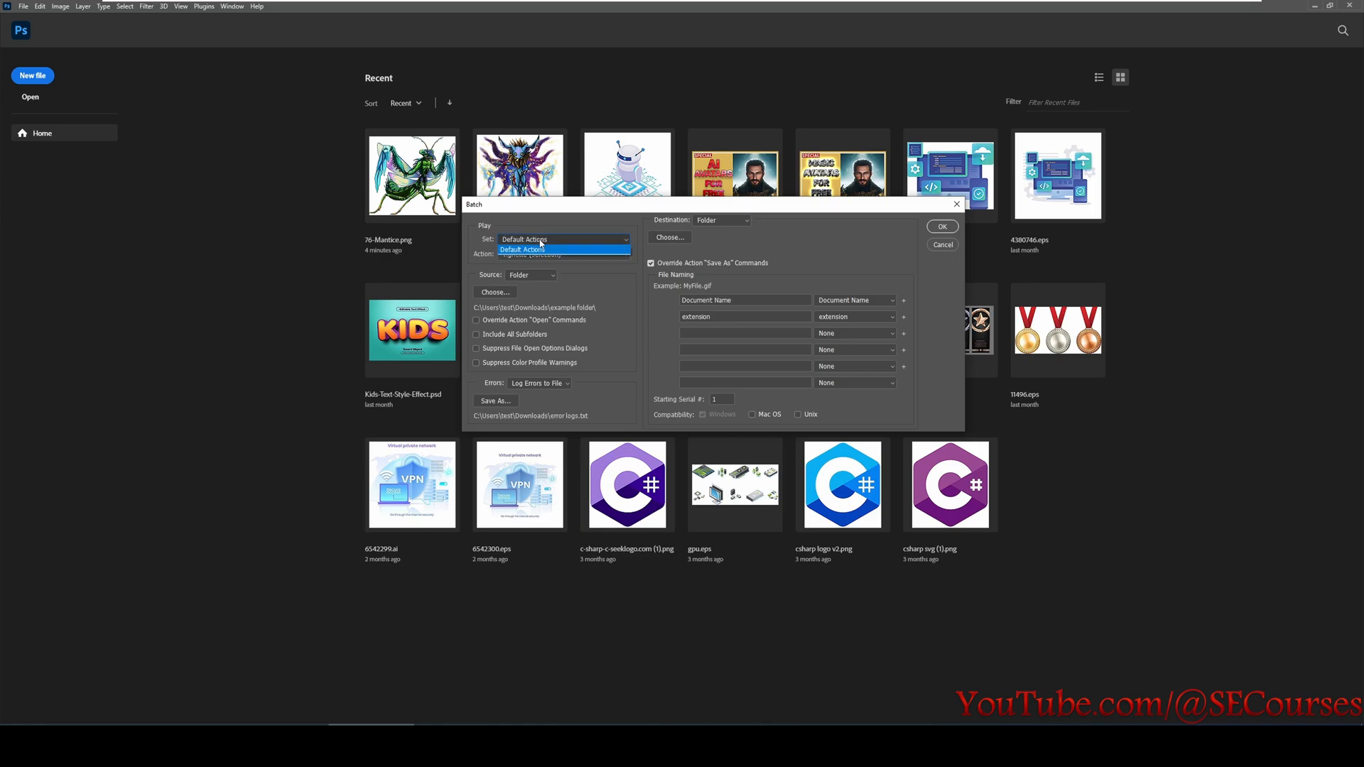
pyautogui.click(564, 253)
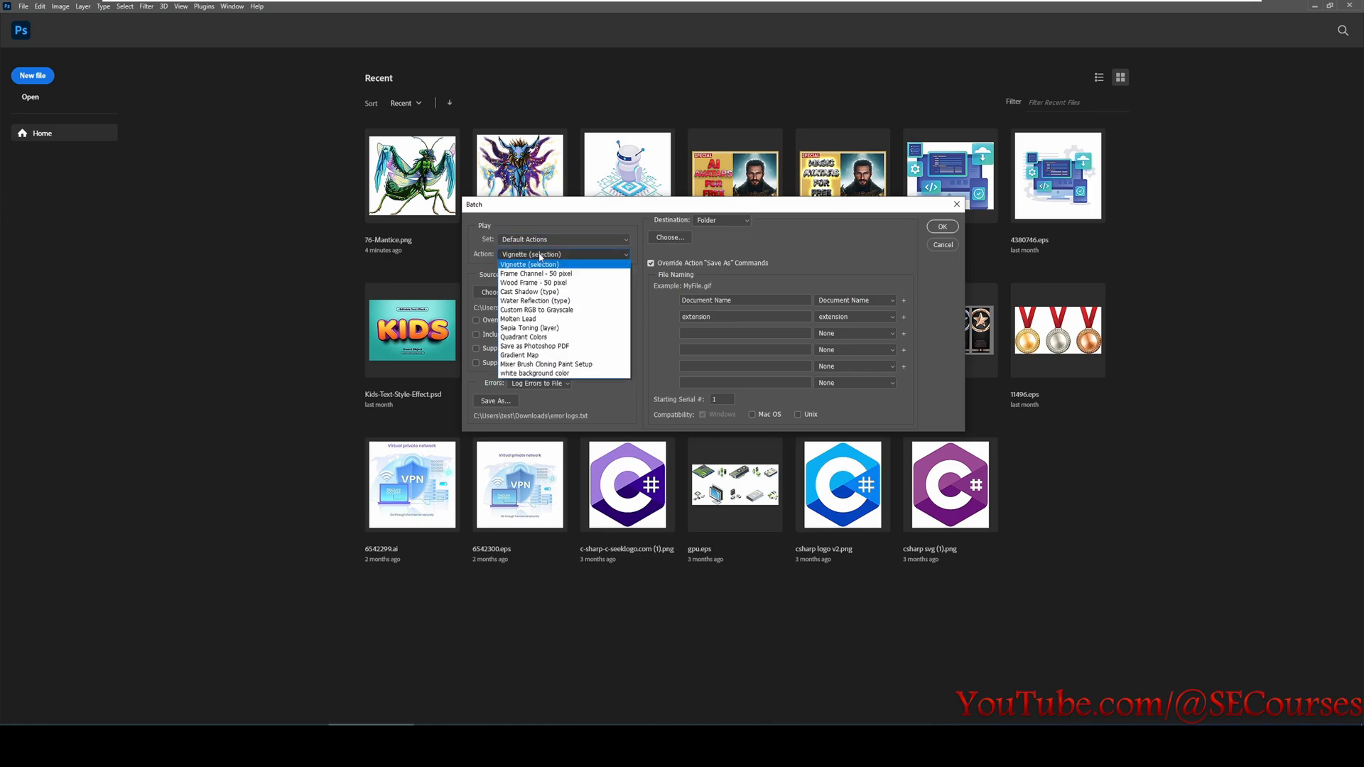
pyautogui.click(537, 372)
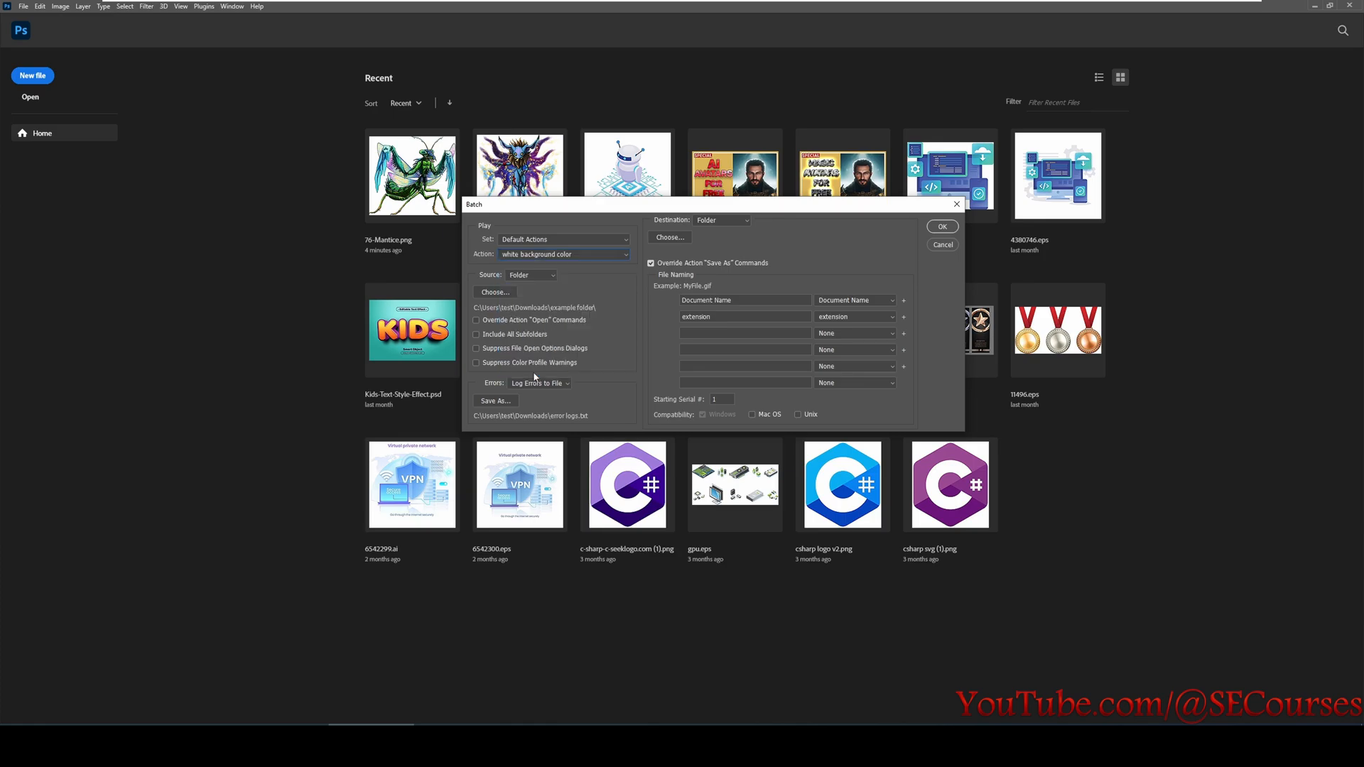
pyautogui.moveTo(559, 287)
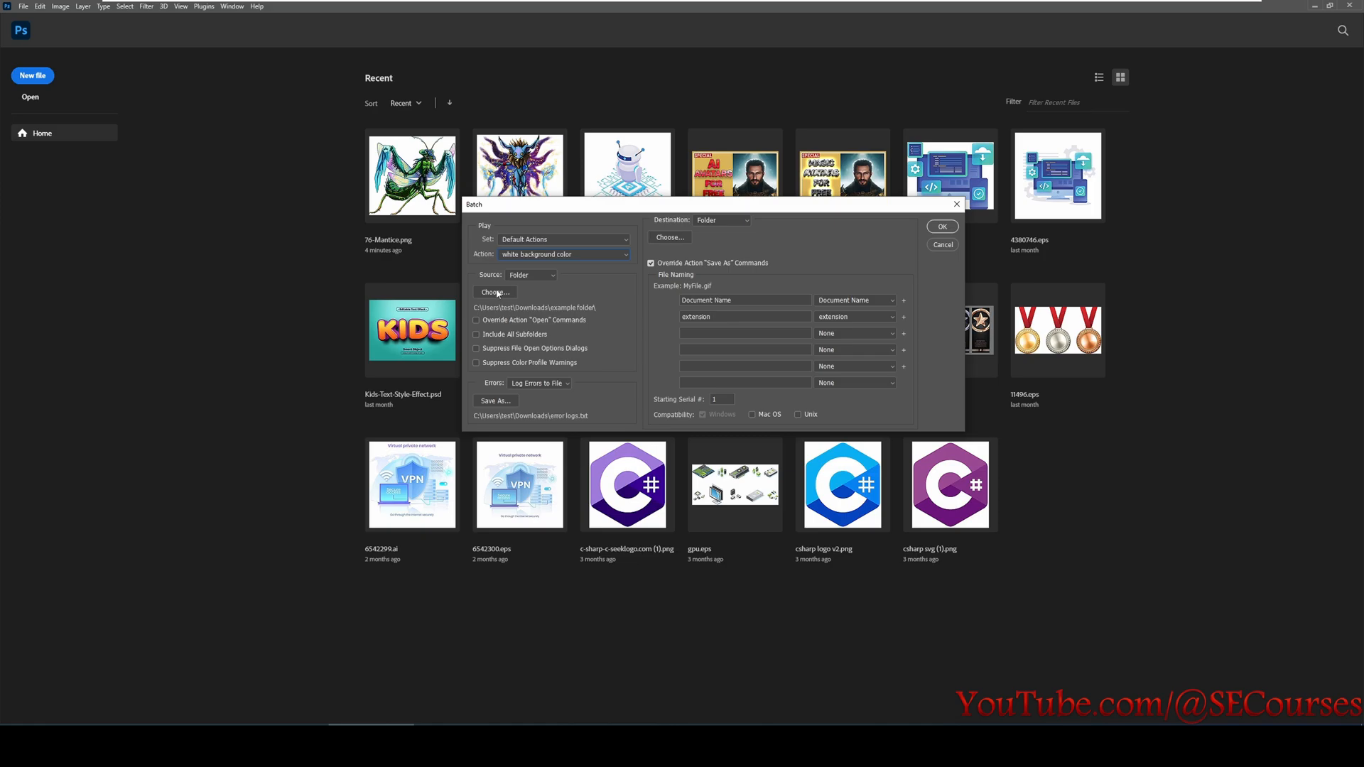
# Choose the example folder as the batch source.
pyautogui.click(495, 291)
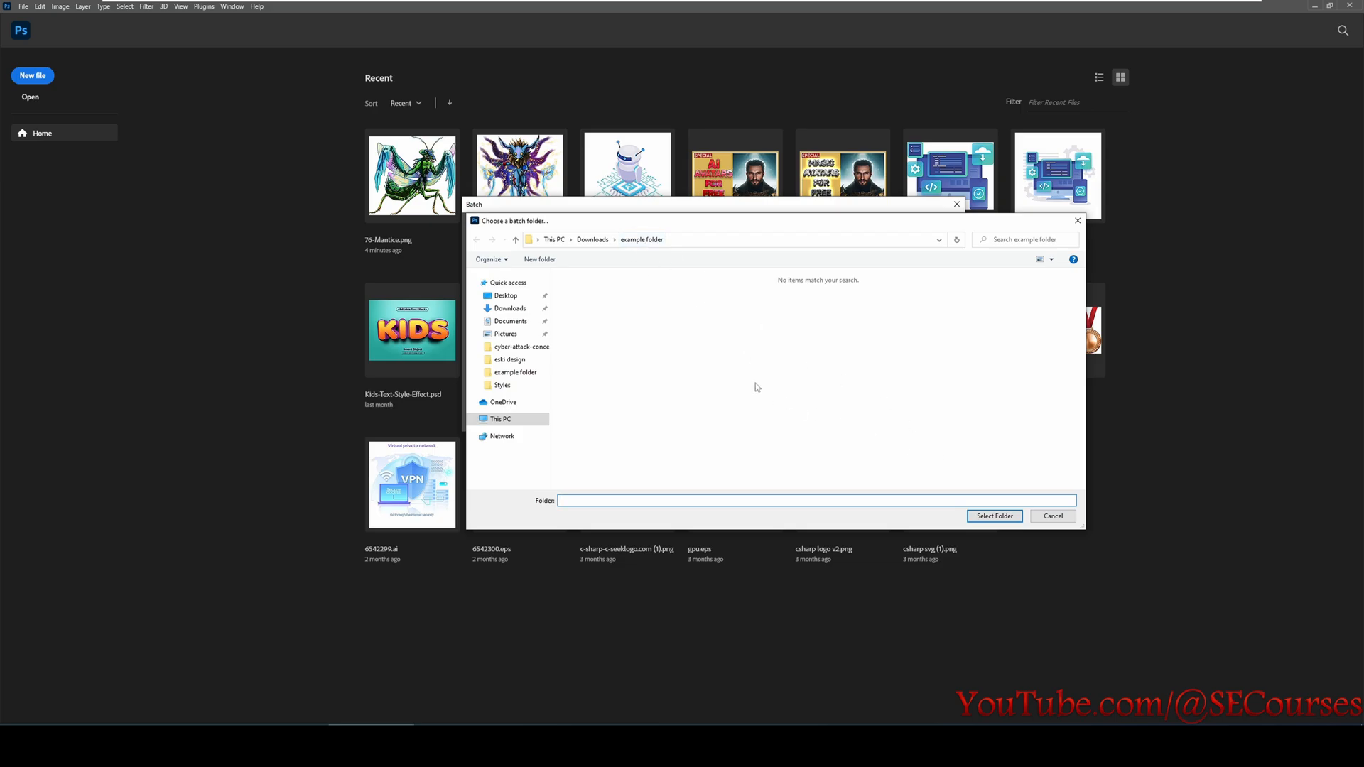
pyautogui.click(993, 516)
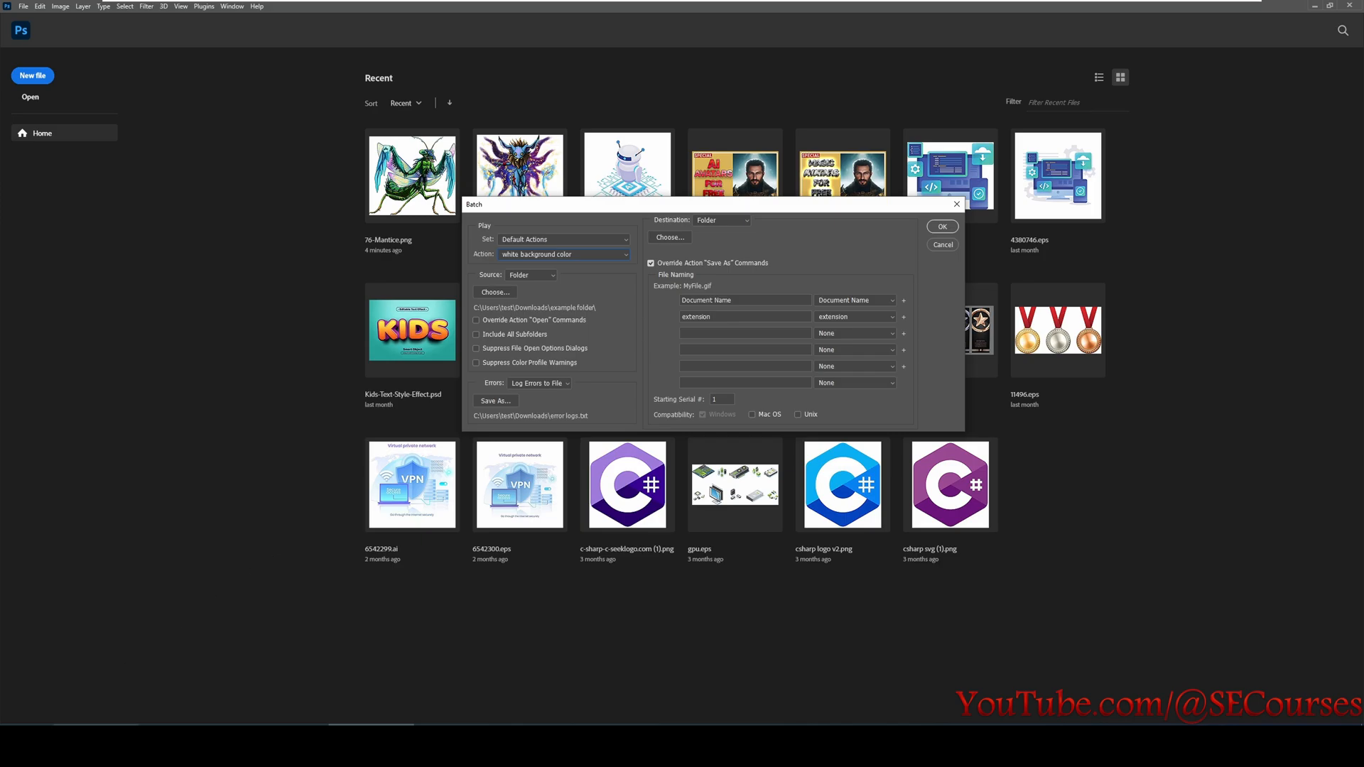
pyautogui.click(494, 292)
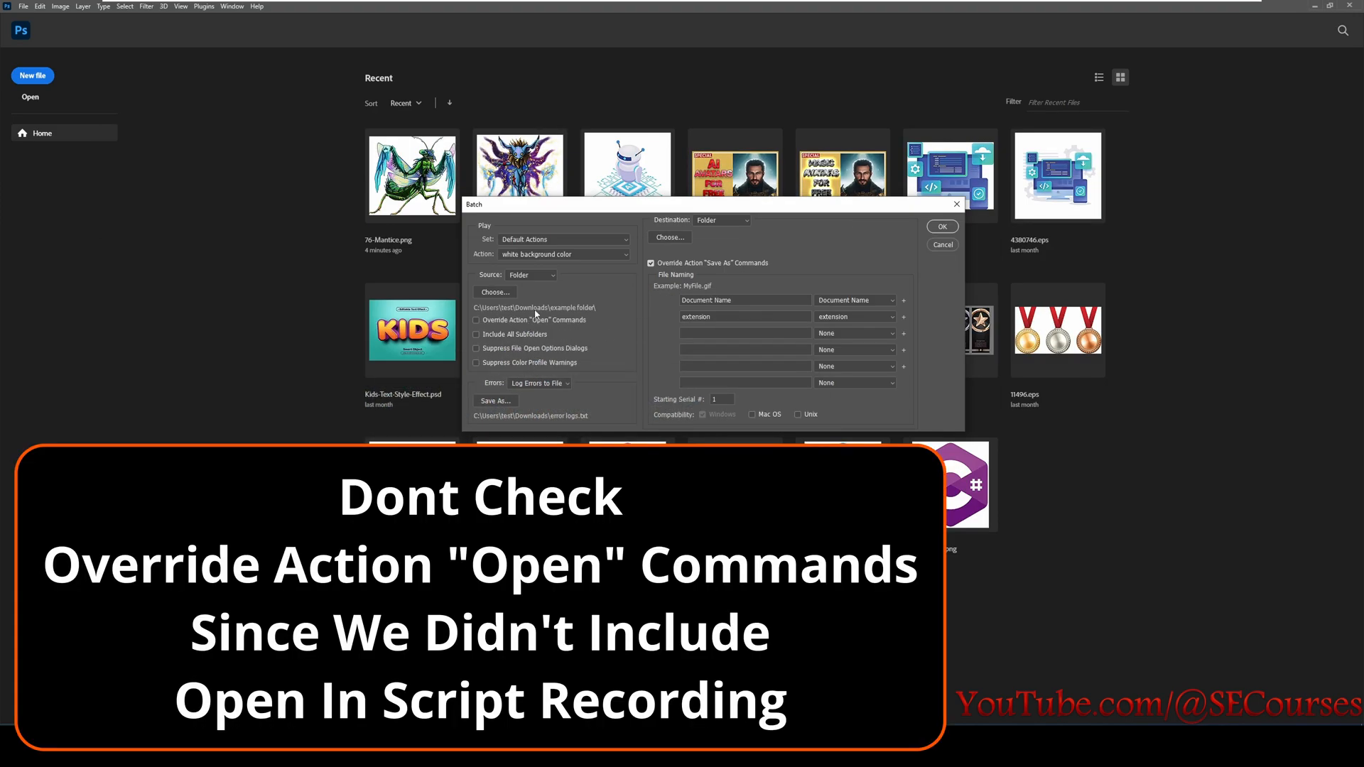
pyautogui.moveTo(498, 322)
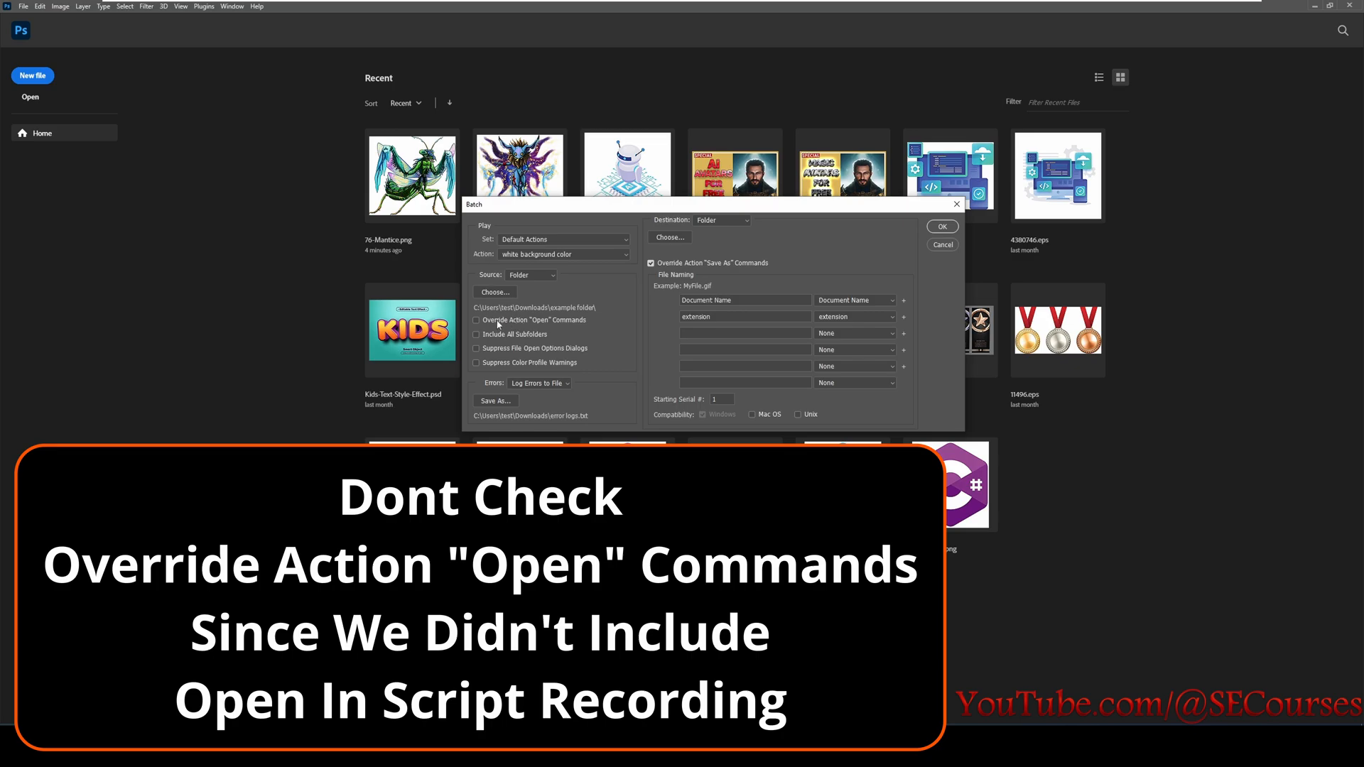
pyautogui.moveTo(536, 327)
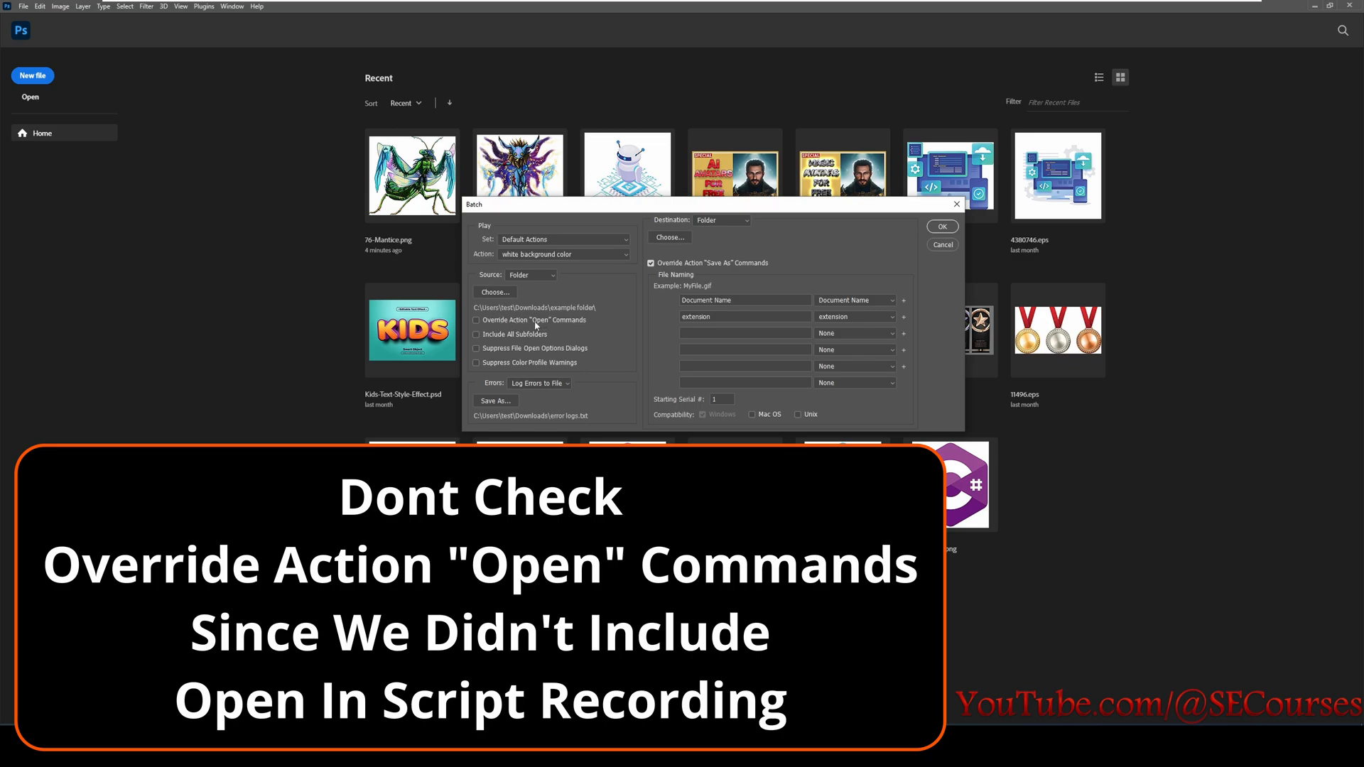
# Try Override Action "Open" Commands, dismiss its note, and leave it switched off.
pyautogui.click(478, 320)
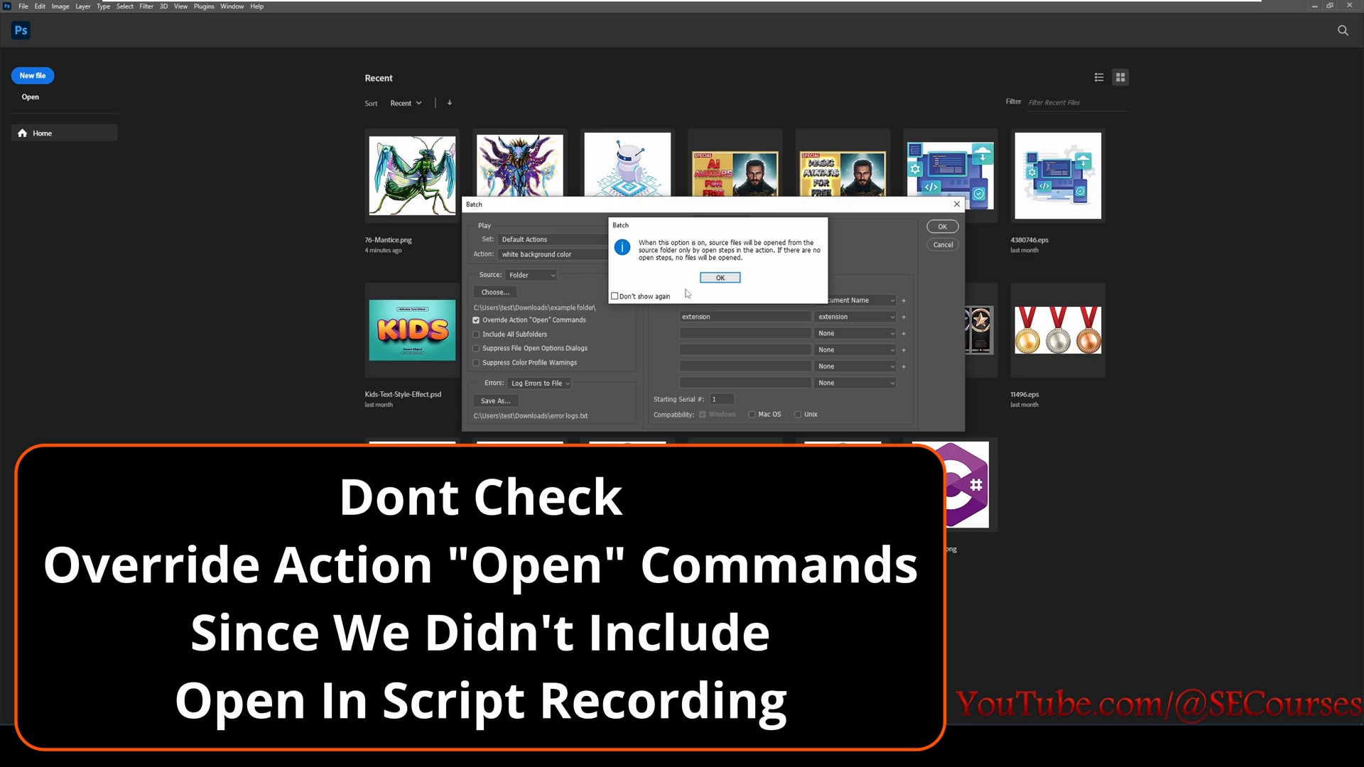
pyautogui.click(719, 277)
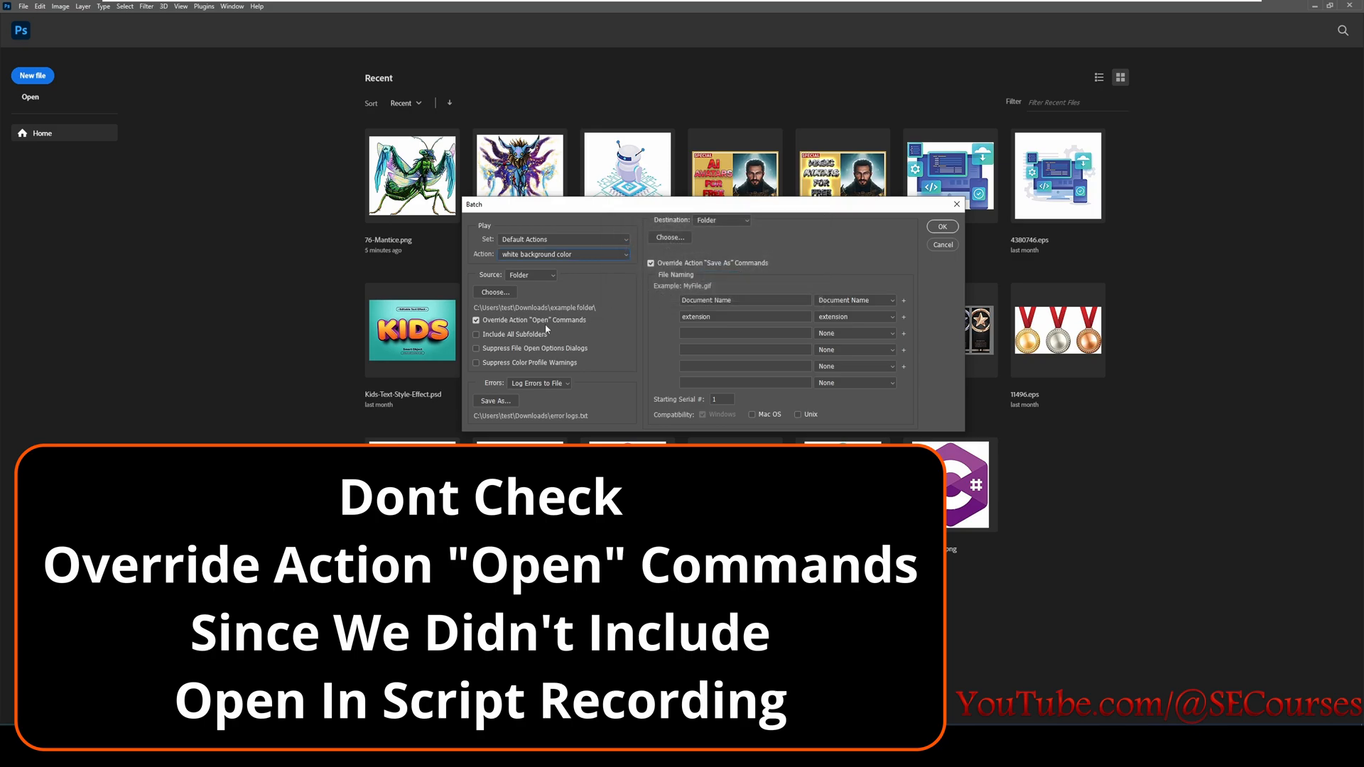
pyautogui.click(476, 320)
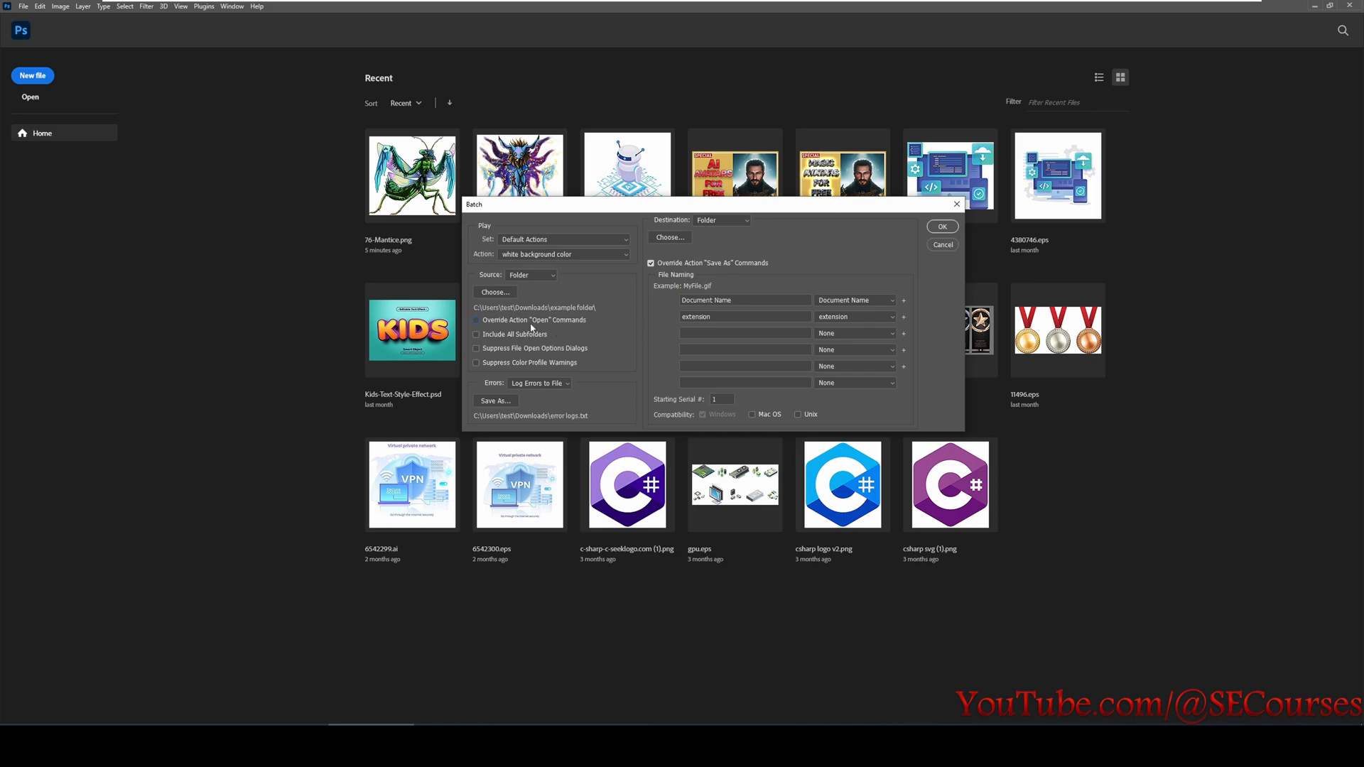
pyautogui.moveTo(535, 339)
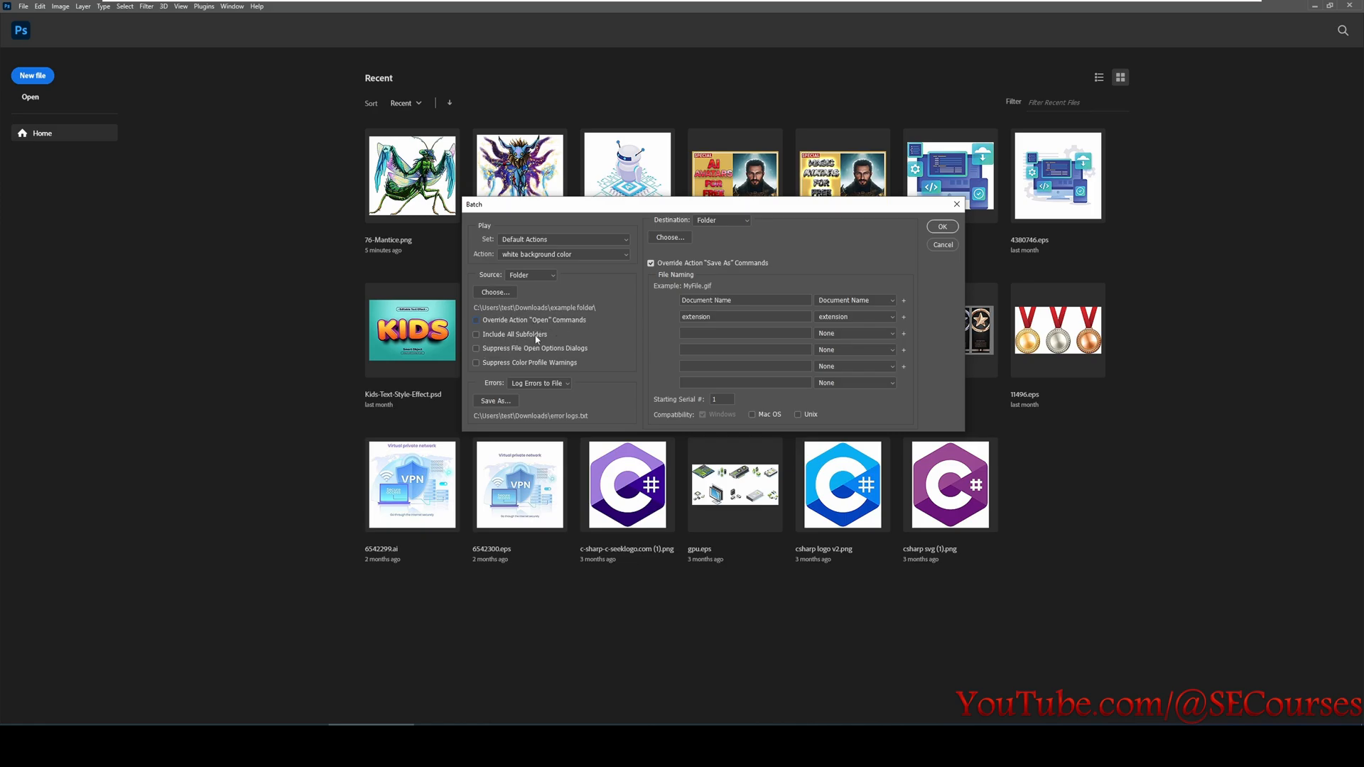
pyautogui.moveTo(577, 355)
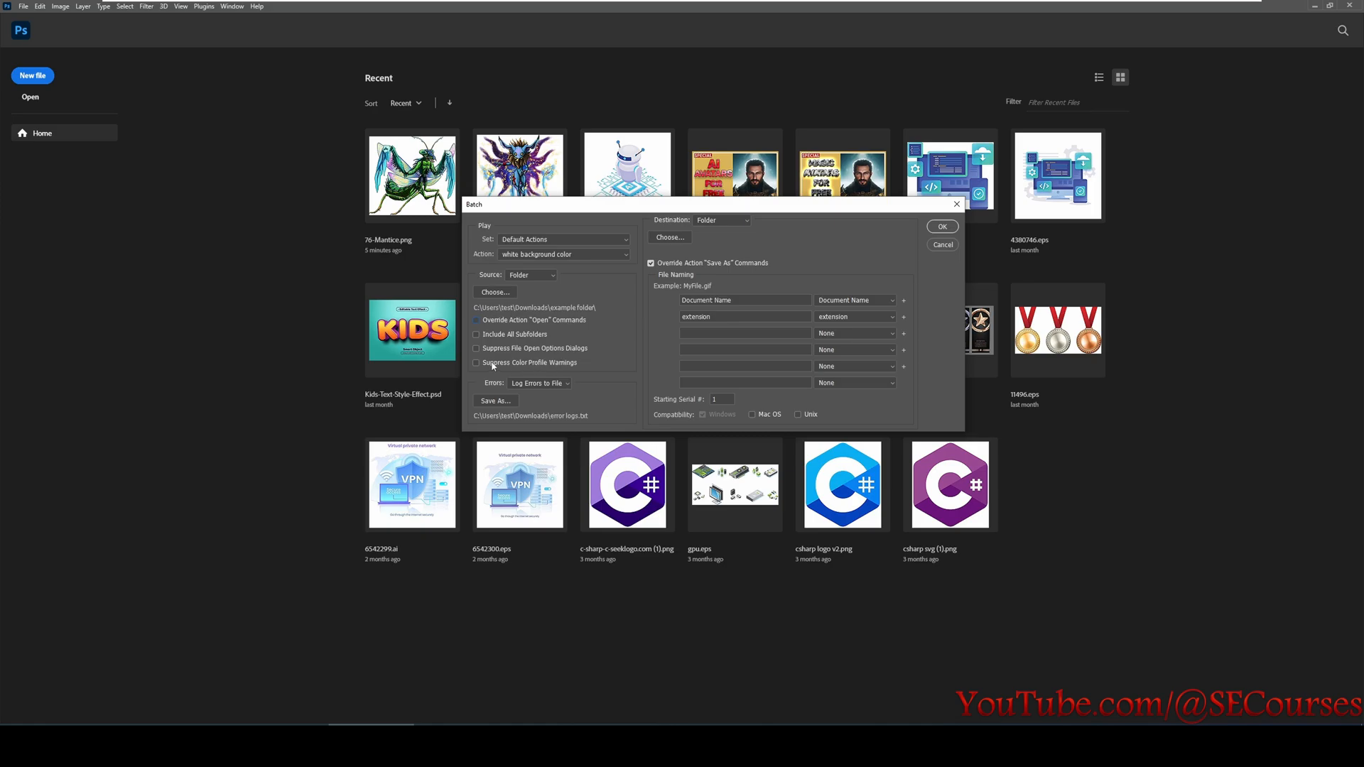
pyautogui.moveTo(528, 386)
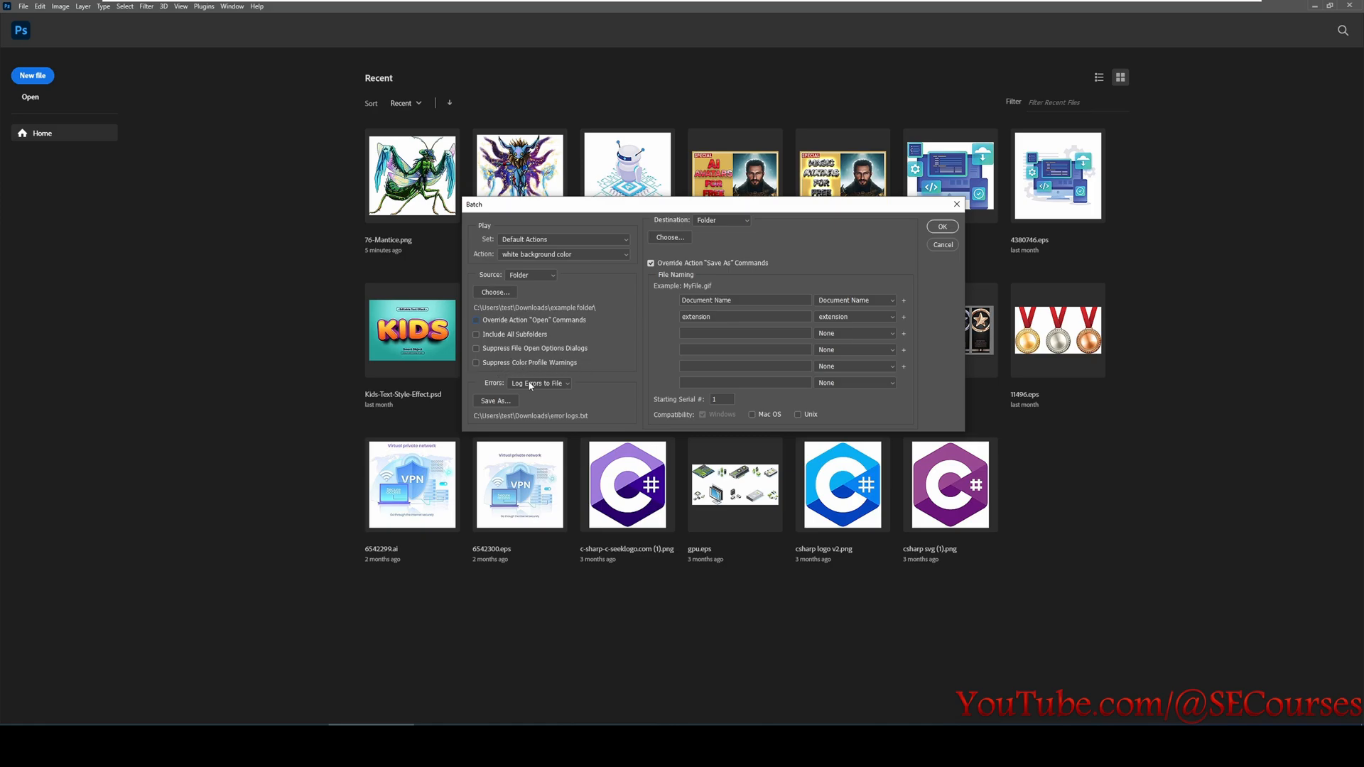
# Set Errors to Log Errors to File, saved as error logs in Downloads.
pyautogui.click(540, 382)
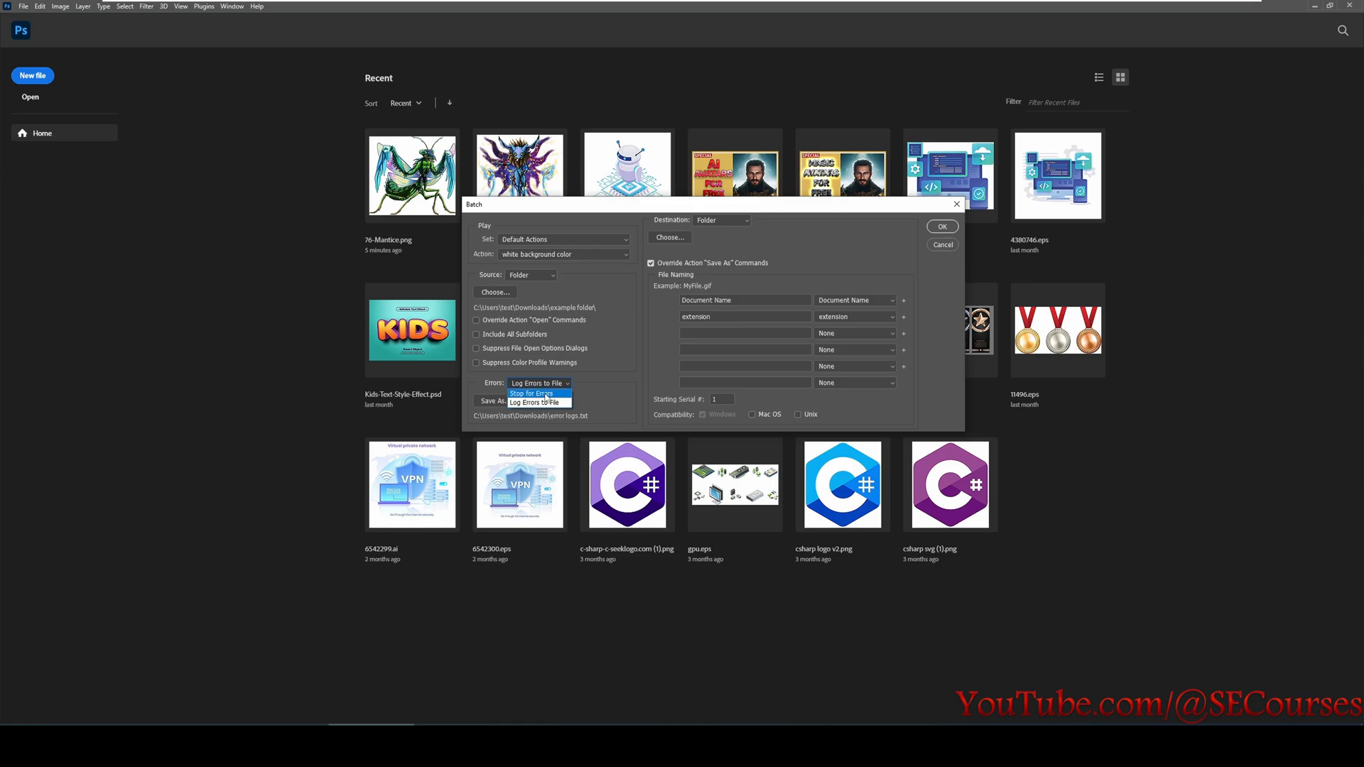
pyautogui.click(531, 394)
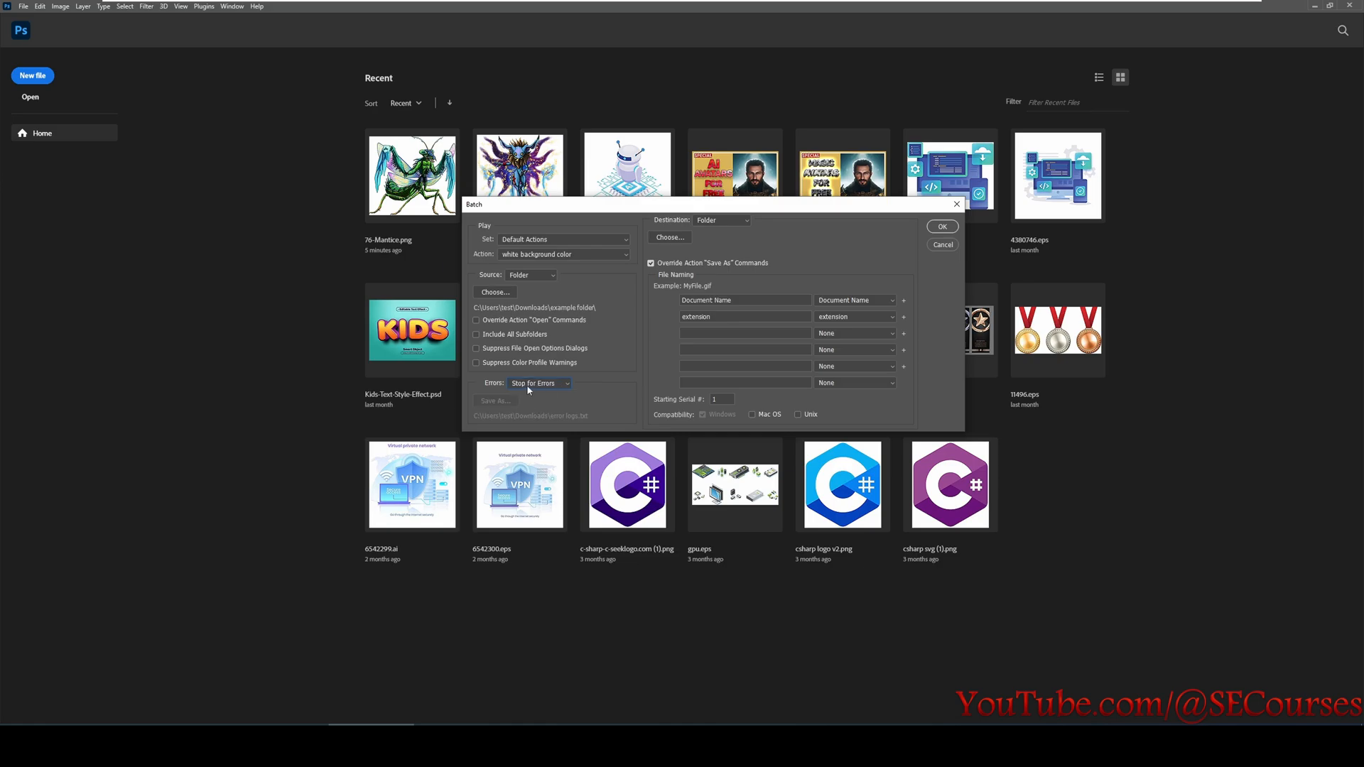
pyautogui.click(540, 384)
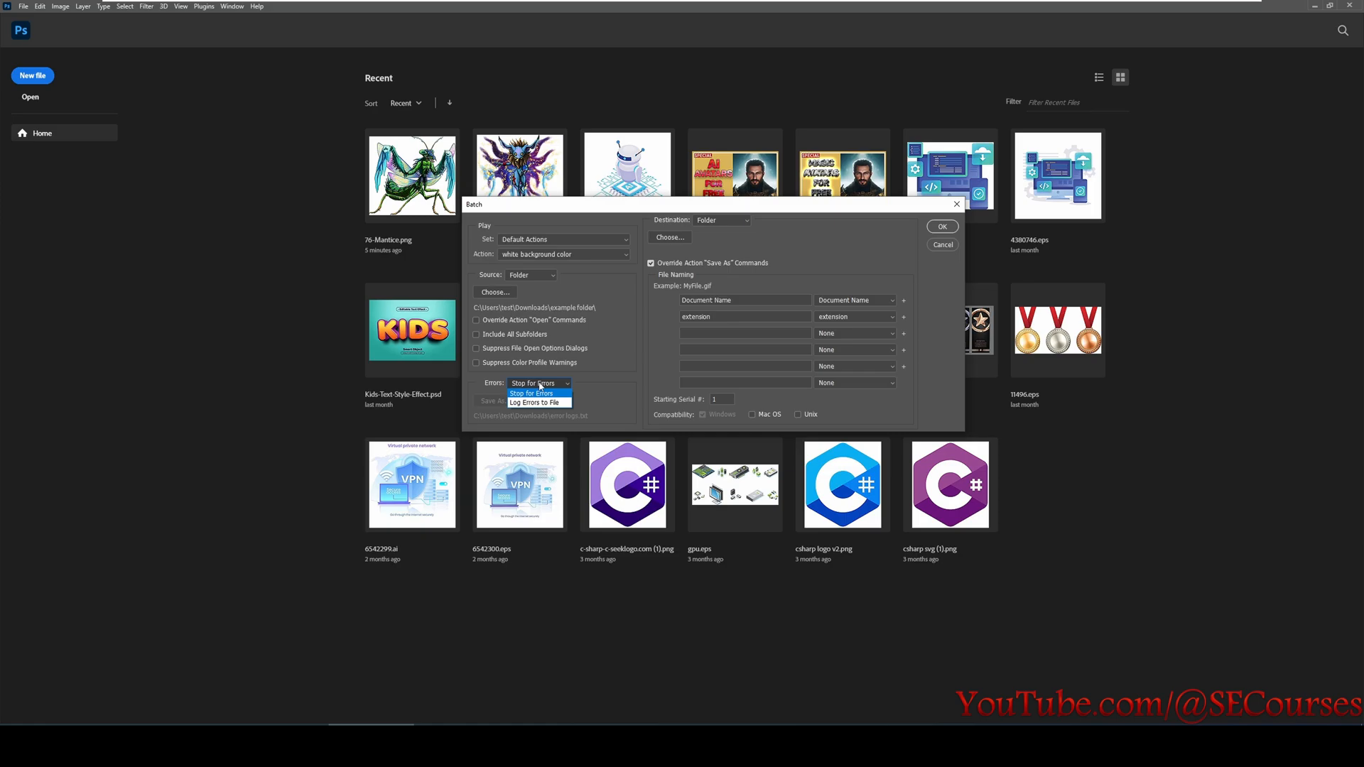
pyautogui.moveTo(537, 402)
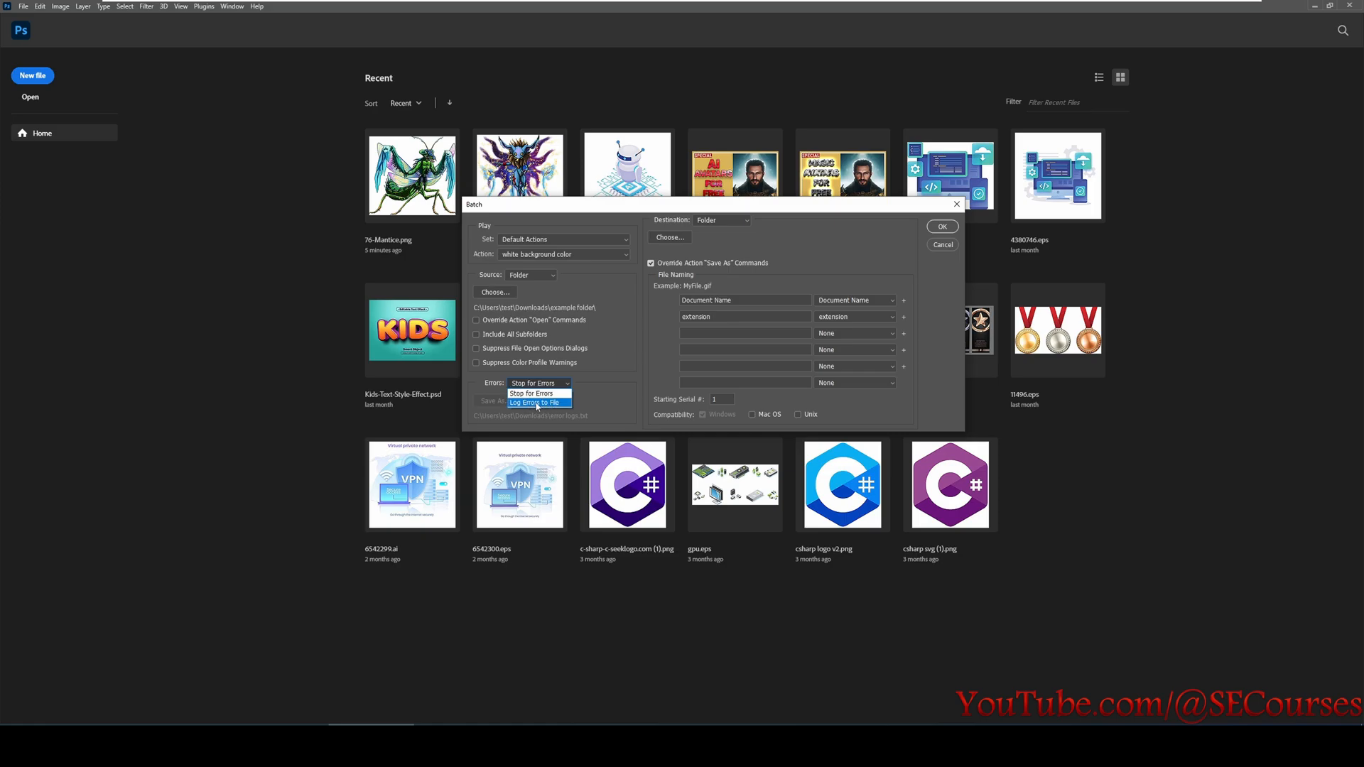
pyautogui.click(536, 402)
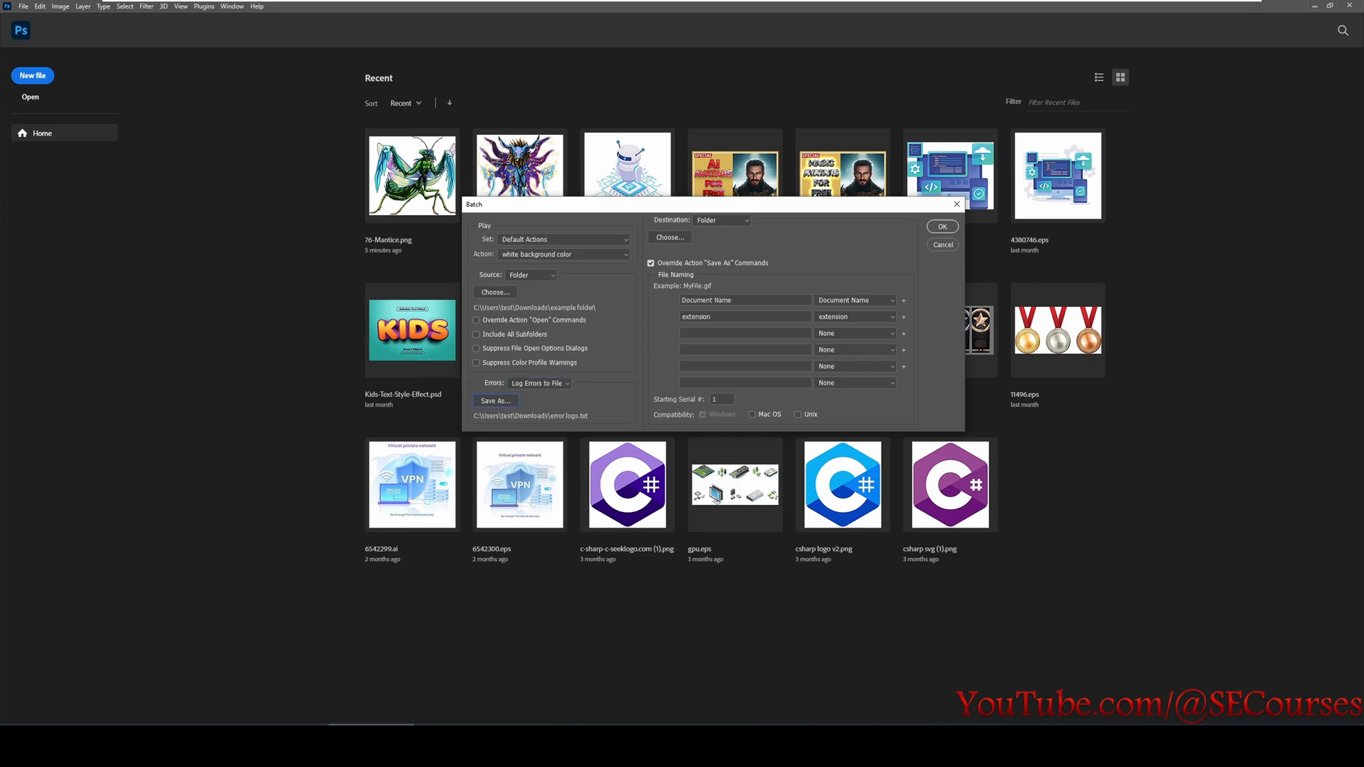
pyautogui.click(494, 401)
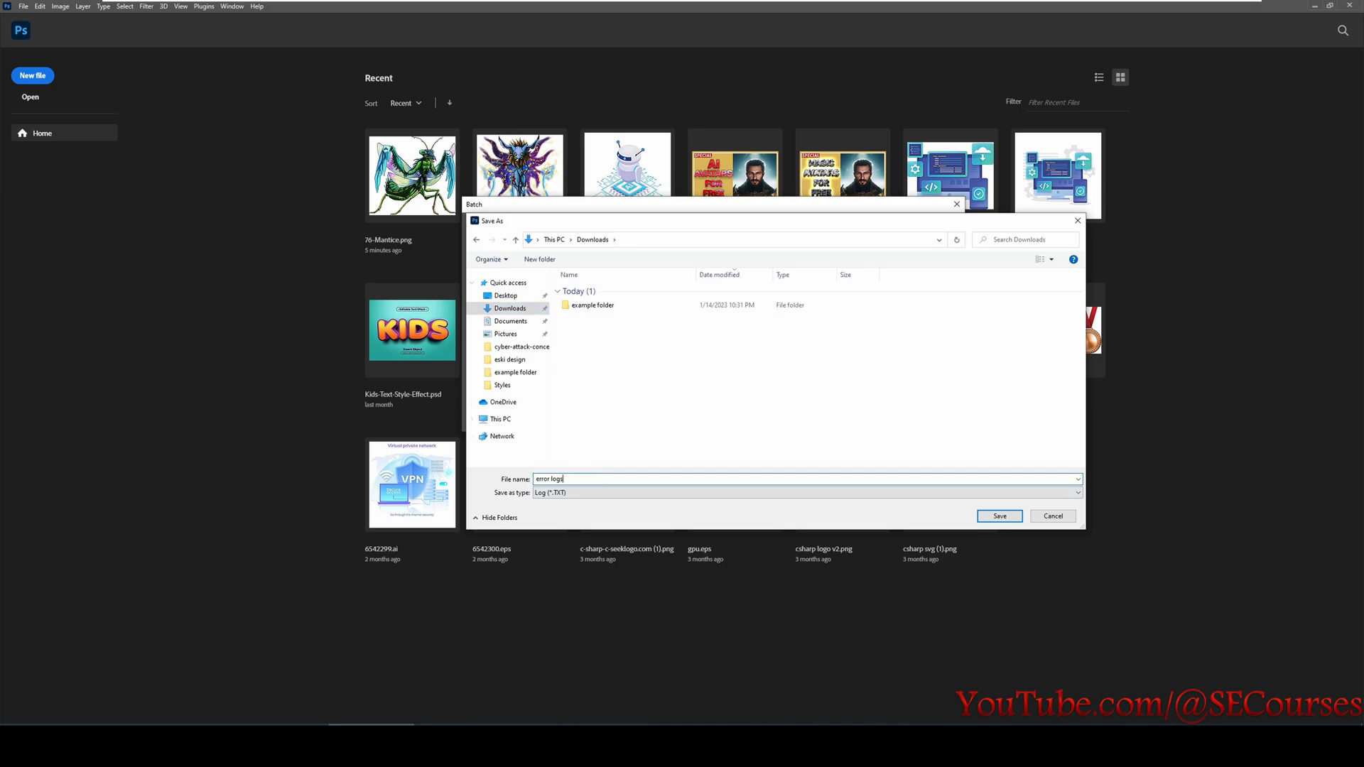
pyautogui.click(999, 515)
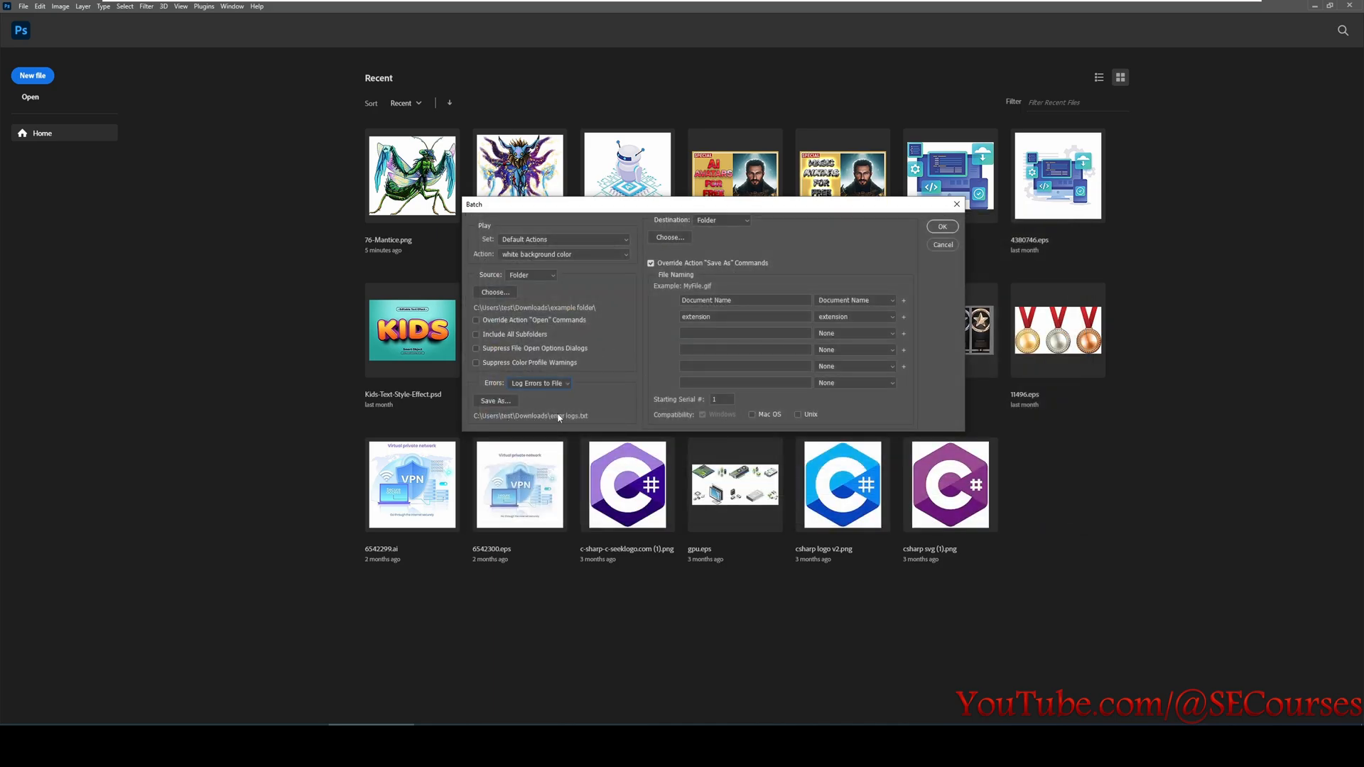
pyautogui.moveTo(721, 288)
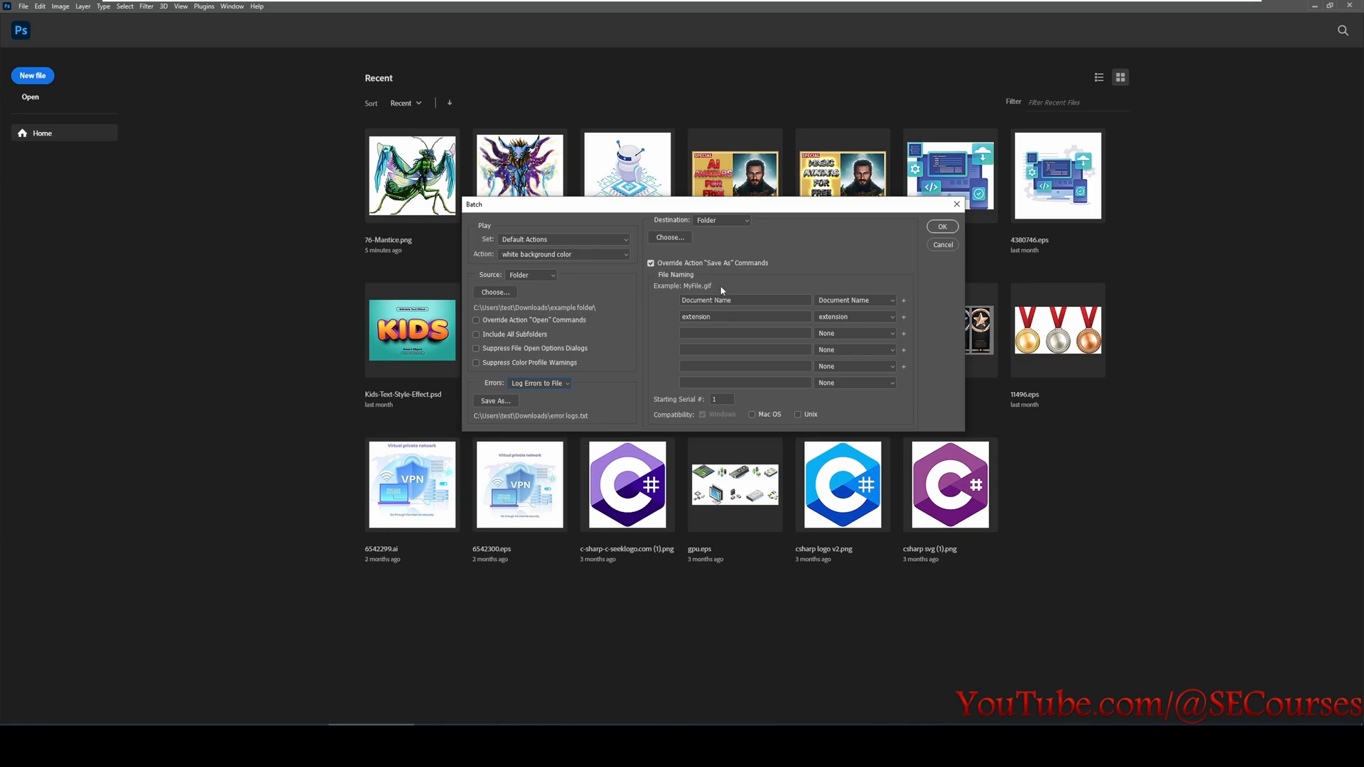
pyautogui.moveTo(716, 225)
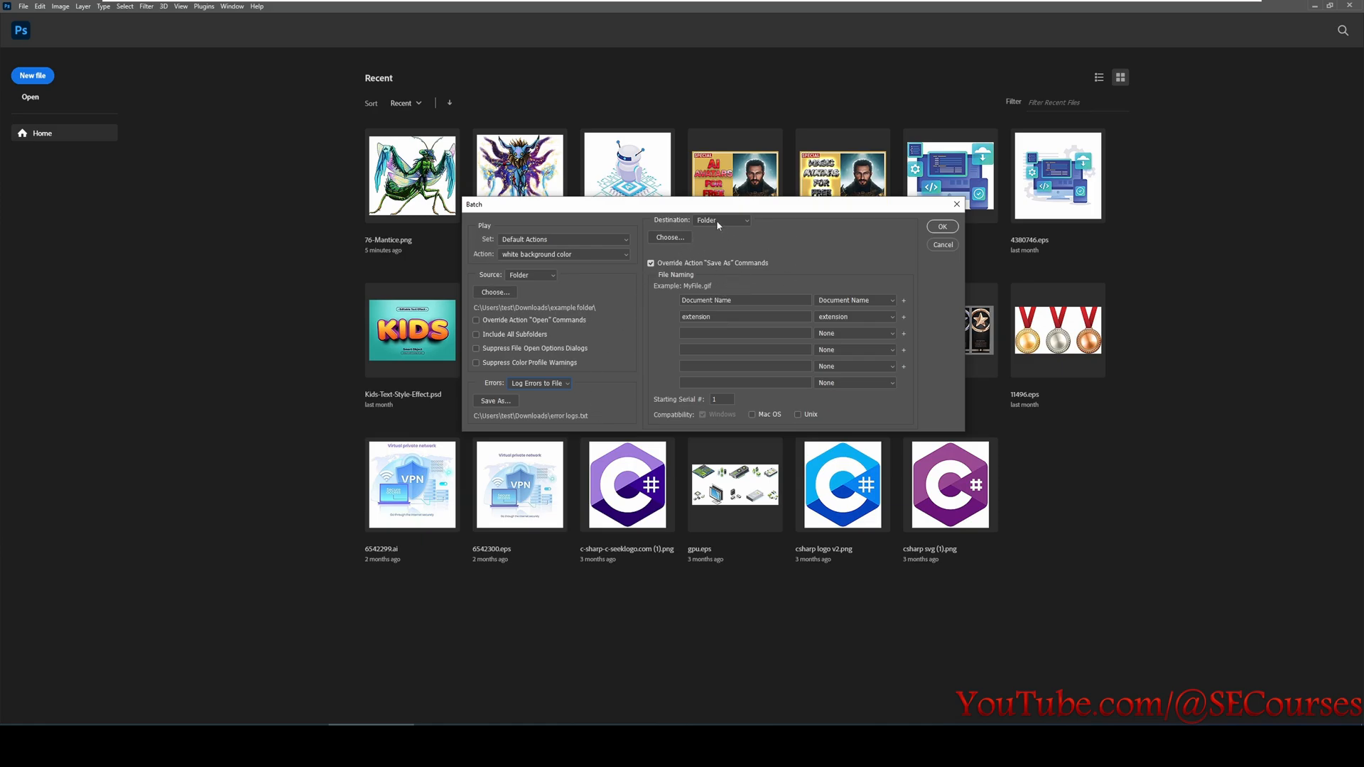
# Set the Batch destination to a new 'processed images' folder created in Downloads.
pyautogui.click(720, 219)
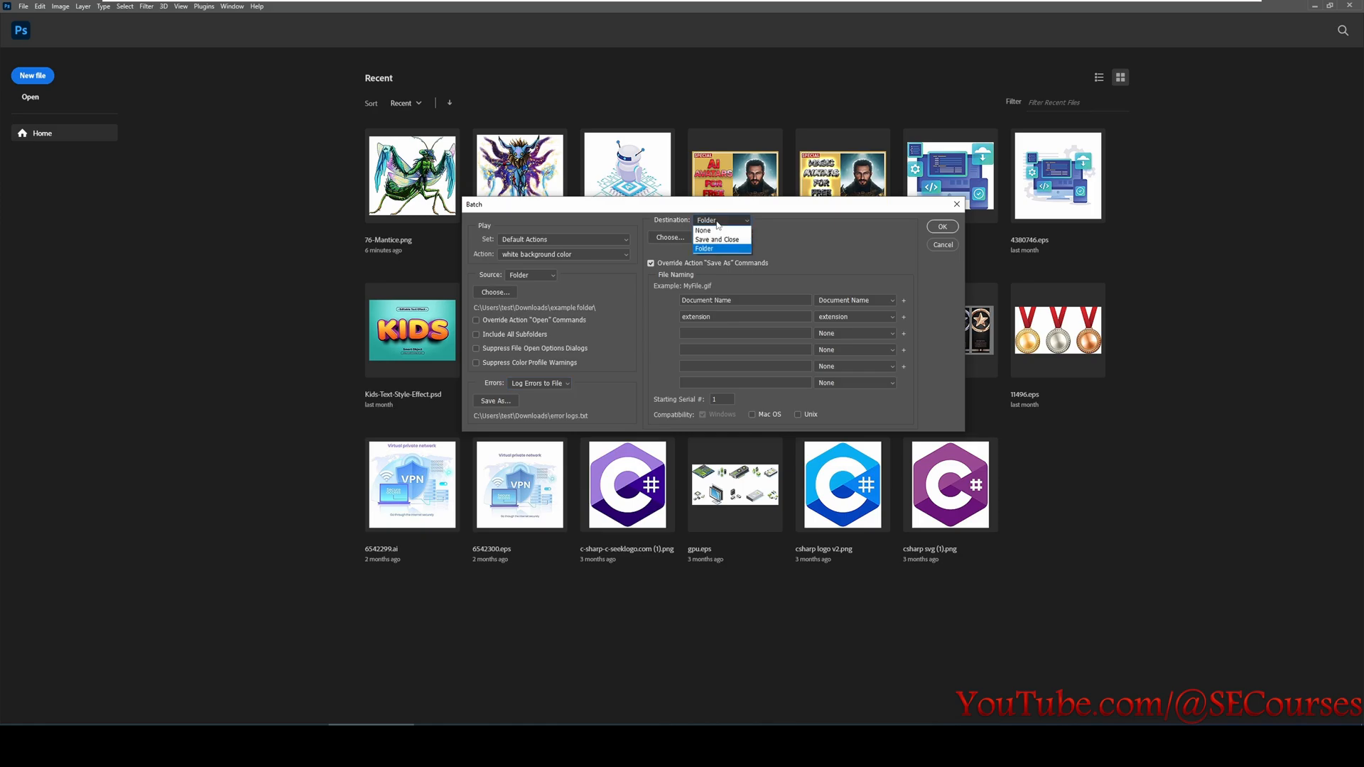
pyautogui.moveTo(716, 239)
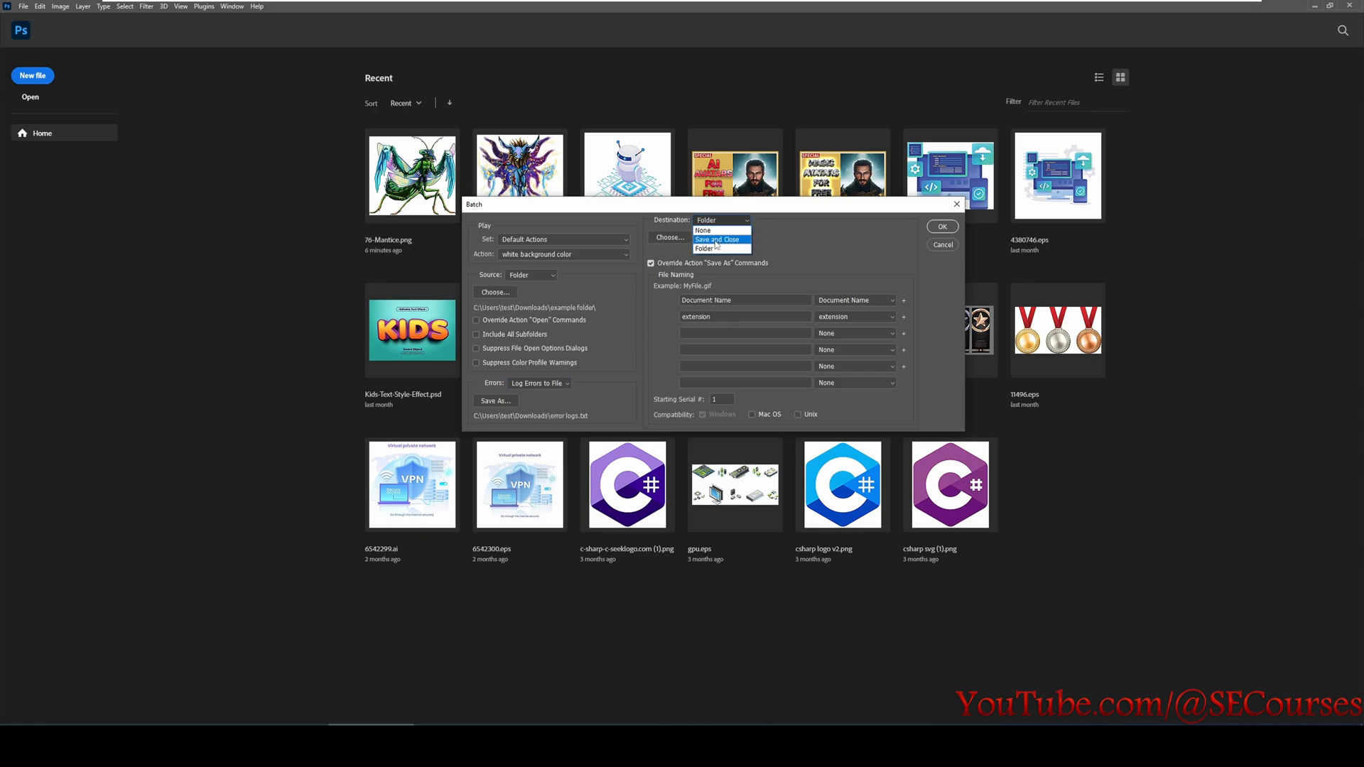
pyautogui.moveTo(726, 247)
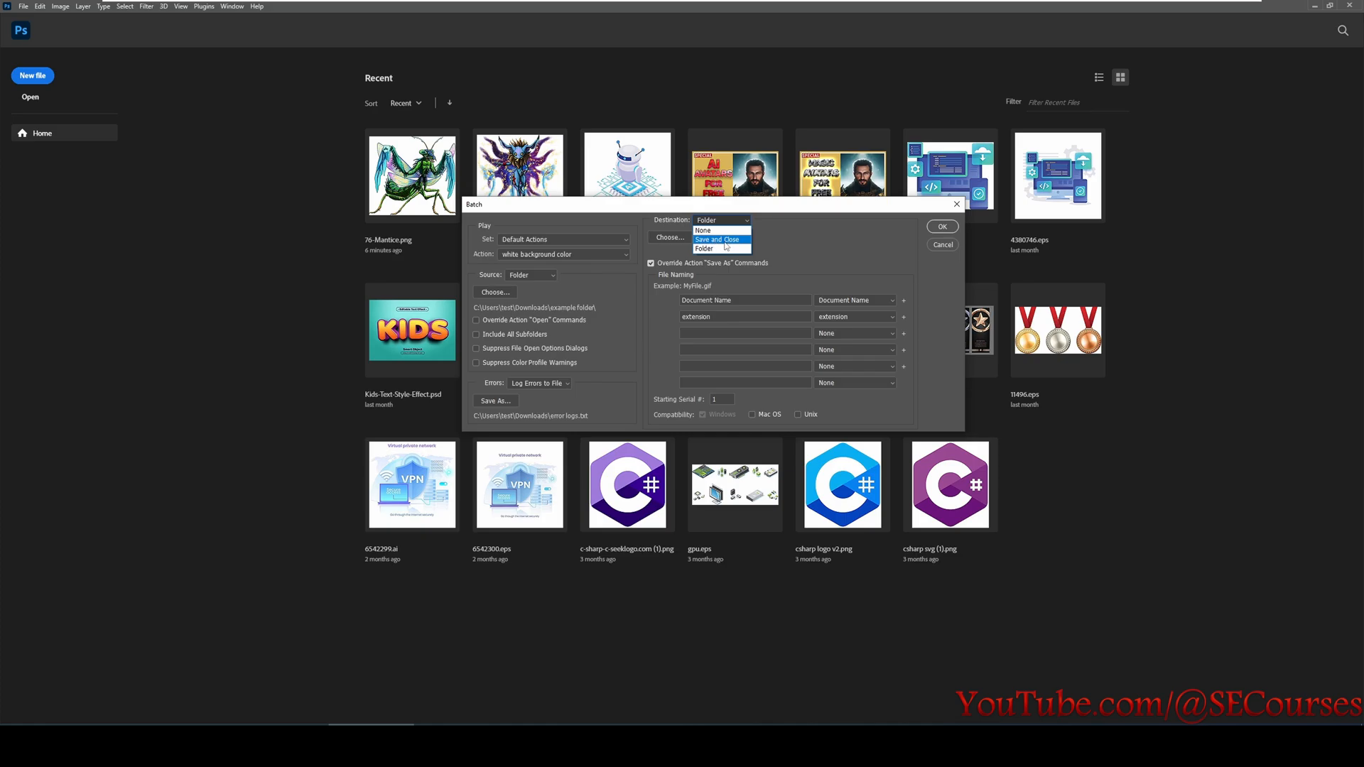
pyautogui.click(703, 248)
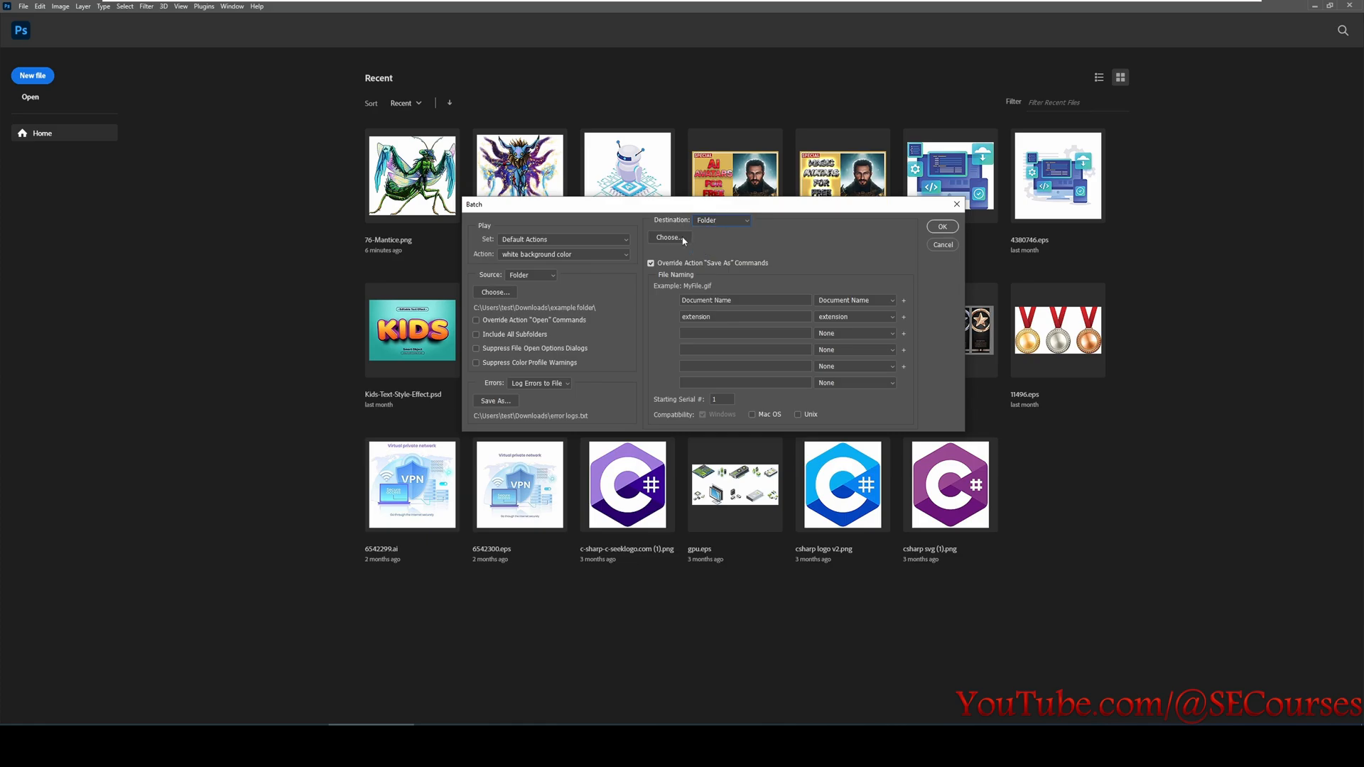
pyautogui.click(668, 237)
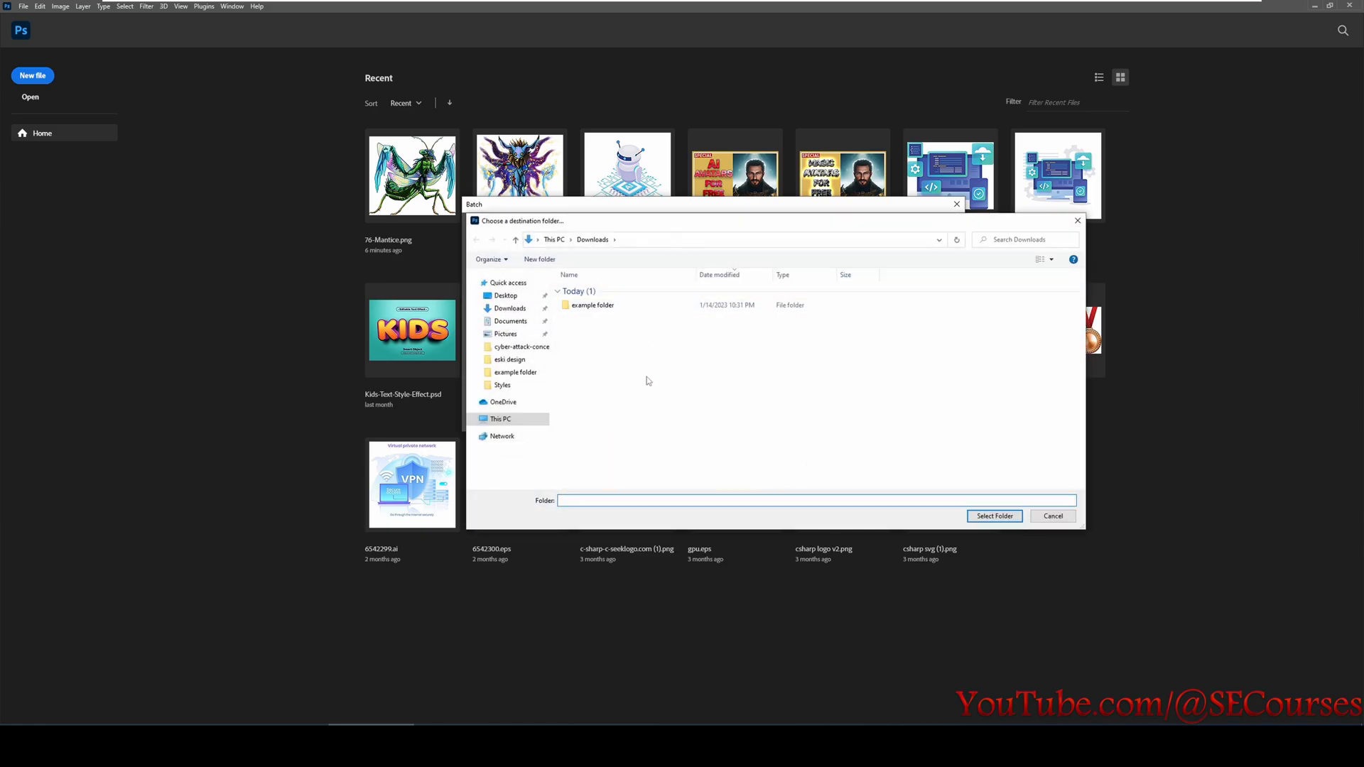
pyautogui.click(540, 259)
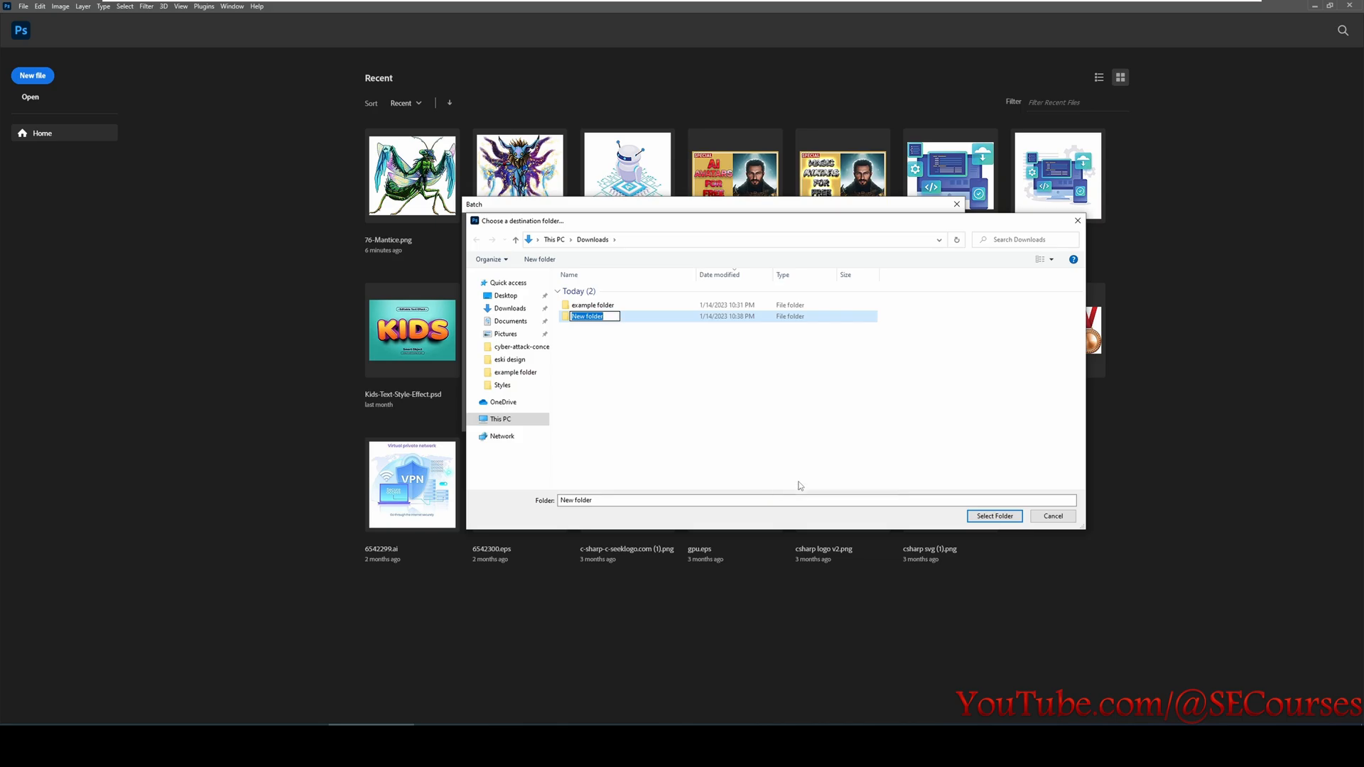
pyautogui.write('processed images')
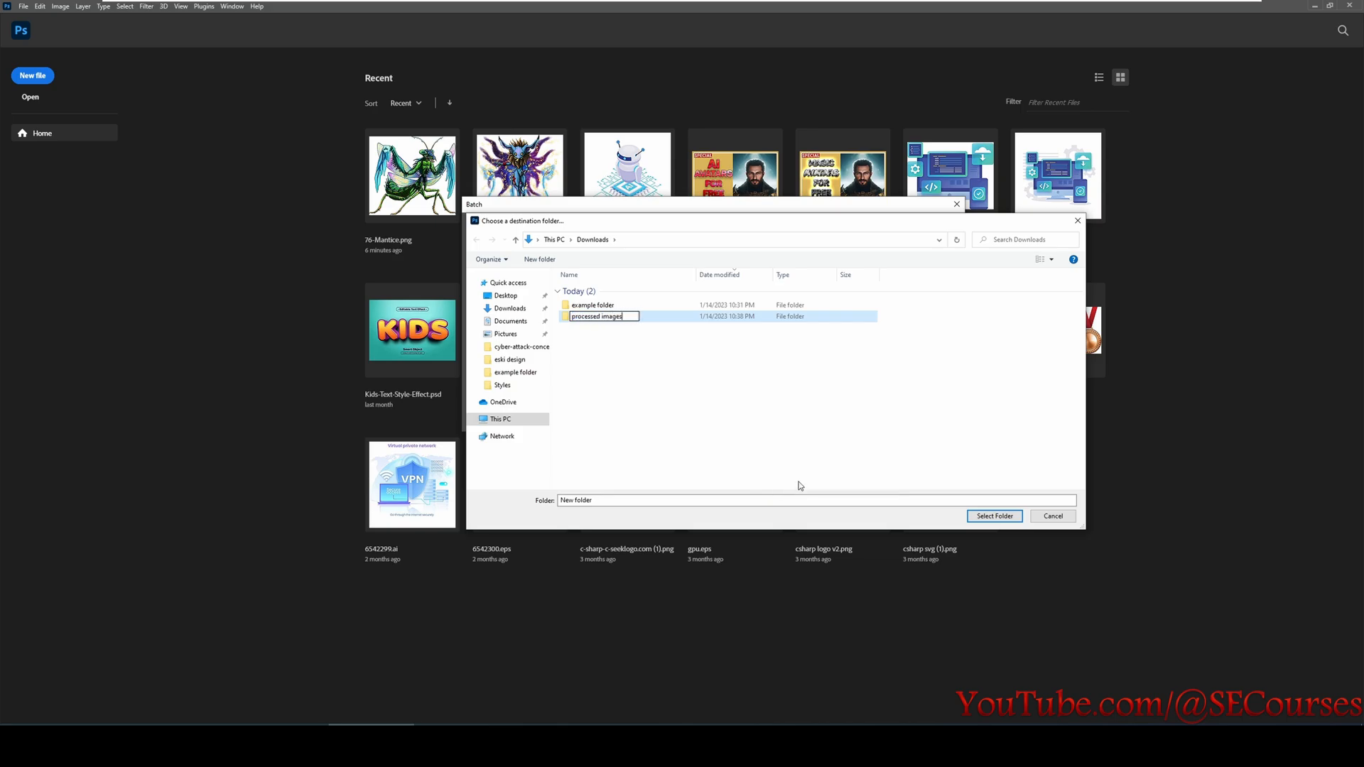
pyautogui.click(994, 516)
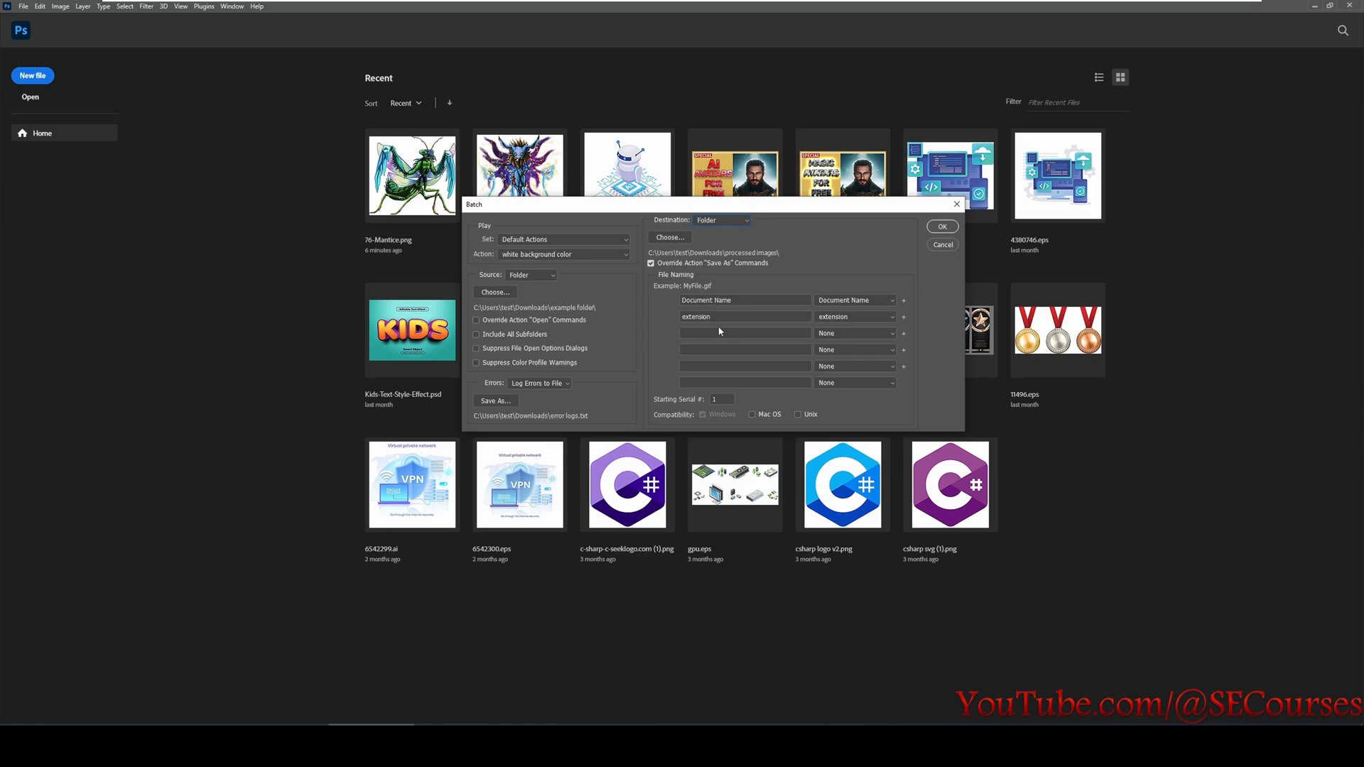
pyautogui.moveTo(719, 331)
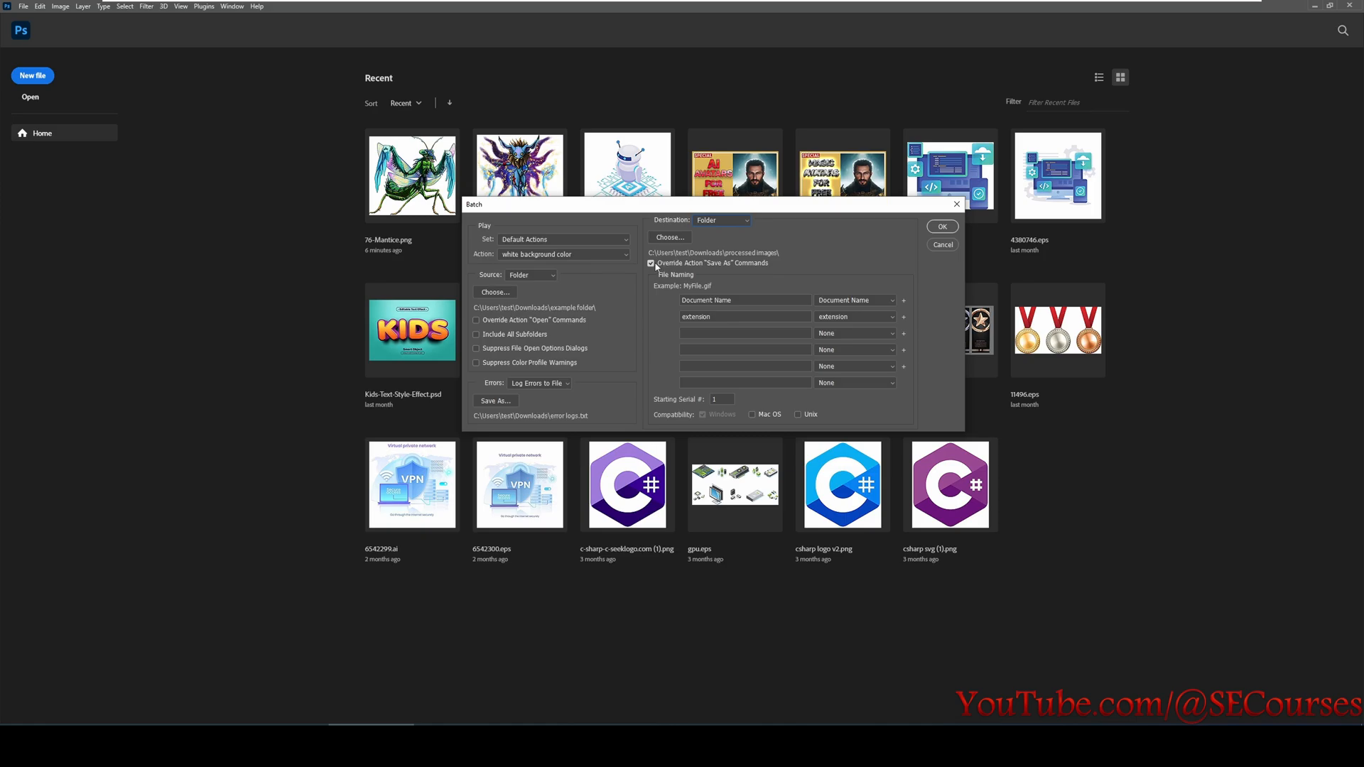
pyautogui.moveTo(670, 266)
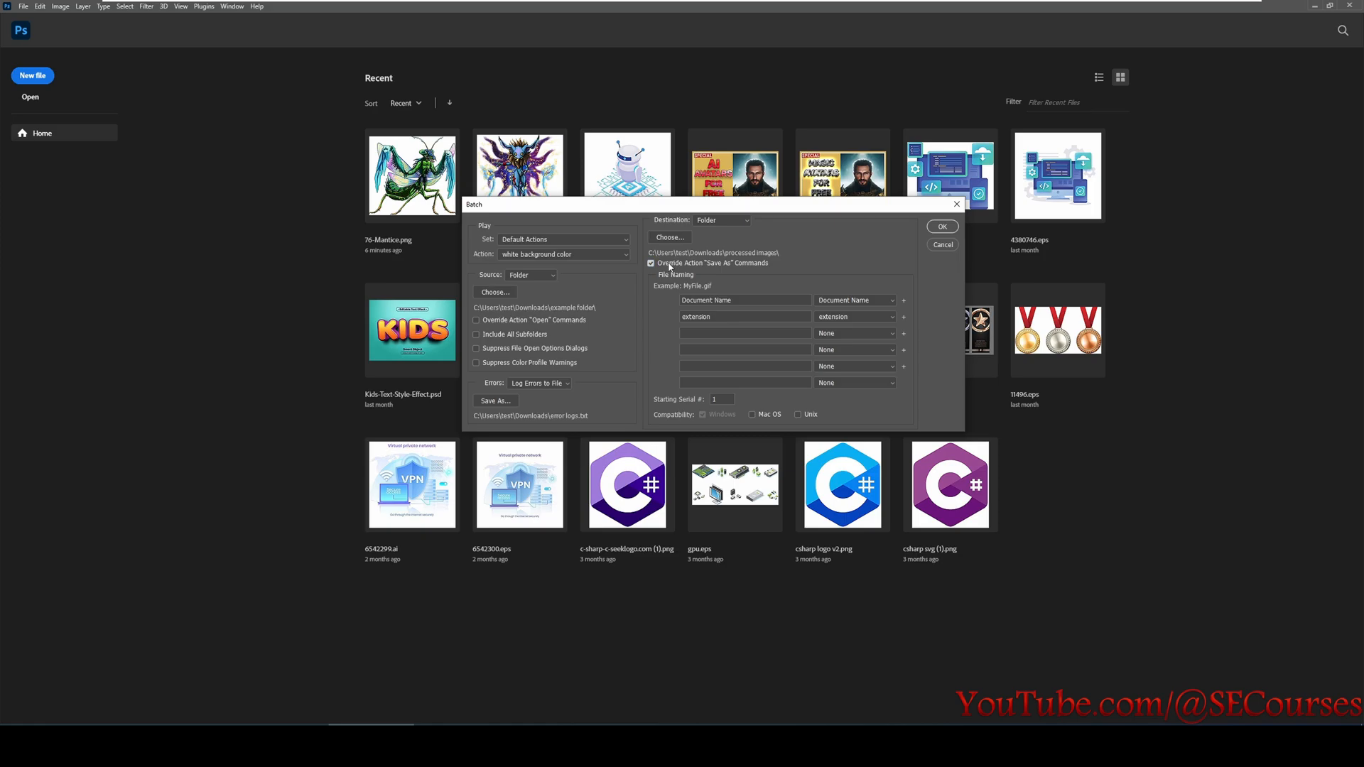
# Toggle Override Action "Save As" Commands and acknowledge the note about save commands.
pyautogui.click(651, 263)
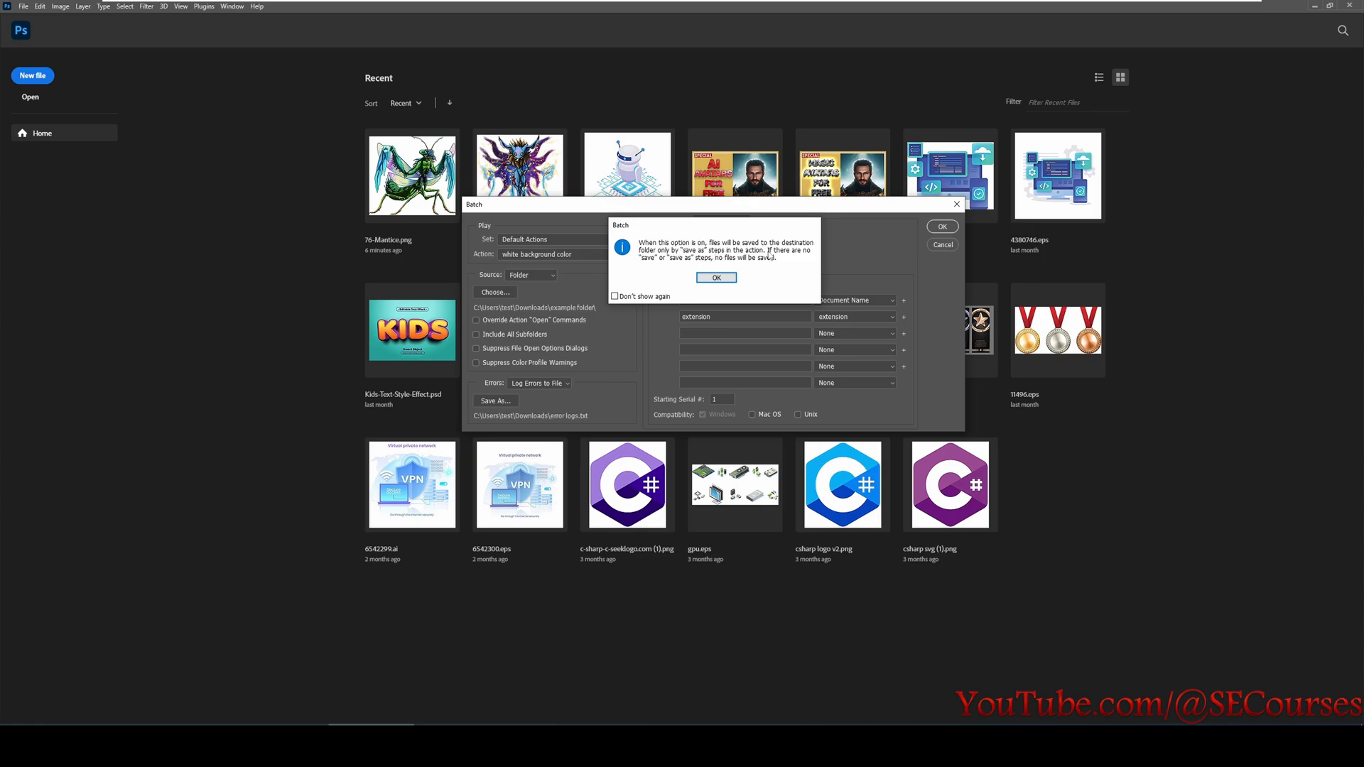
pyautogui.click(714, 277)
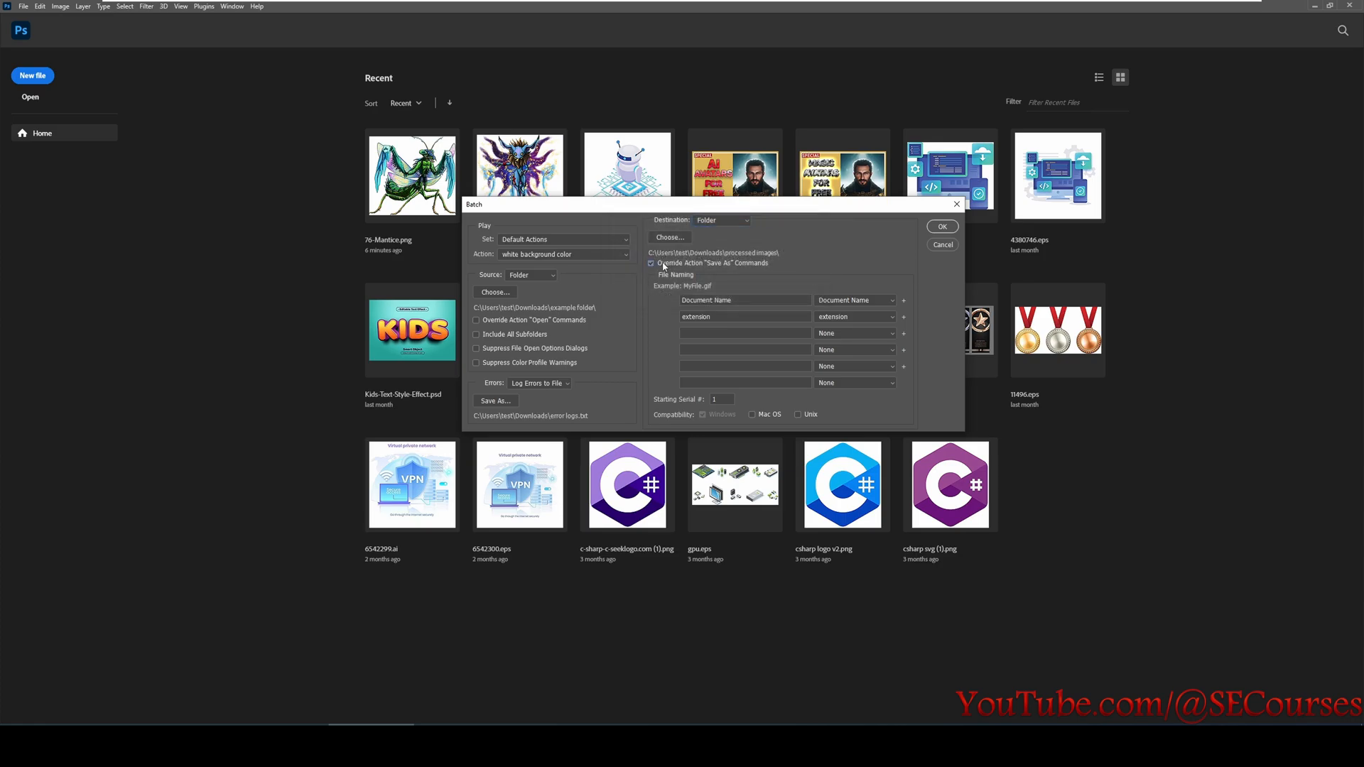
pyautogui.click(651, 263)
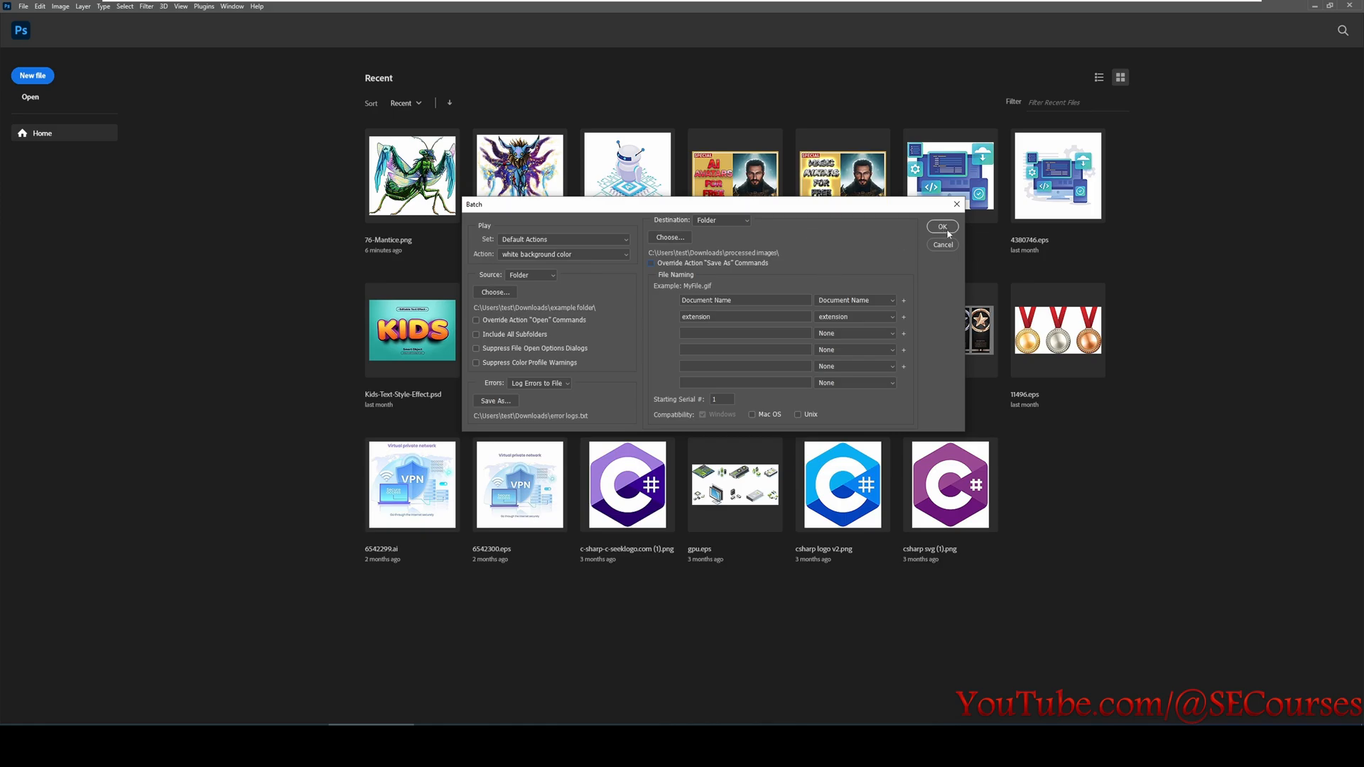
# Run the batch, then read error logs.txt in Downloads noting the empty-selection failure.
pyautogui.click(942, 228)
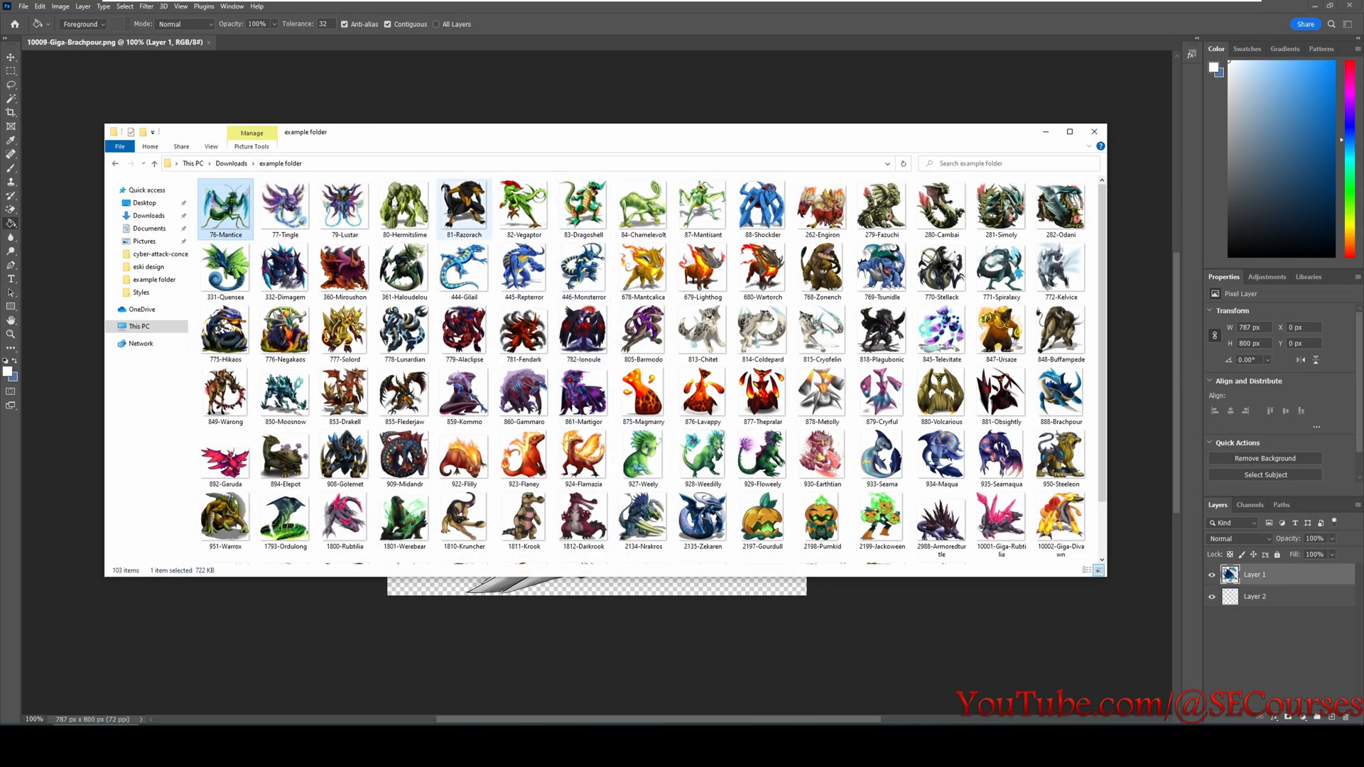
pyautogui.click(153, 162)
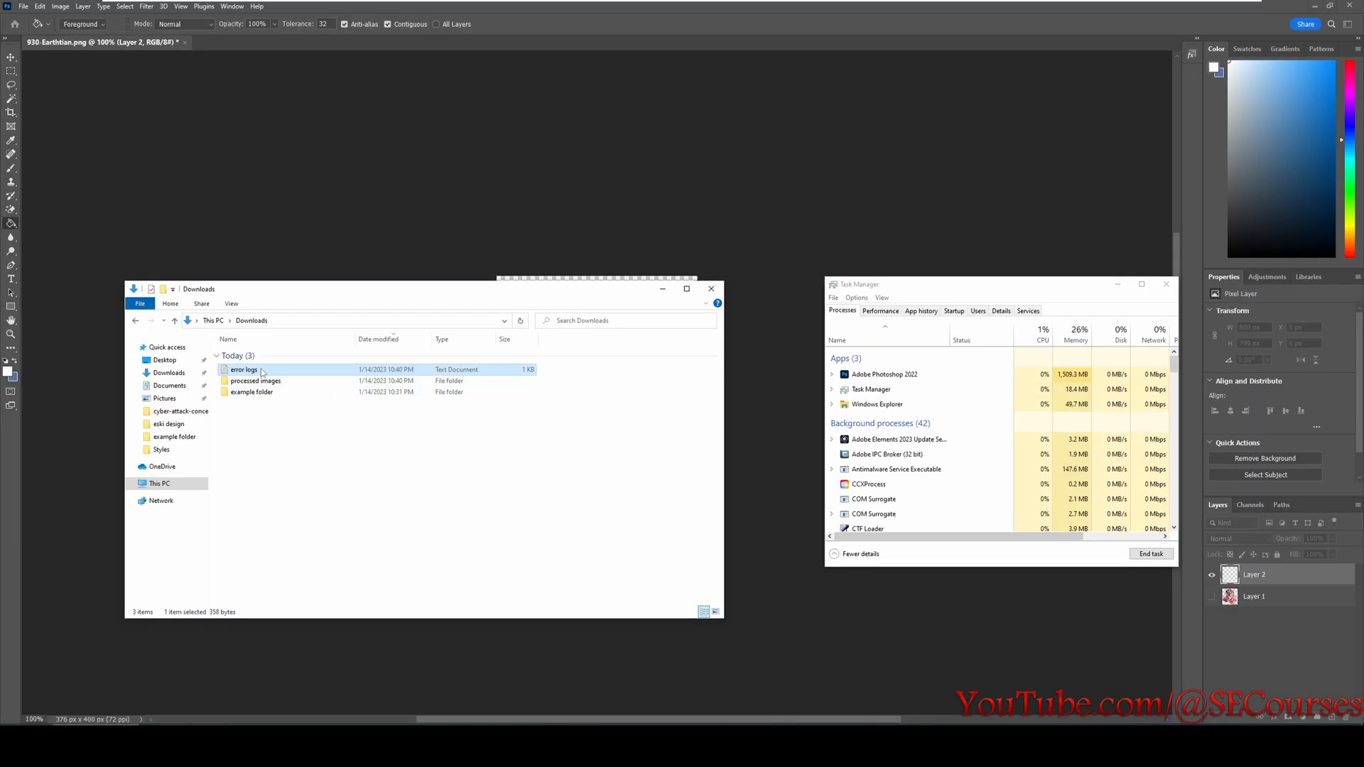
pyautogui.doubleClick(243, 370)
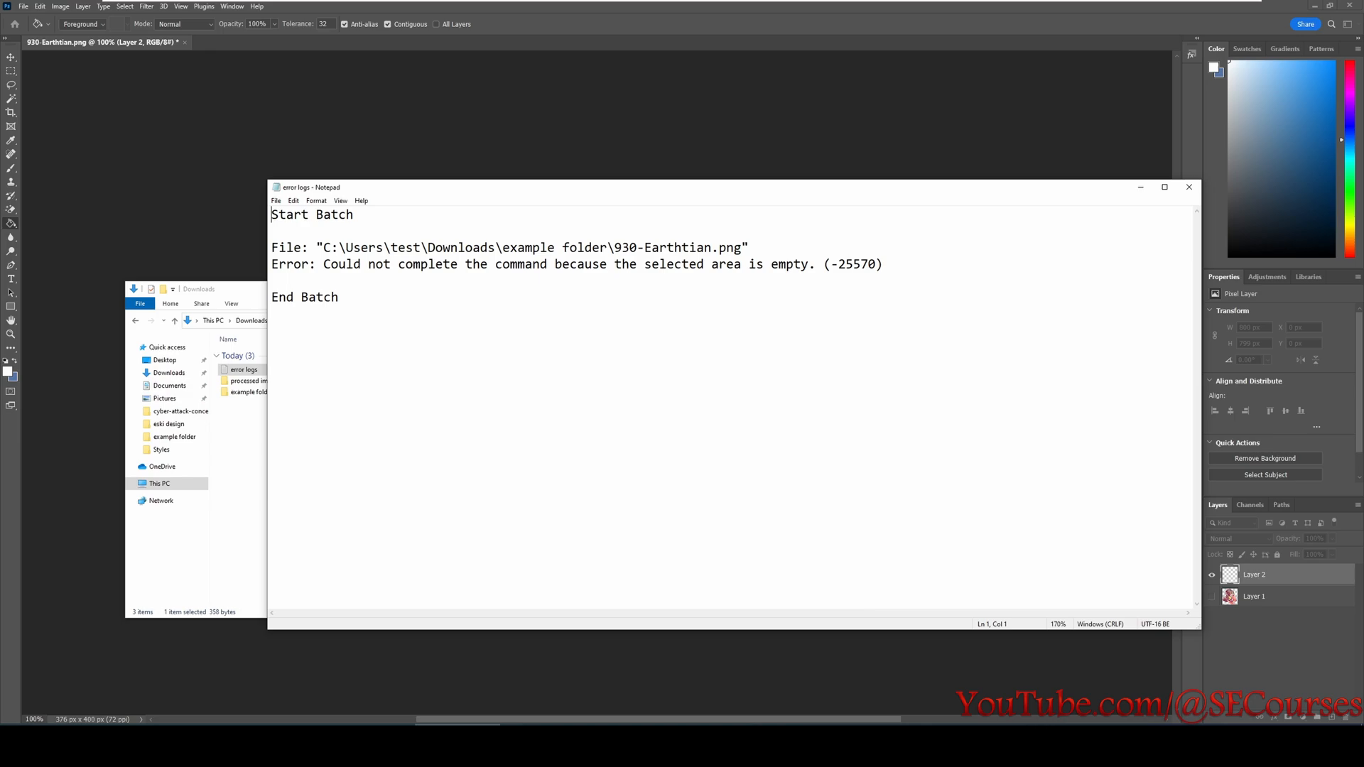
pyautogui.moveTo(1141, 188)
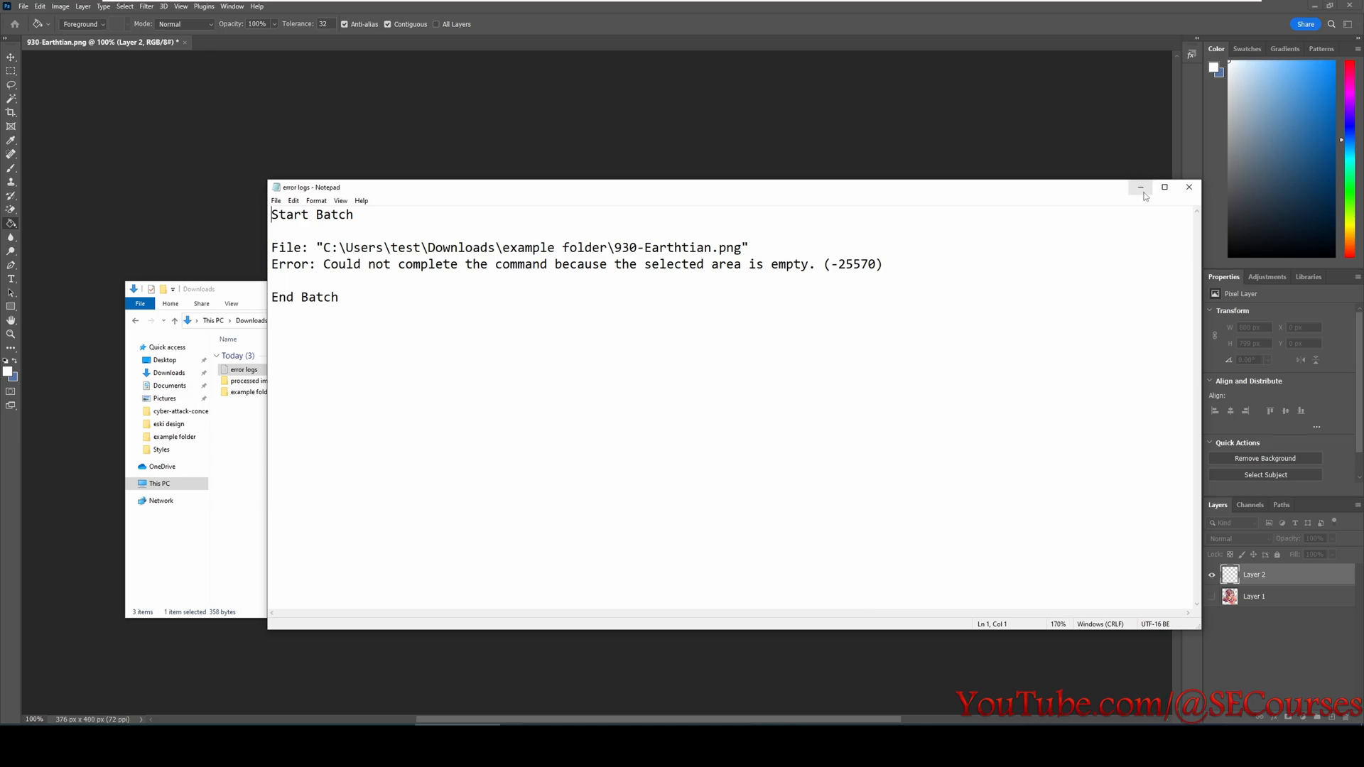
# Minimize Notepad and reopen the example folder in File Explorer.
pyautogui.click(1140, 188)
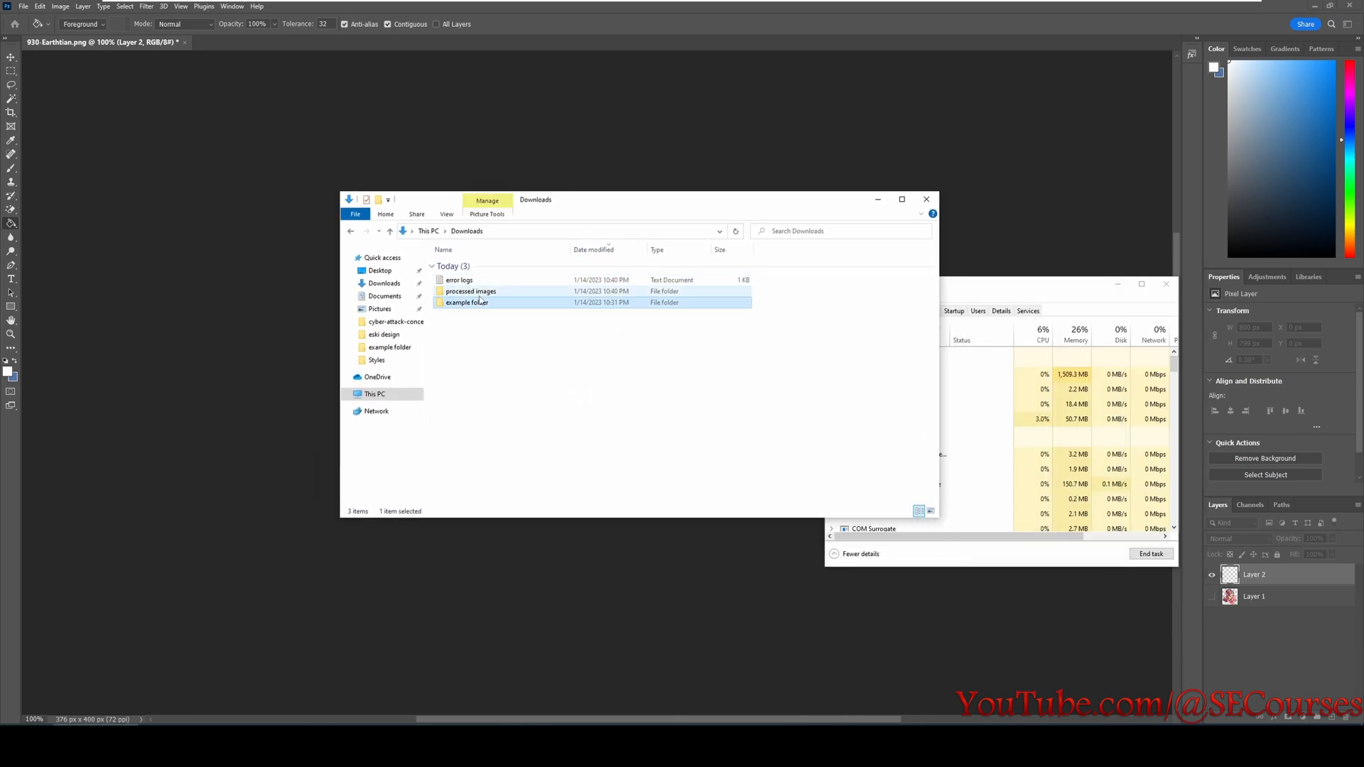
pyautogui.doubleClick(471, 291)
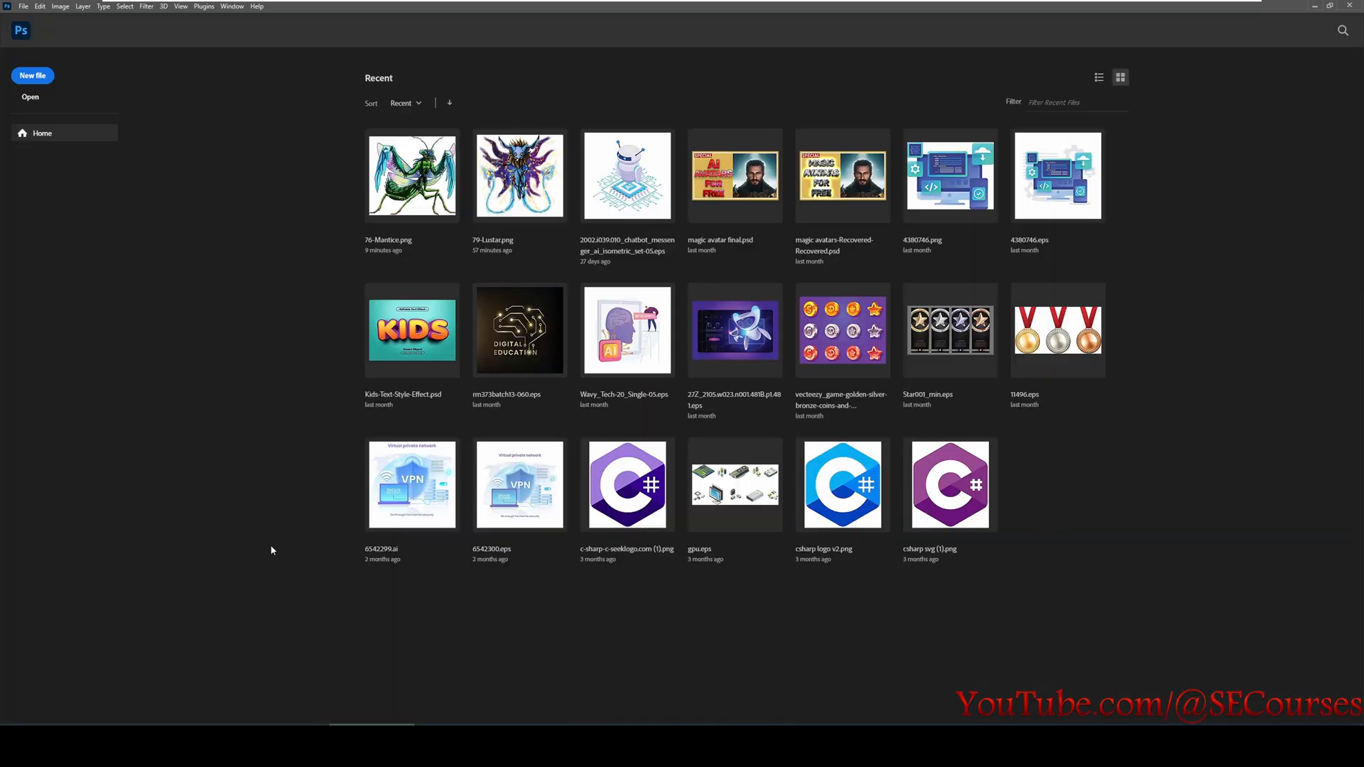
pyautogui.moveTo(239, 346)
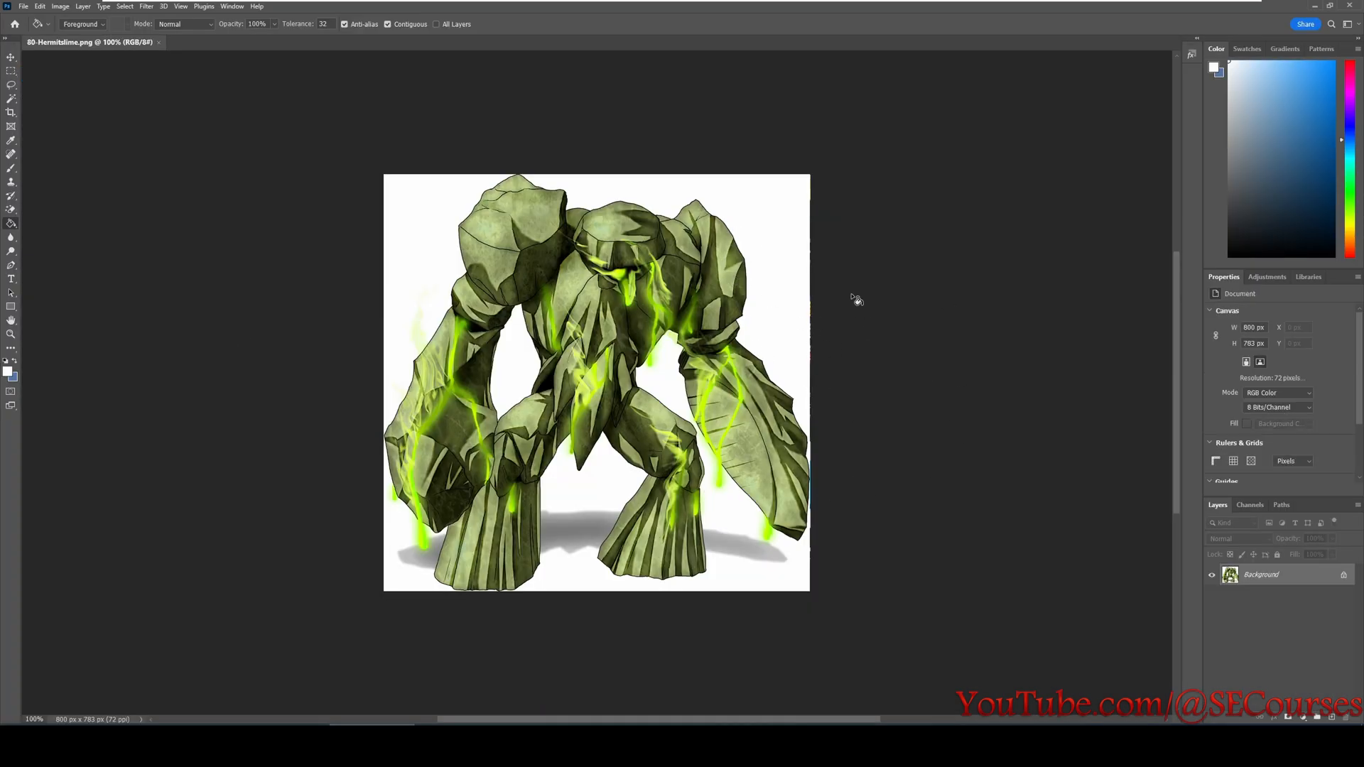
pyautogui.moveTo(901, 285)
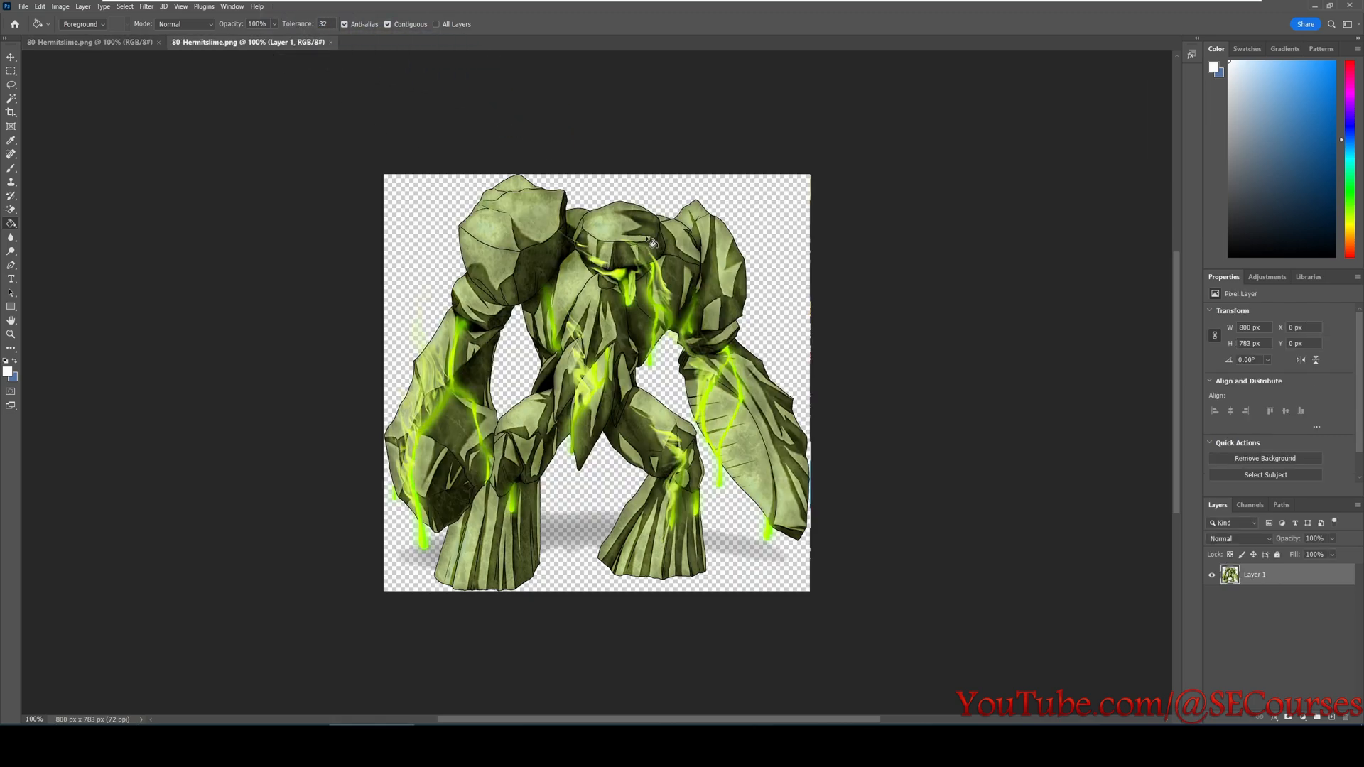
pyautogui.moveTo(173, 194)
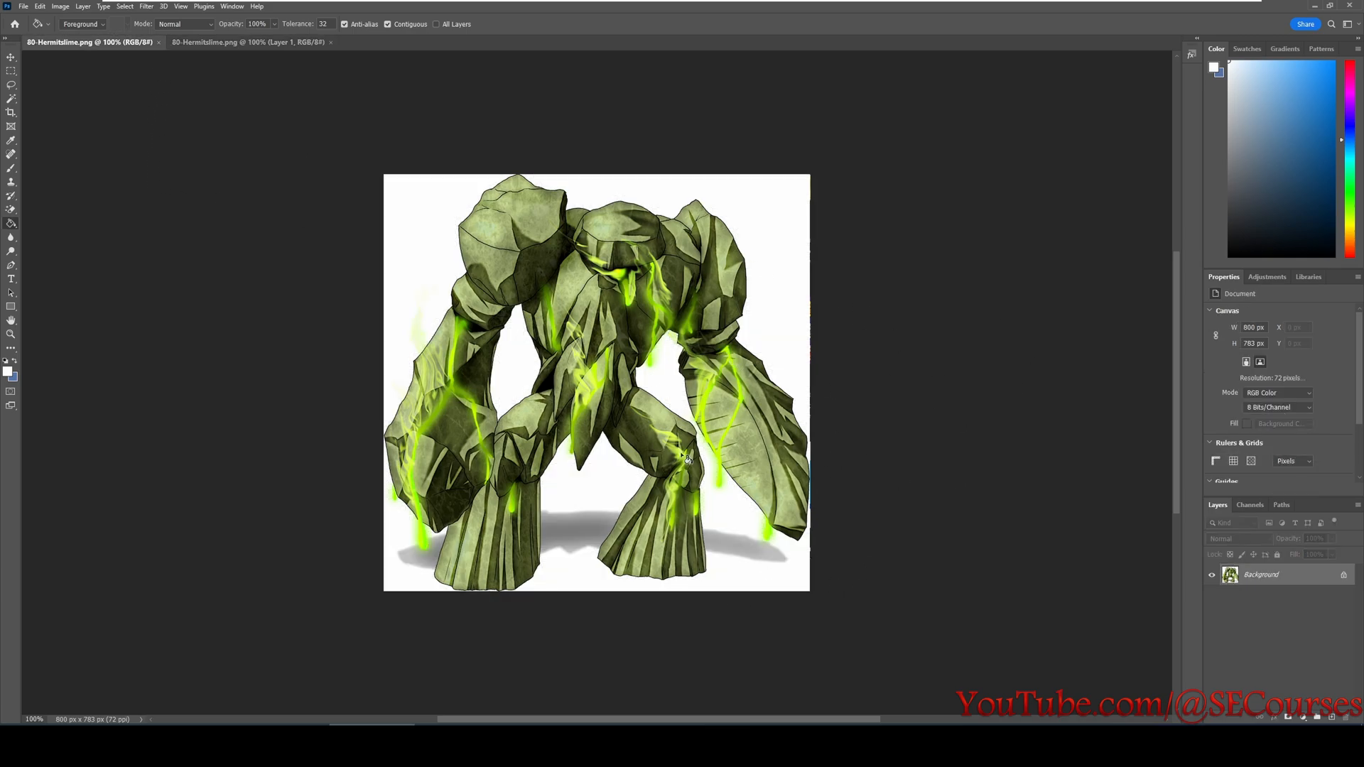
pyautogui.moveTo(692, 374)
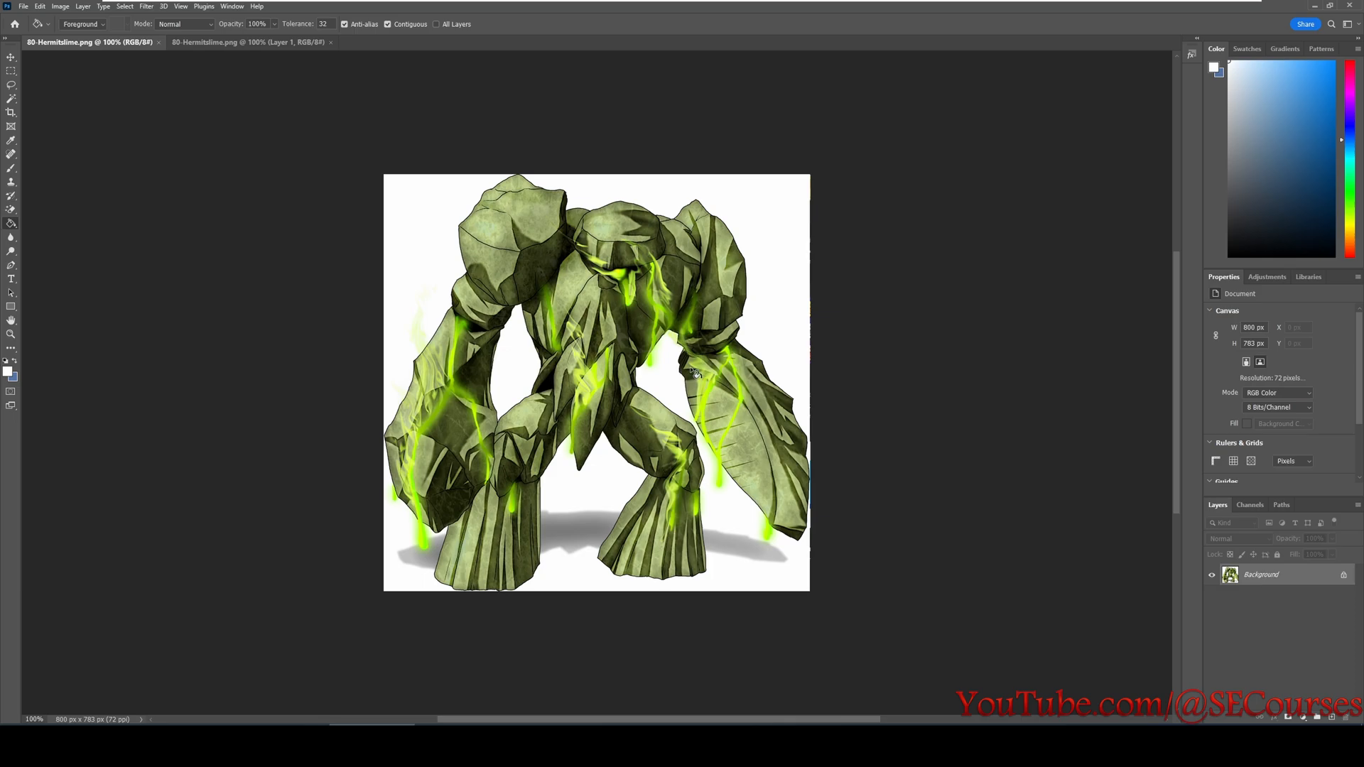
pyautogui.moveTo(266, 75)
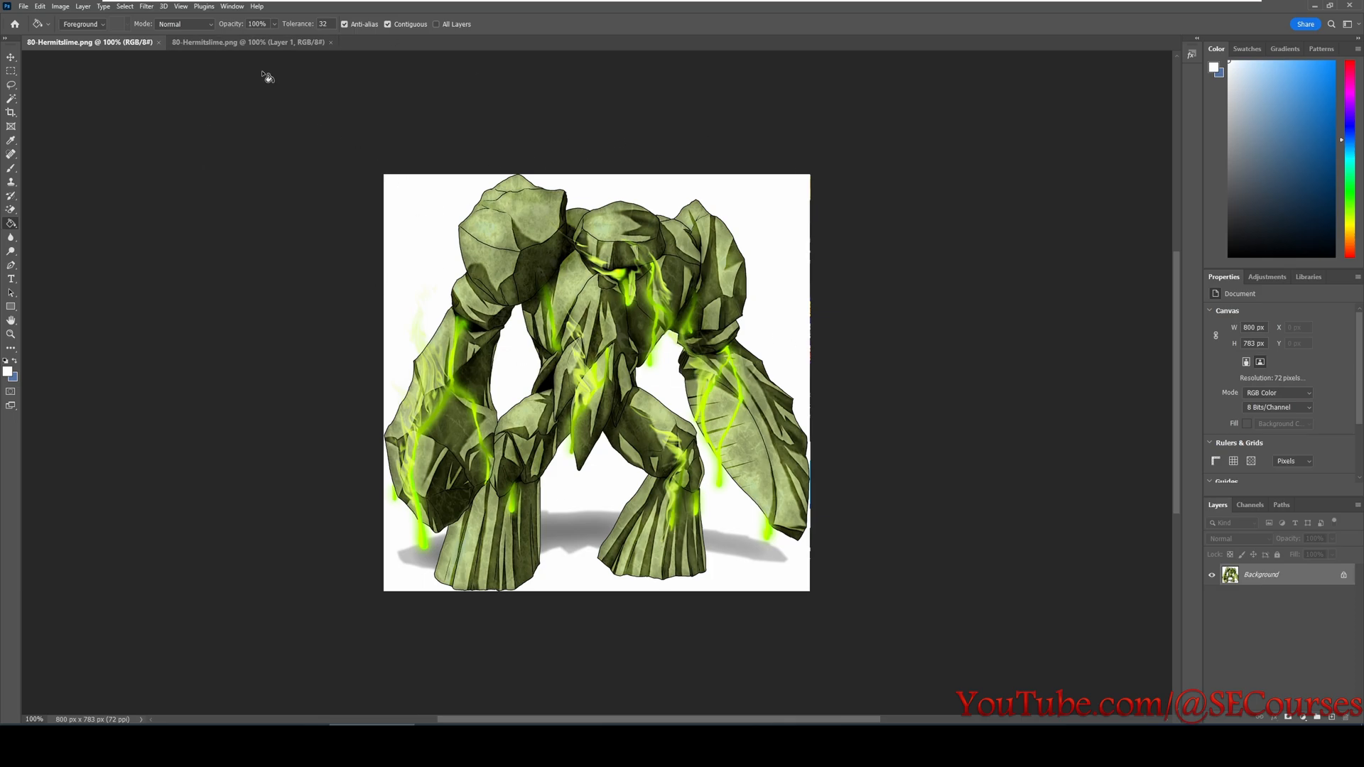
pyautogui.moveTo(226, 53)
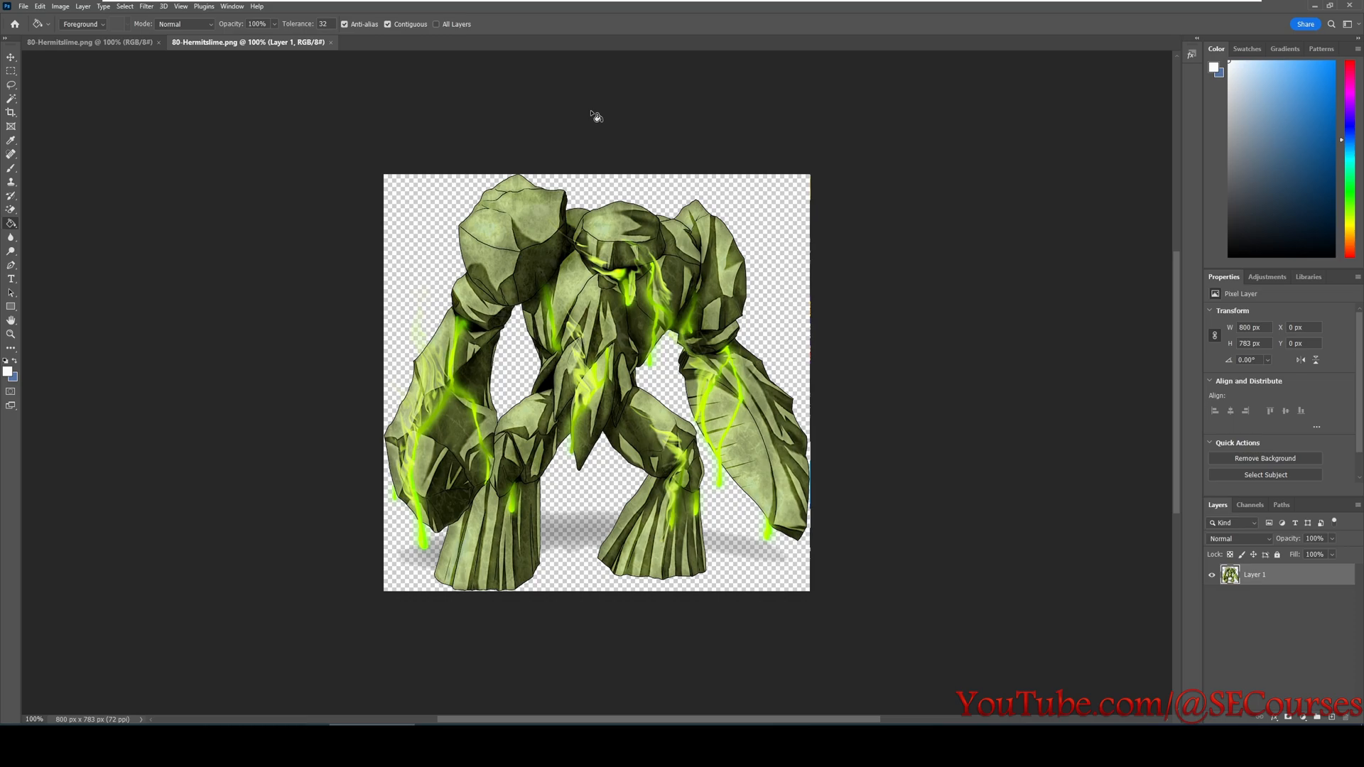
pyautogui.moveTo(60, 100)
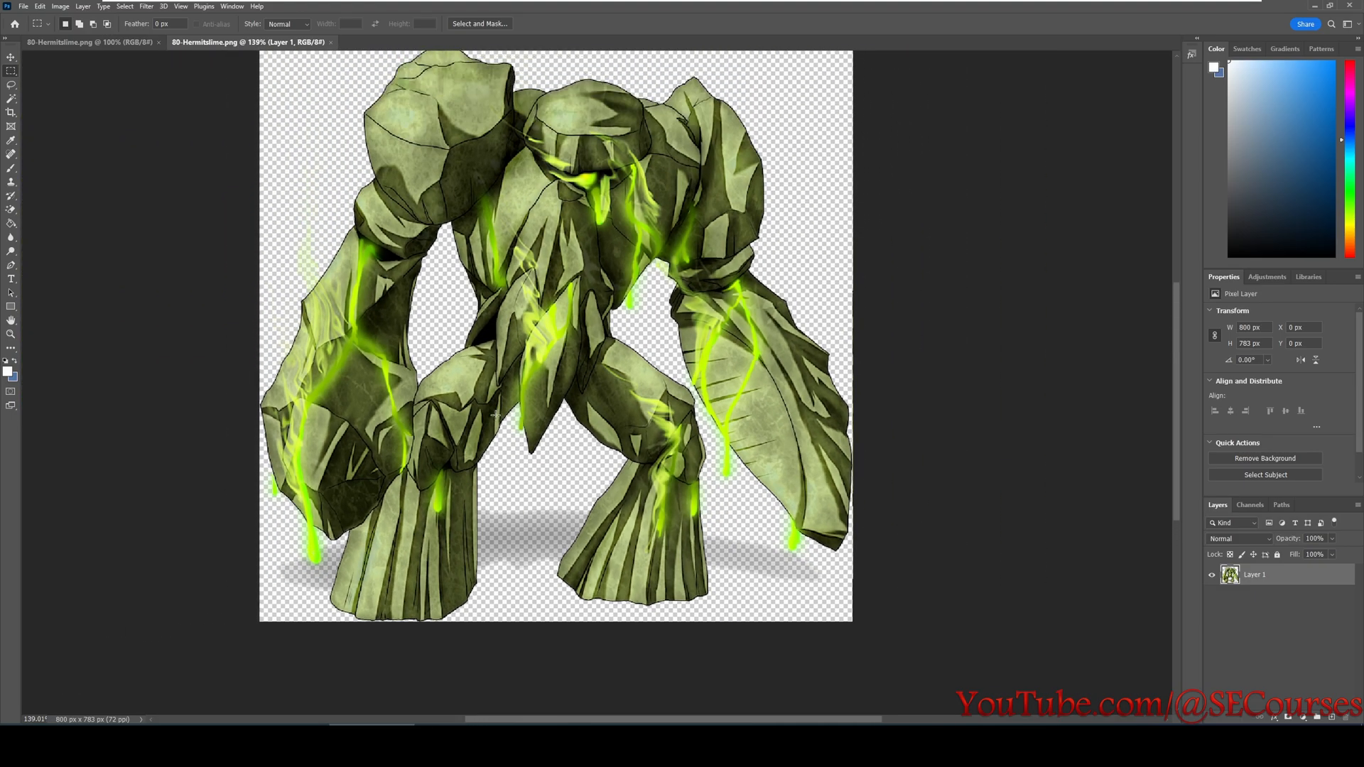
# Invert the loaded transparency selection via Select > Inverse to target the background.
pyautogui.scroll(3)
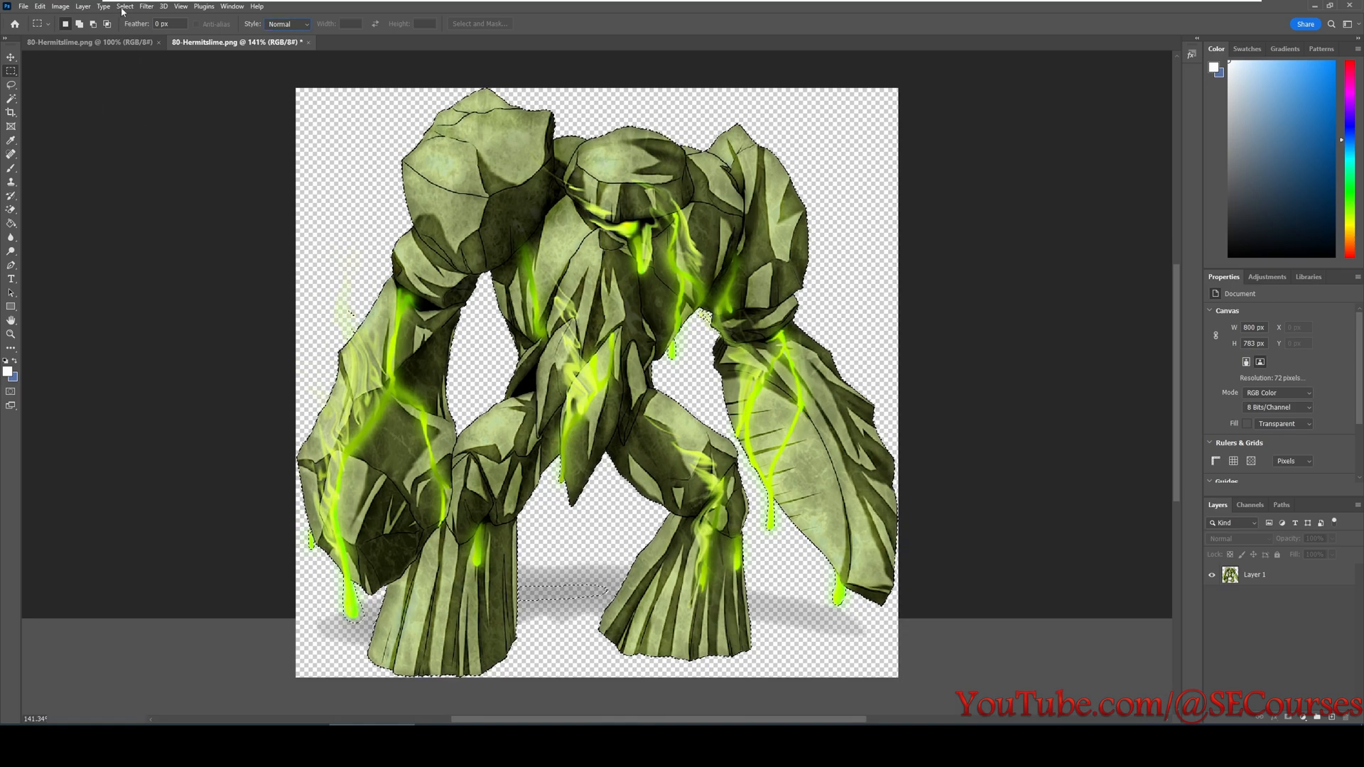
pyautogui.click(125, 6)
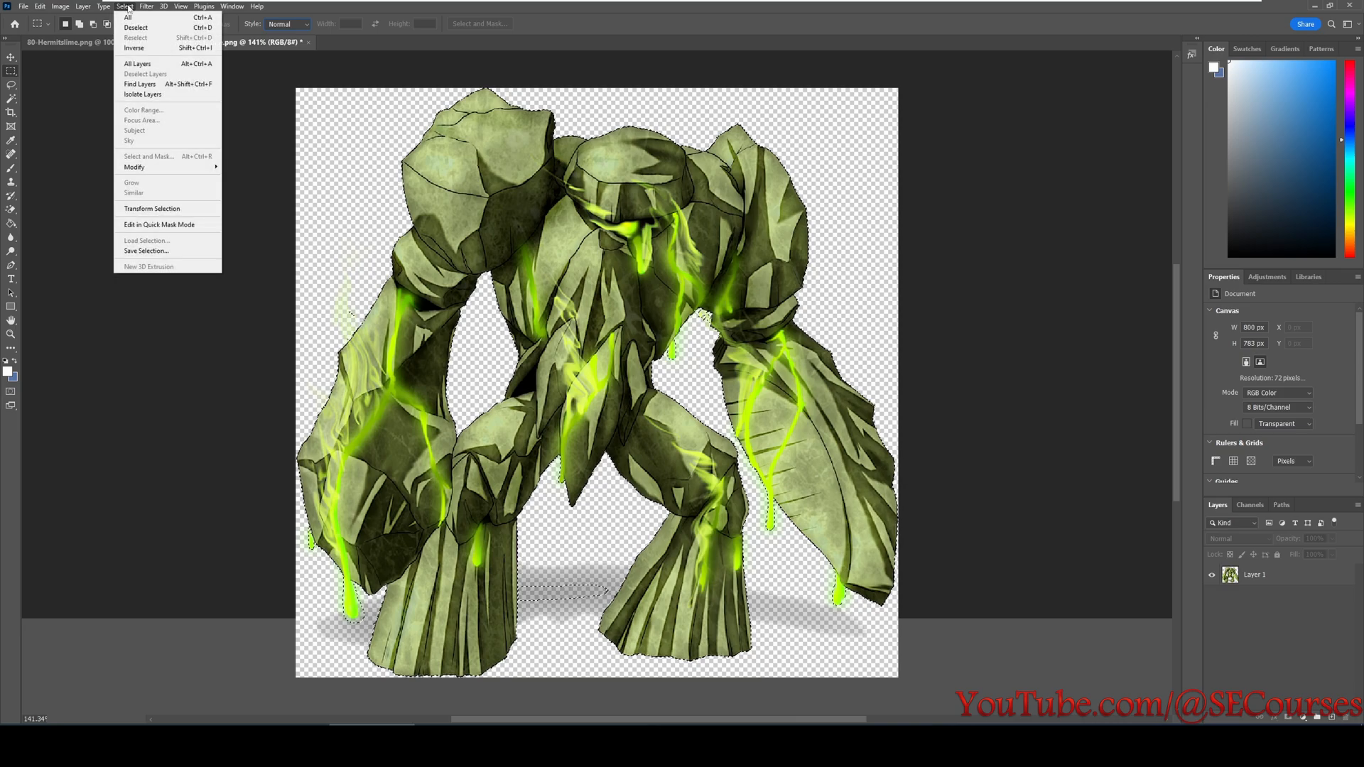
pyautogui.moveTo(134, 48)
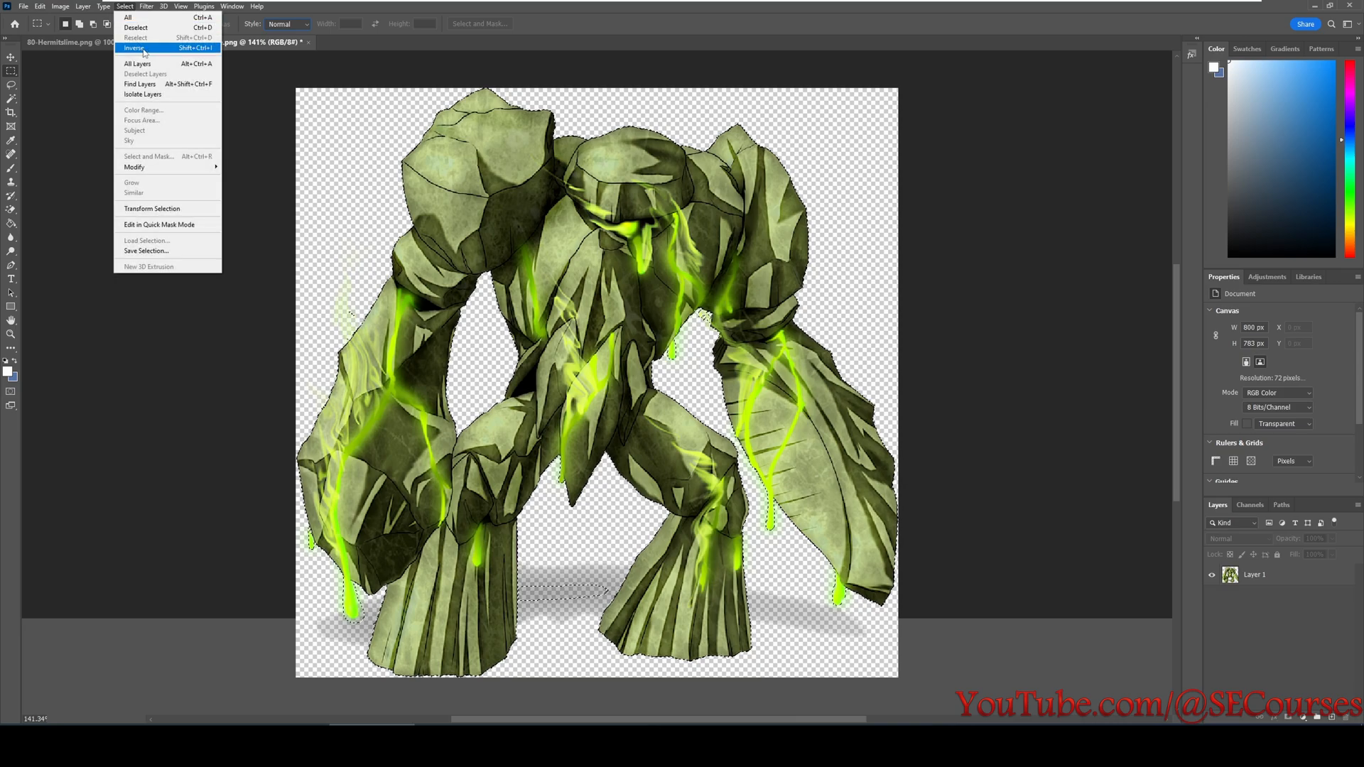
pyautogui.click(133, 48)
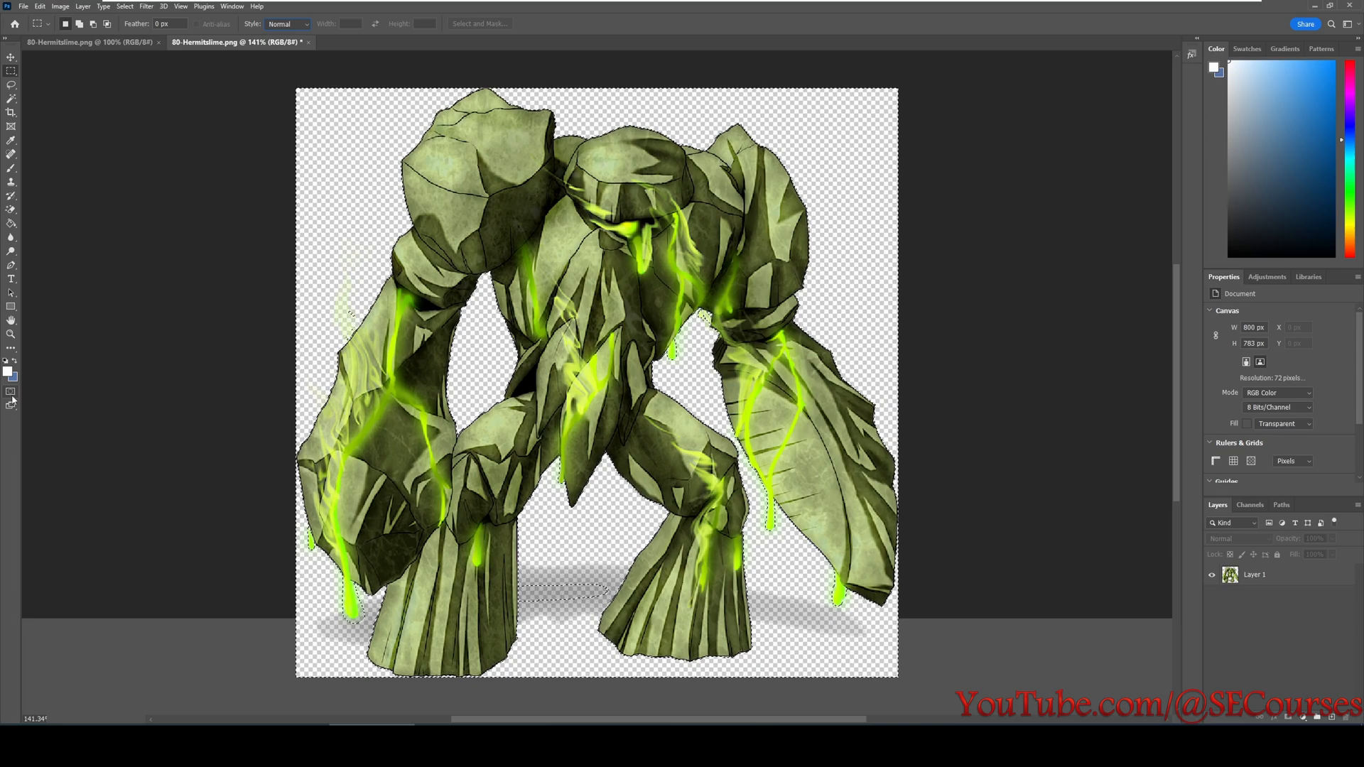
pyautogui.moveTo(11, 394)
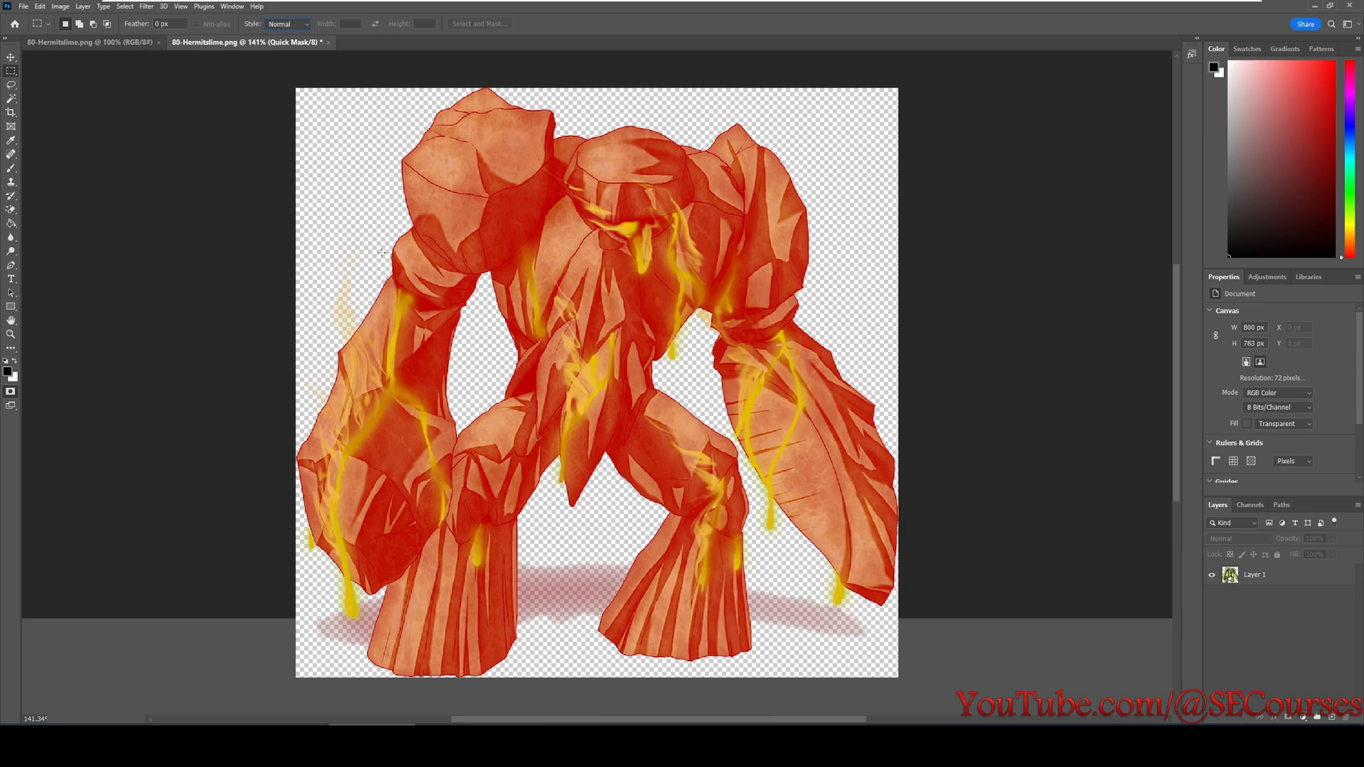
pyautogui.moveTo(979, 313)
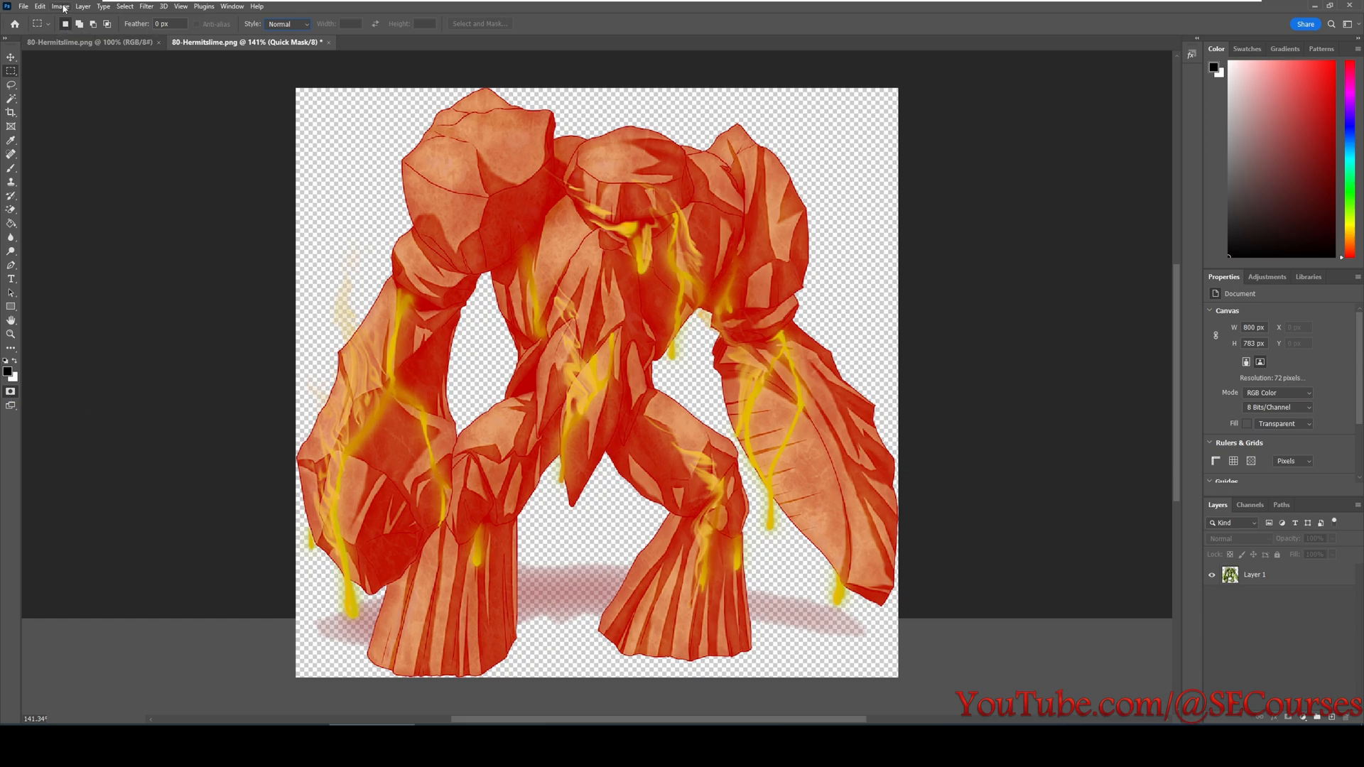
# Apply Image > Adjustments > Threshold at level 255 to the quick mask and exit with Q.
pyautogui.click(61, 6)
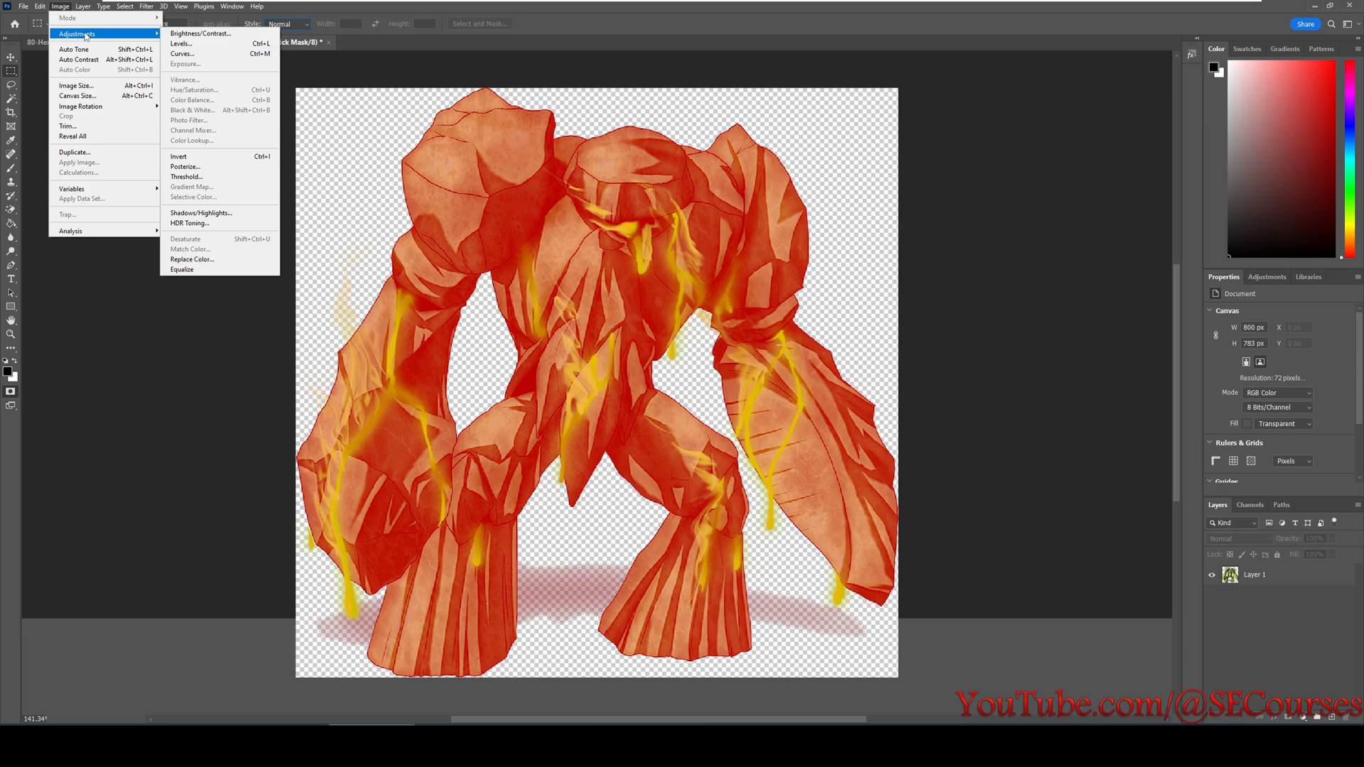
pyautogui.moveTo(200, 185)
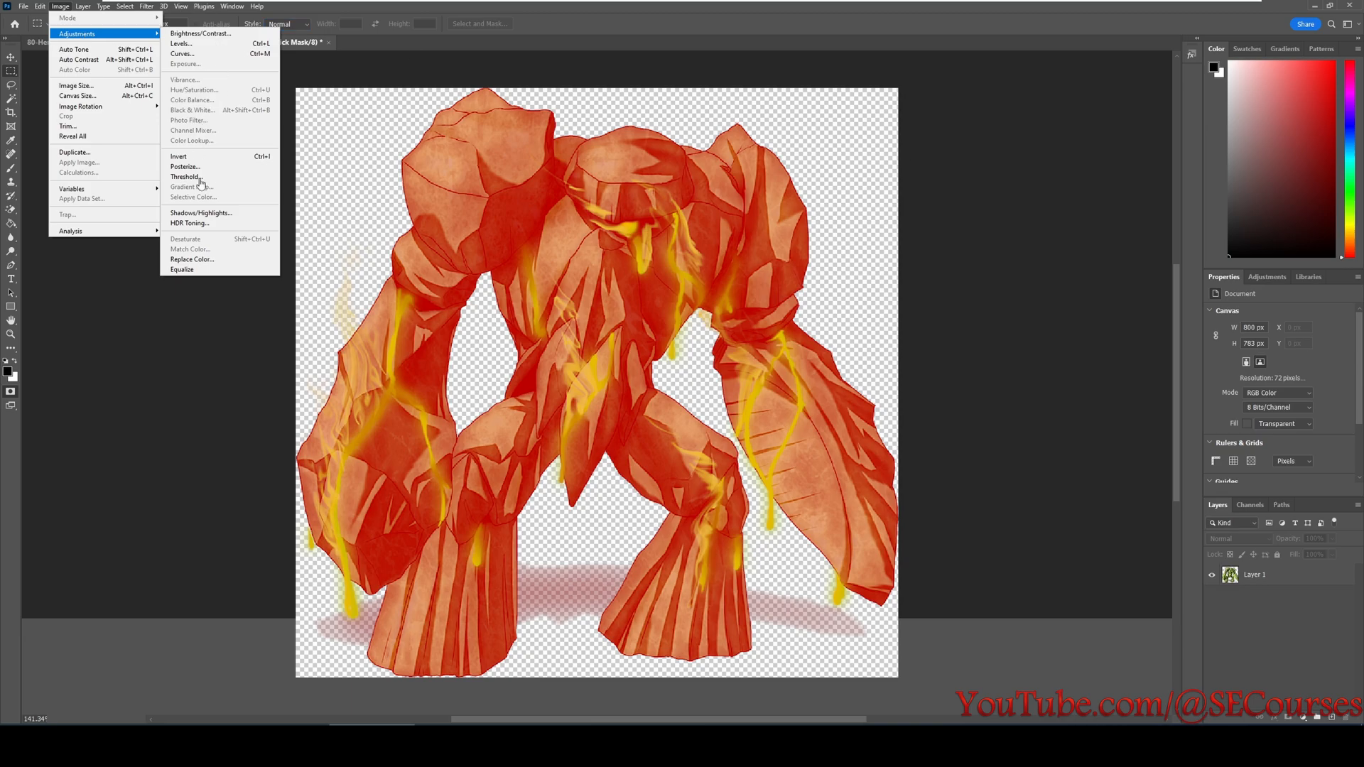
pyautogui.moveTo(185, 176)
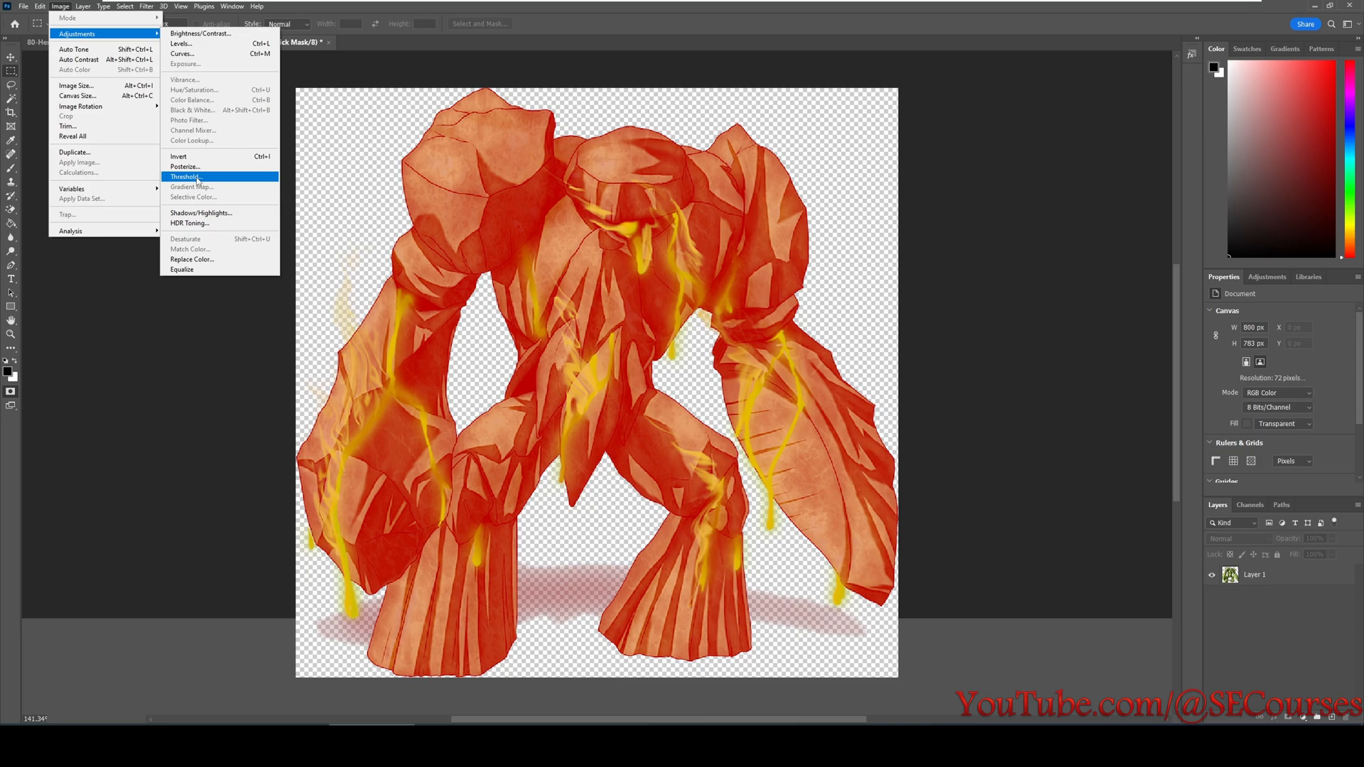
pyautogui.click(183, 176)
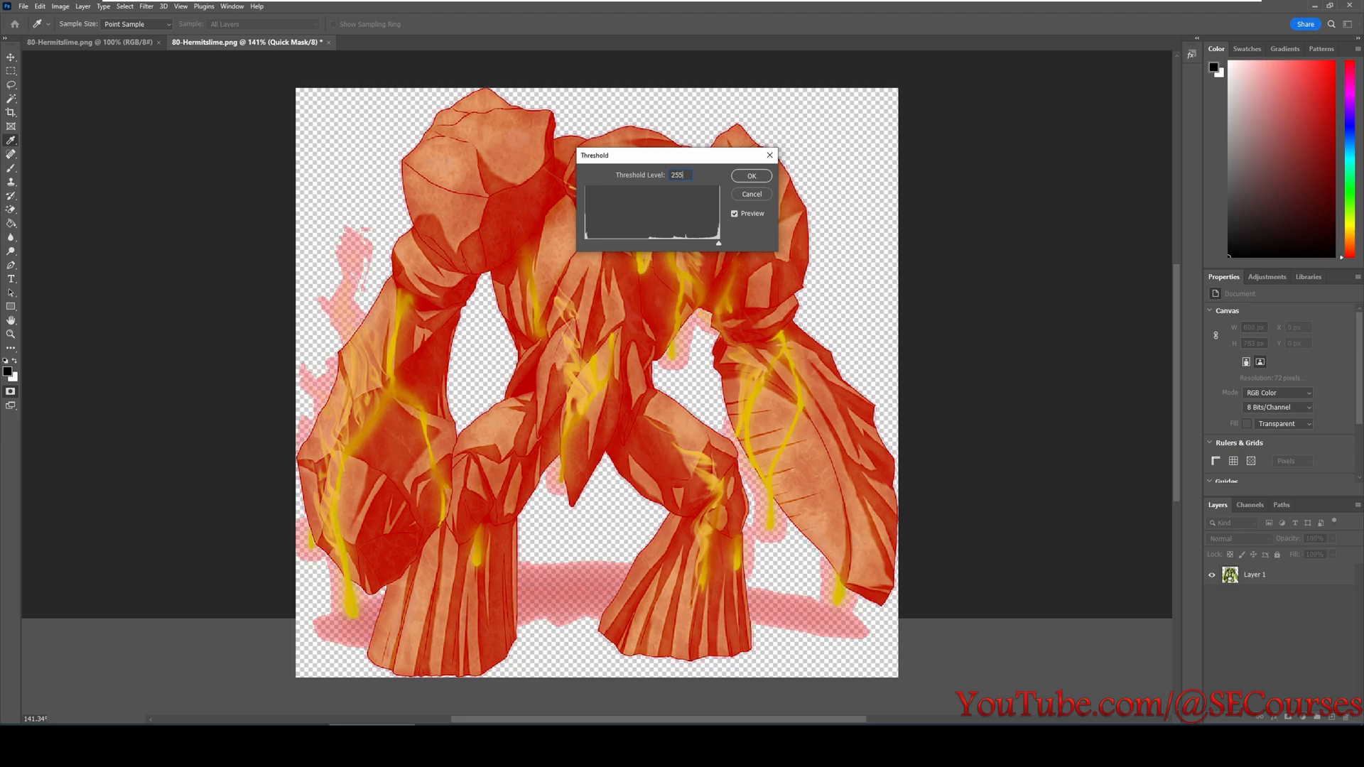
pyautogui.moveTo(668, 188)
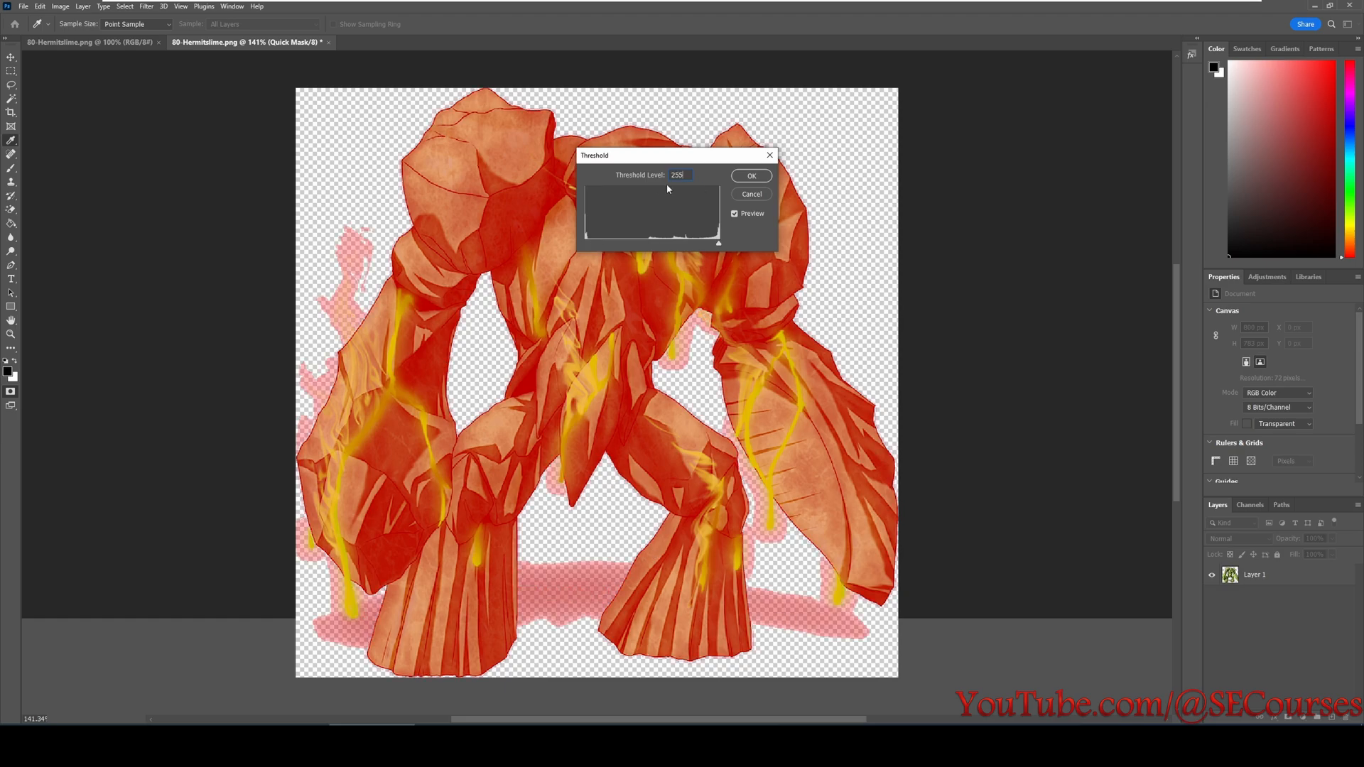
pyautogui.moveTo(828, 597)
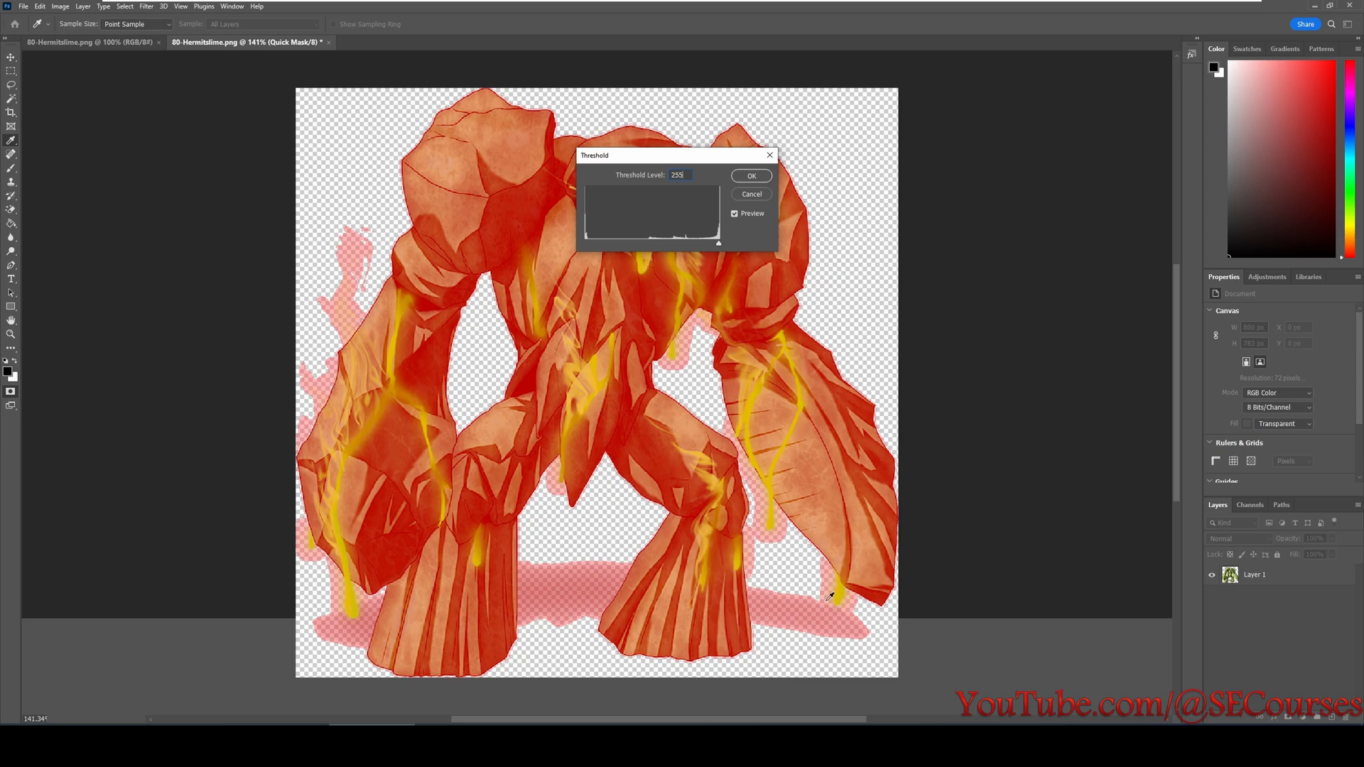
pyautogui.moveTo(766, 575)
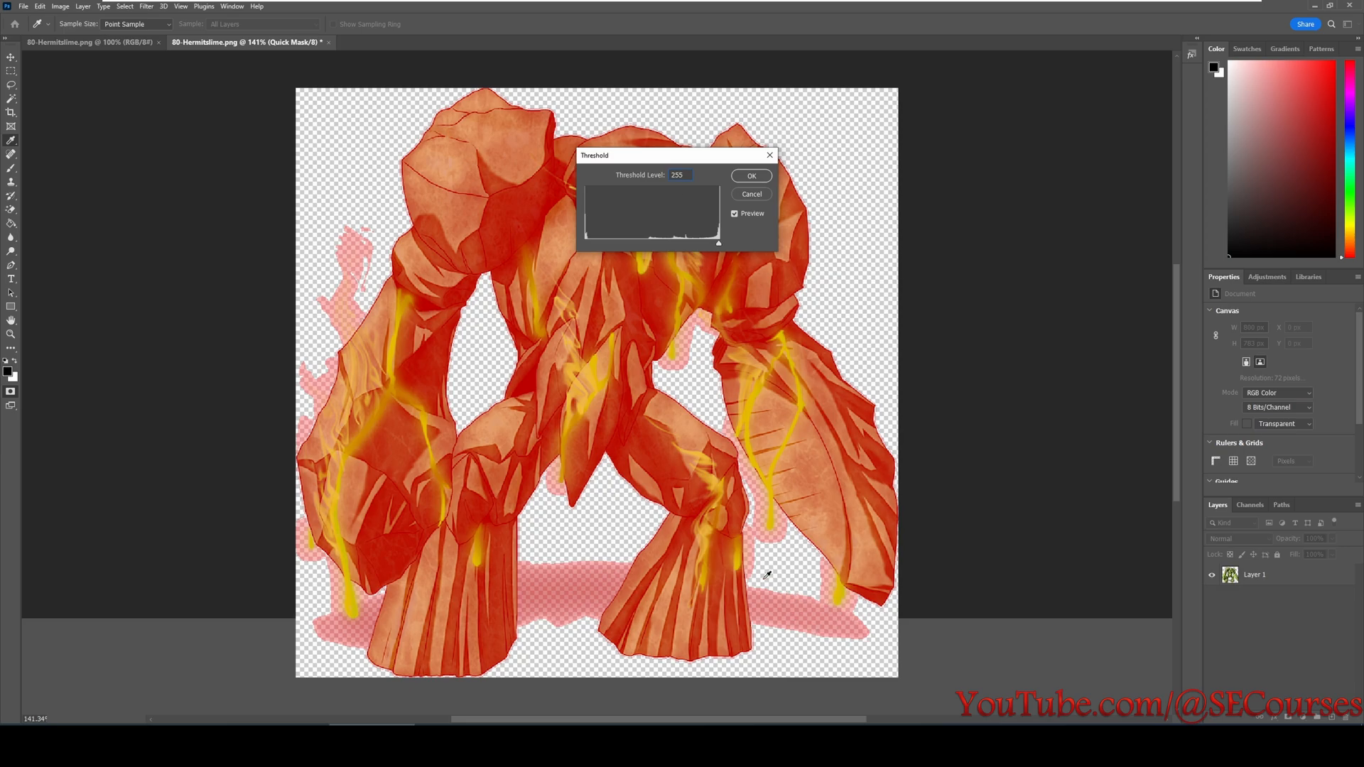
pyautogui.moveTo(799, 606)
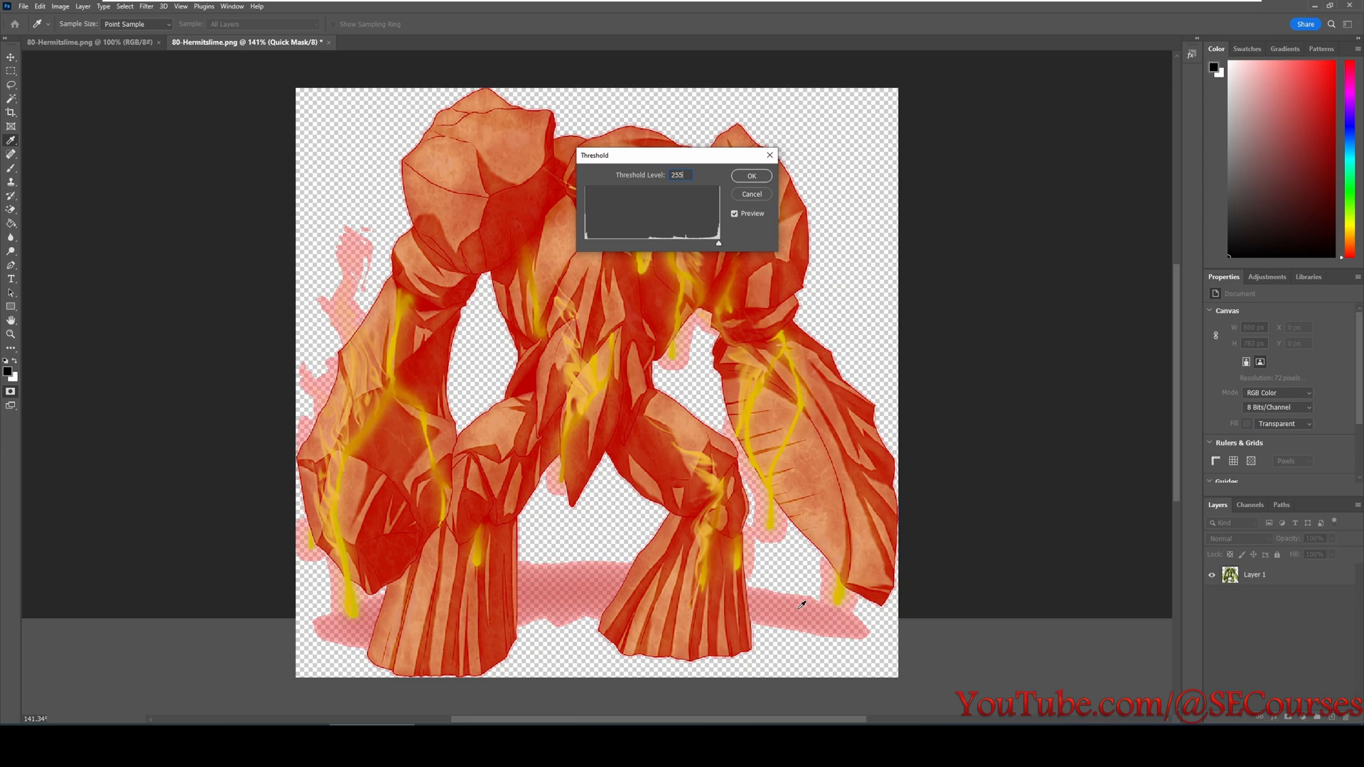
pyautogui.moveTo(520, 214)
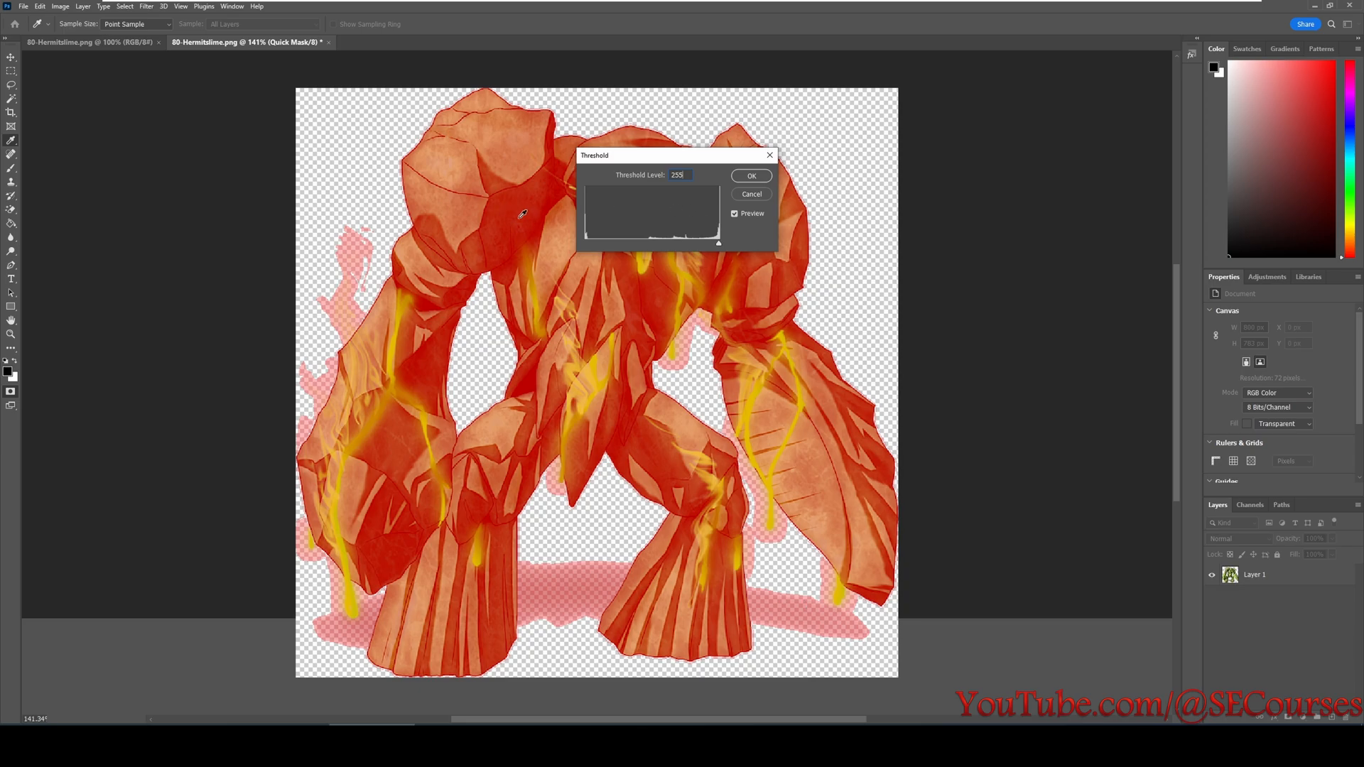
pyautogui.click(751, 194)
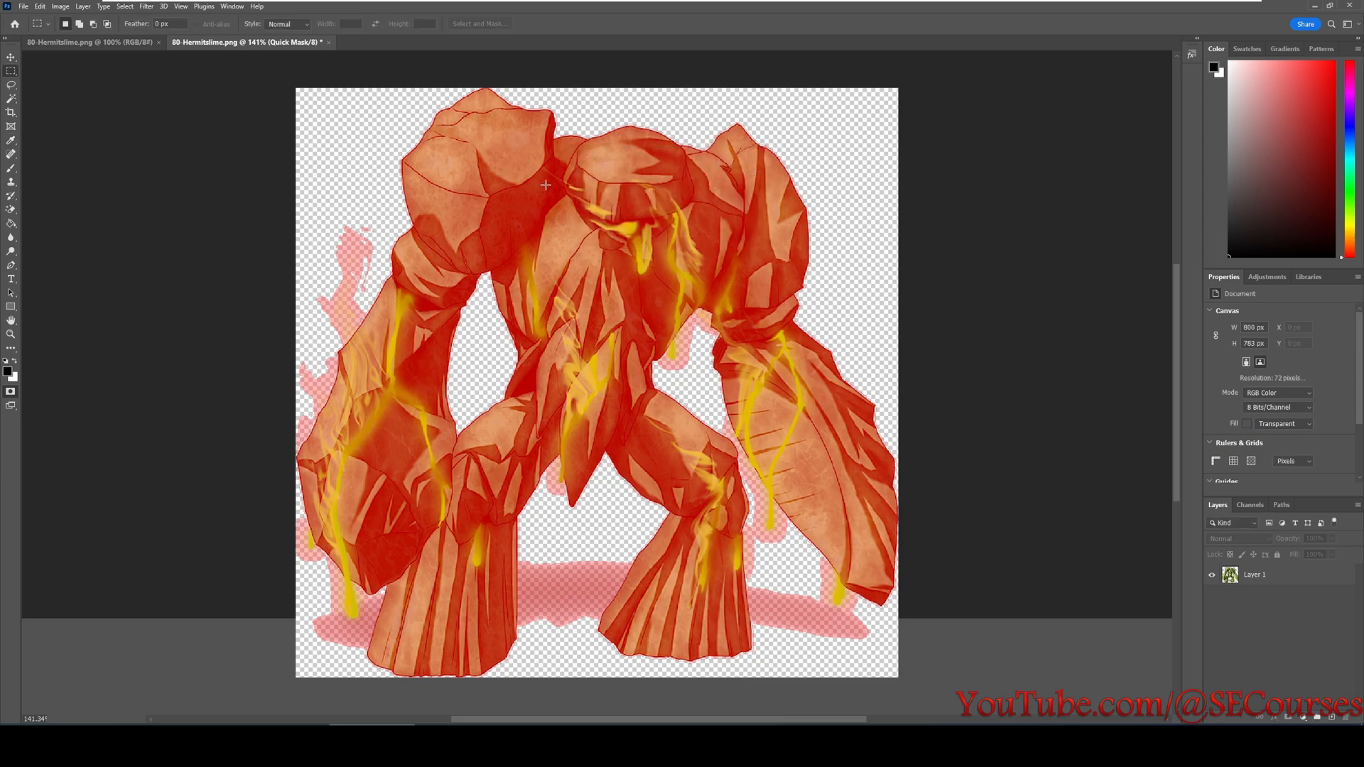
pyautogui.press('q')
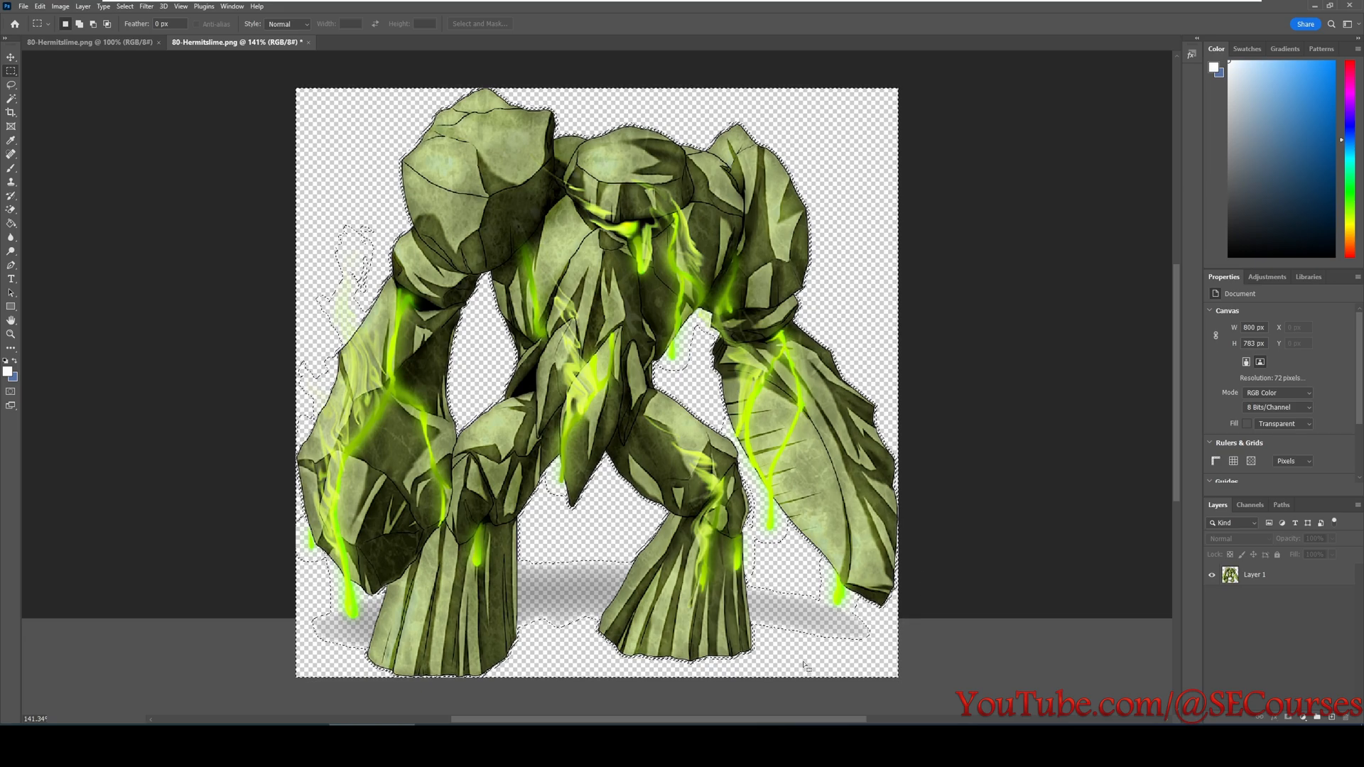
# Choose the Paint Bucket tool and make Layer 1 the active layer.
pyautogui.click(59, 5)
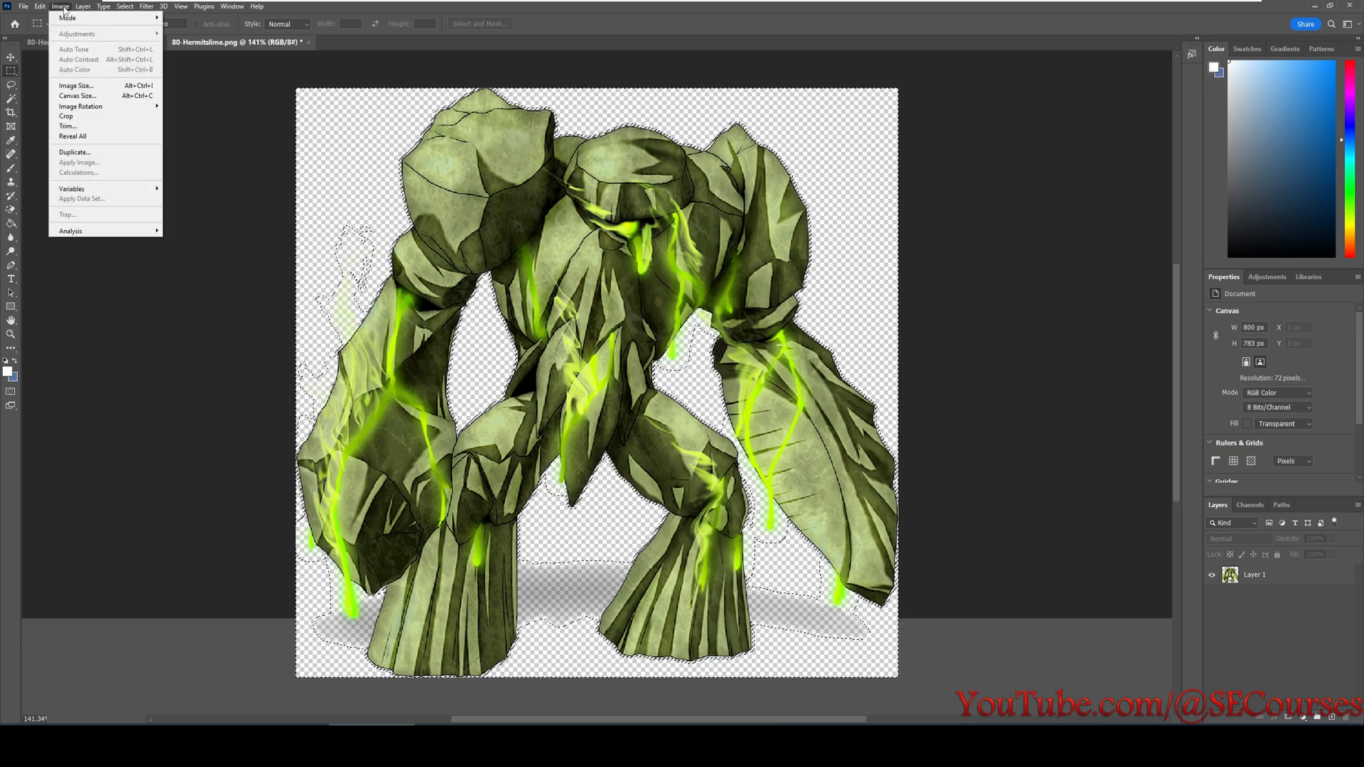
pyautogui.click(40, 5)
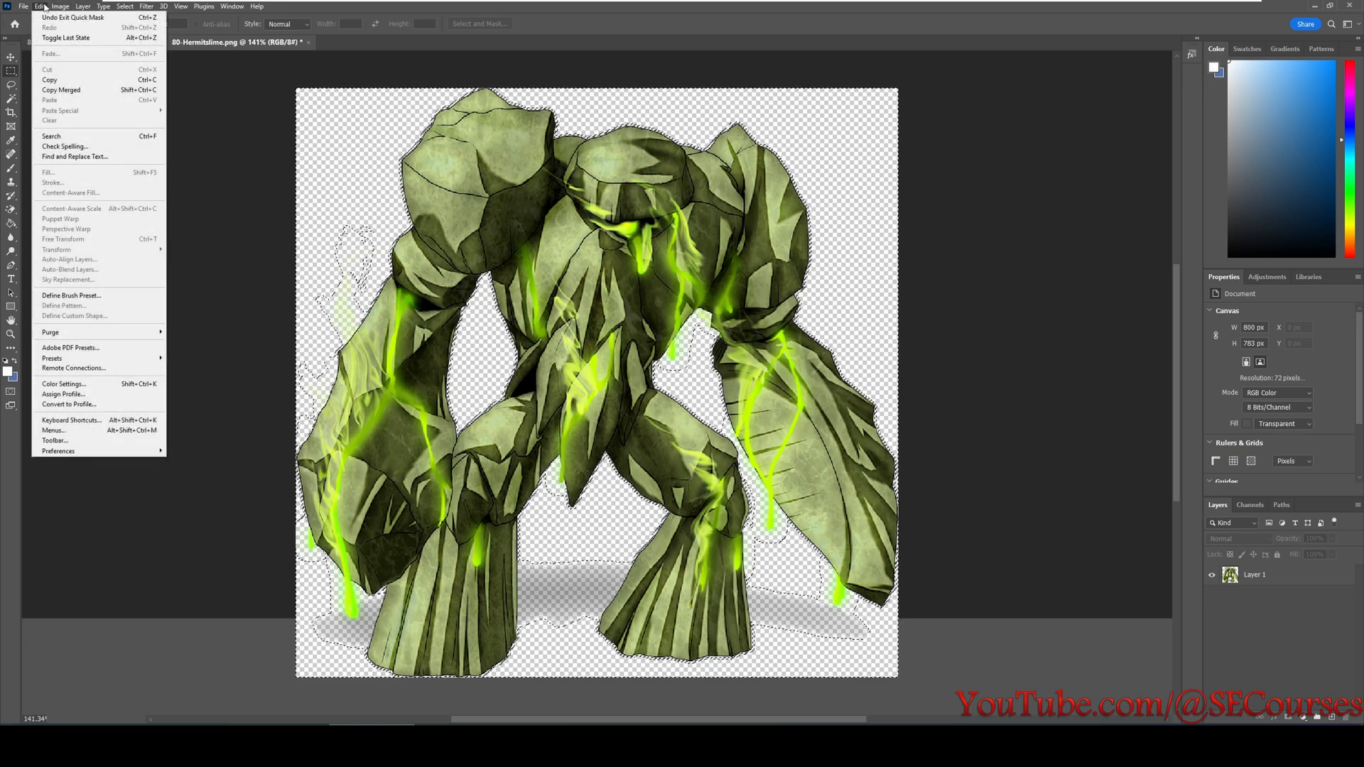
pyautogui.moveTo(49, 80)
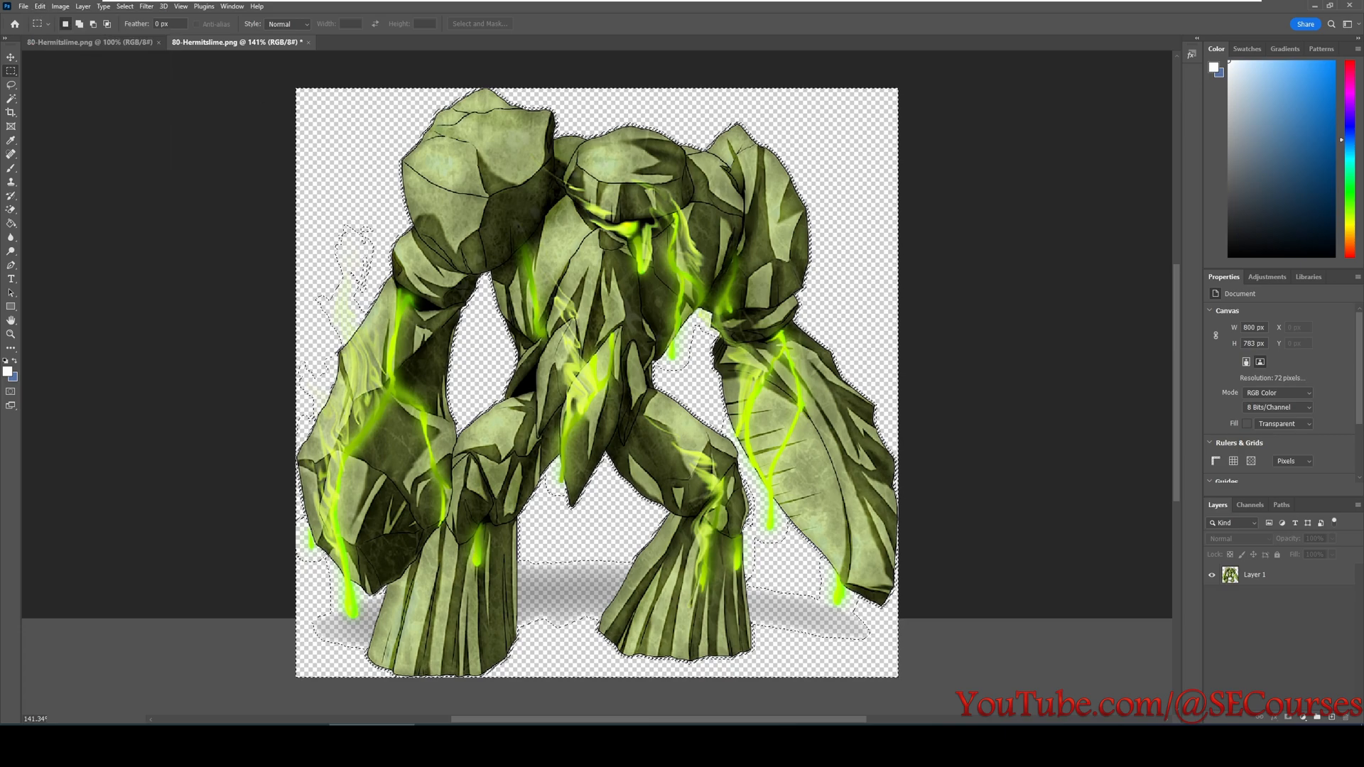
pyautogui.click(12, 210)
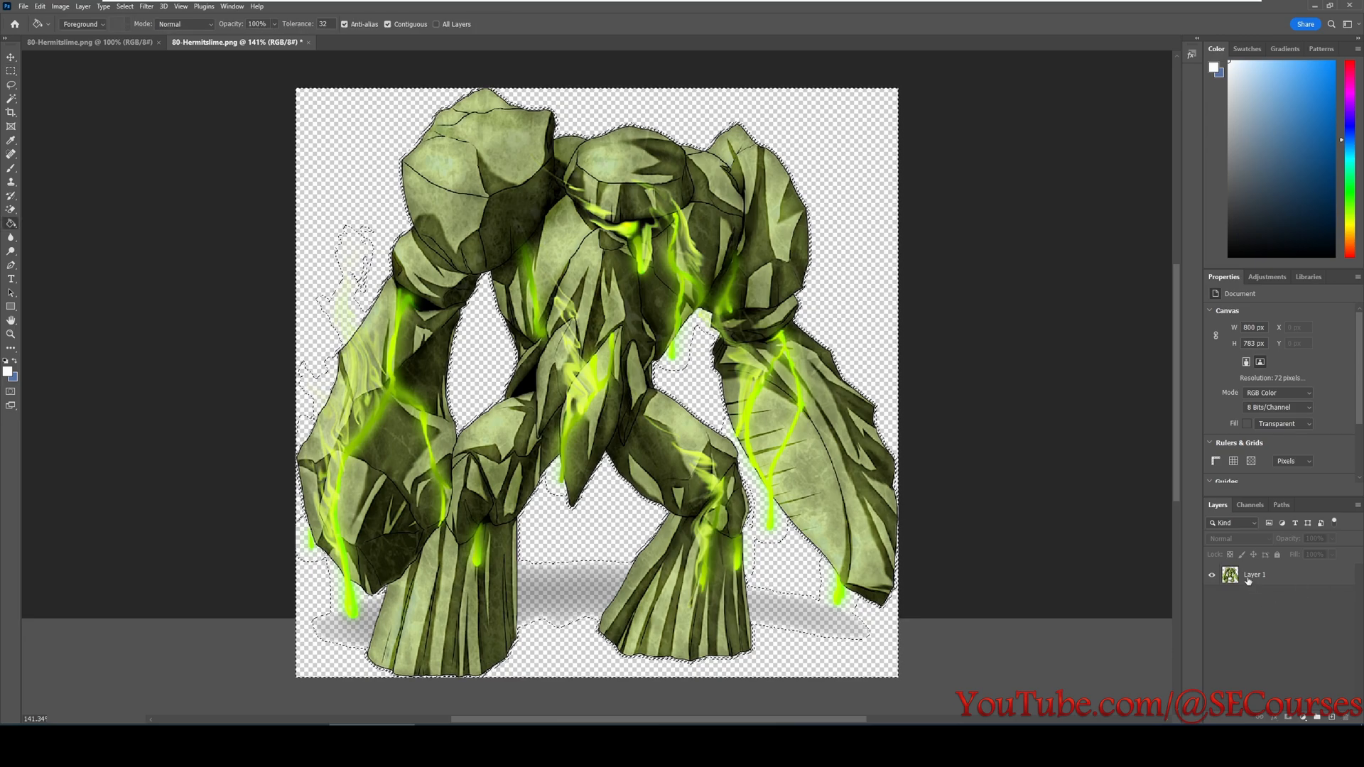
pyautogui.click(1255, 574)
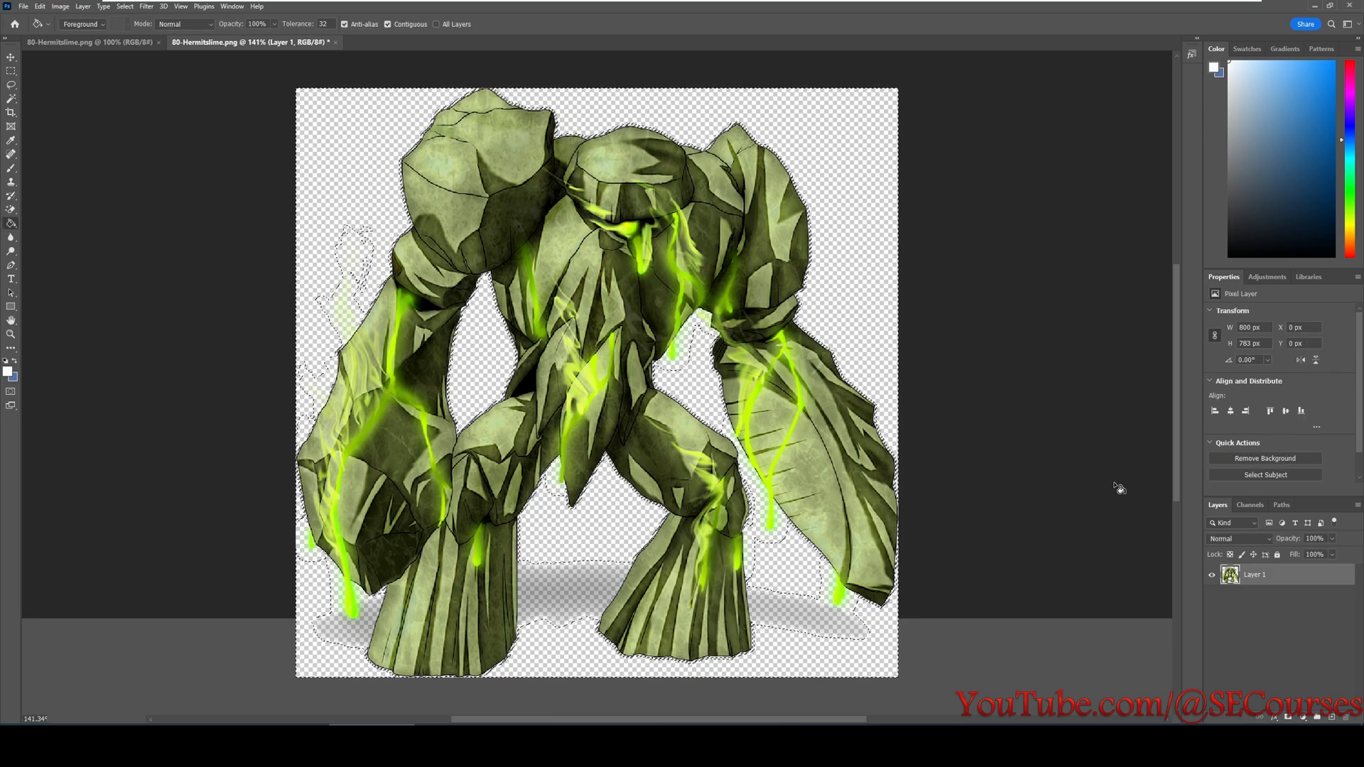
# Fill the selection with solid white via Edit > Fill using Color set to white.
pyautogui.click(60, 6)
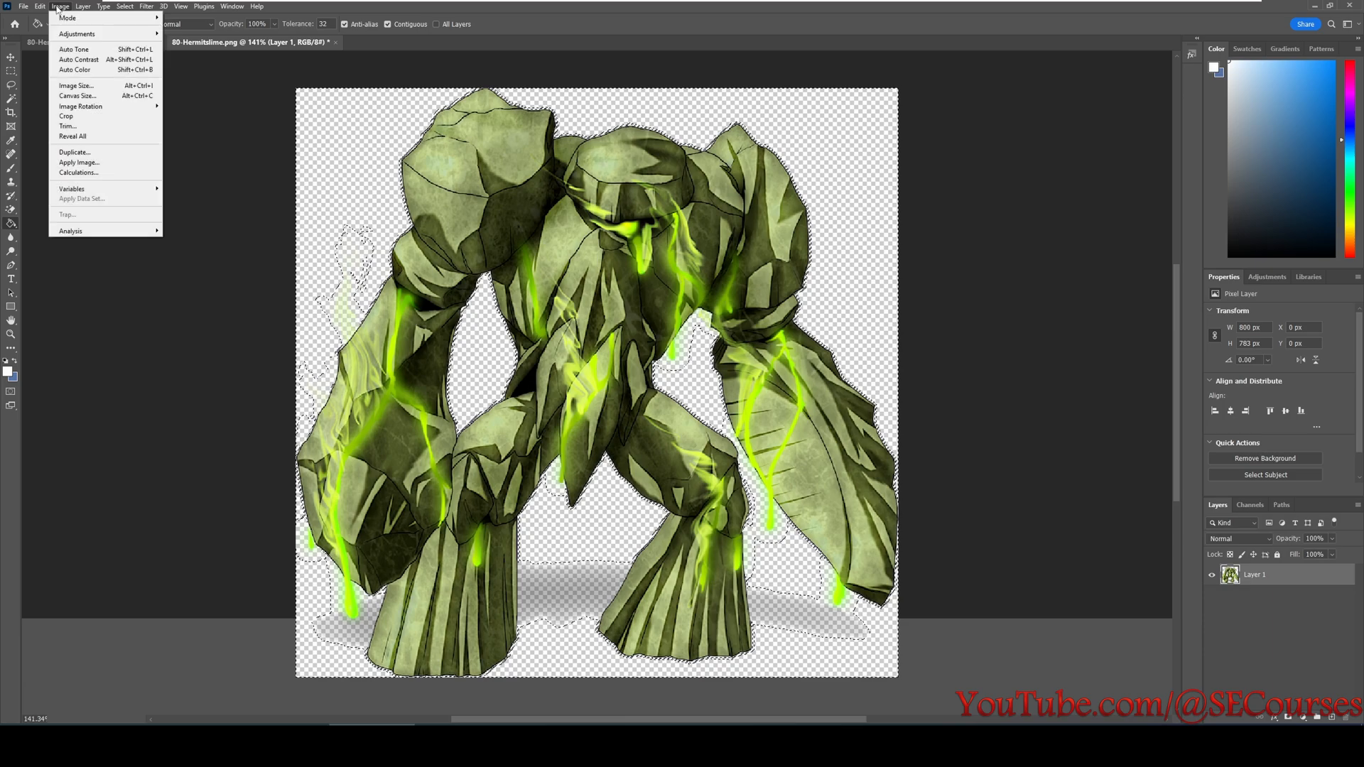
pyautogui.click(39, 6)
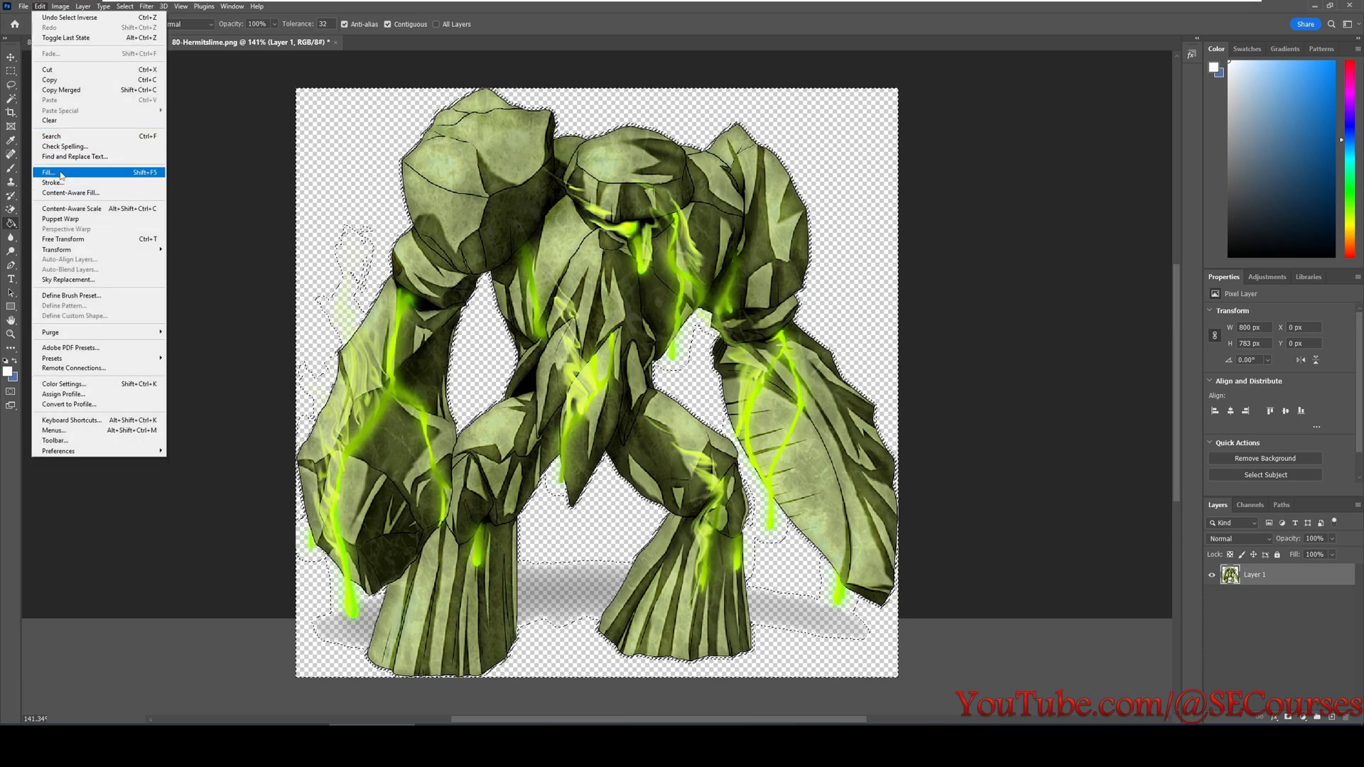
pyautogui.click(48, 172)
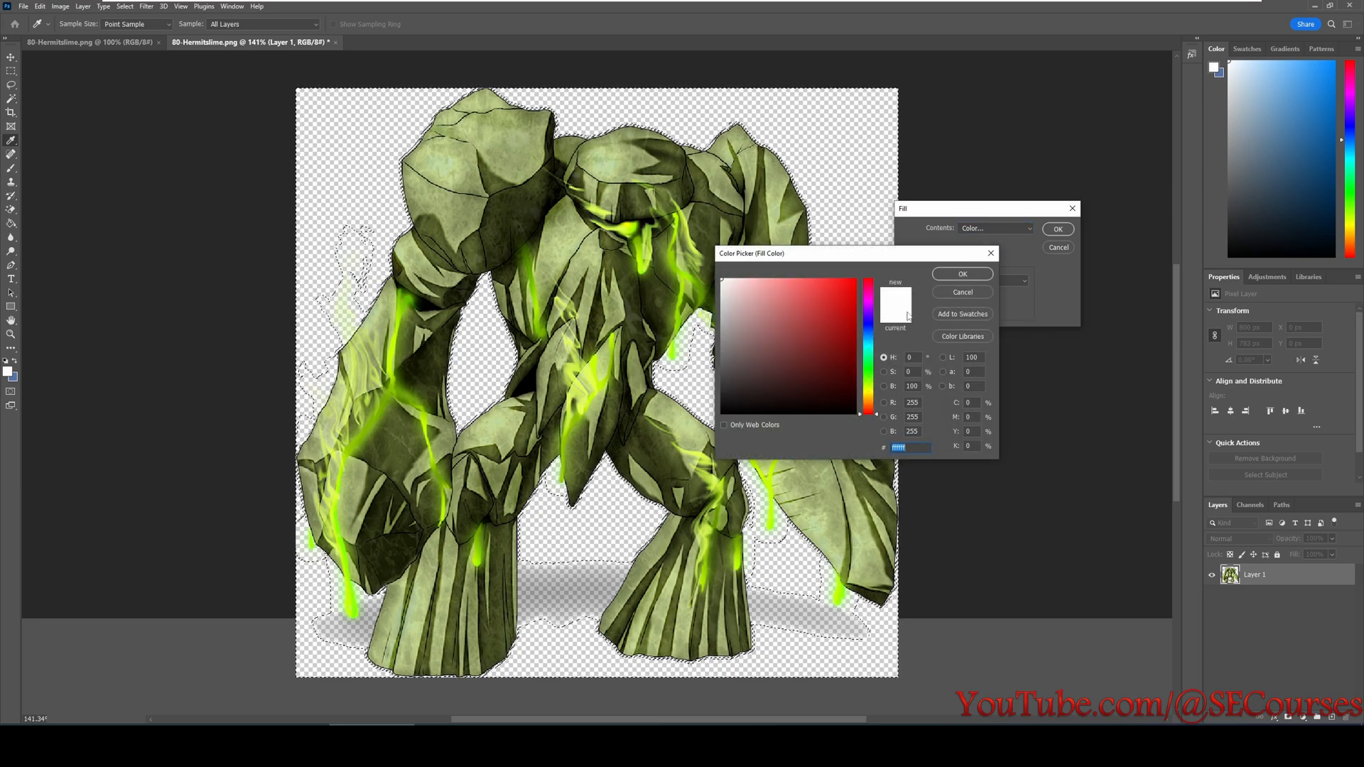
pyautogui.click(962, 273)
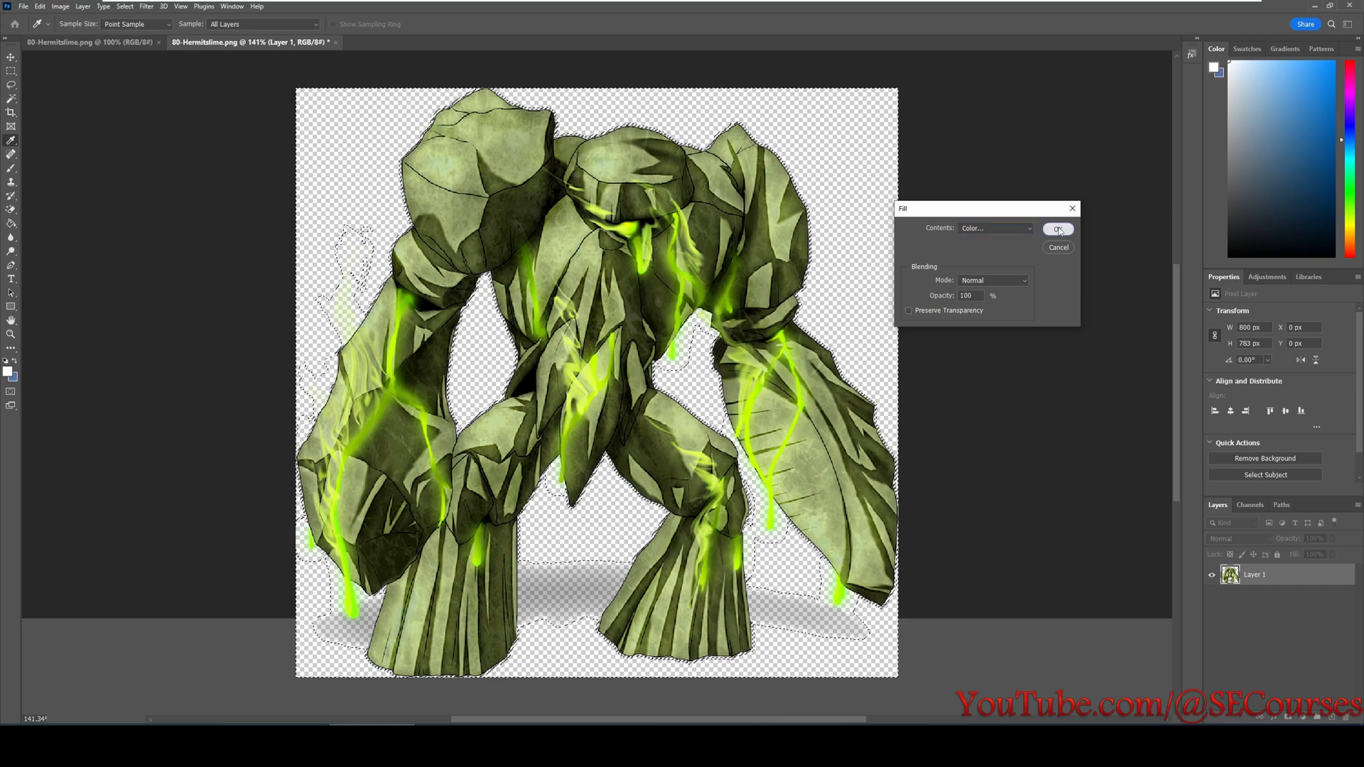
pyautogui.click(1057, 229)
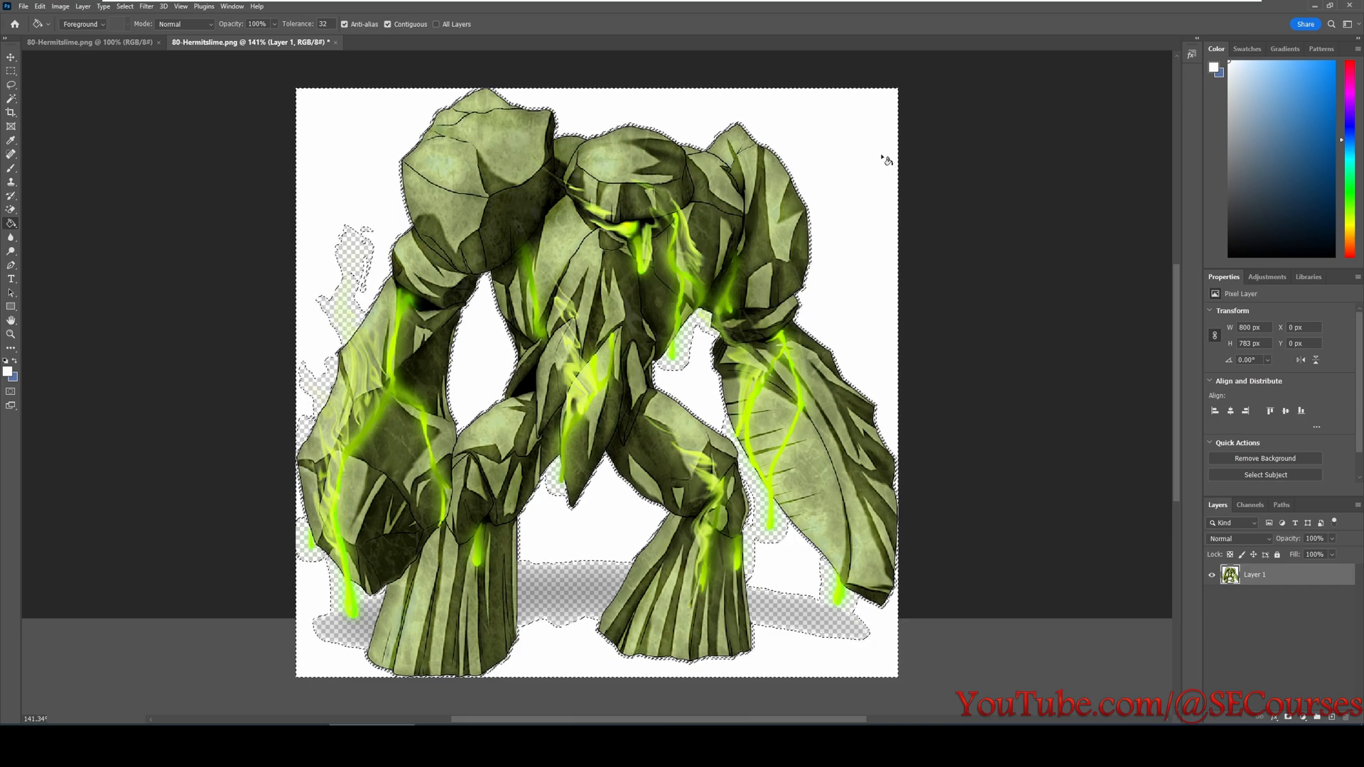
pyautogui.click(12, 85)
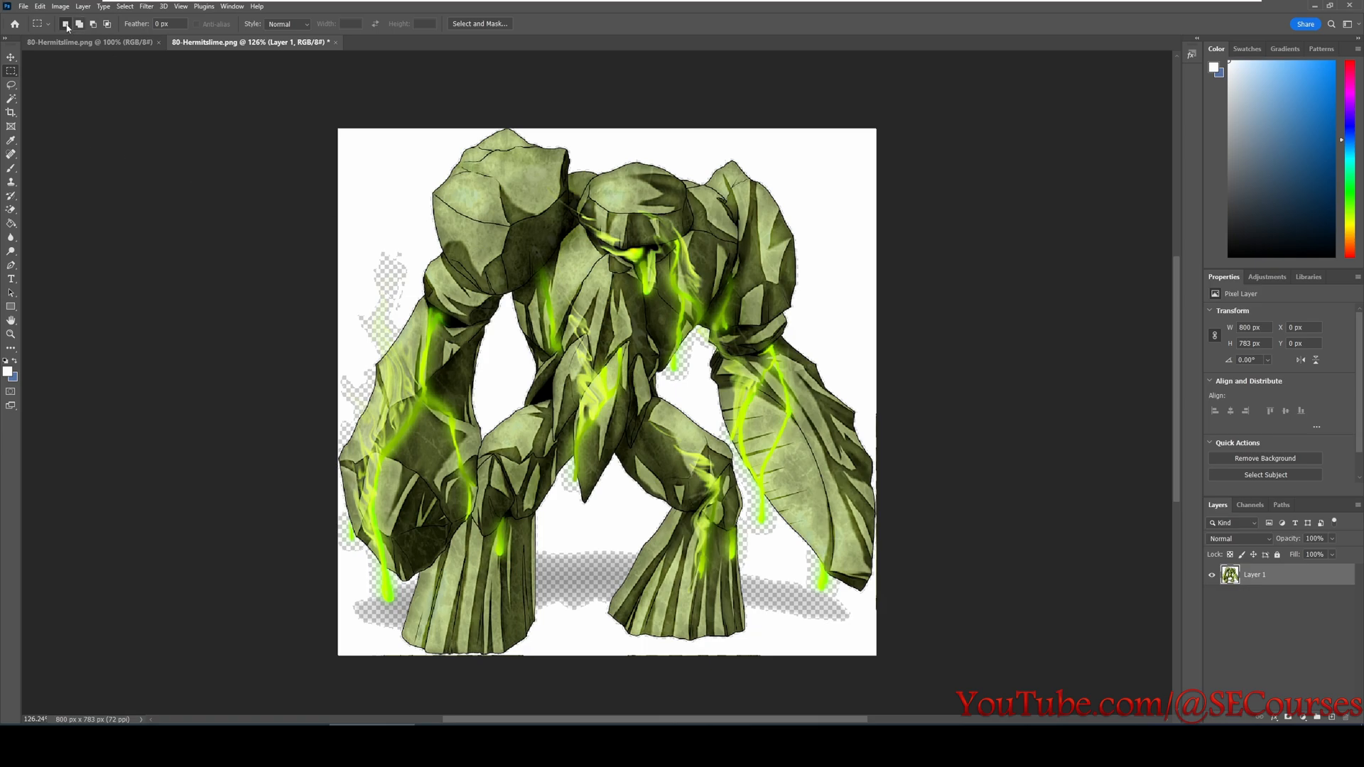
# Deselect so the golem sits on its white background.
pyautogui.click(23, 6)
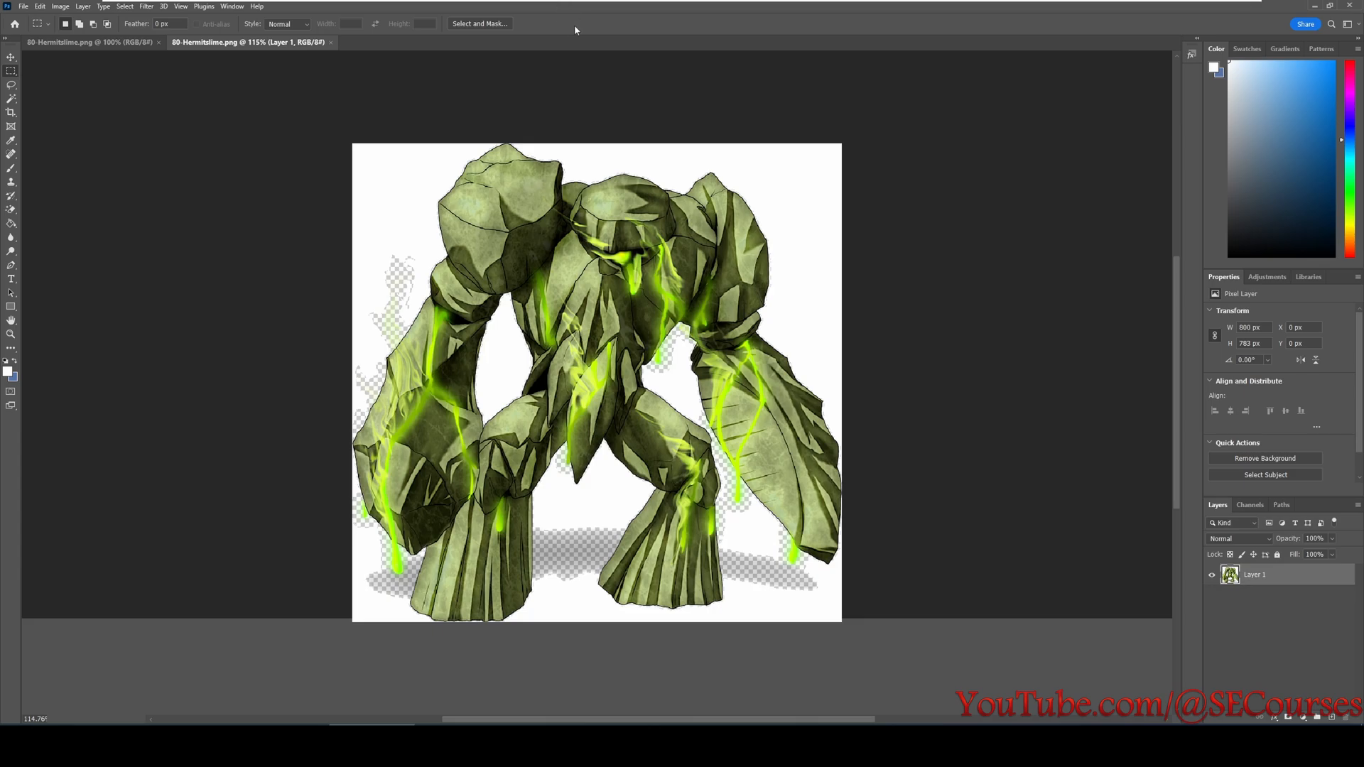
pyautogui.moveTo(944, 268)
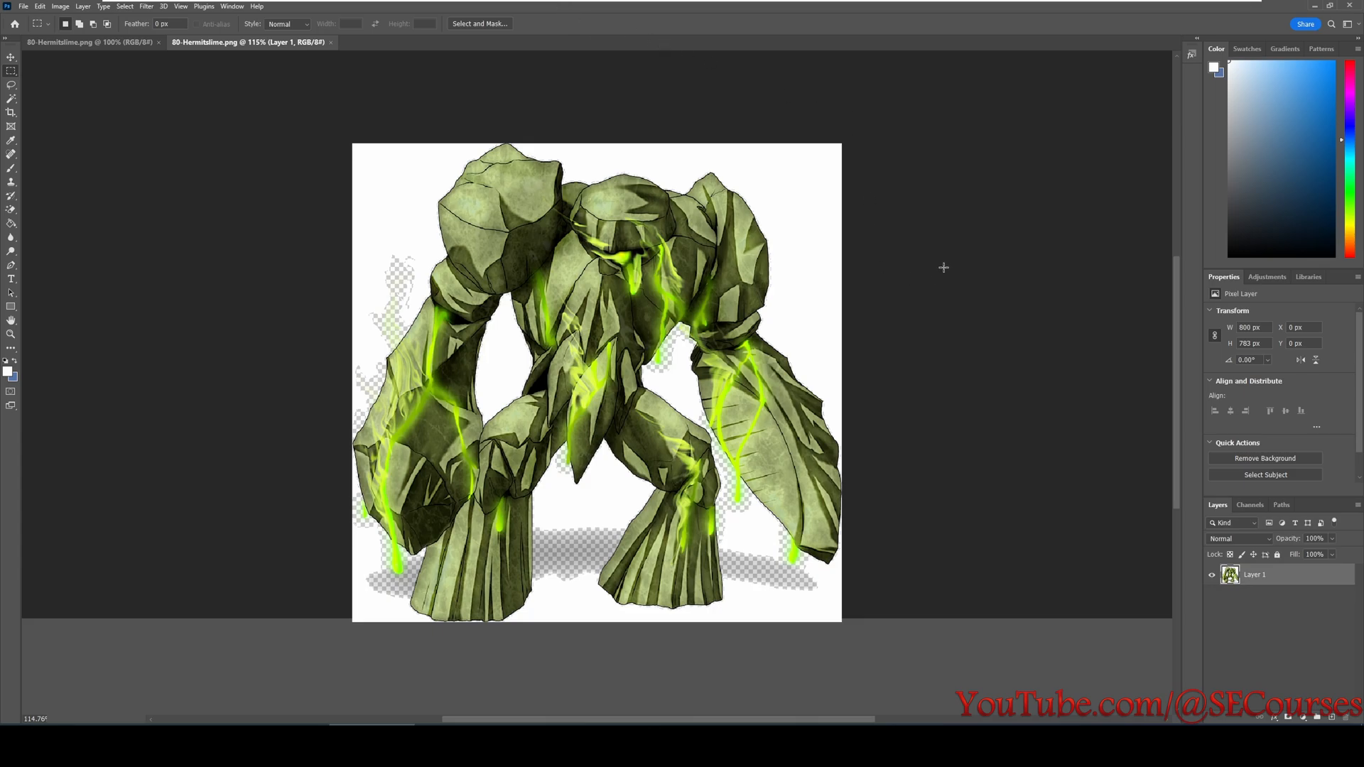
pyautogui.moveTo(685, 136)
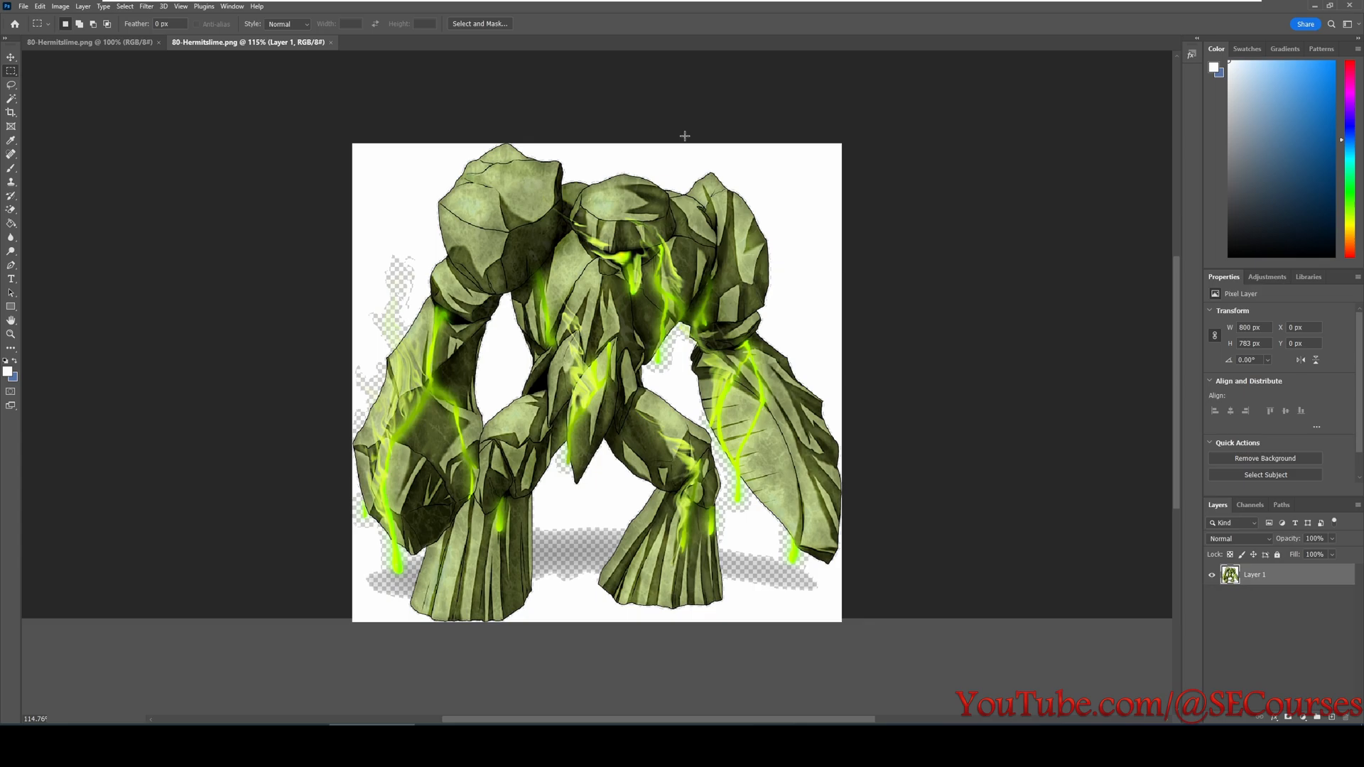
pyautogui.moveTo(743, 290)
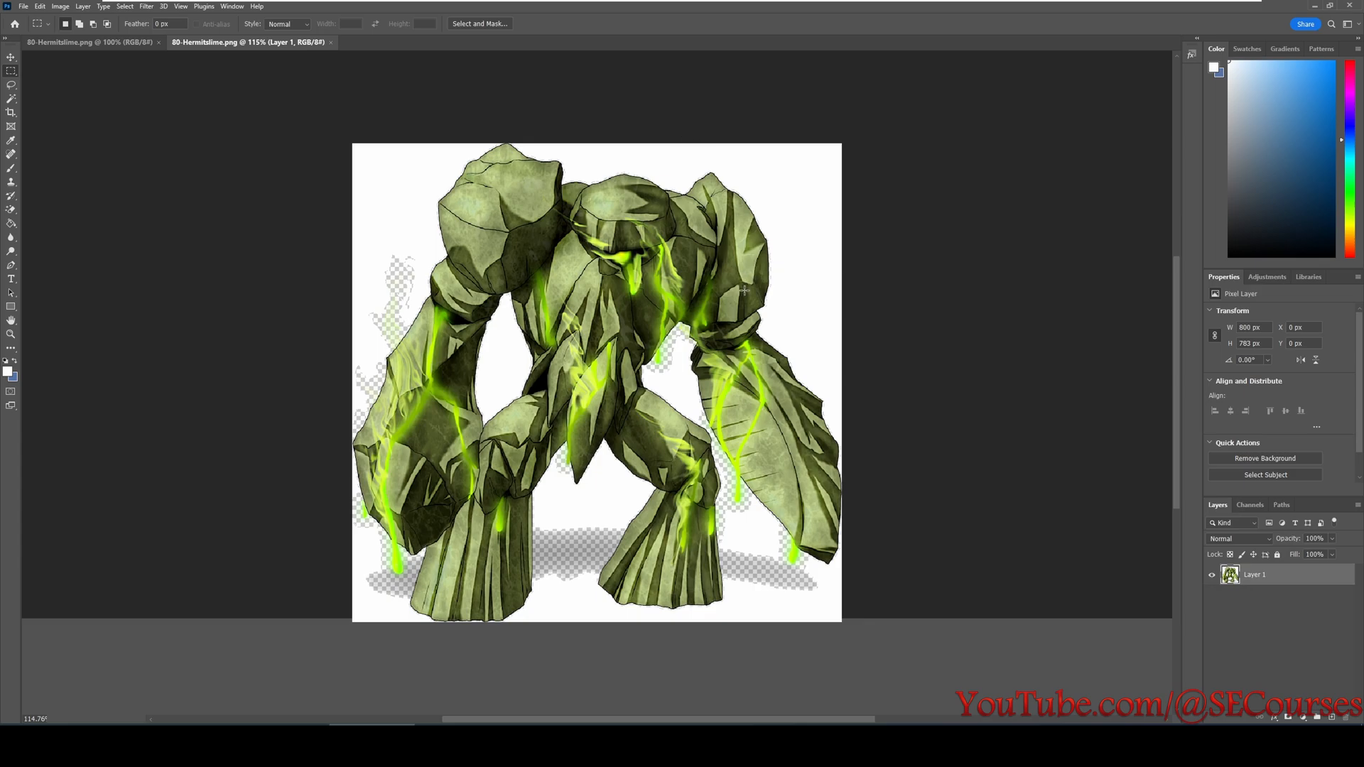
pyautogui.moveTo(713, 306)
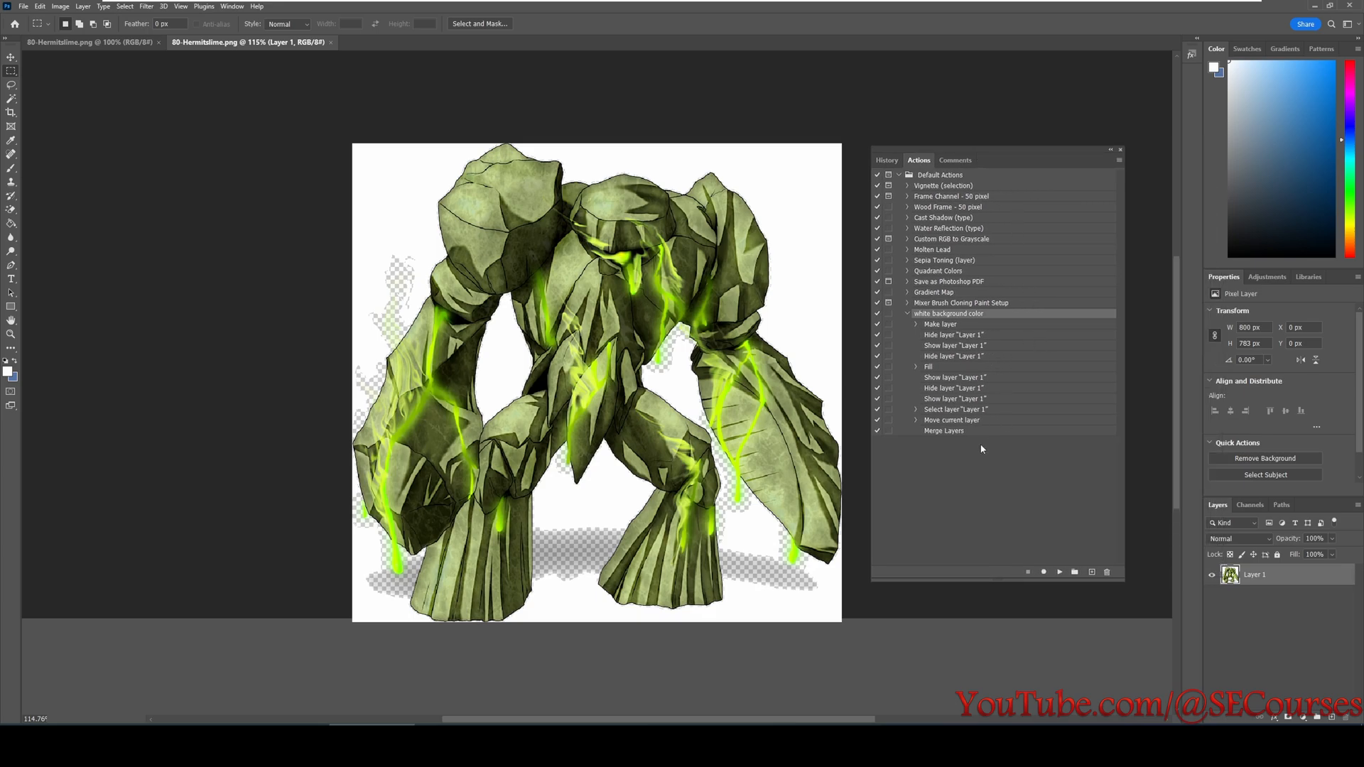
pyautogui.moveTo(975, 332)
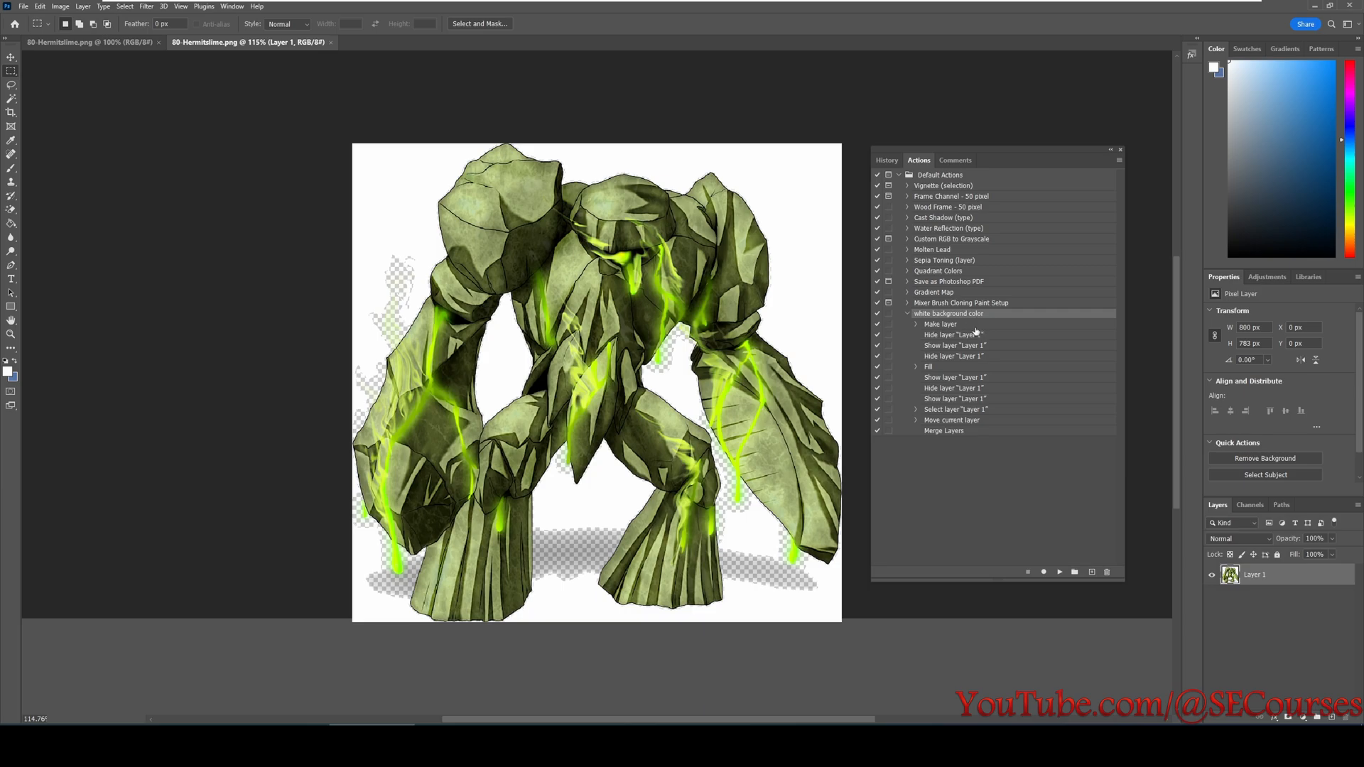
pyautogui.moveTo(905, 444)
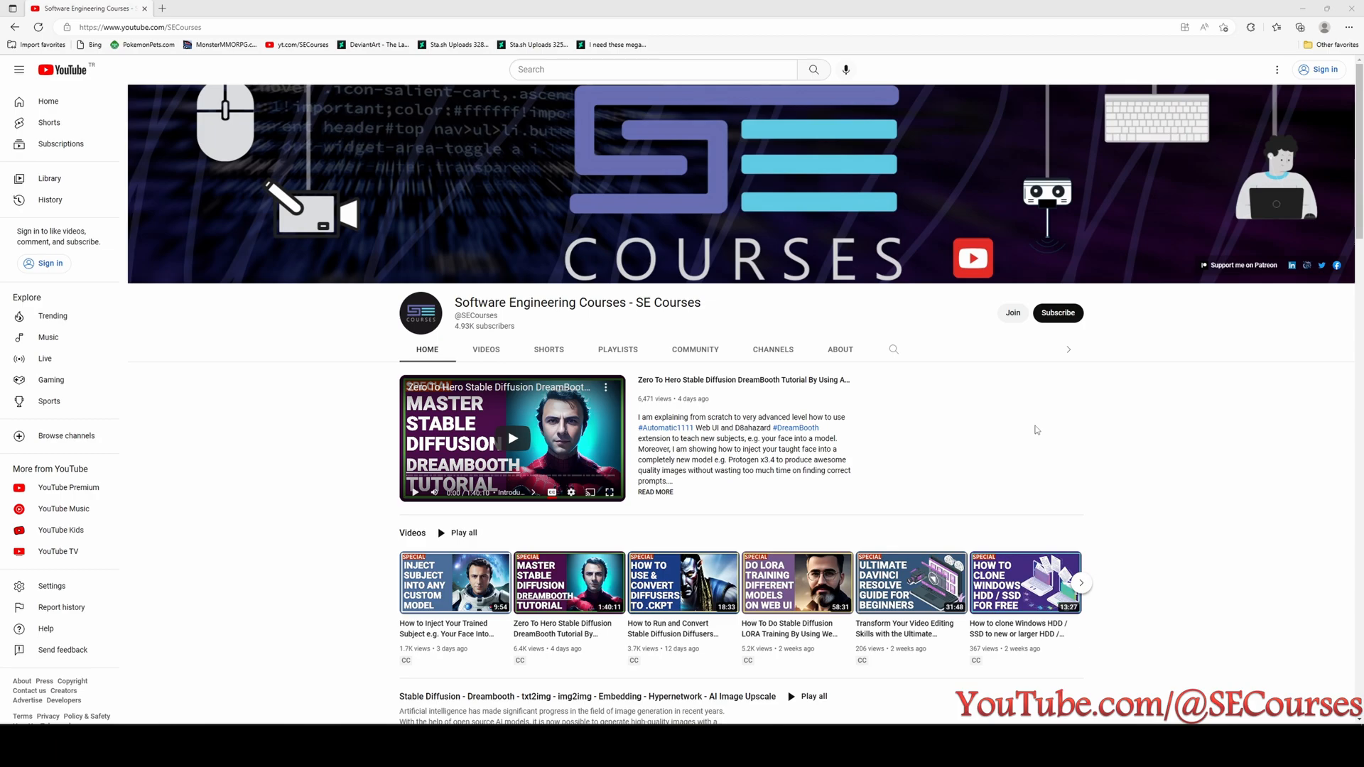
pyautogui.moveTo(838, 355)
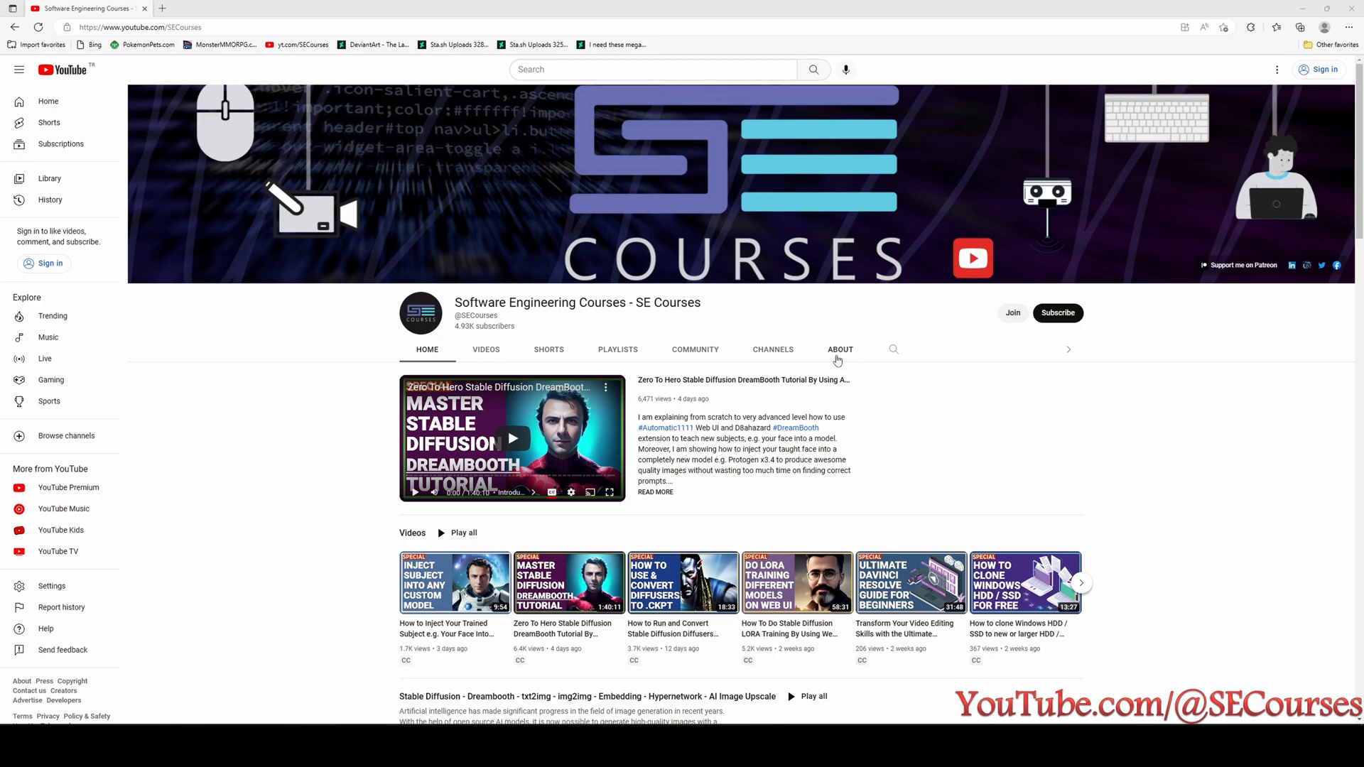
# View the ABOUT page of the Software Engineering Courses channel.
pyautogui.click(840, 350)
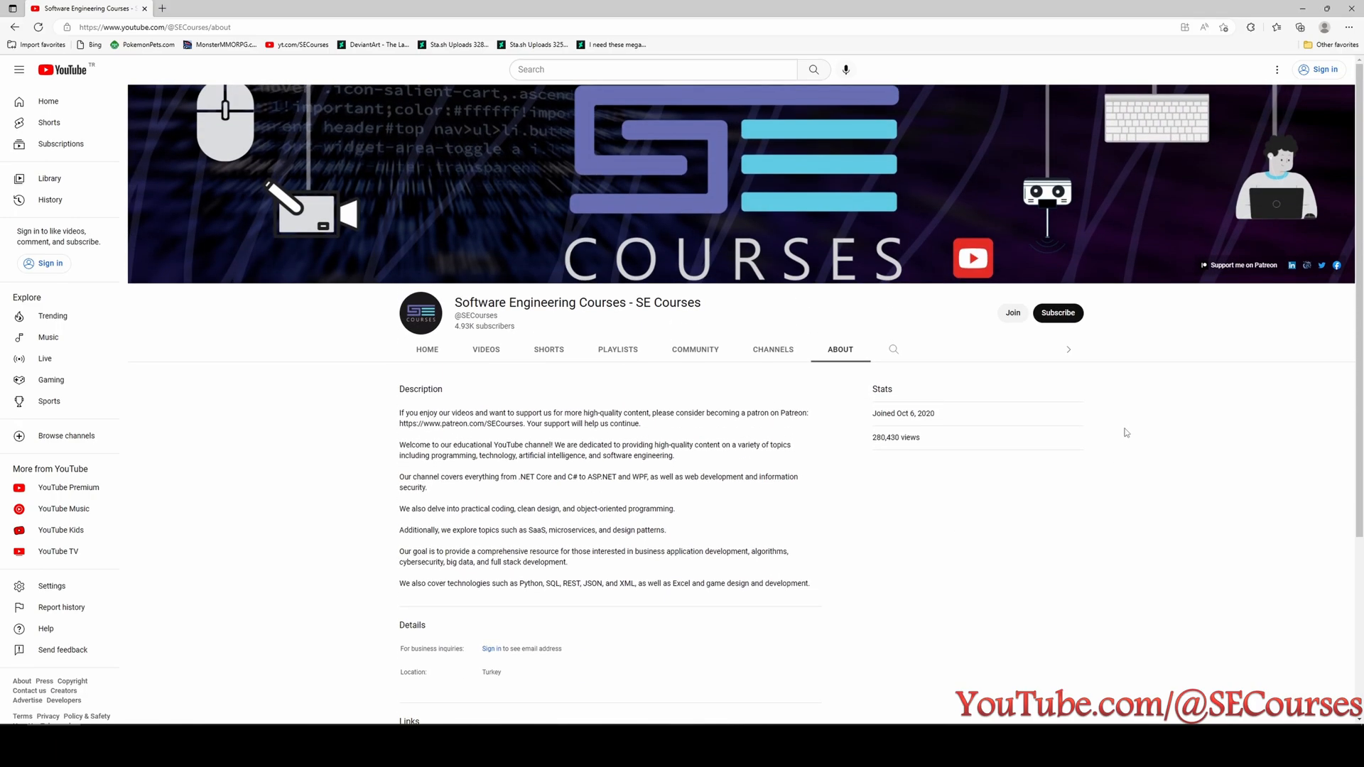
pyautogui.scroll(-3)
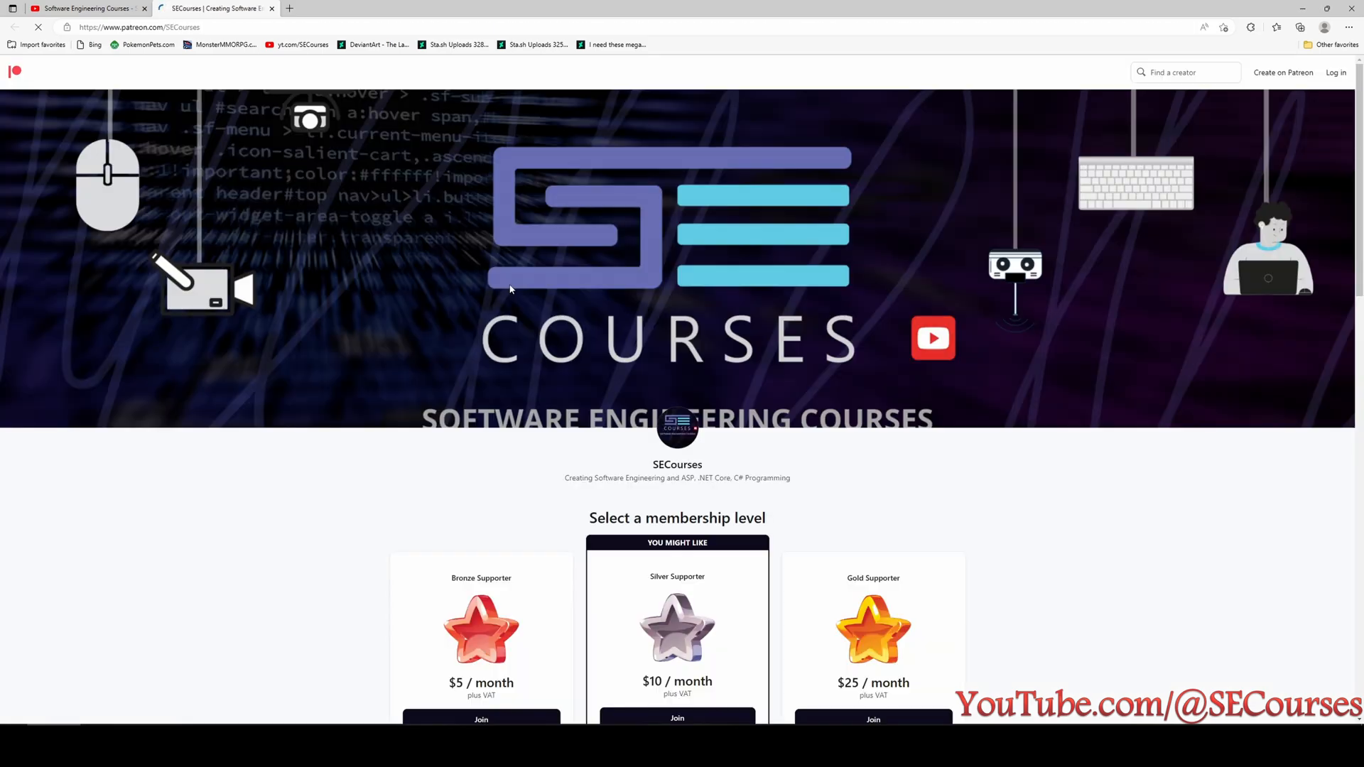
# Scroll the SECourses Patreon page through the Bronze, Silver and Gold membership tiers.
pyautogui.scroll(-3)
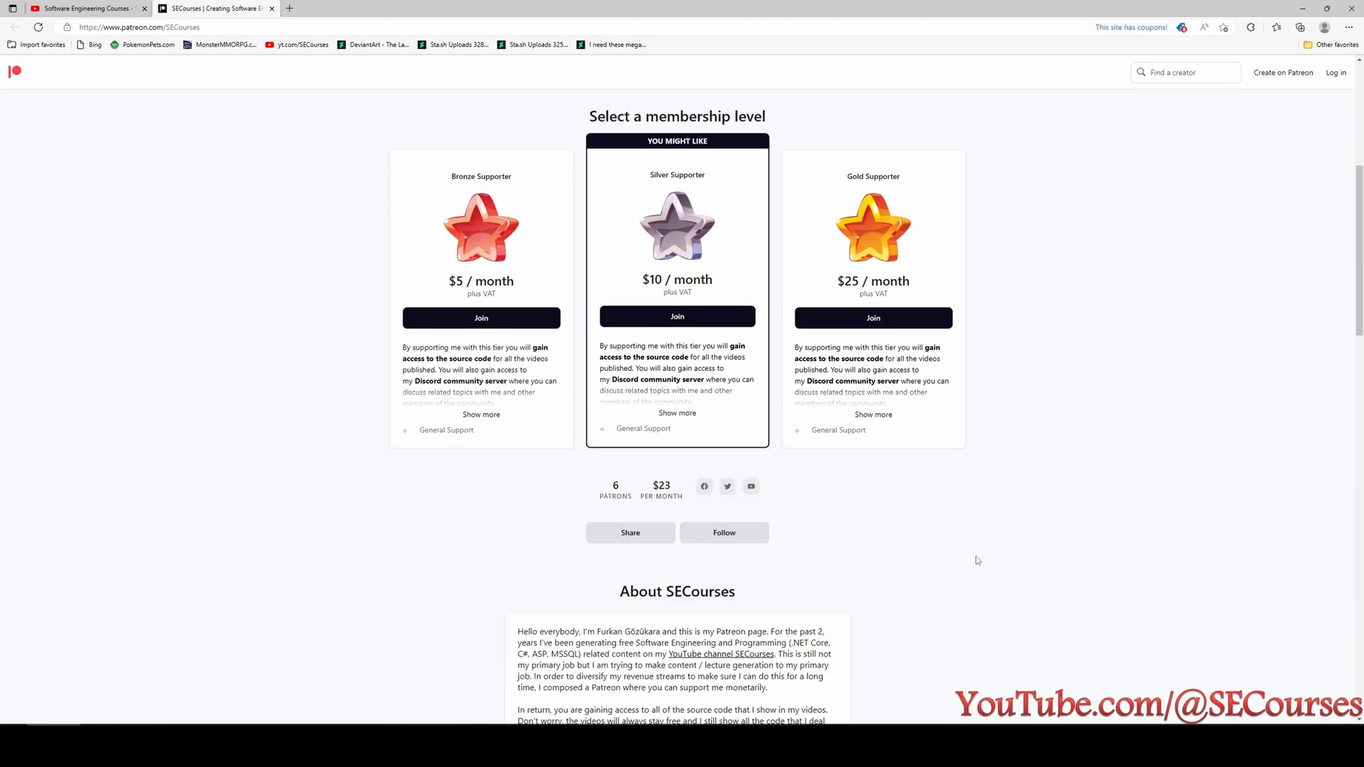
pyautogui.moveTo(930, 514)
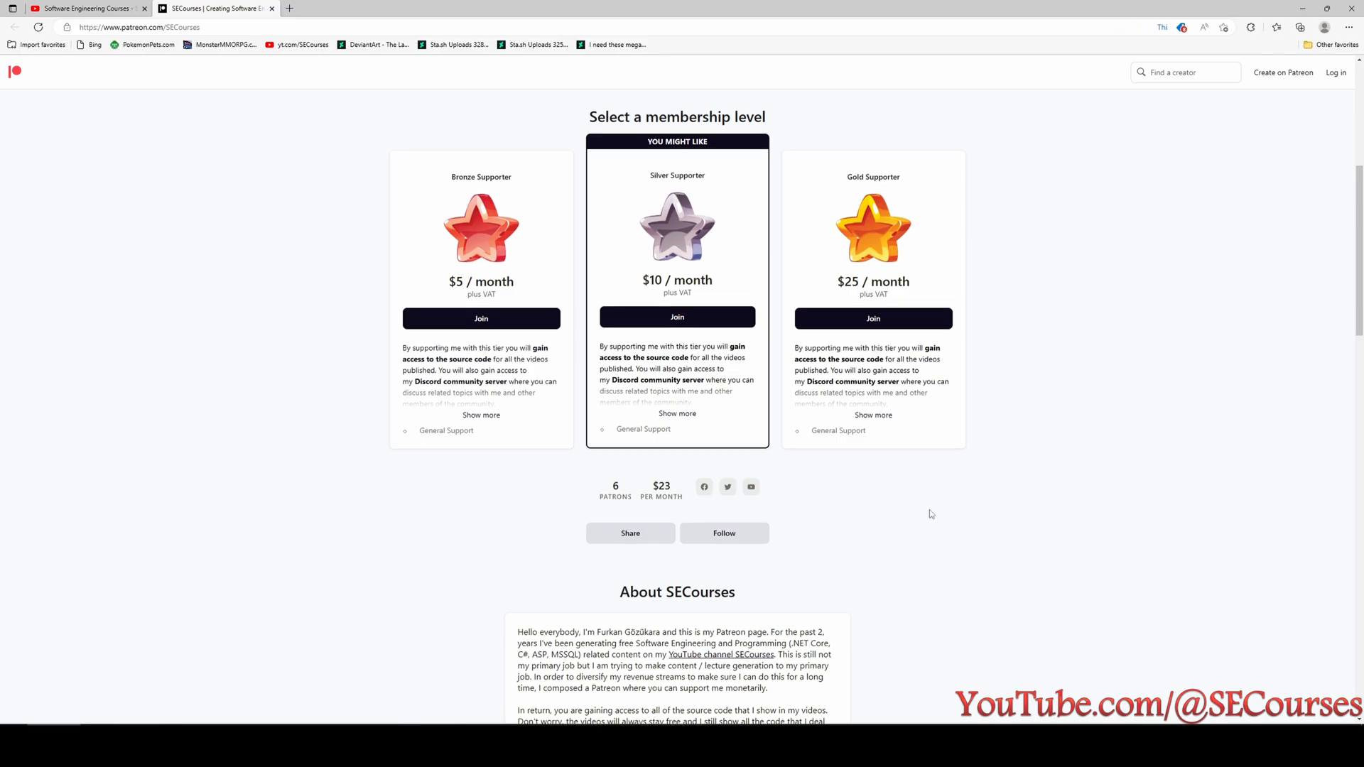
pyautogui.scroll(3)
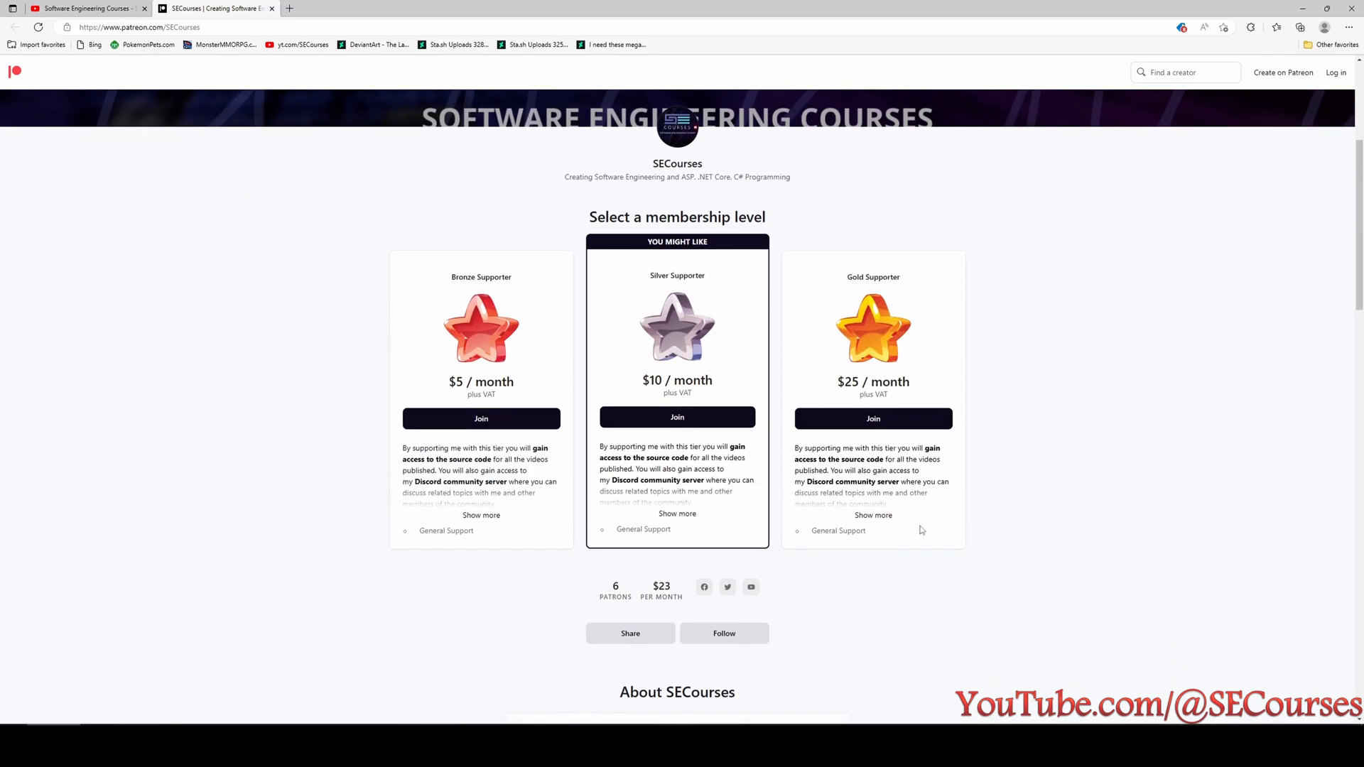
pyautogui.moveTo(268, 215)
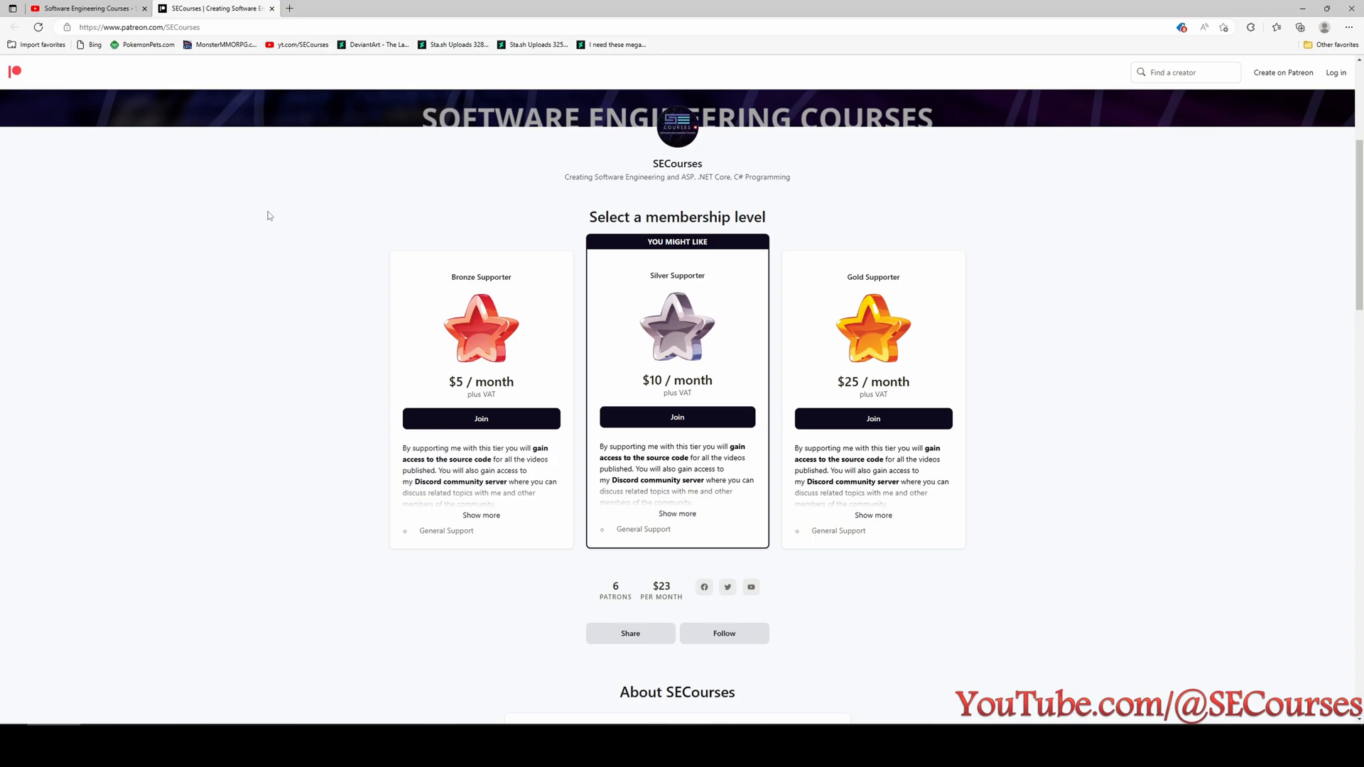
pyautogui.moveTo(82, 8)
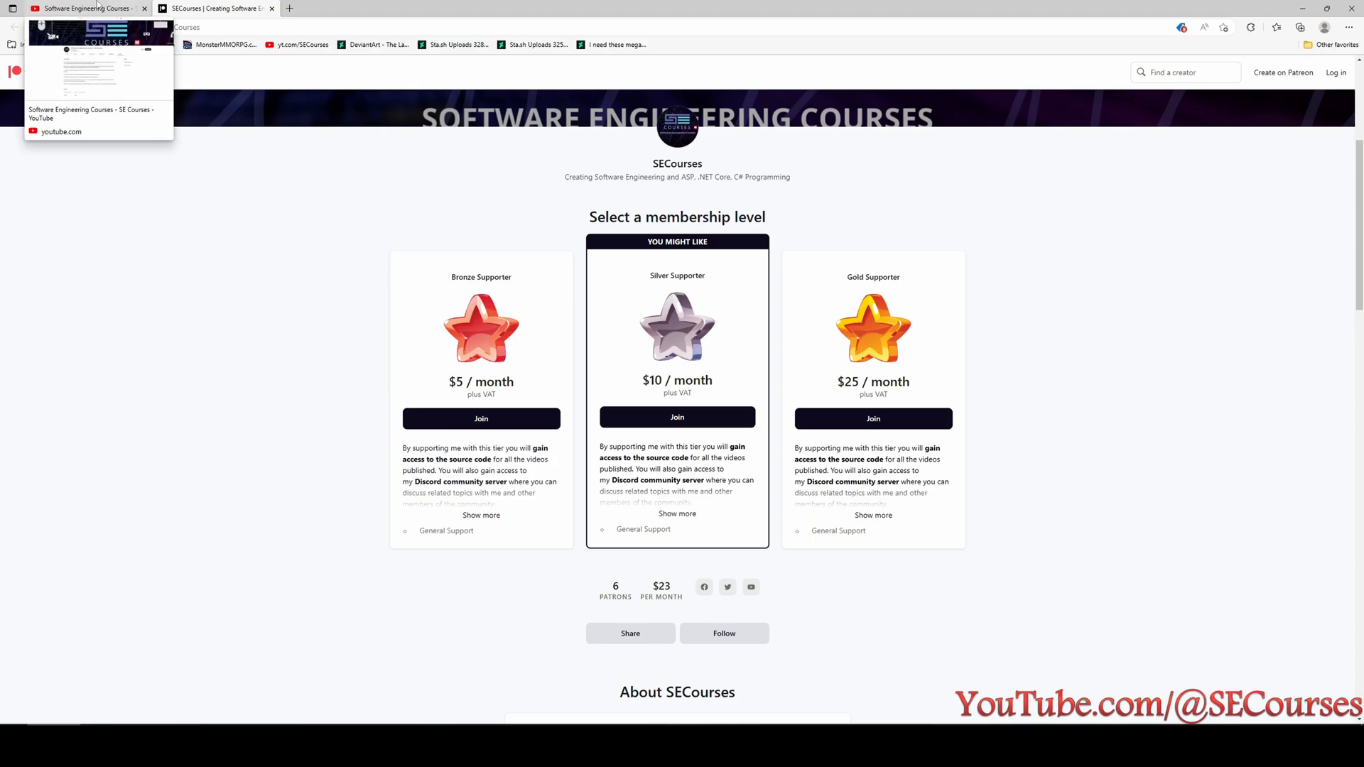